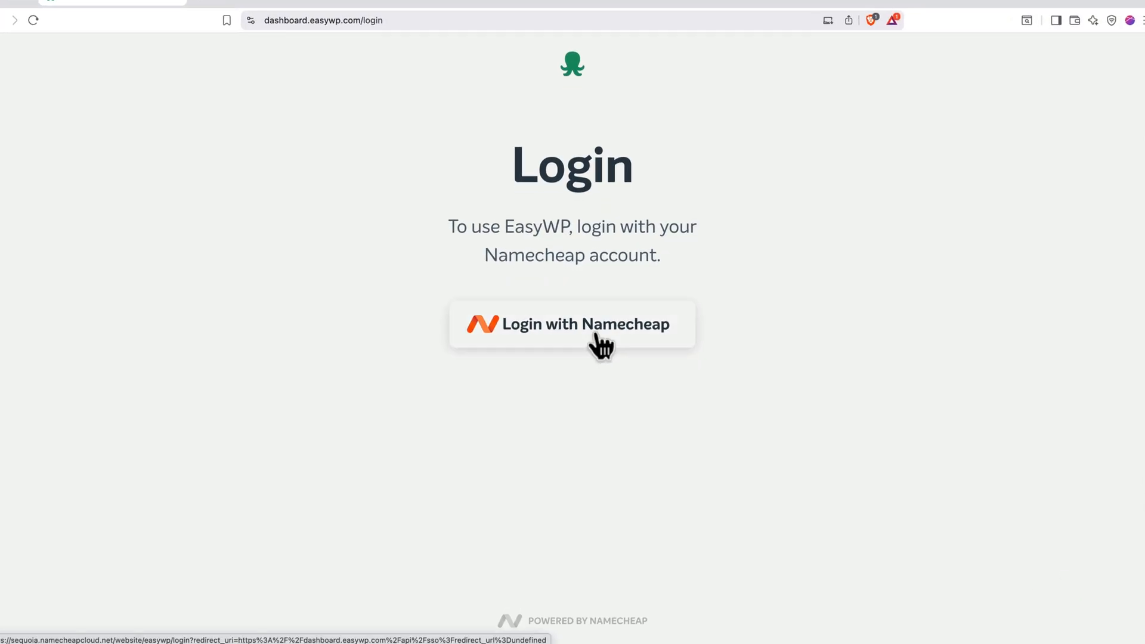
# Sign in through EasyWP with Namecheap and reach the EasyWP hosting plans page.
pyautogui.click(571, 323)
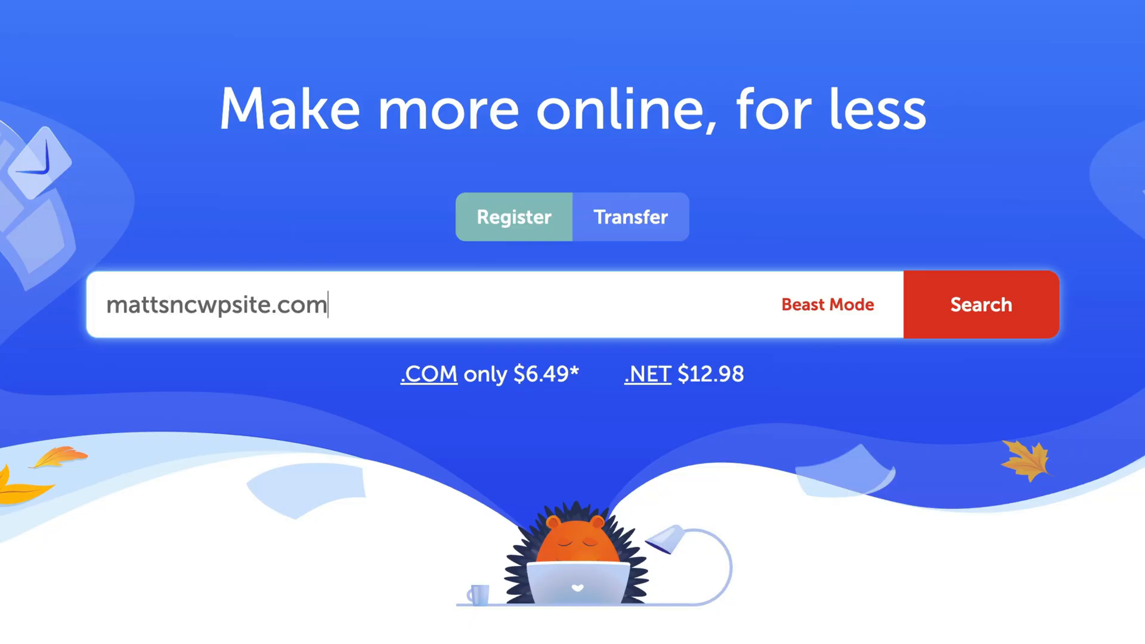
pyautogui.click(980, 305)
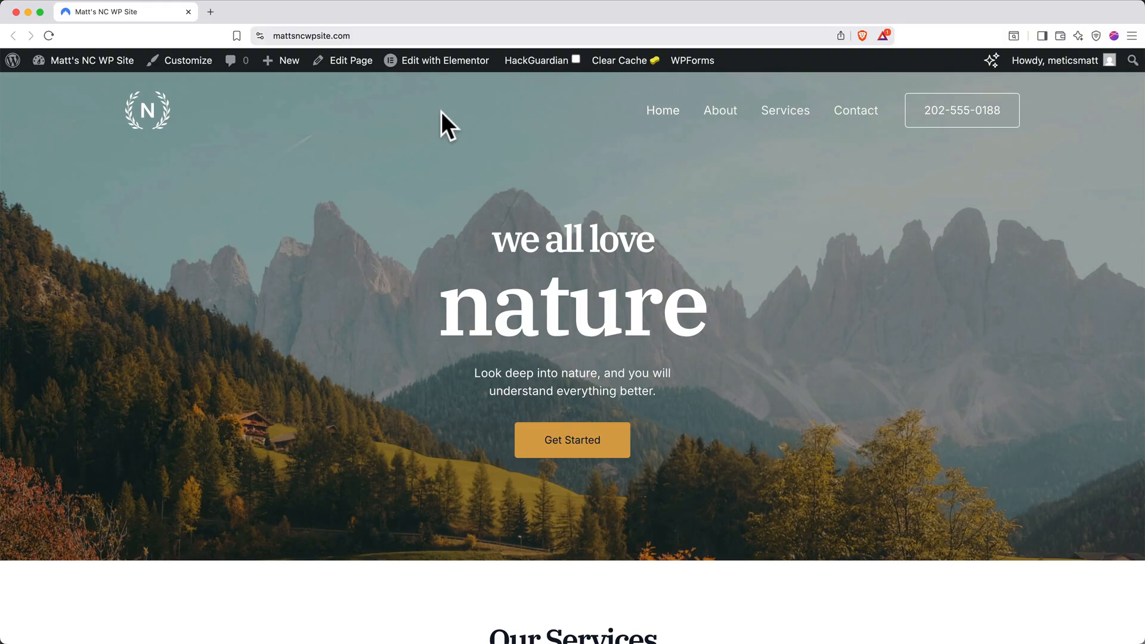
pyautogui.click(437, 59)
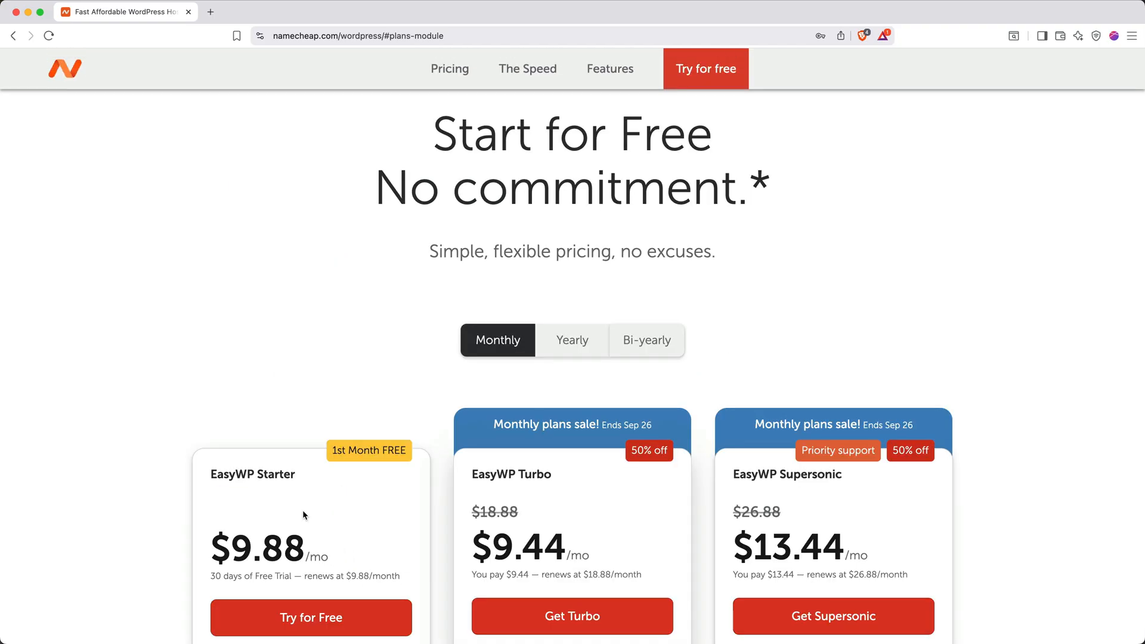
# Switch plans to yearly billing and choose EasyWP Starter at $48.88, reviewing its overview.
pyautogui.scroll(-3)
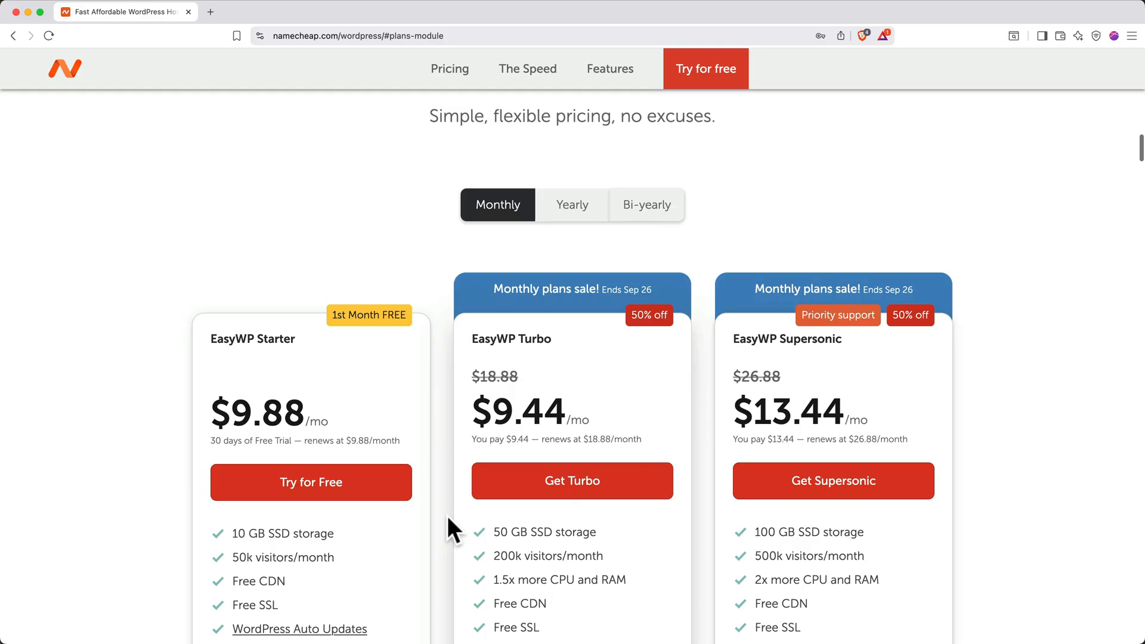
pyautogui.scroll(-3)
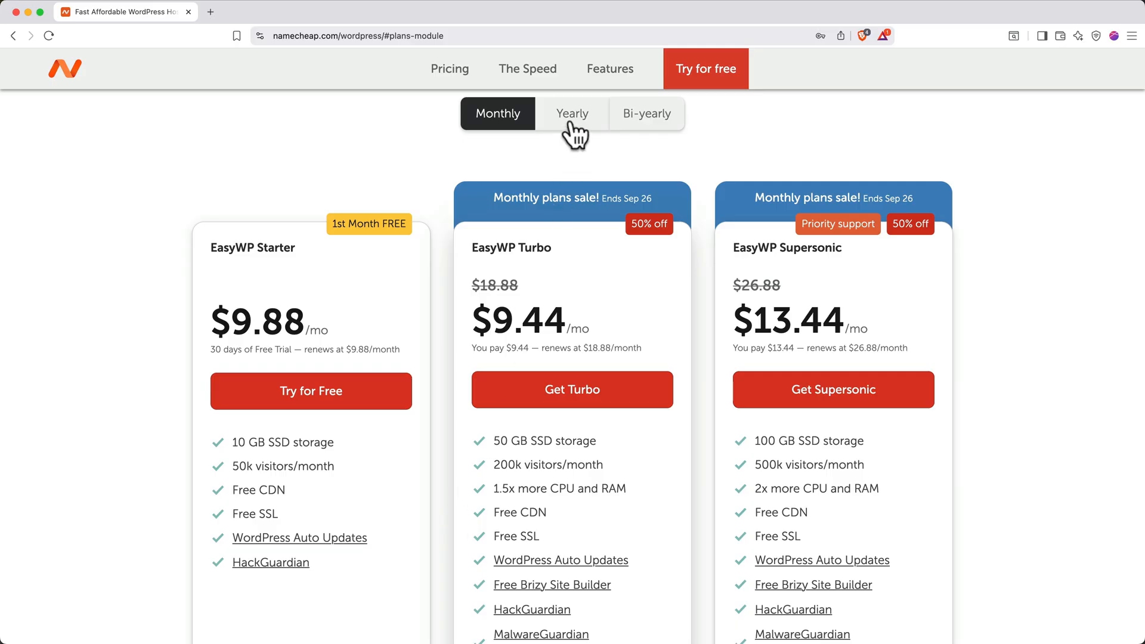
pyautogui.click(573, 113)
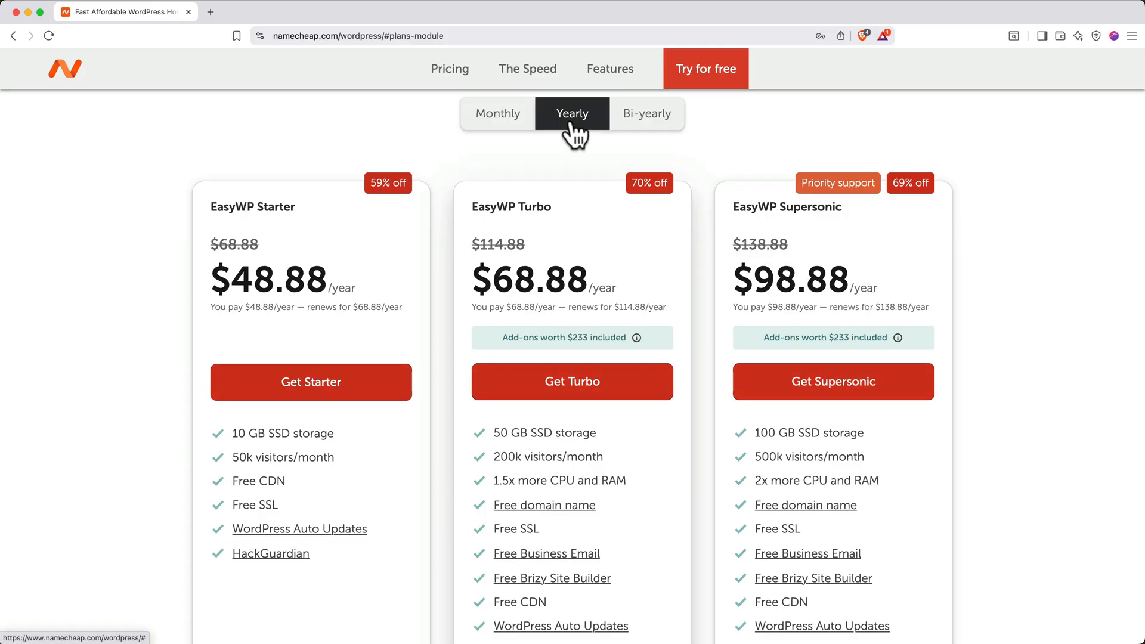
pyautogui.moveTo(402, 248)
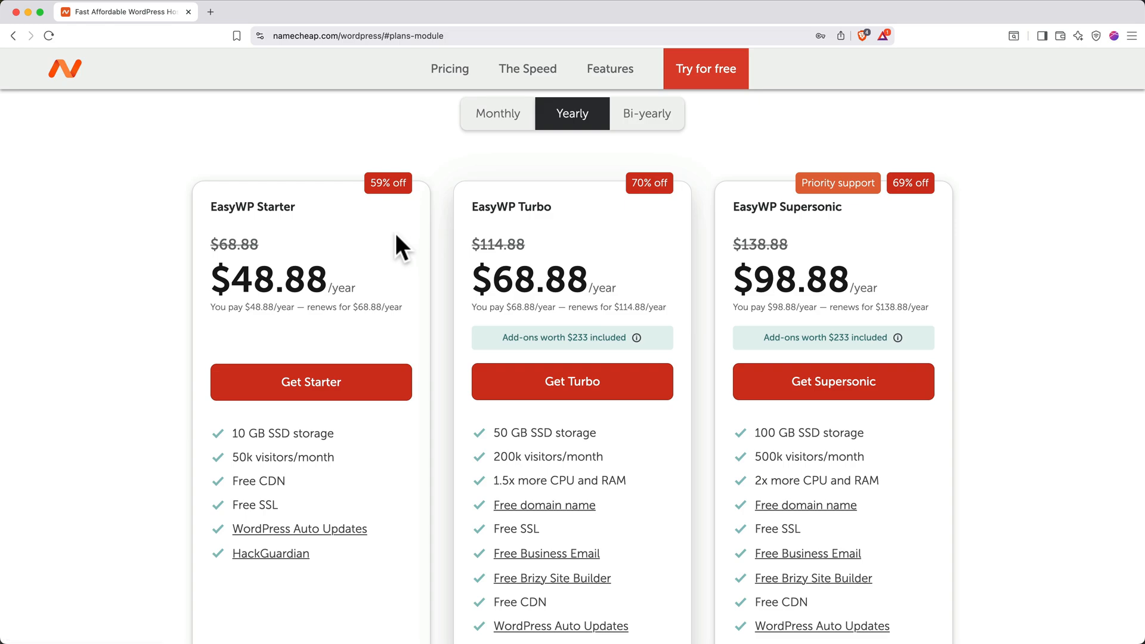
pyautogui.moveTo(580, 233)
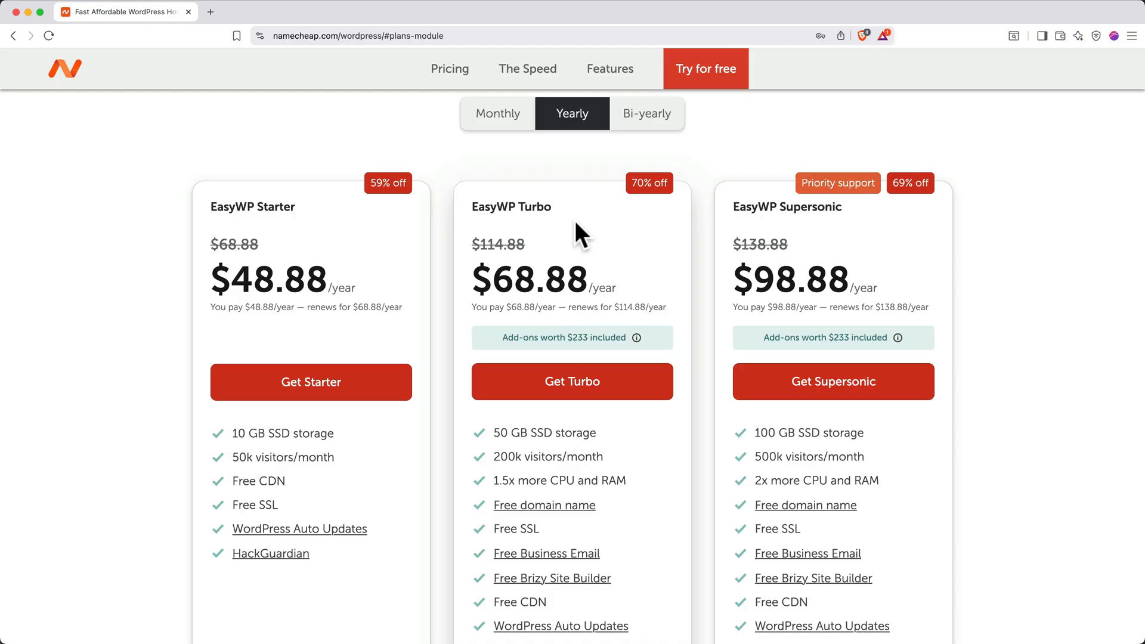
pyautogui.moveTo(574, 234)
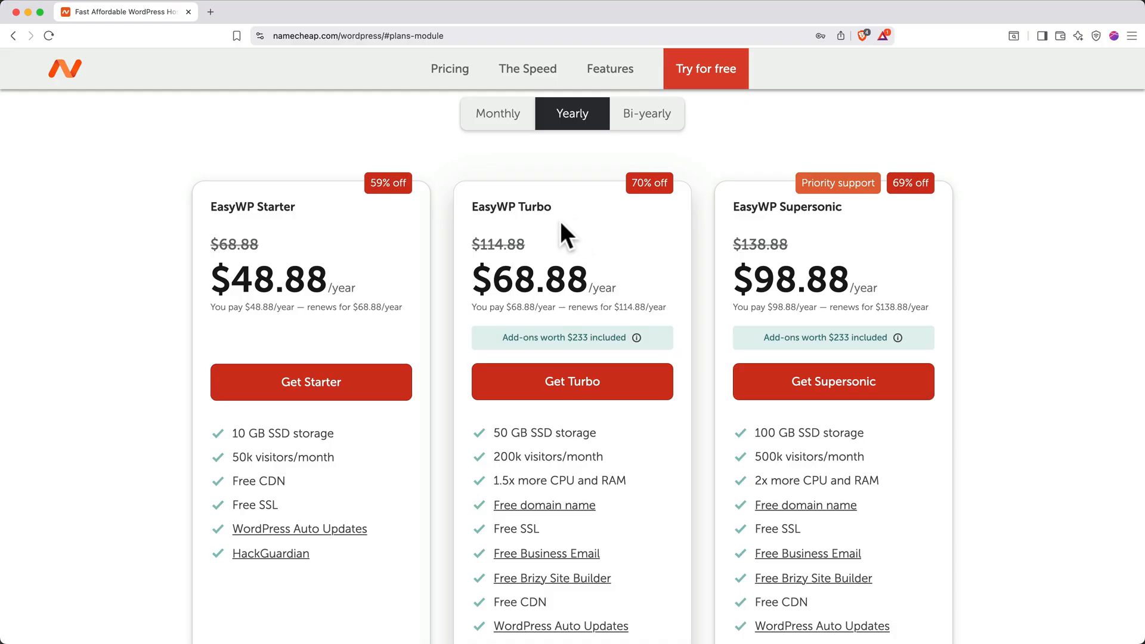
pyautogui.click(311, 382)
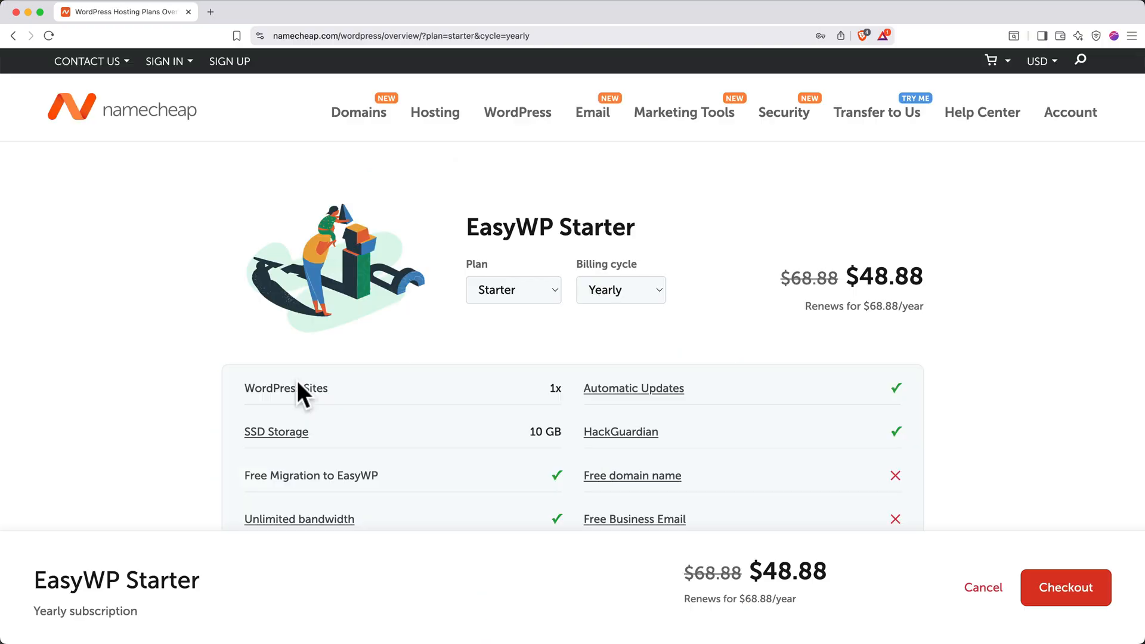
pyautogui.scroll(-3)
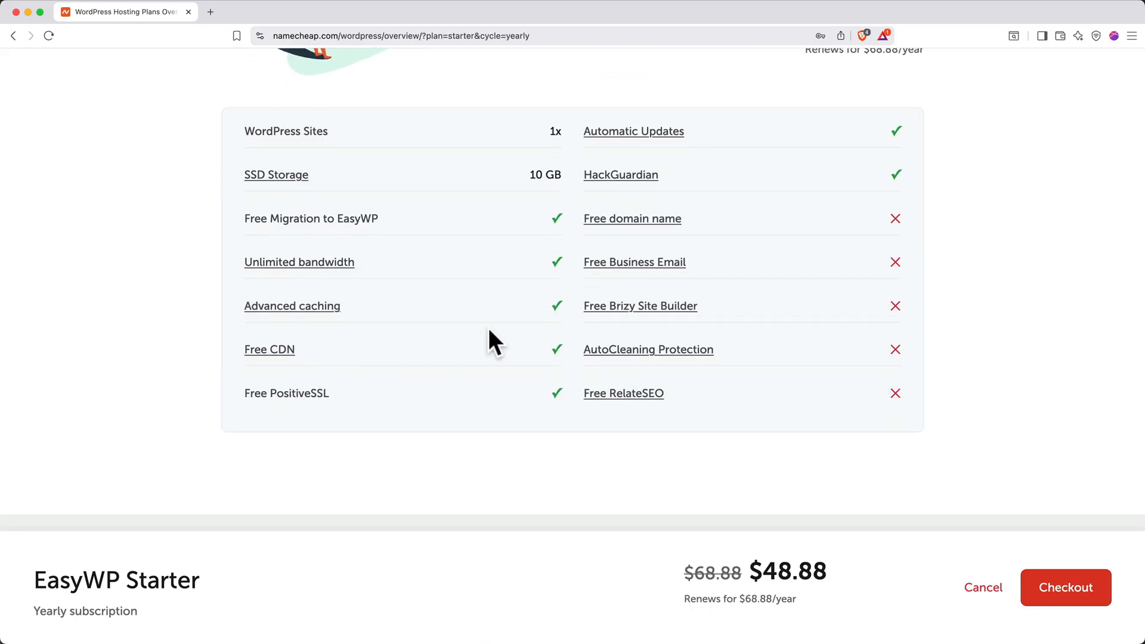
pyautogui.moveTo(887, 230)
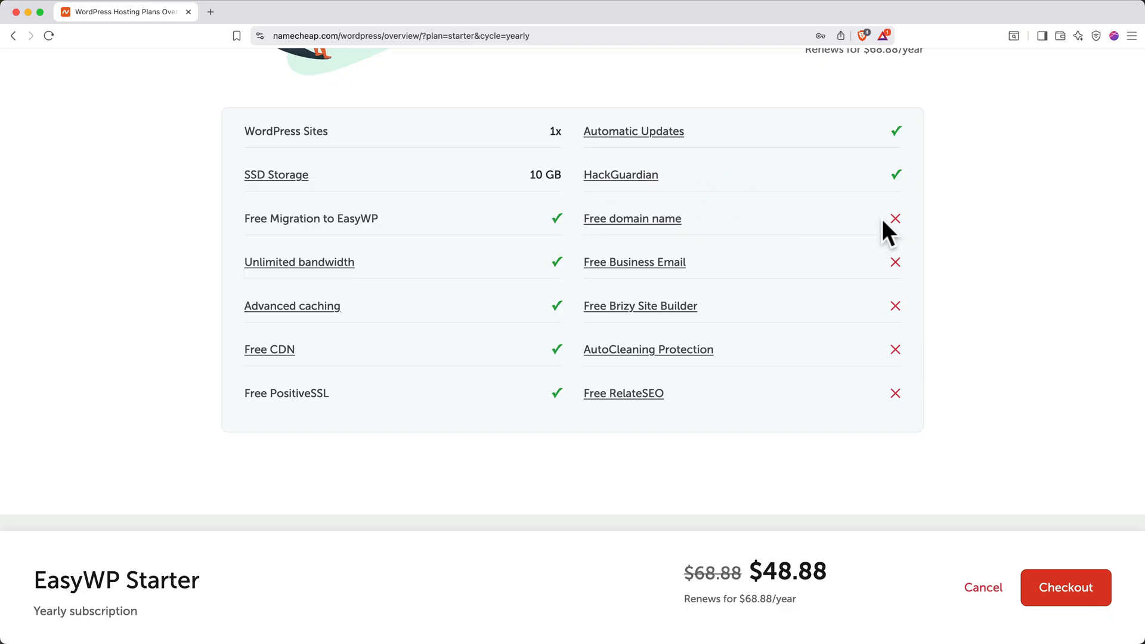
pyautogui.moveTo(936, 311)
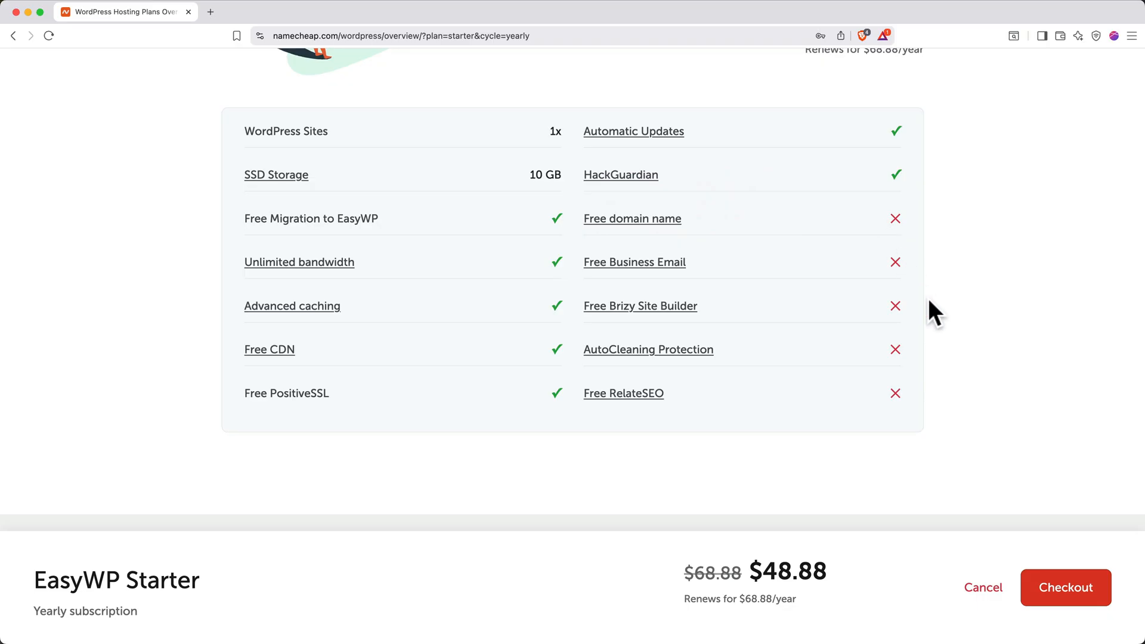
# Check out, create a new Namecheap account and allow EasyWP to access it.
pyautogui.click(1065, 587)
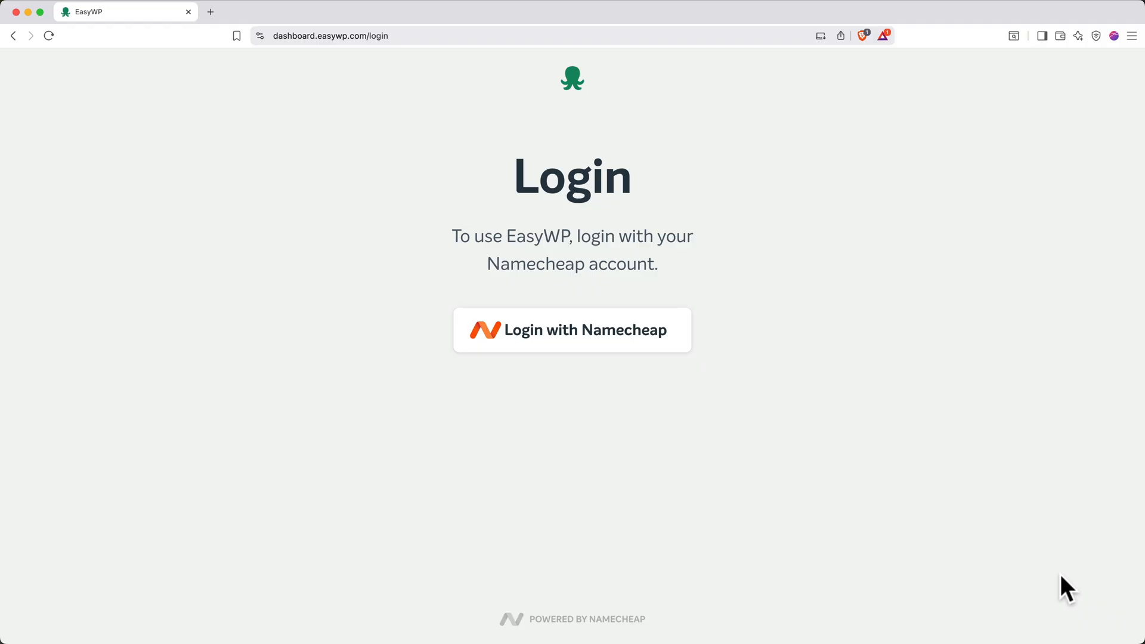
pyautogui.click(572, 329)
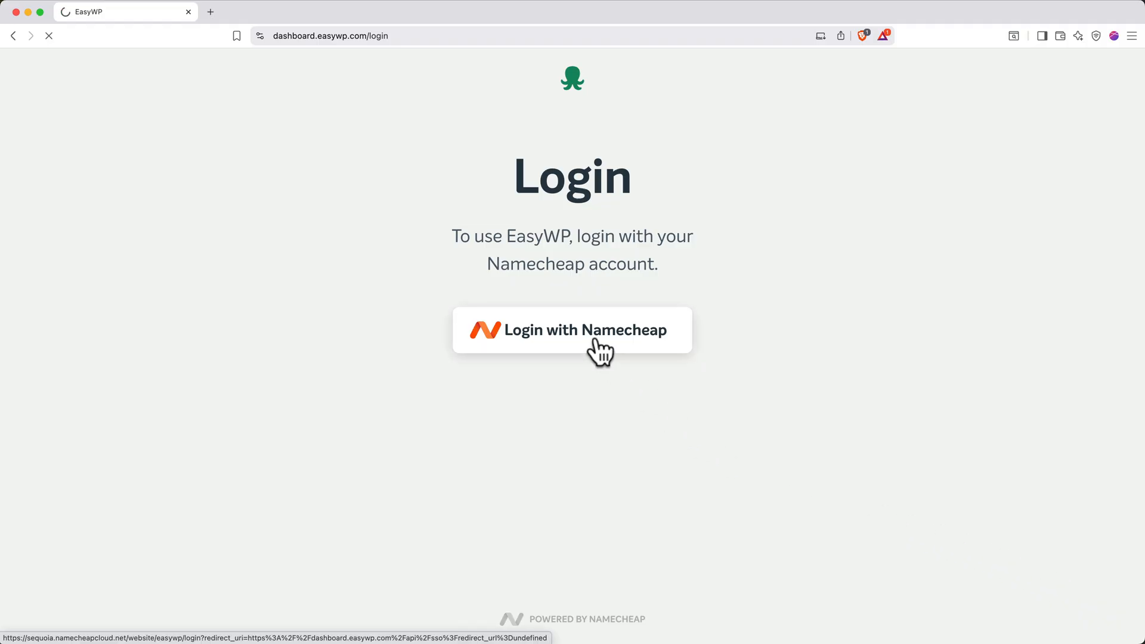
pyautogui.click(572, 330)
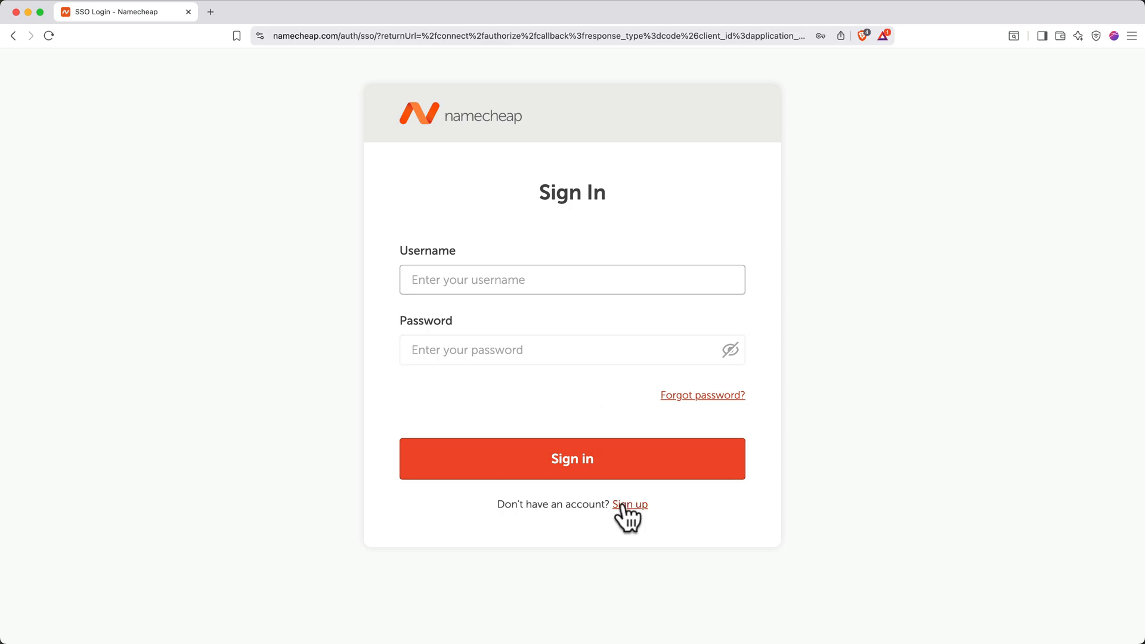
pyautogui.click(629, 505)
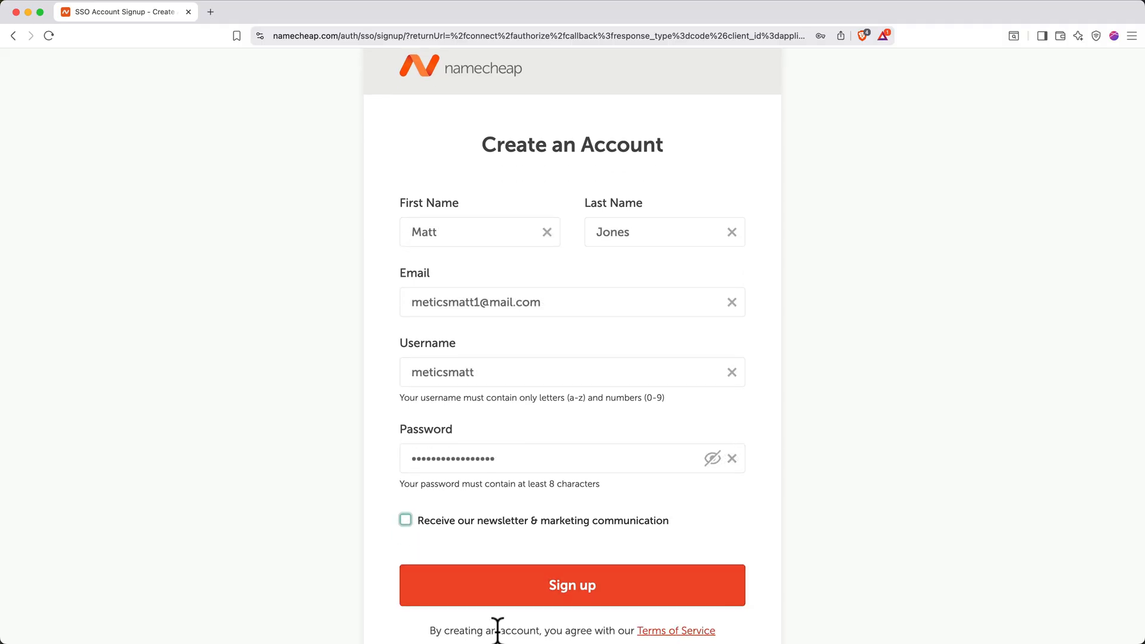
pyautogui.click(572, 585)
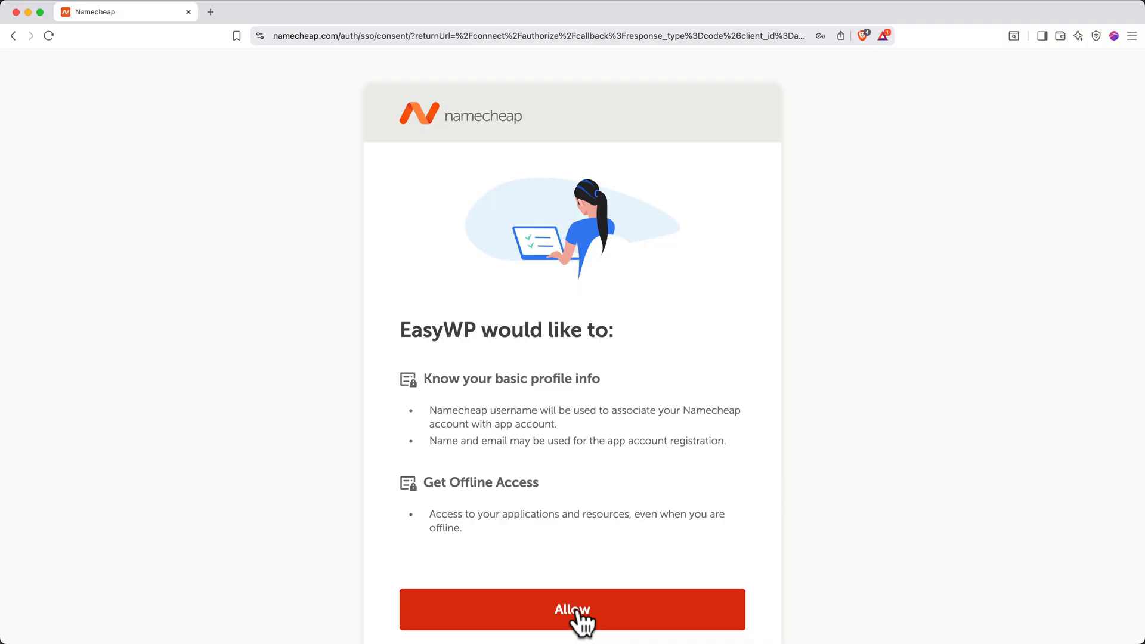
pyautogui.click(572, 610)
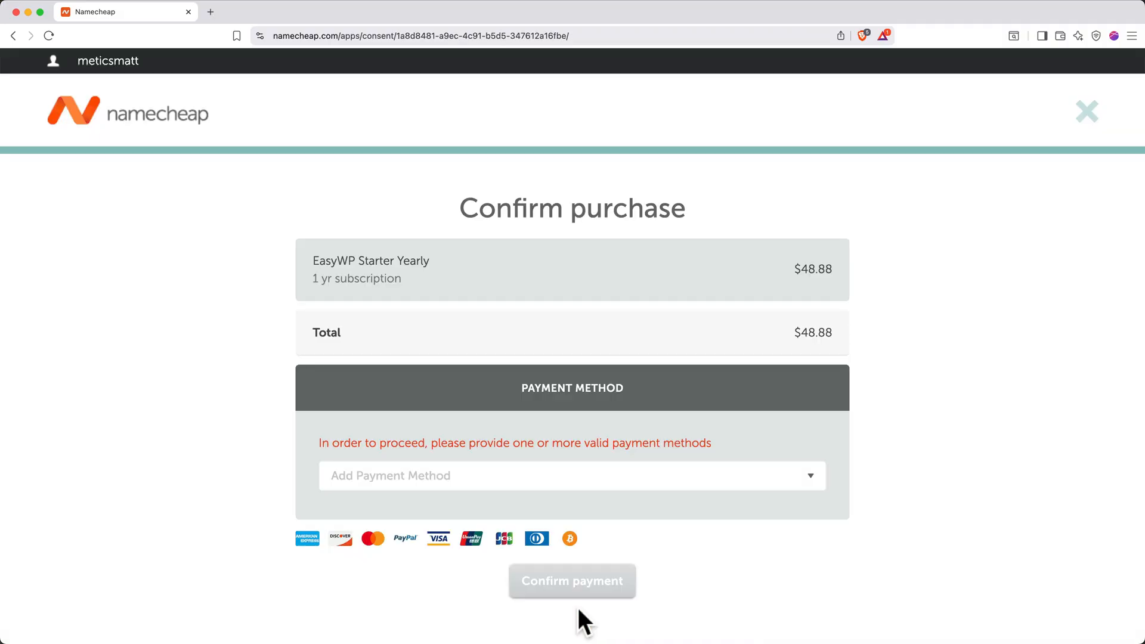
# Pay for EasyWP Starter Yearly with a PayPal account and return to the merchant.
pyautogui.click(571, 477)
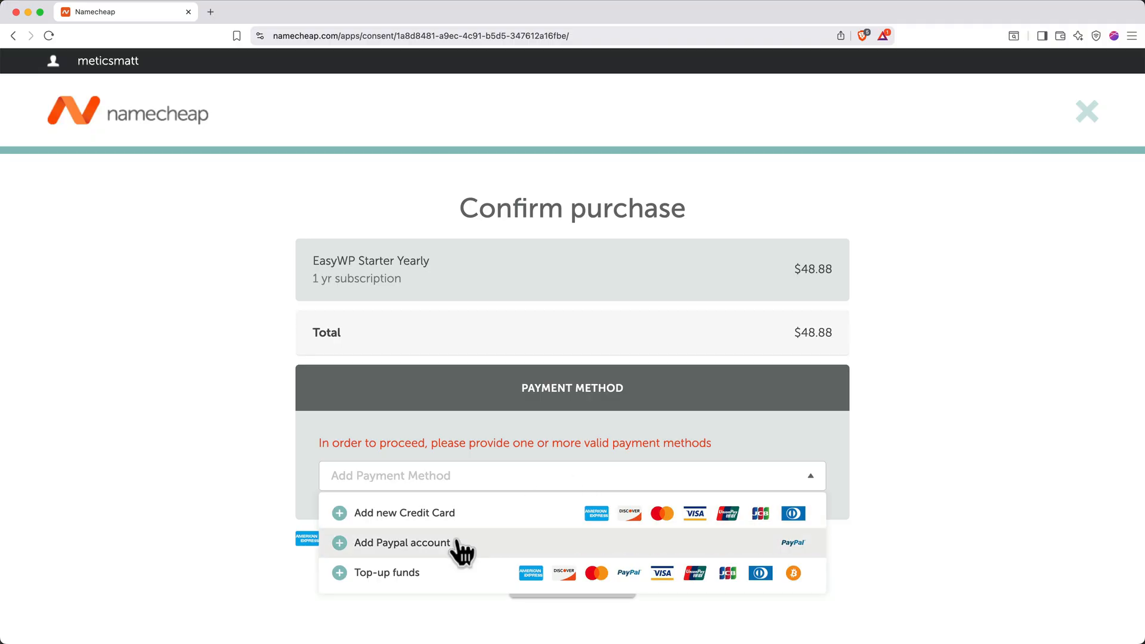
pyautogui.click(401, 543)
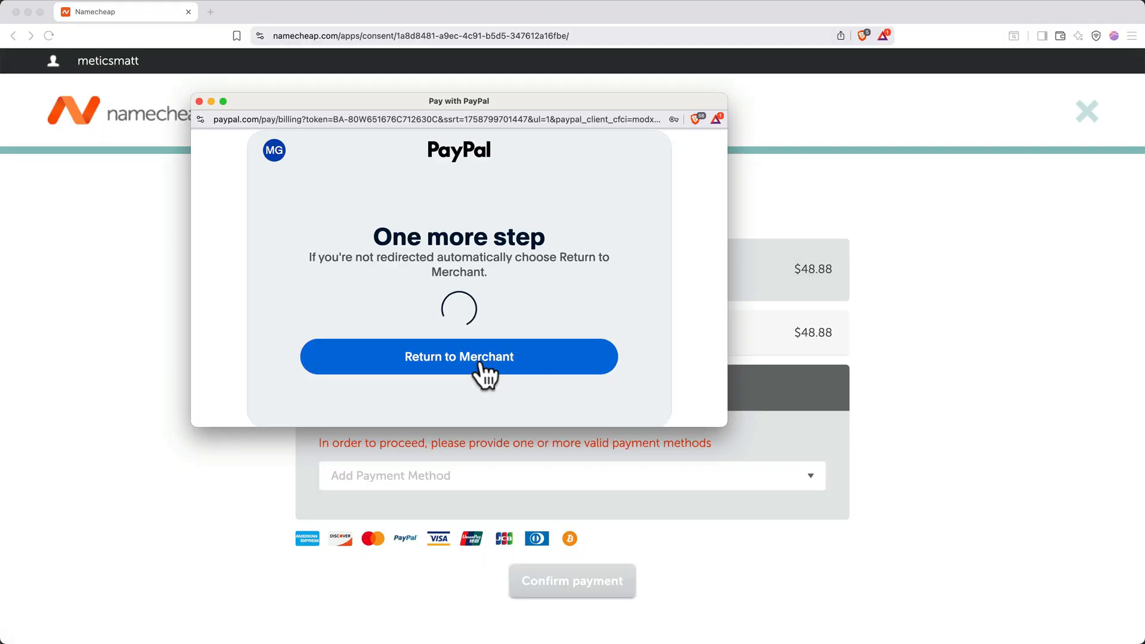
pyautogui.click(459, 356)
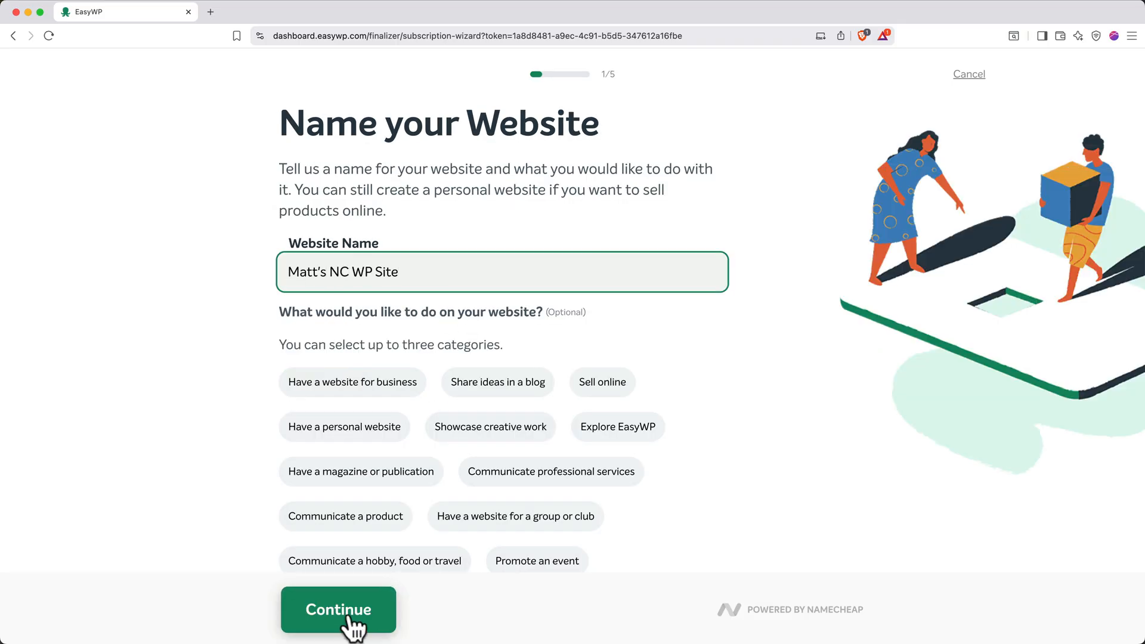
# Keep the website name, free temporary domain and Twenty Twenty-Four theme, skip plugins and create the site.
pyautogui.click(337, 610)
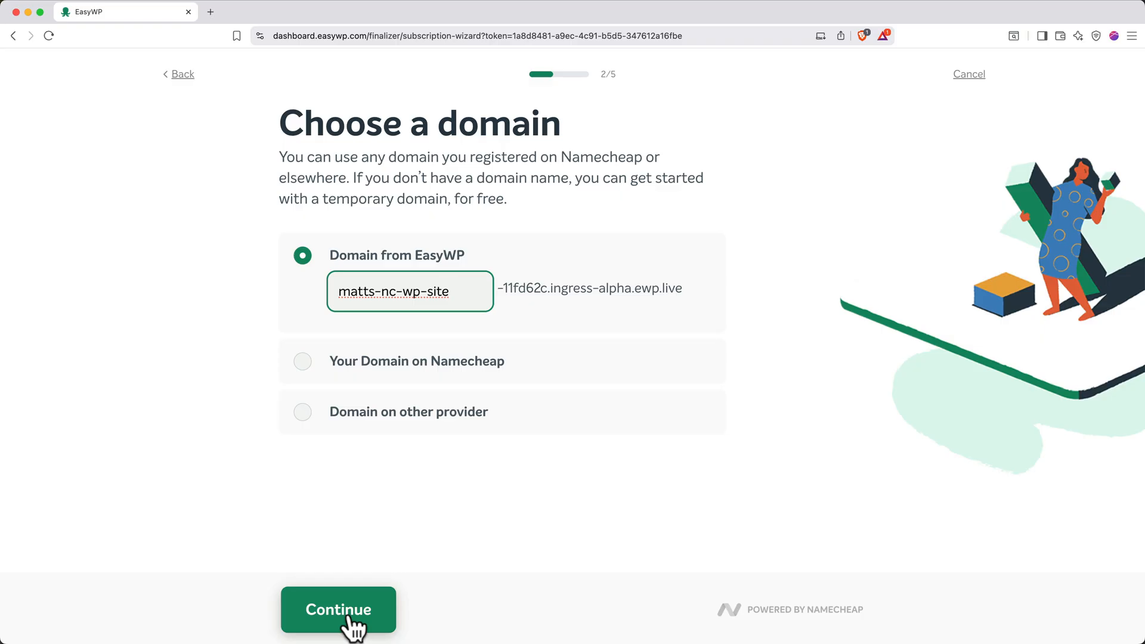
pyautogui.click(337, 609)
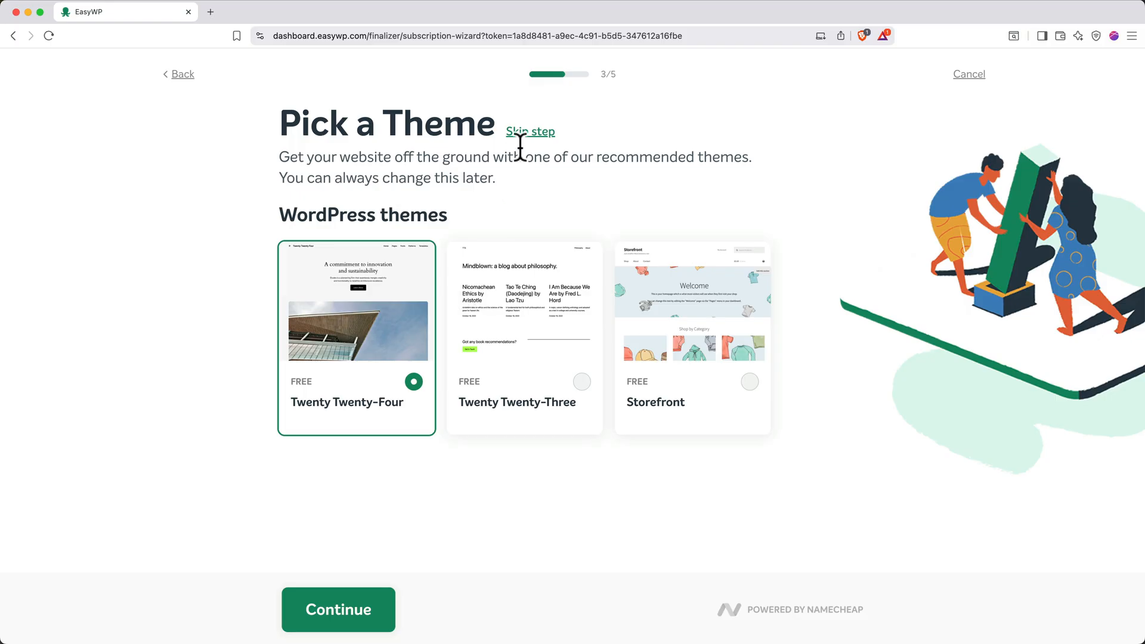
pyautogui.click(338, 610)
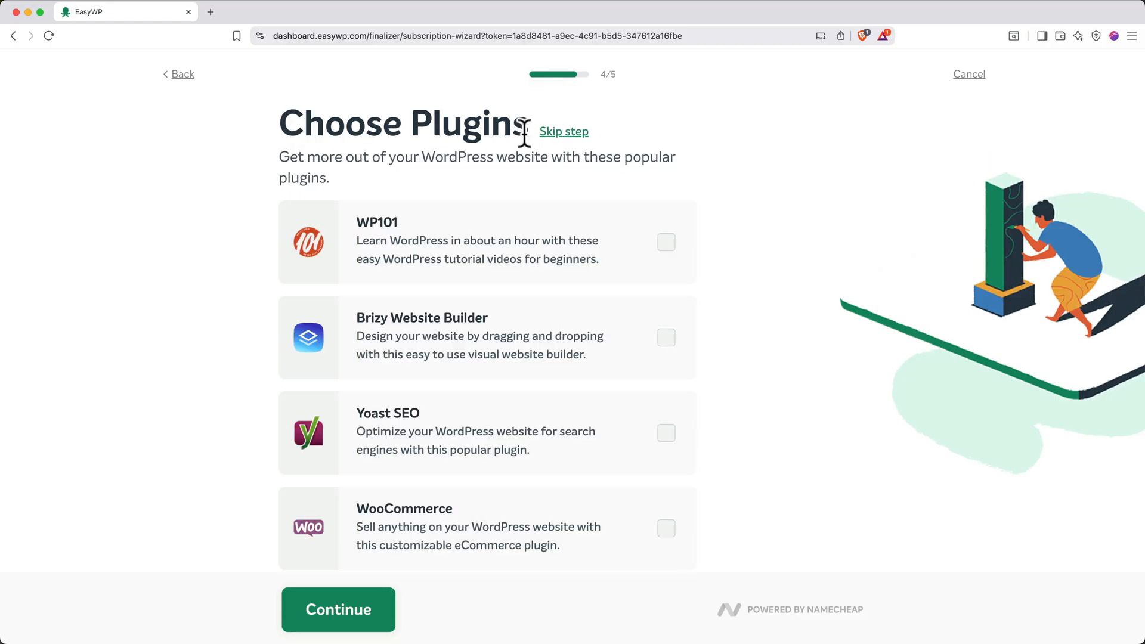
pyautogui.moveTo(562, 142)
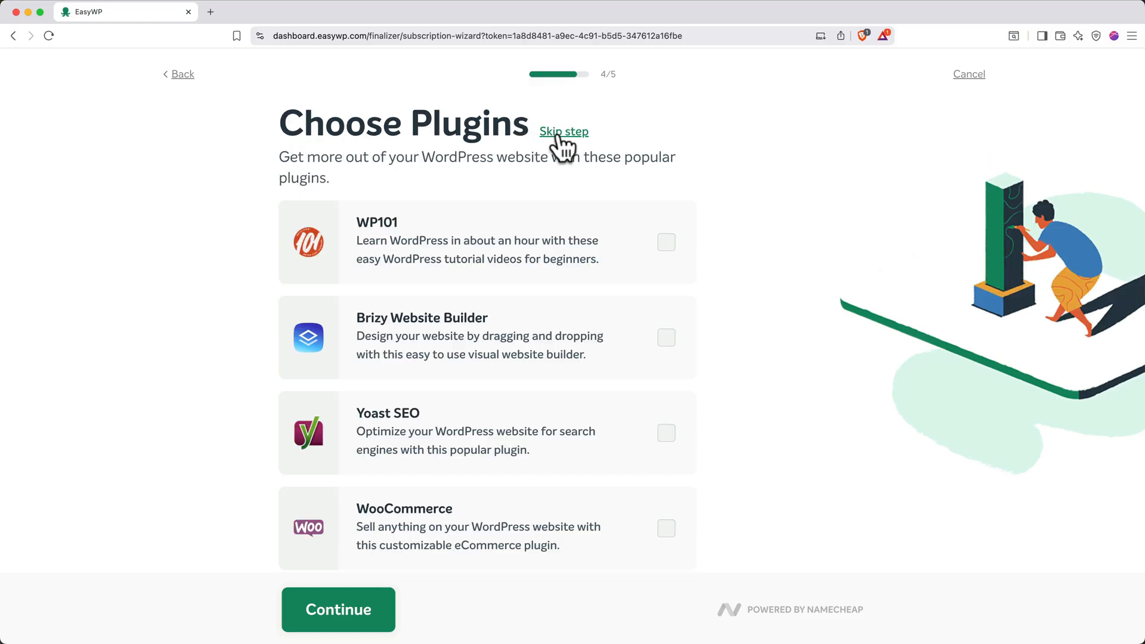
pyautogui.click(564, 131)
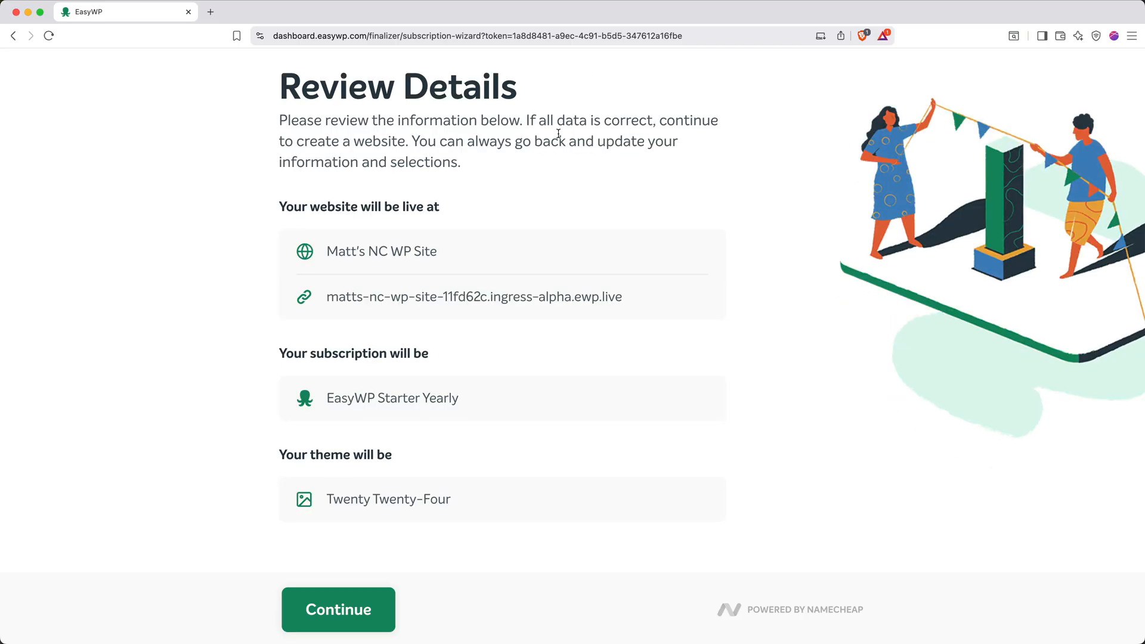
pyautogui.click(338, 609)
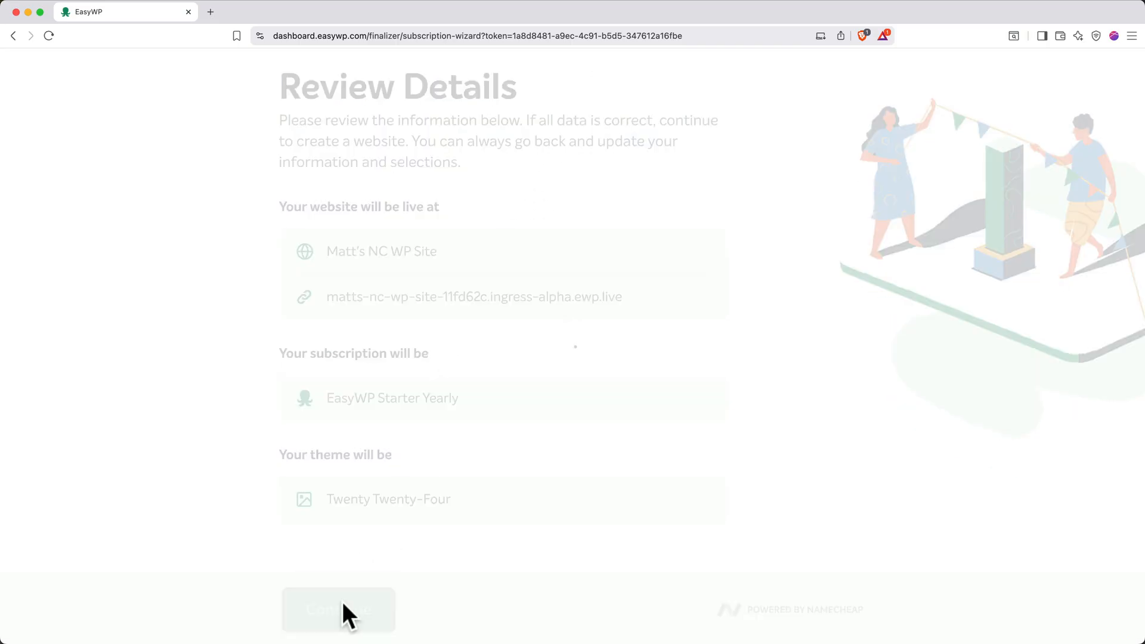
pyautogui.click(338, 609)
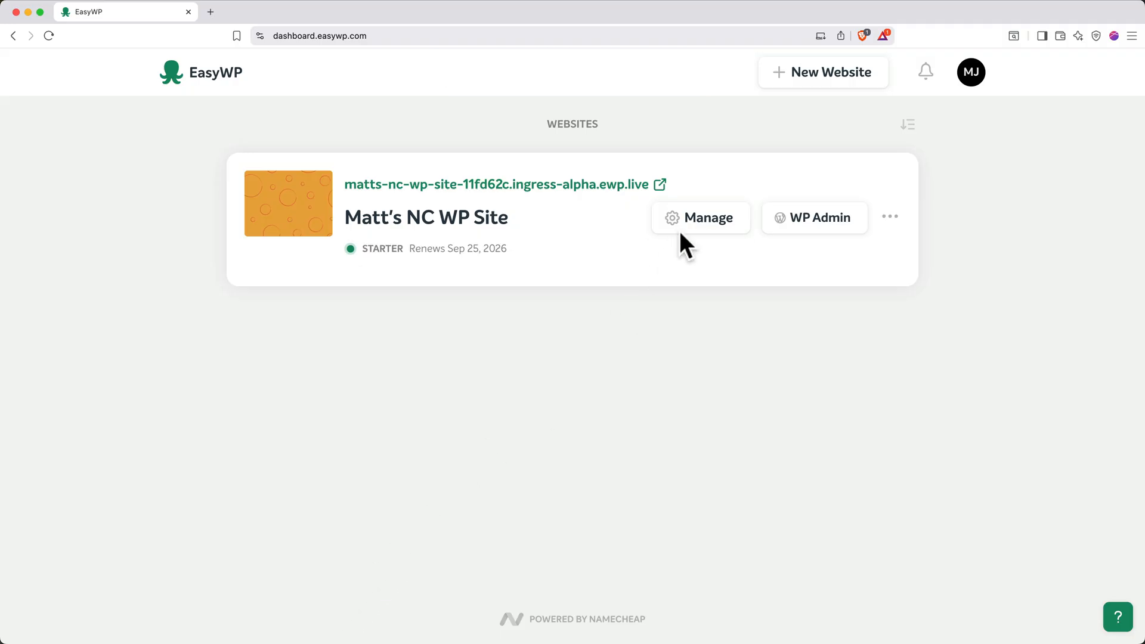
# Explore the new site's management overview and its Add-ons tab.
pyautogui.click(699, 217)
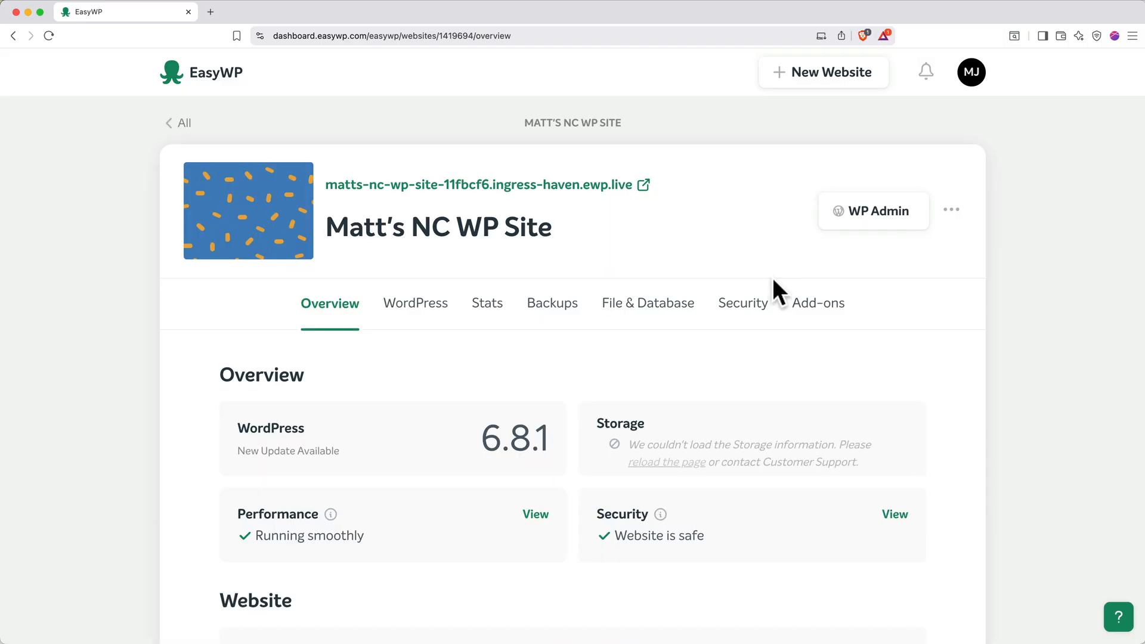
pyautogui.moveTo(778, 292)
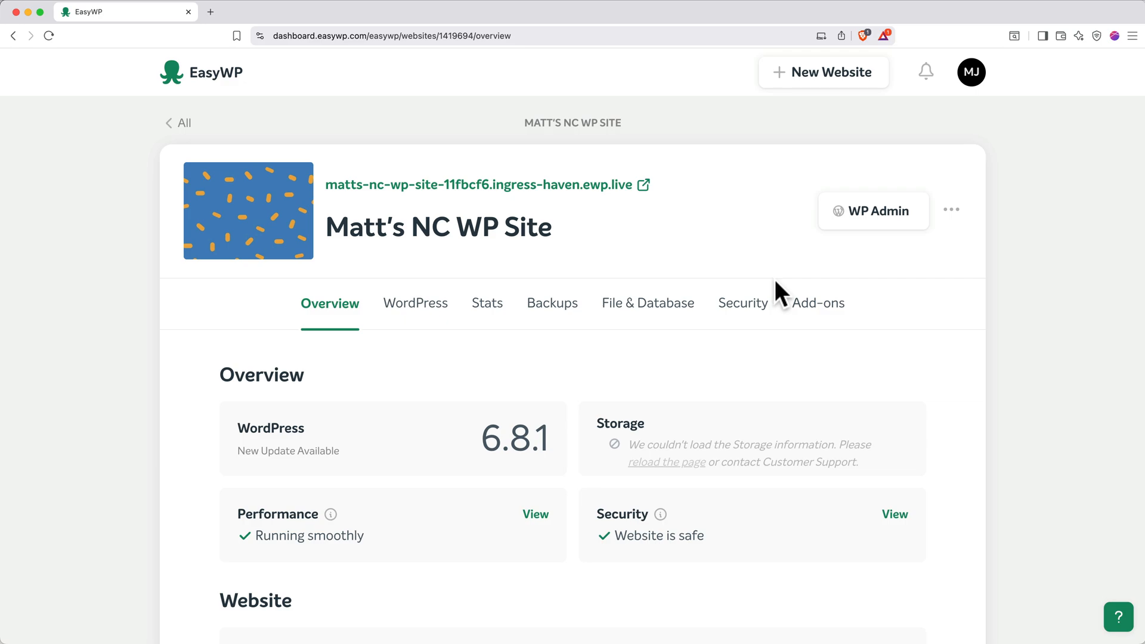
pyautogui.click(816, 302)
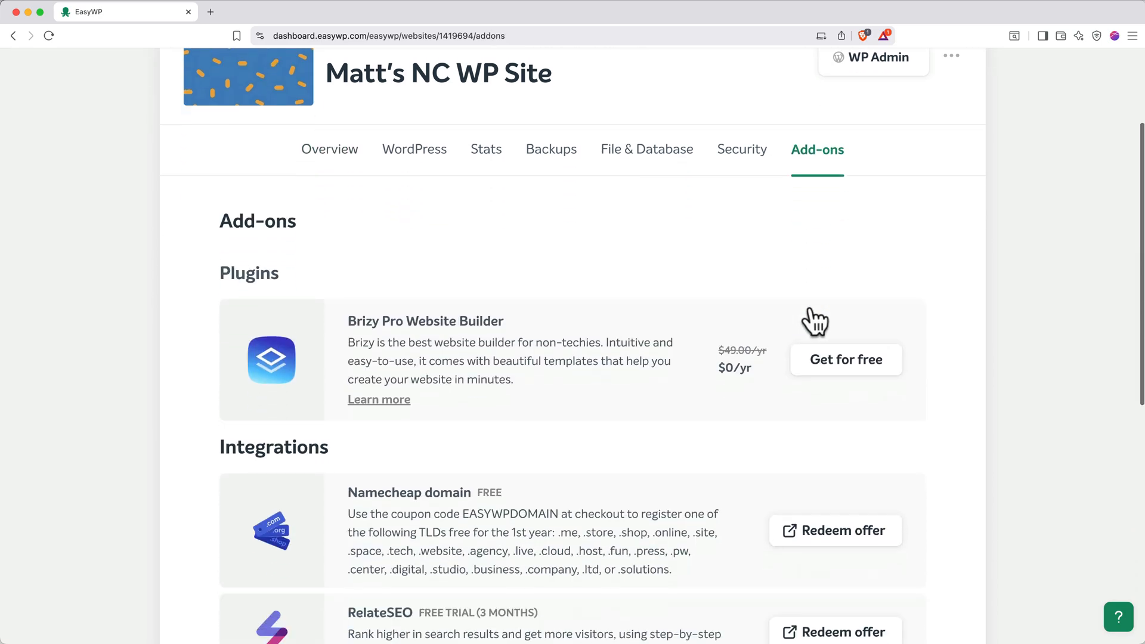
pyautogui.scroll(-3)
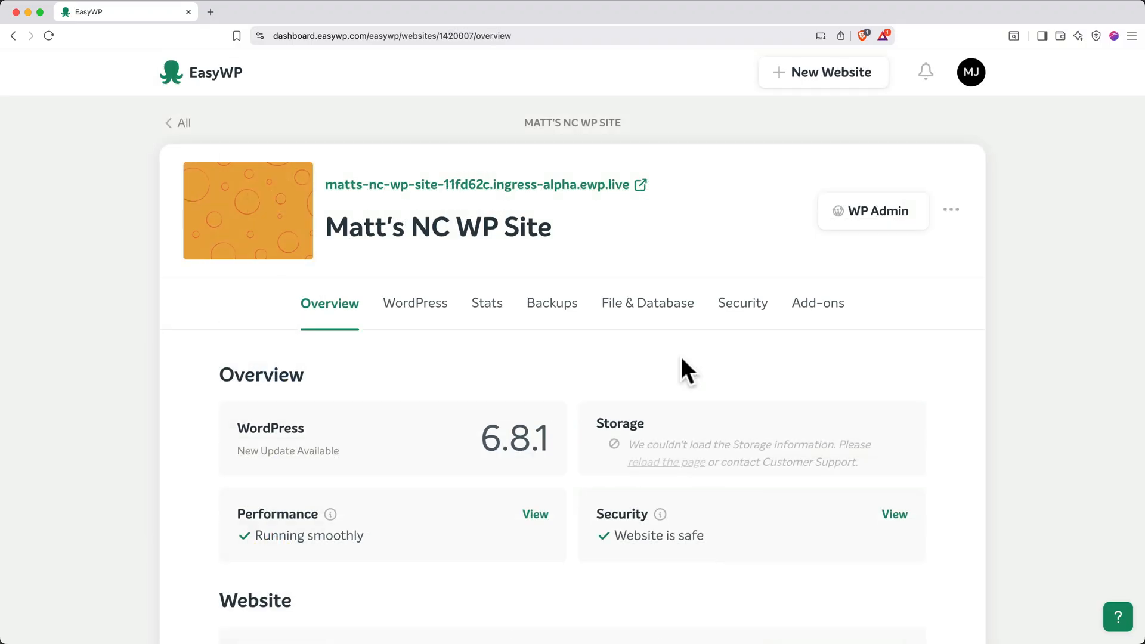
pyautogui.scroll(-3)
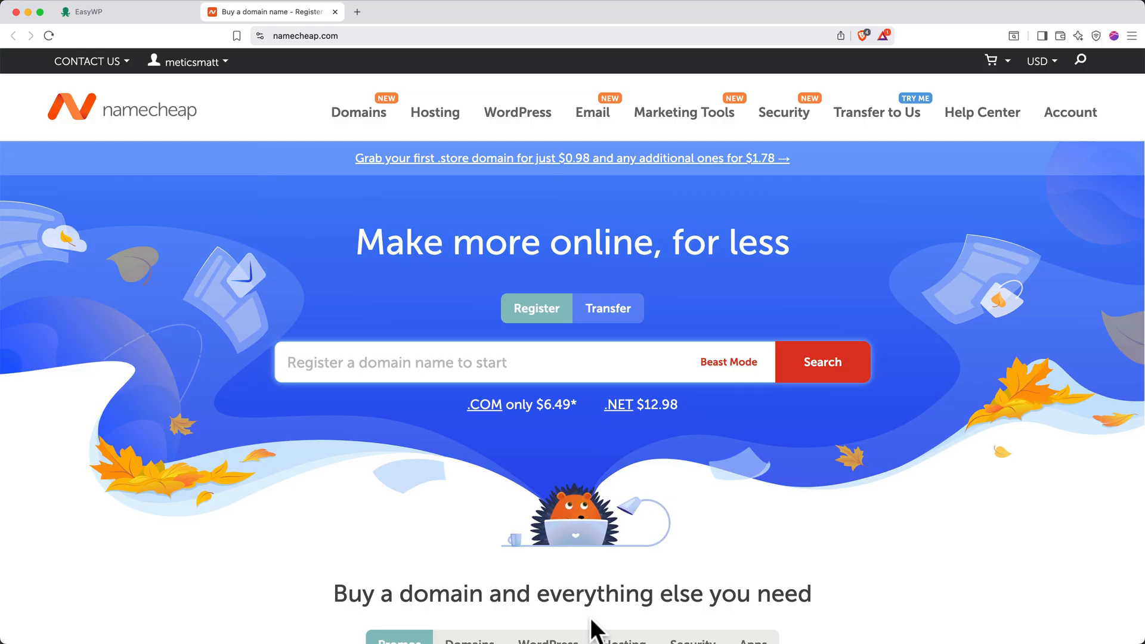
# Search mattsncwpsite.com, add it to the cart and go to checkout.
pyautogui.write('mattsncwpsite.')
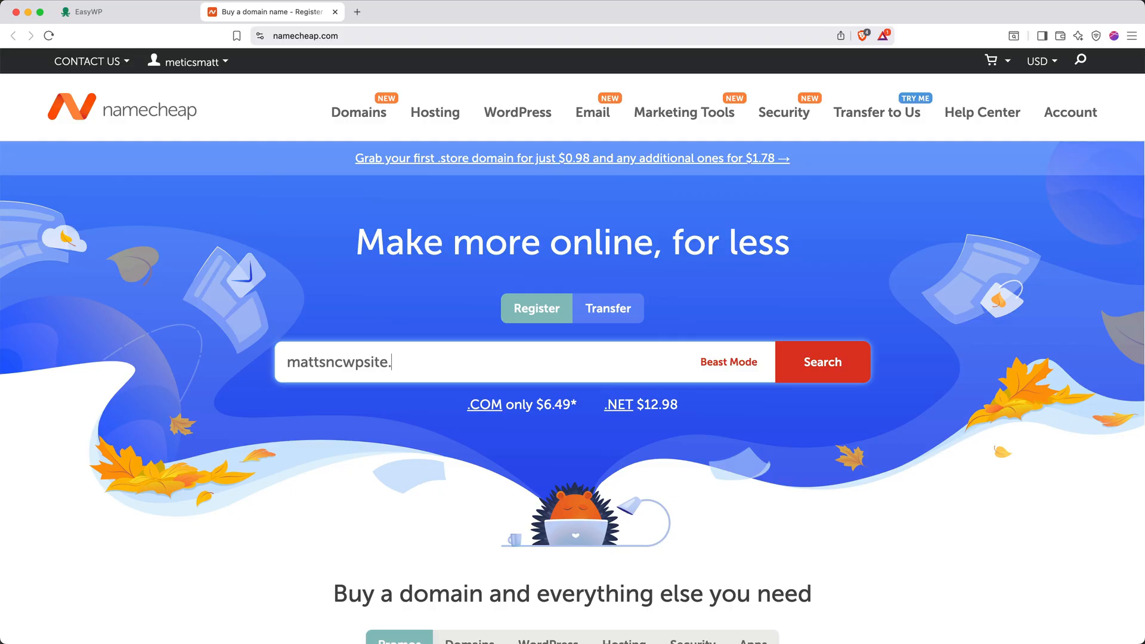
pyautogui.click(822, 362)
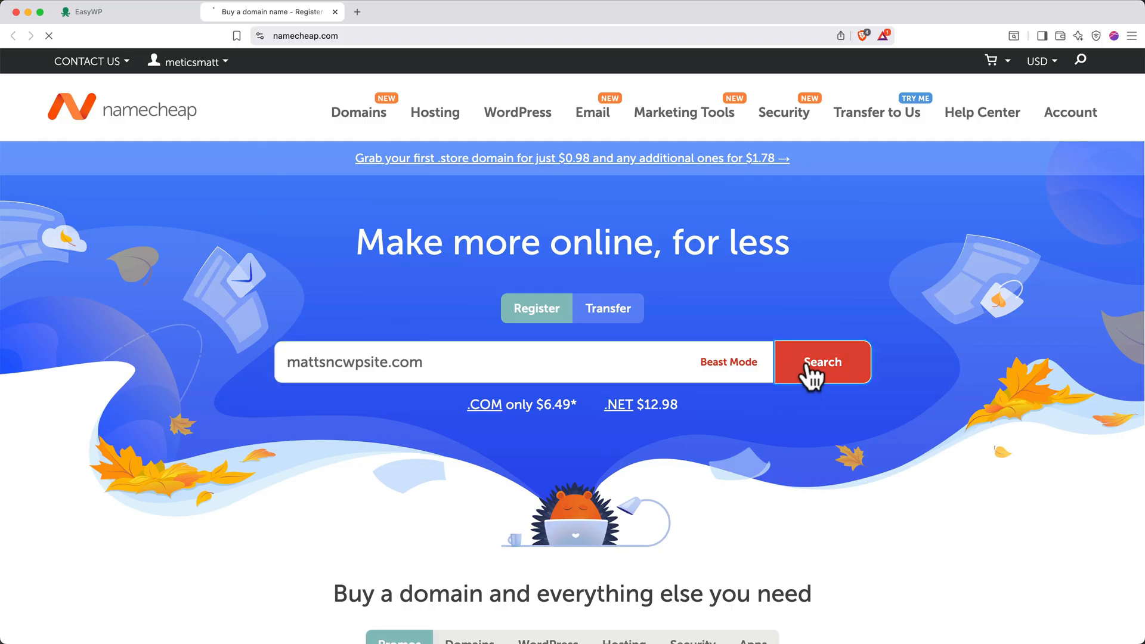
pyautogui.click(822, 361)
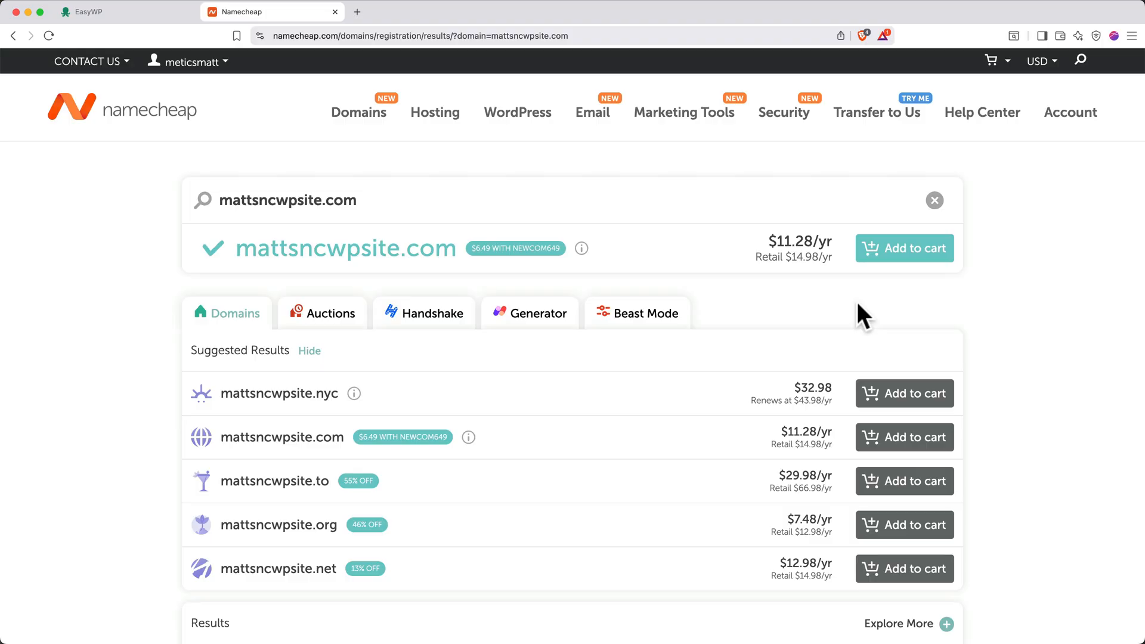
pyautogui.click(904, 248)
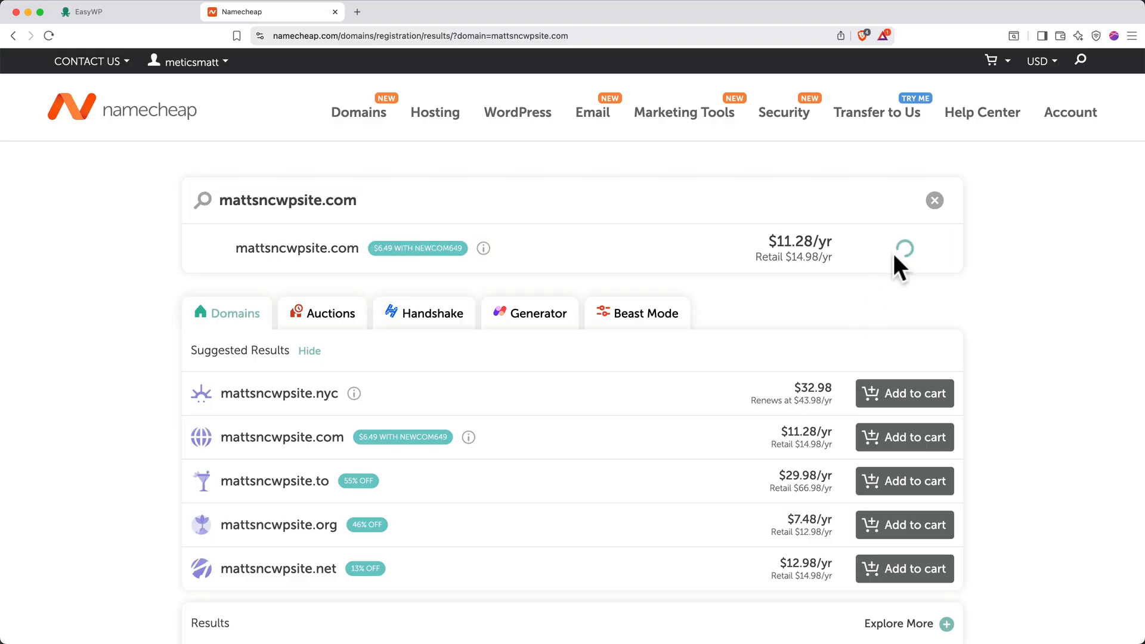
pyautogui.click(905, 248)
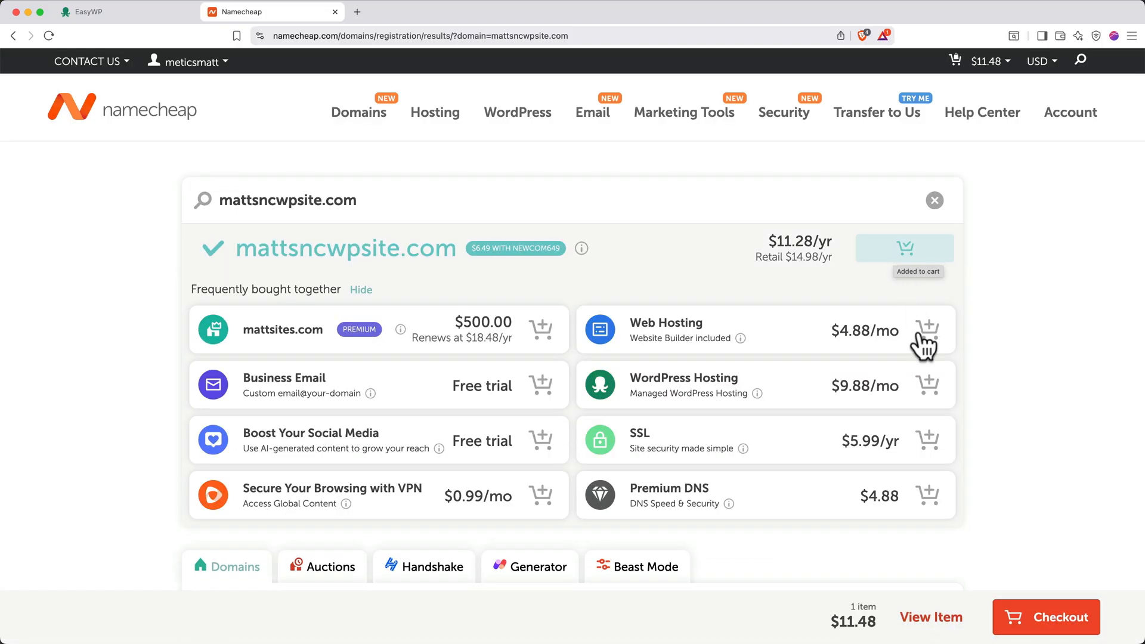
pyautogui.click(1046, 617)
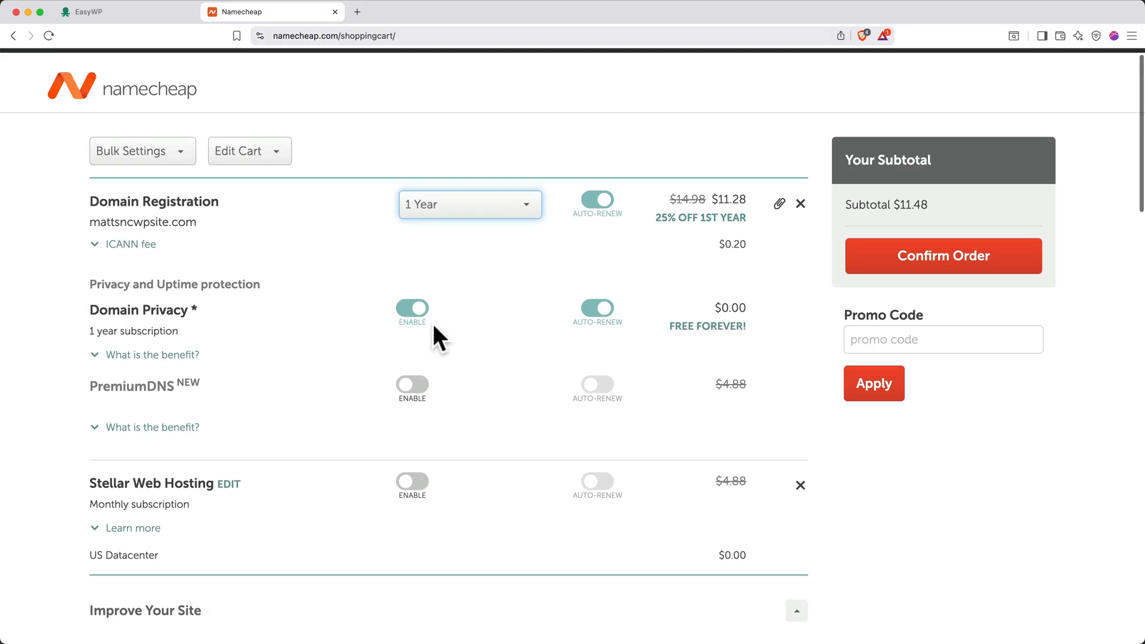
pyautogui.scroll(-3)
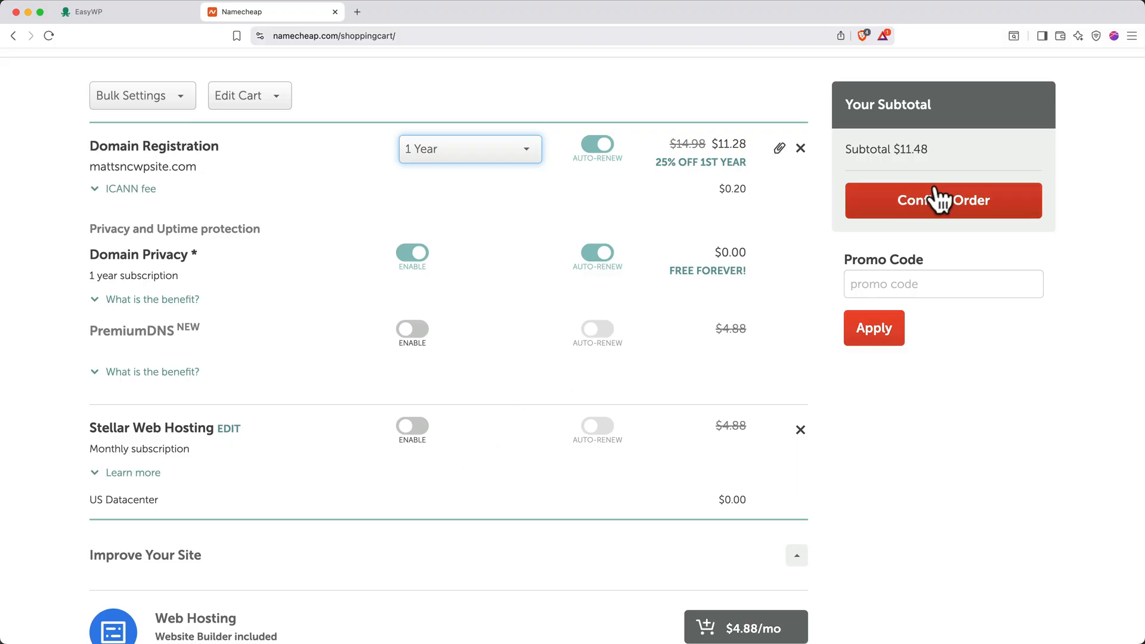
# Confirm the order with default Whois contacts and pay $11.48 via PayPal, dismissing the survey.
pyautogui.click(943, 200)
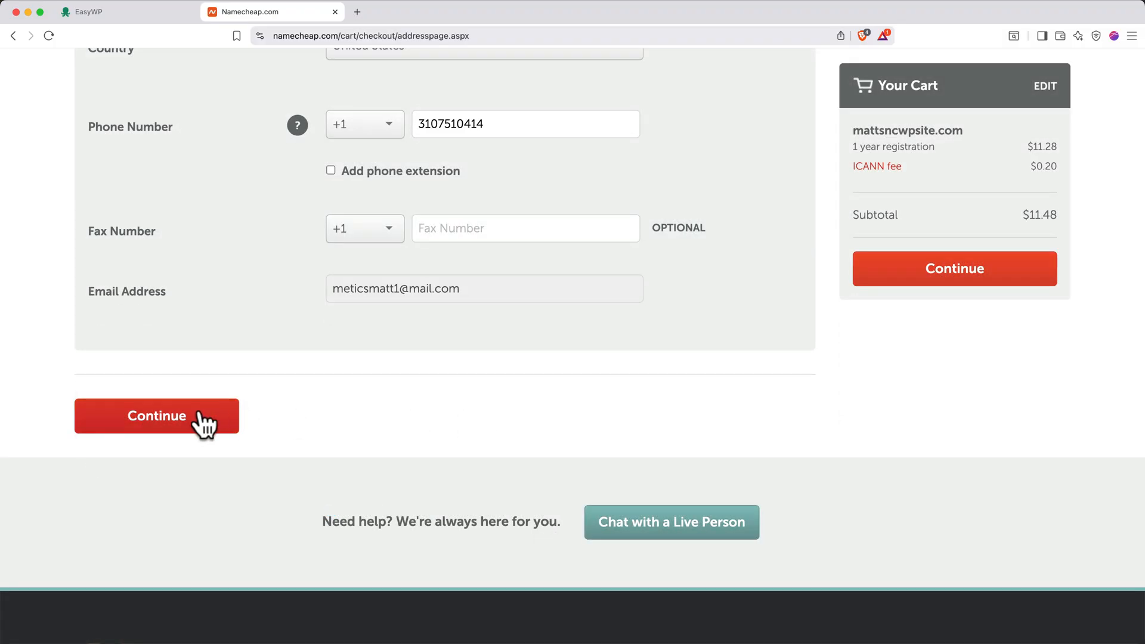
pyautogui.click(155, 415)
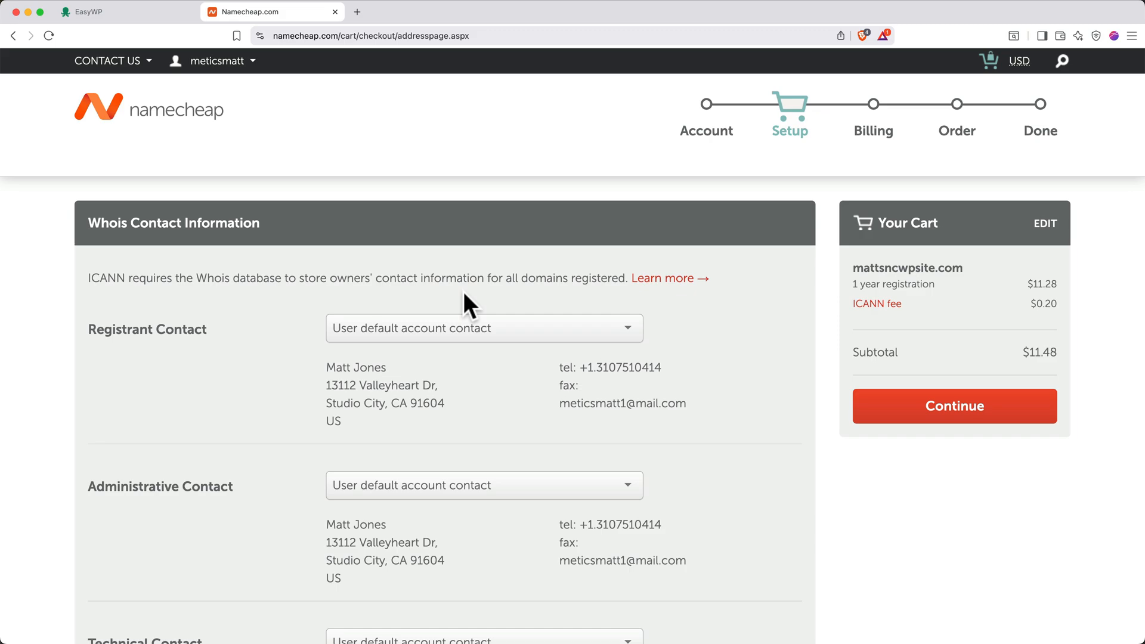
pyautogui.moveTo(640, 358)
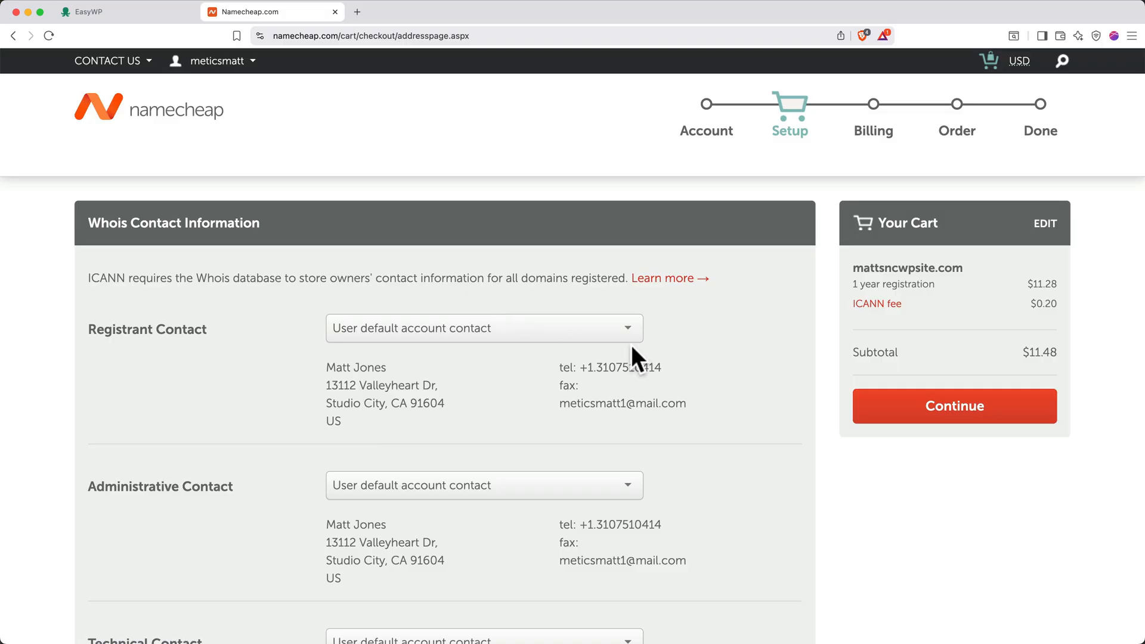
pyautogui.click(953, 406)
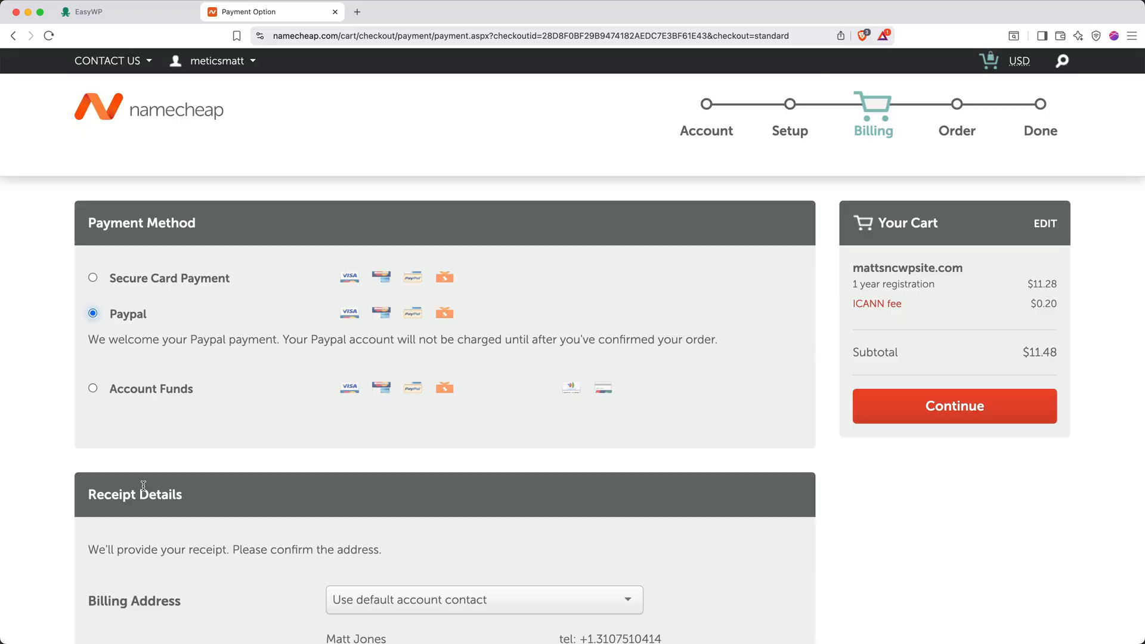
pyautogui.click(953, 405)
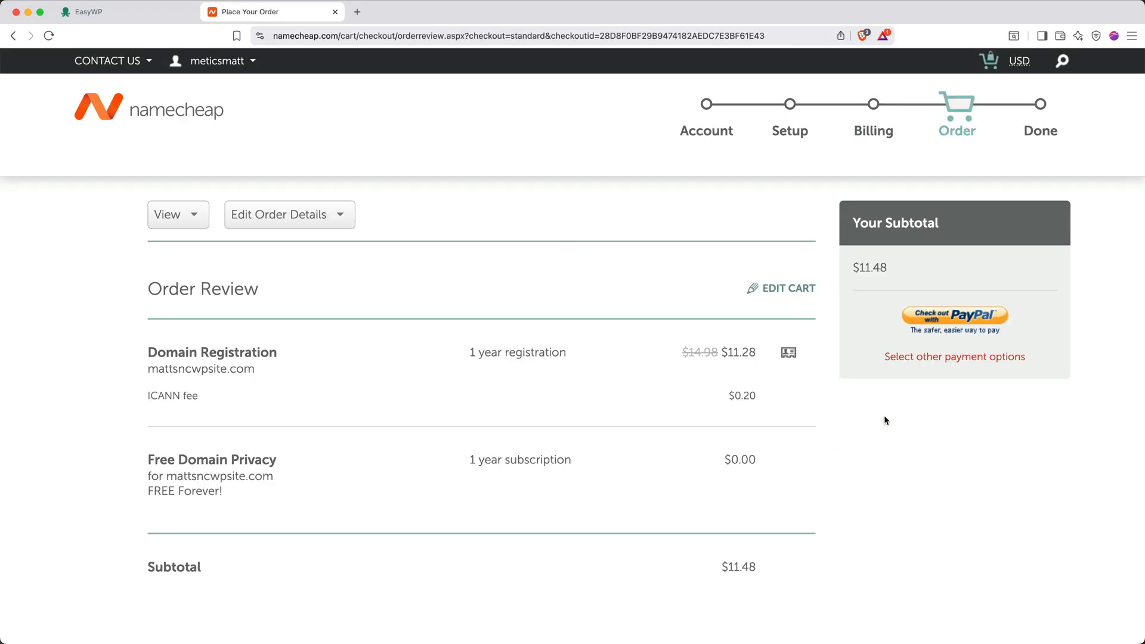
pyautogui.moveTo(943, 333)
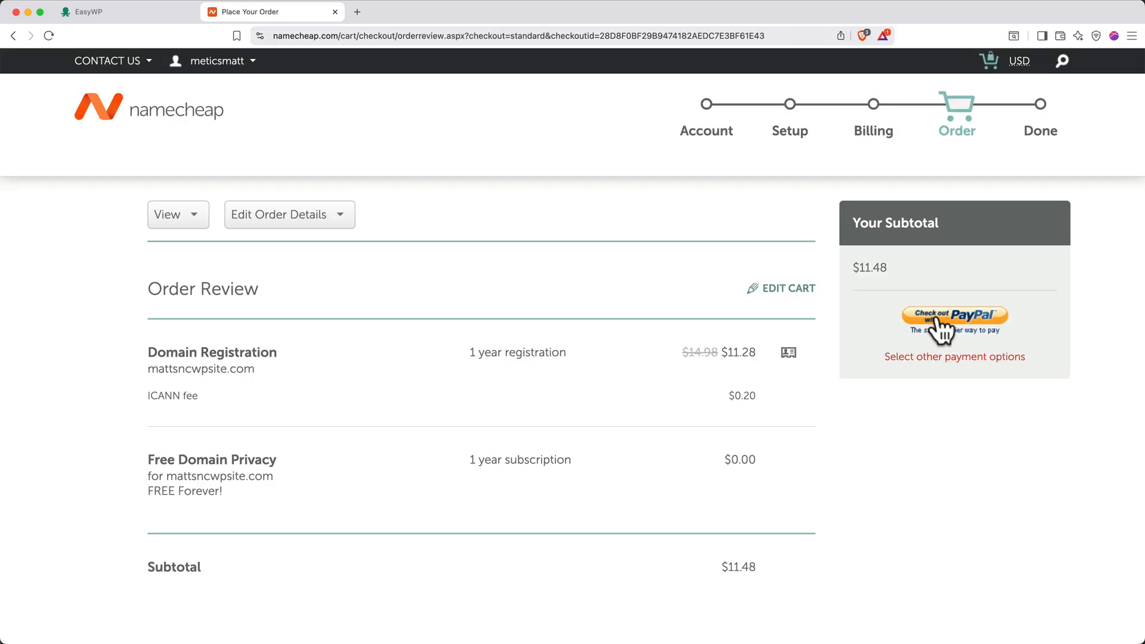
pyautogui.click(953, 320)
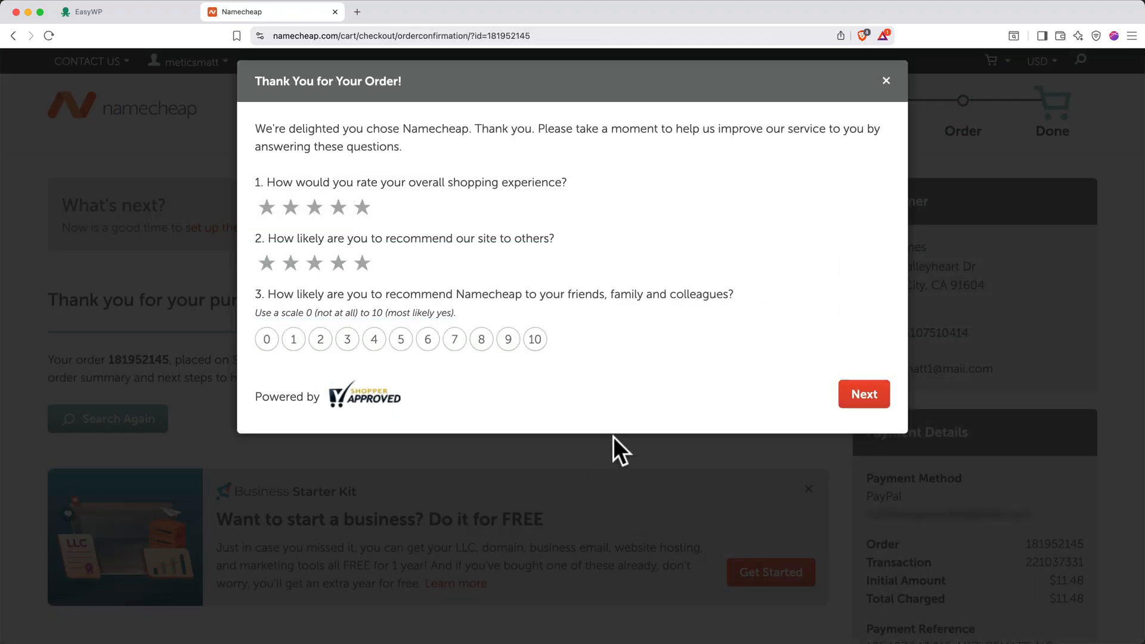
pyautogui.click(886, 80)
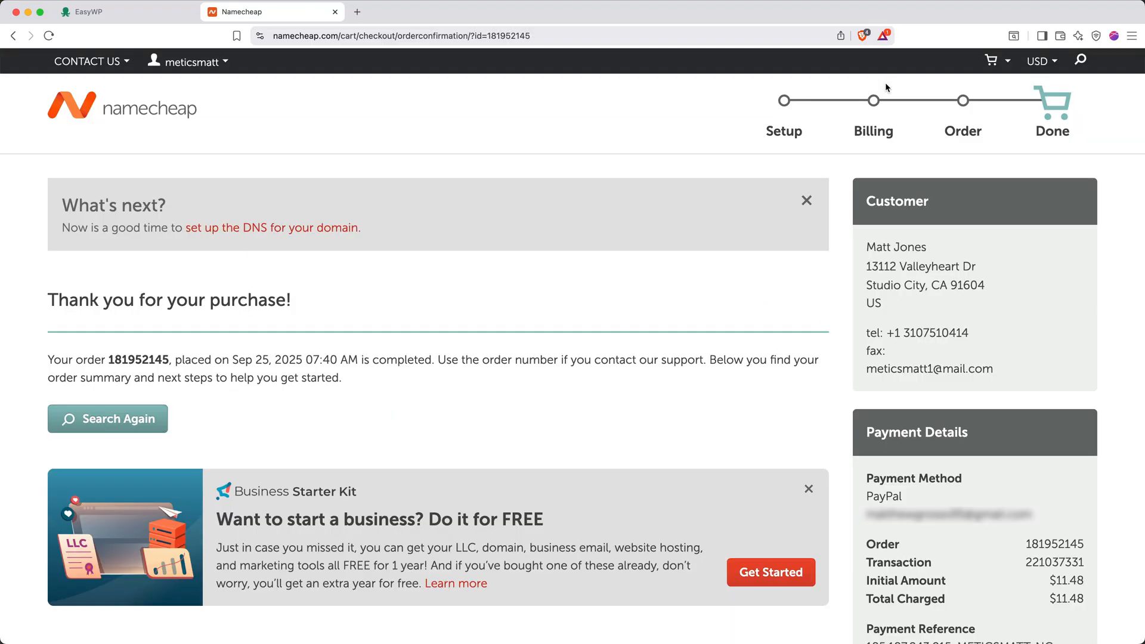
pyautogui.moveTo(500, 69)
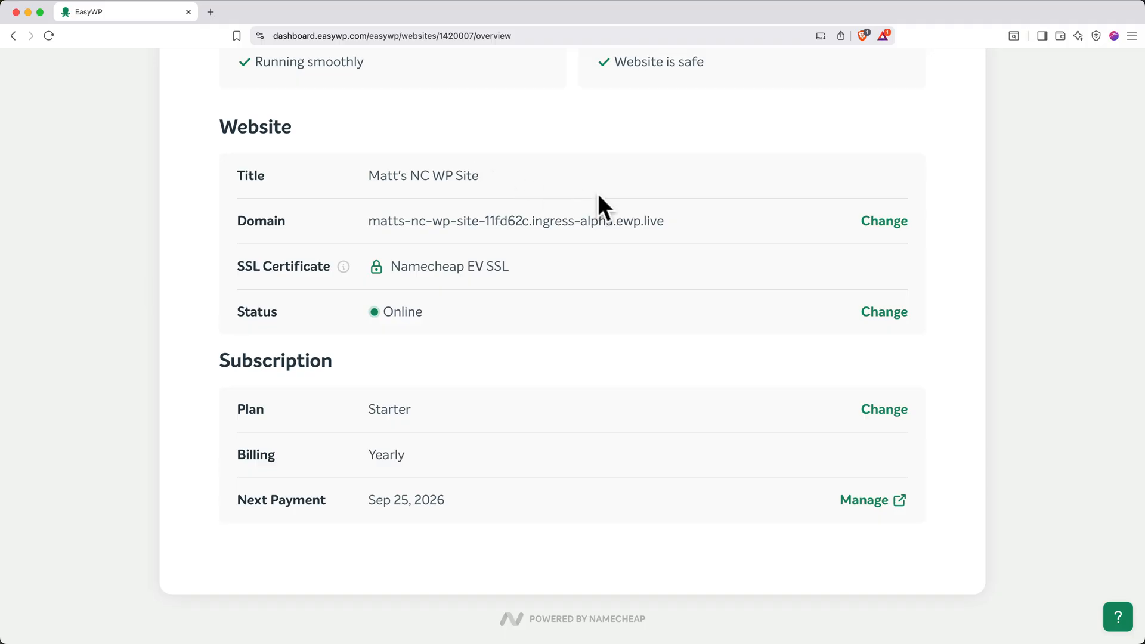
# Change the site's domain to mattsncwpsite.com from the Namecheap-owned domains.
pyautogui.click(883, 221)
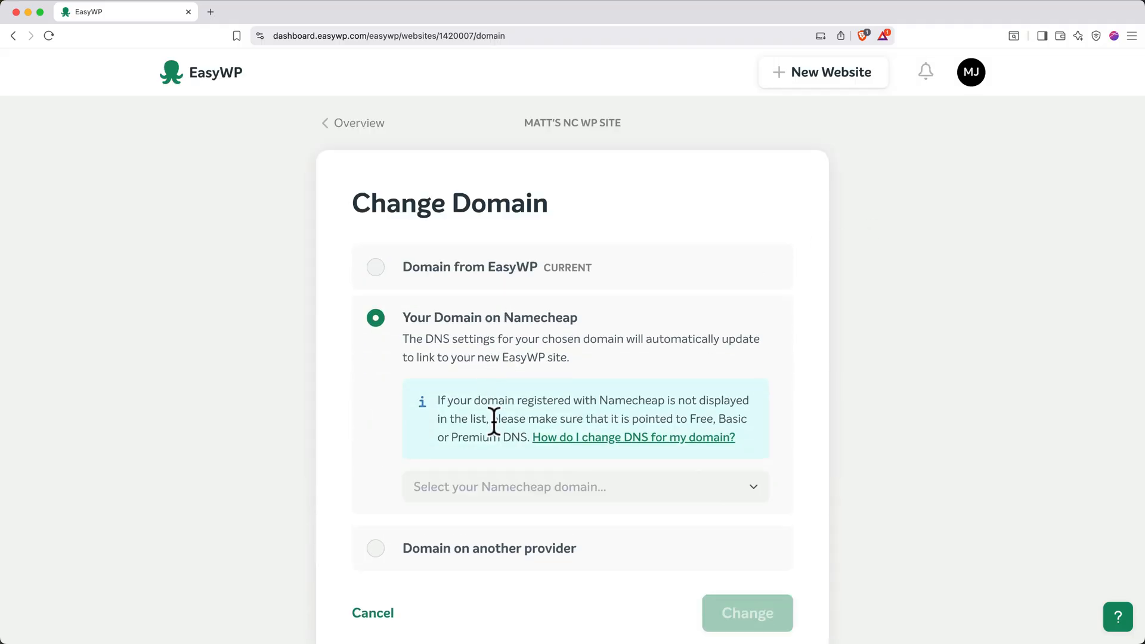
pyautogui.click(585, 487)
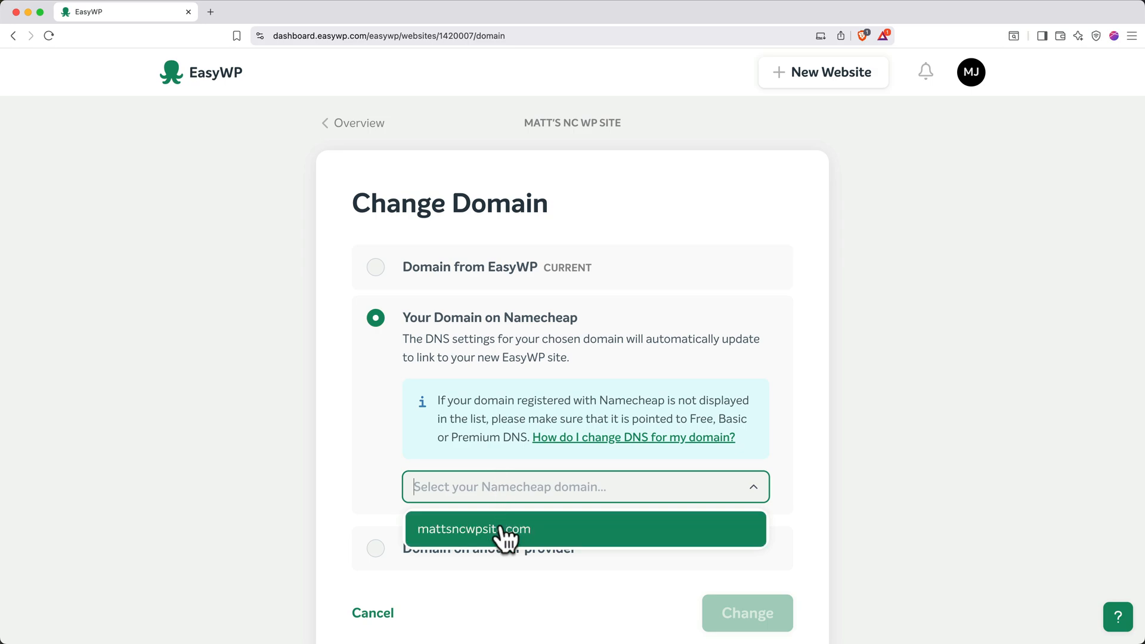
pyautogui.click(472, 529)
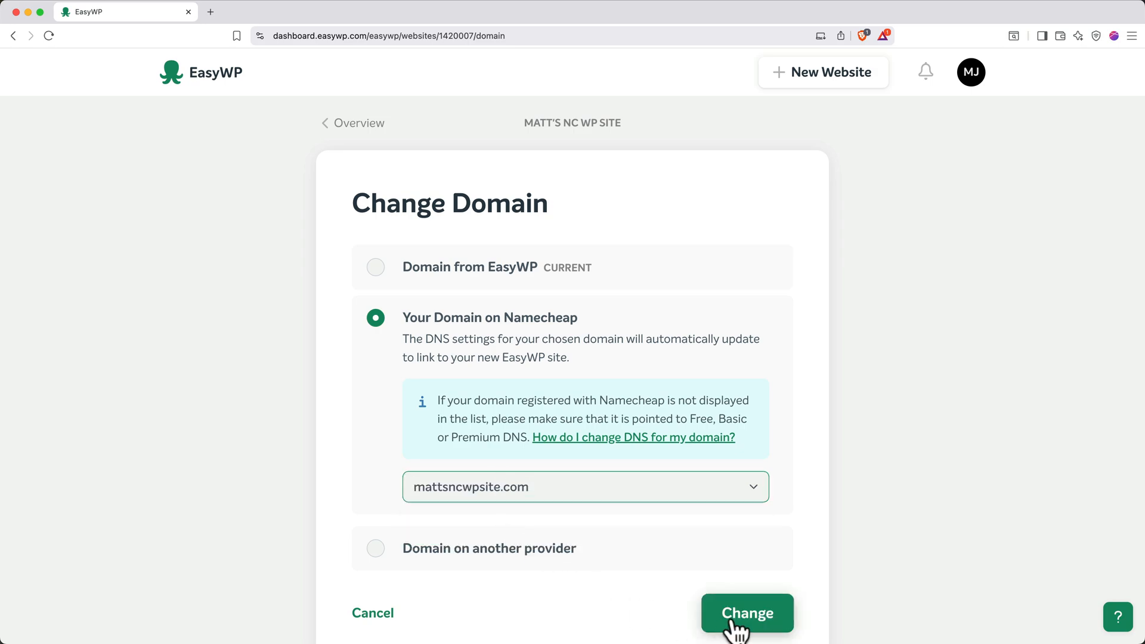
pyautogui.click(747, 613)
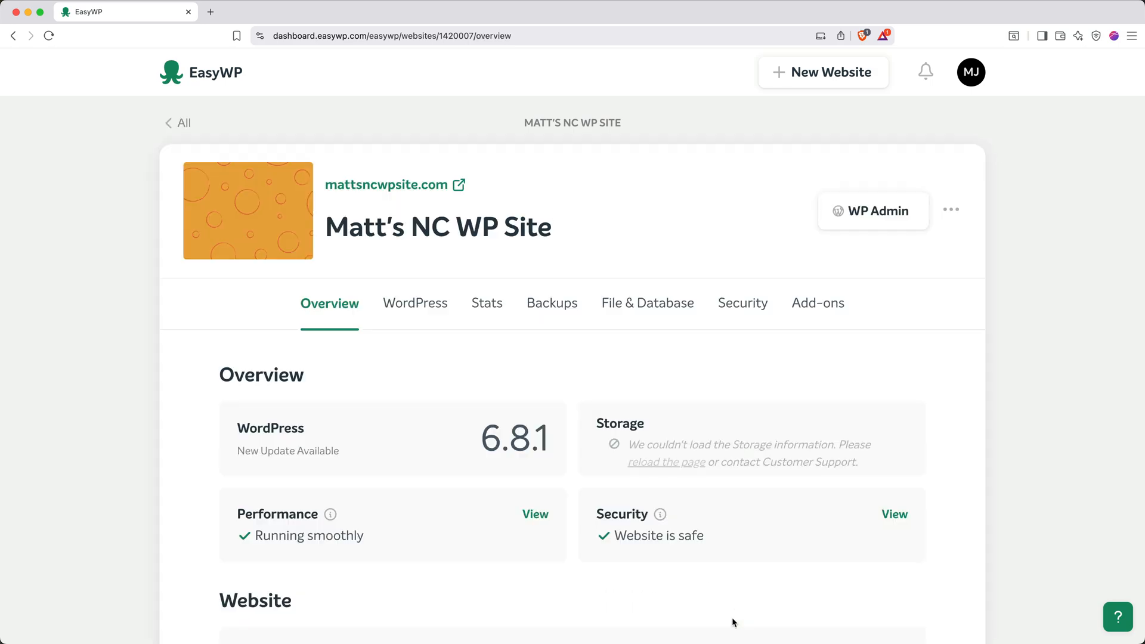
pyautogui.moveTo(565, 340)
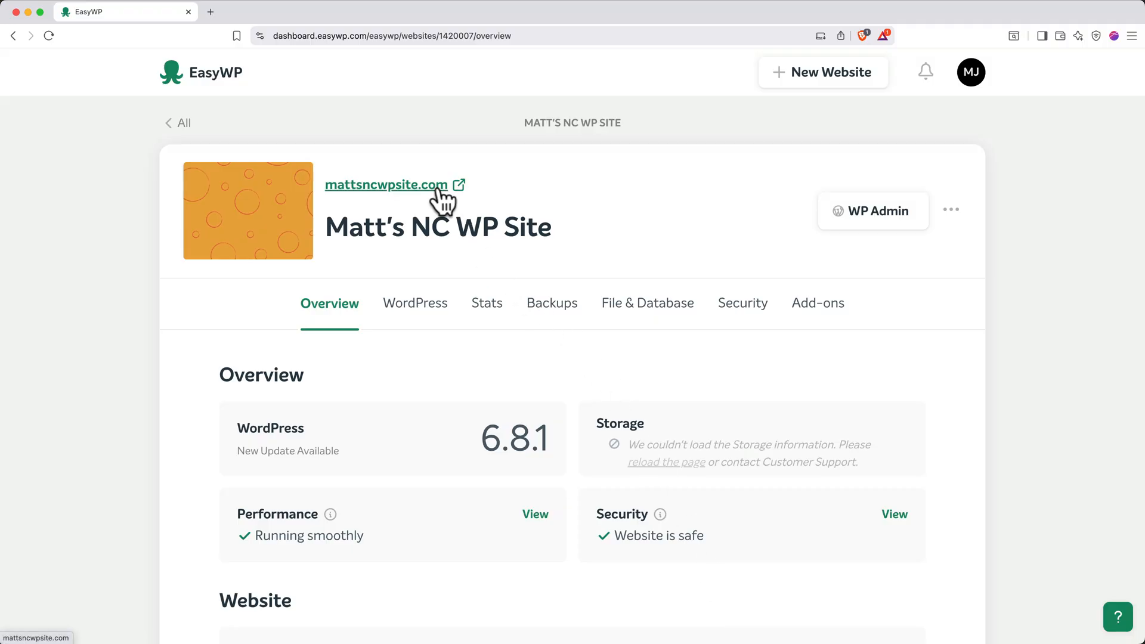
pyautogui.click(387, 185)
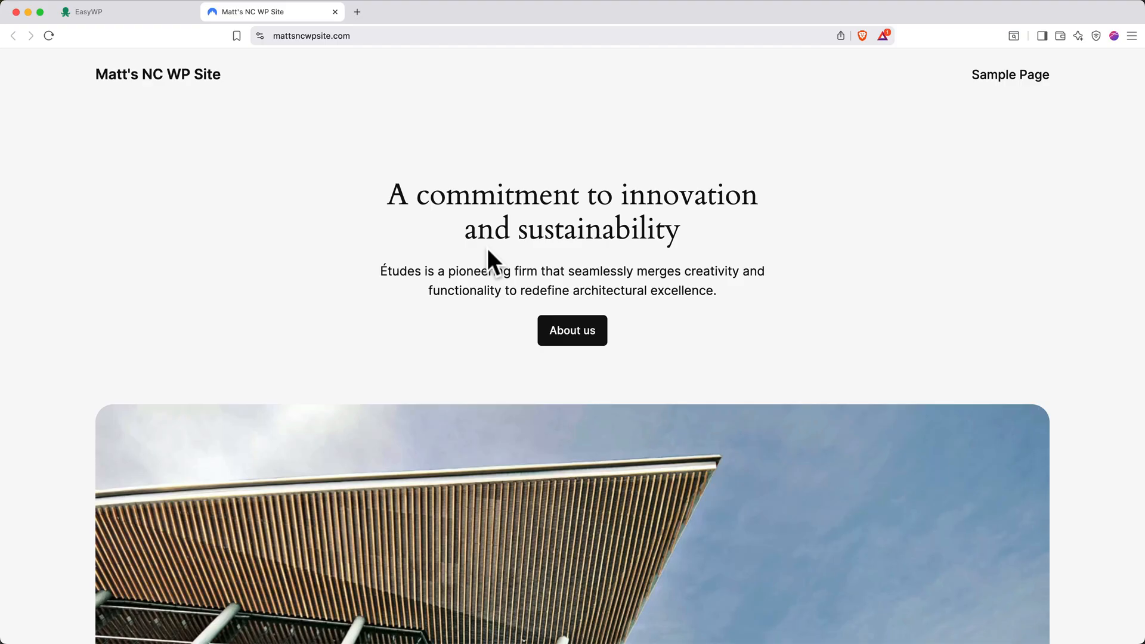
pyautogui.click(312, 34)
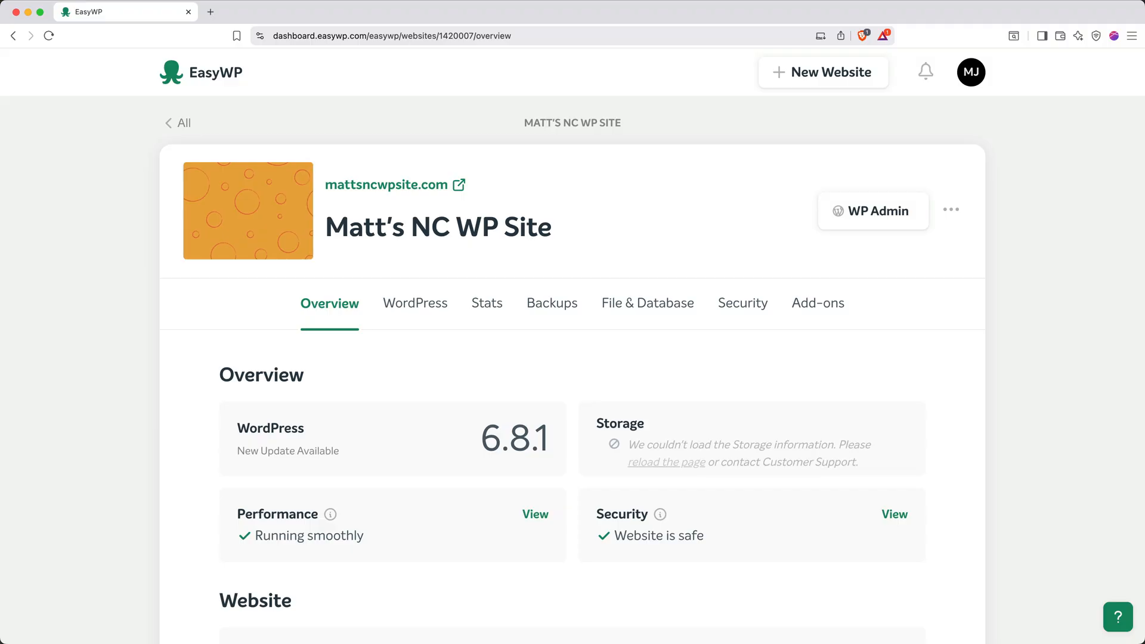
pyautogui.moveTo(457, 398)
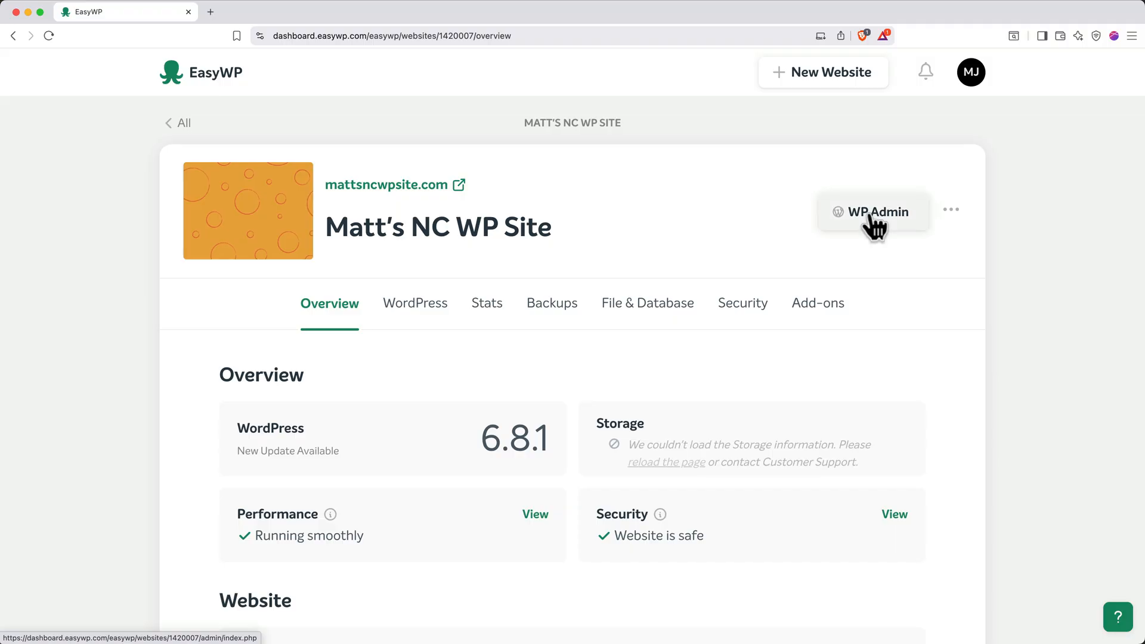
# Dismiss the welcome panel and hide every dashboard box through Screen Options.
pyautogui.click(873, 213)
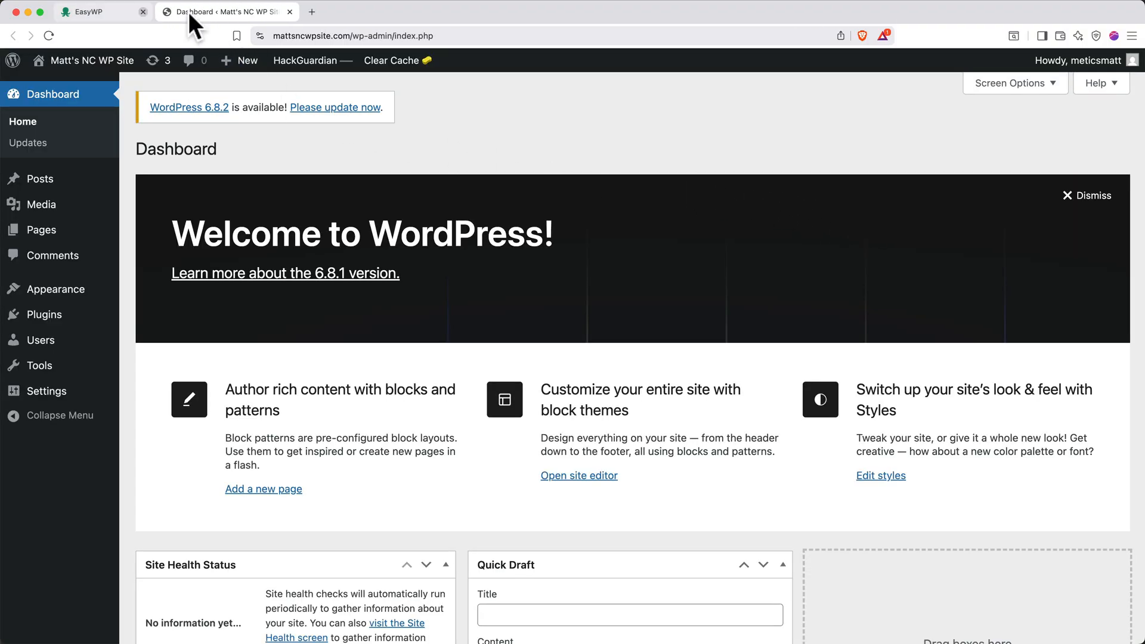
pyautogui.click(143, 12)
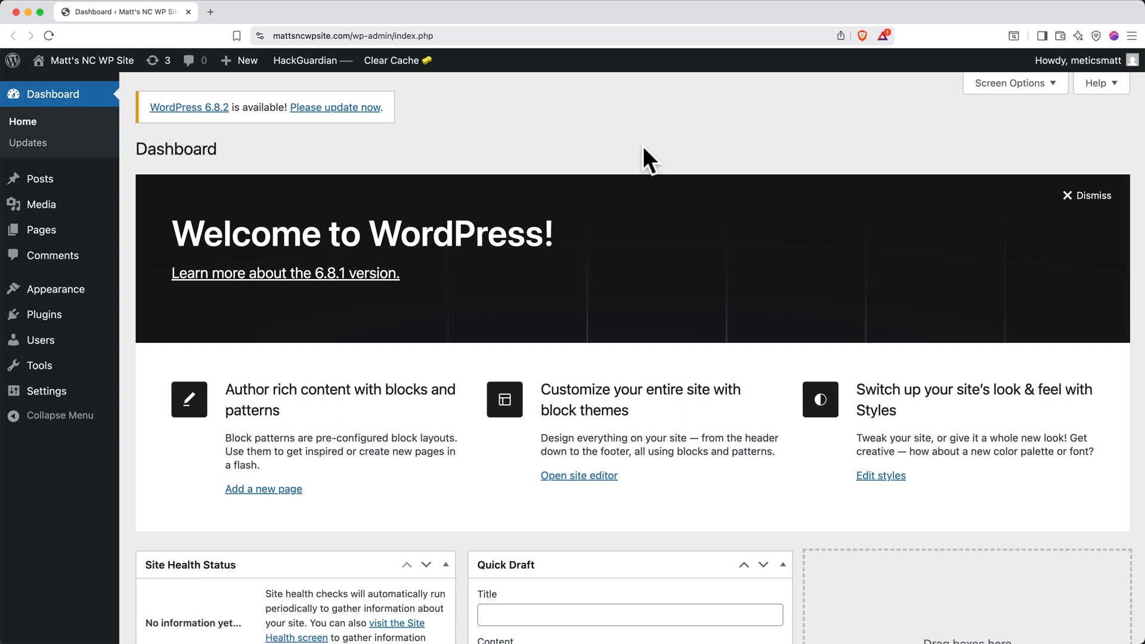
pyautogui.click(1088, 195)
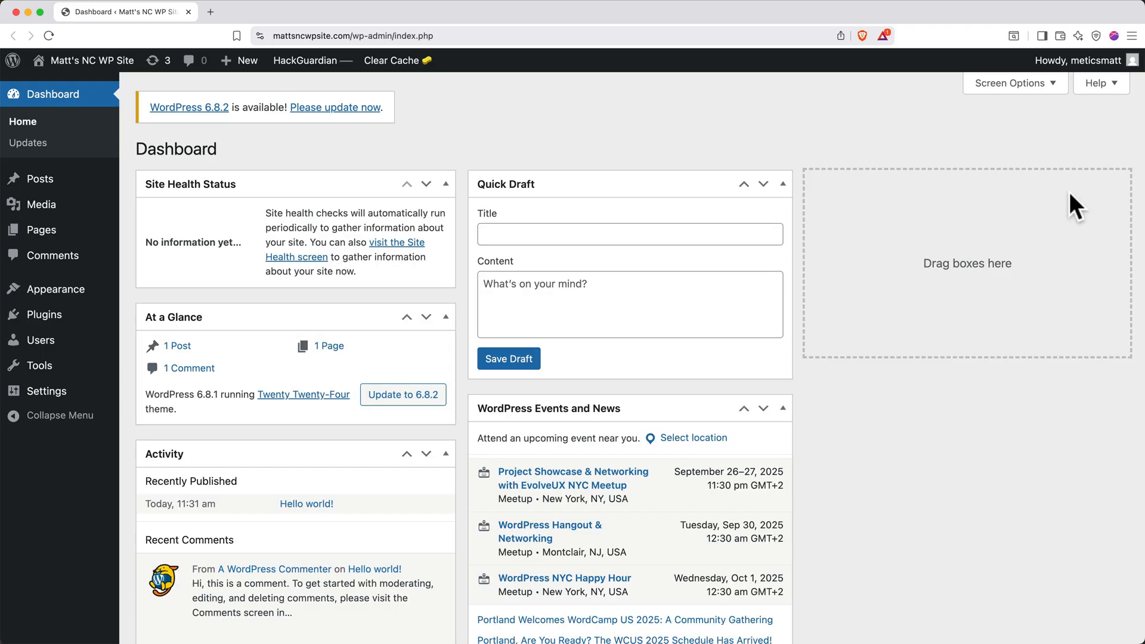
pyautogui.click(1011, 82)
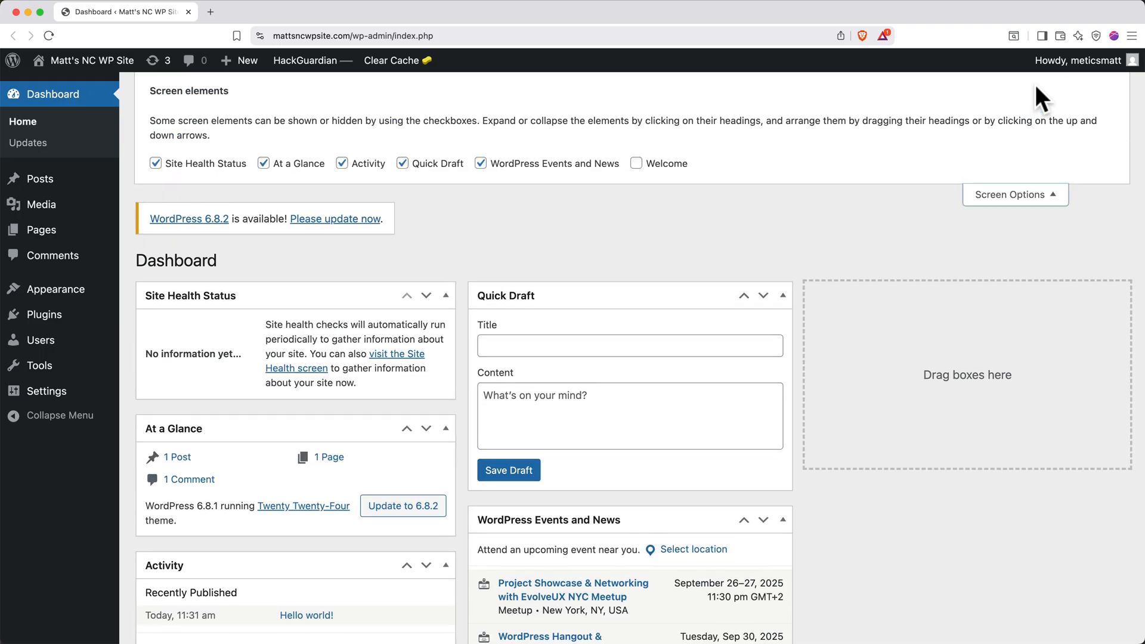
pyautogui.click(480, 163)
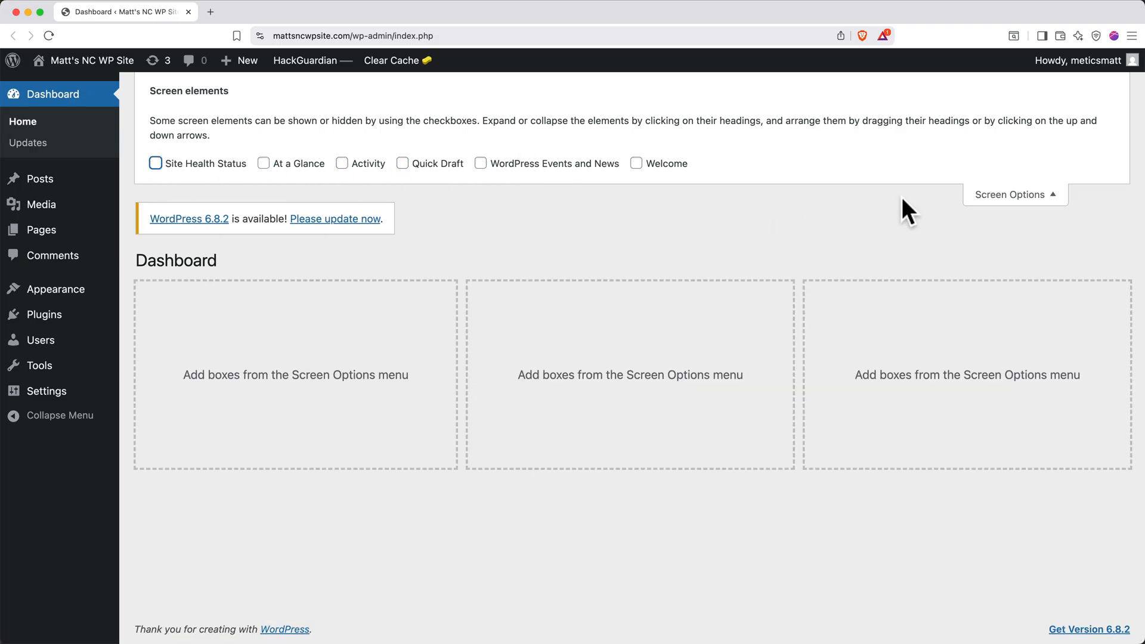
pyautogui.click(1015, 194)
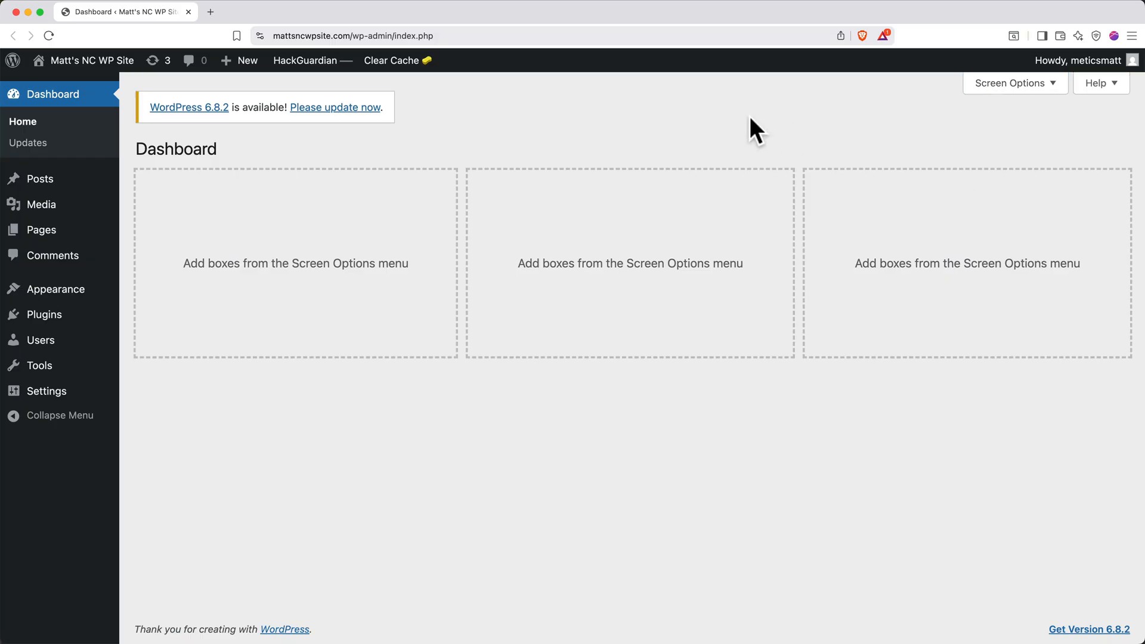
pyautogui.moveTo(510, 154)
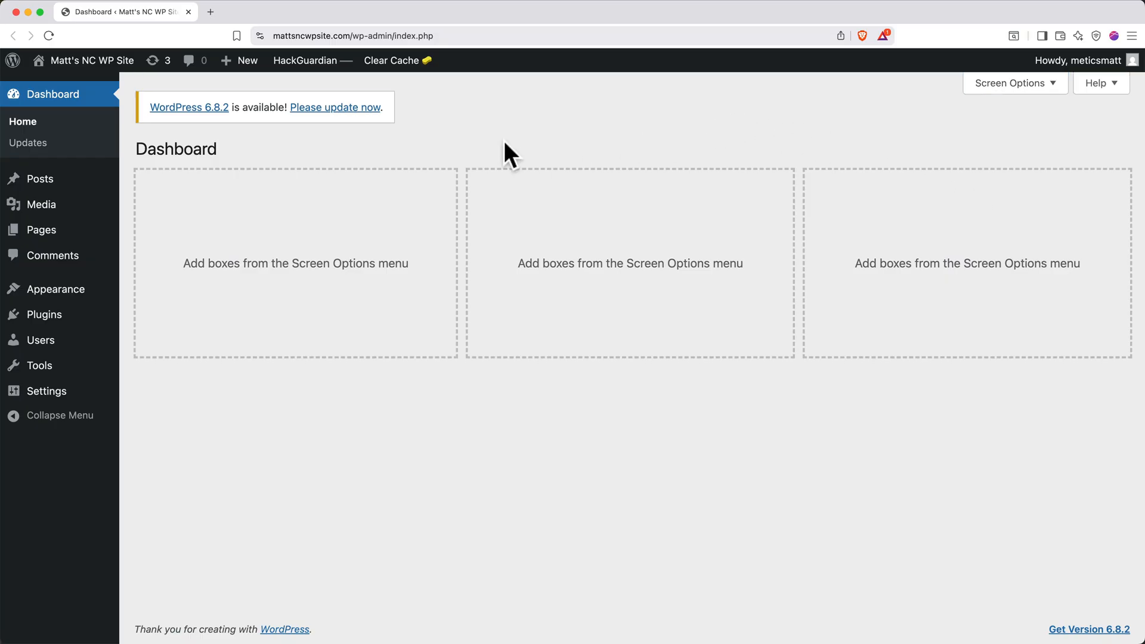
# Update WordPress core to 6.8.2 with its database update and return to the dashboard home.
pyautogui.click(334, 107)
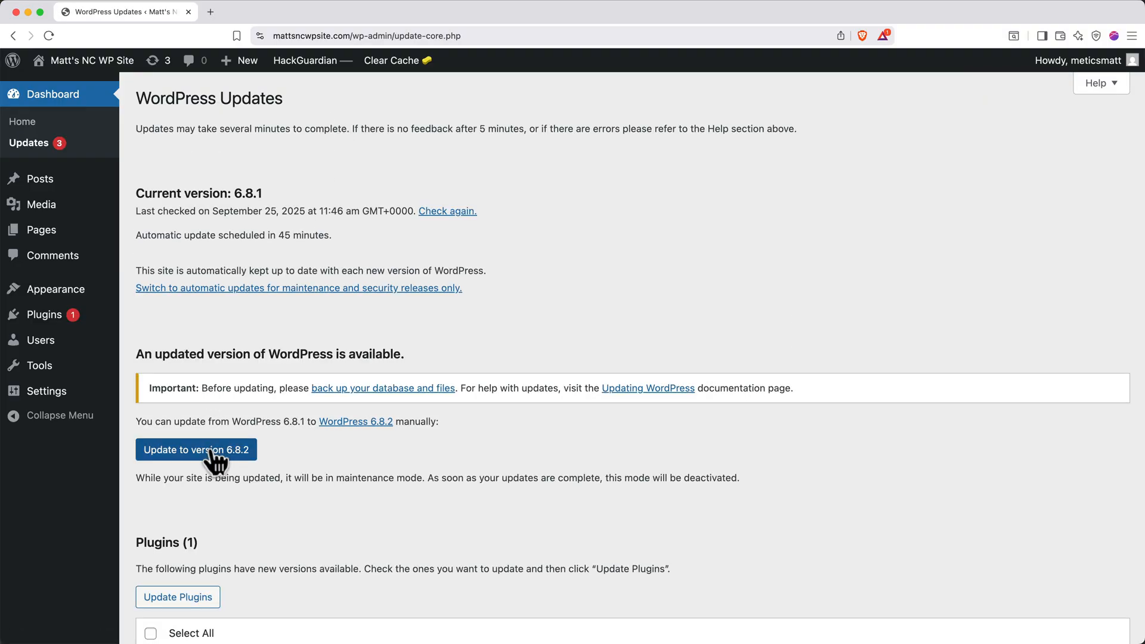
pyautogui.click(196, 449)
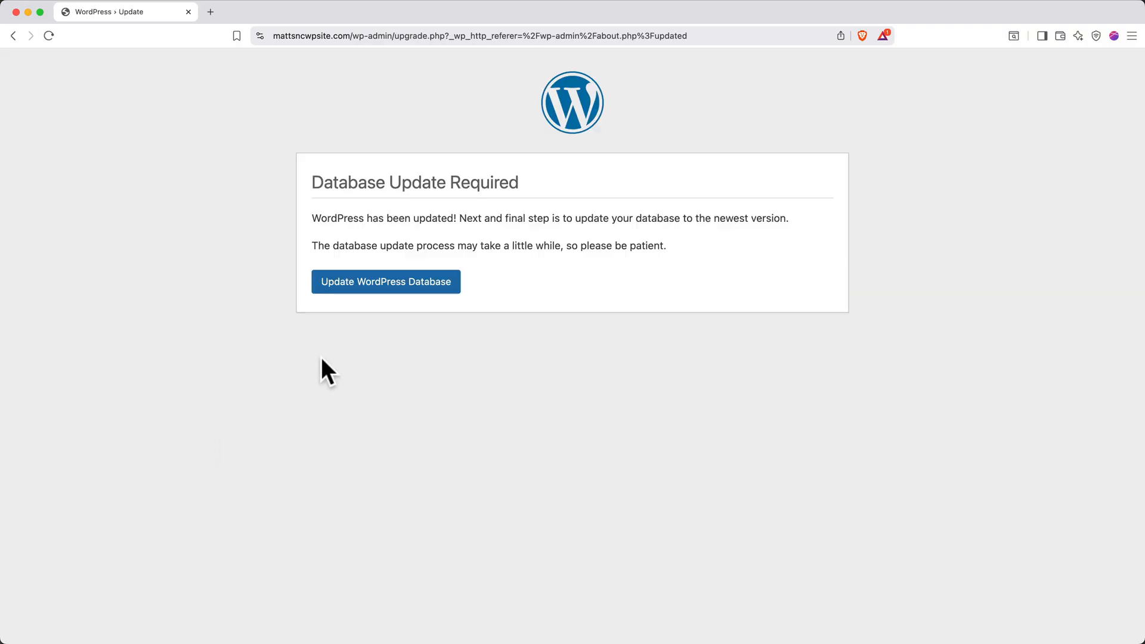
pyautogui.click(386, 282)
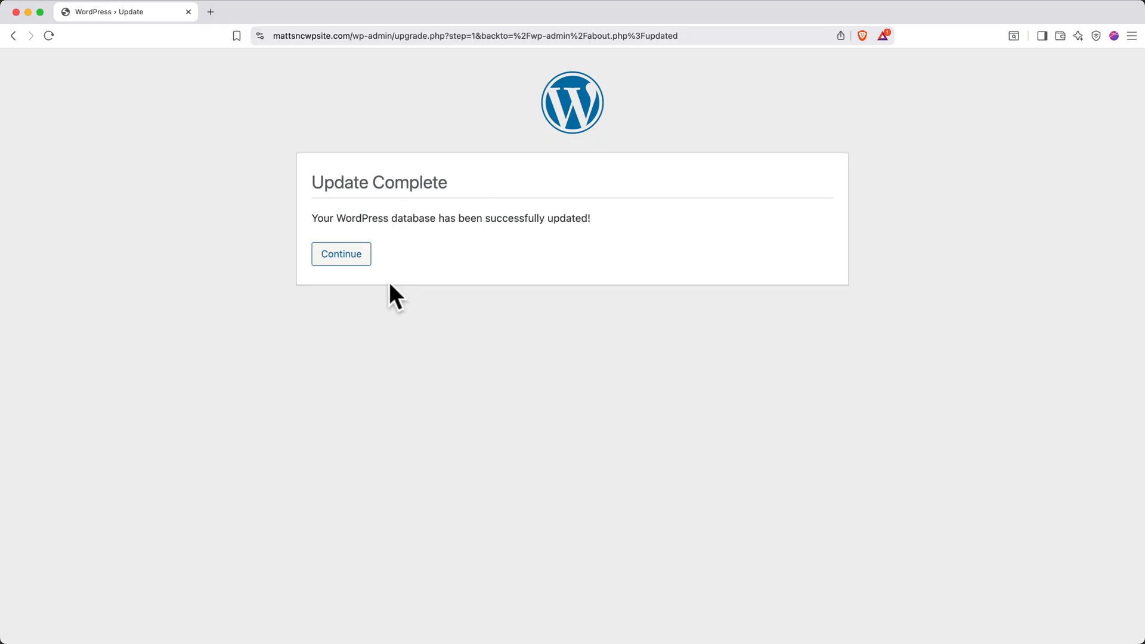
pyautogui.click(340, 253)
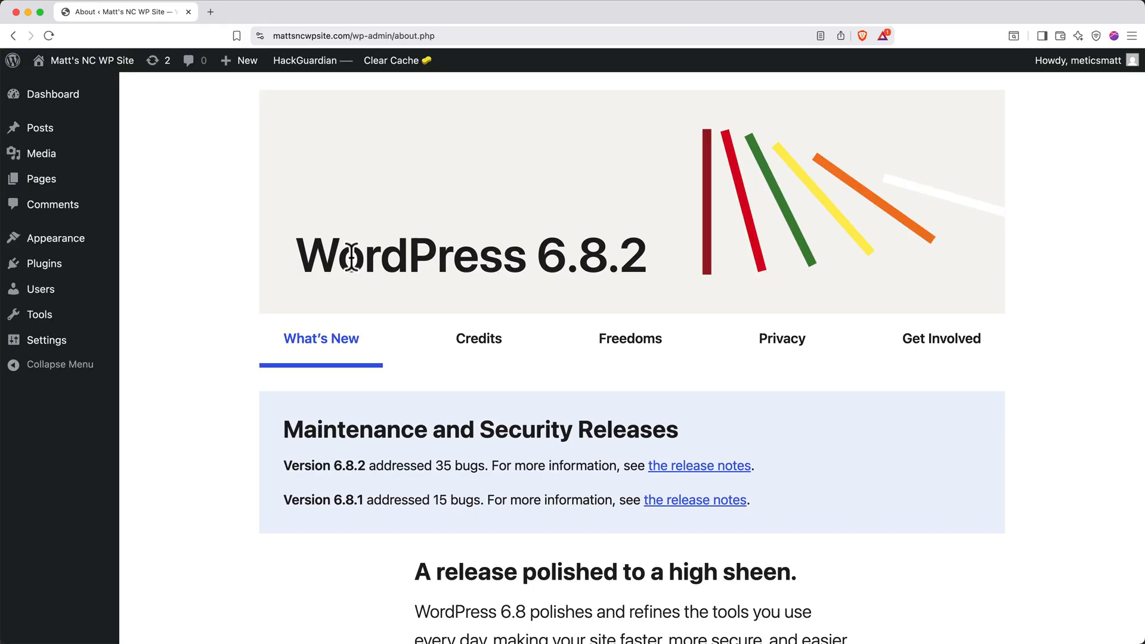
pyautogui.moveTo(312, 234)
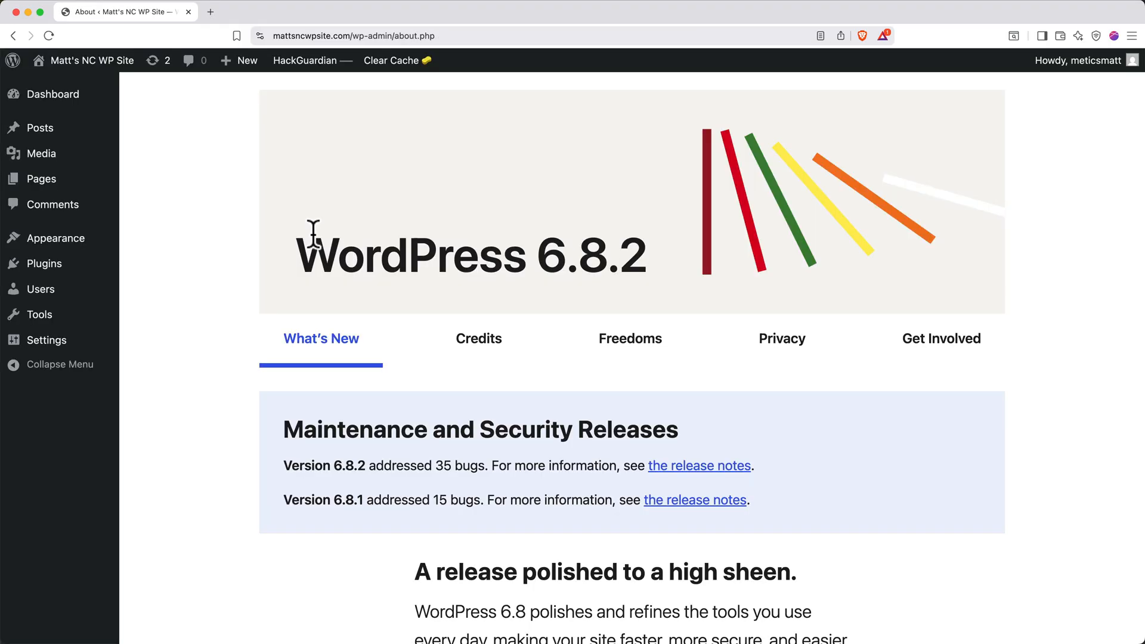
pyautogui.click(52, 93)
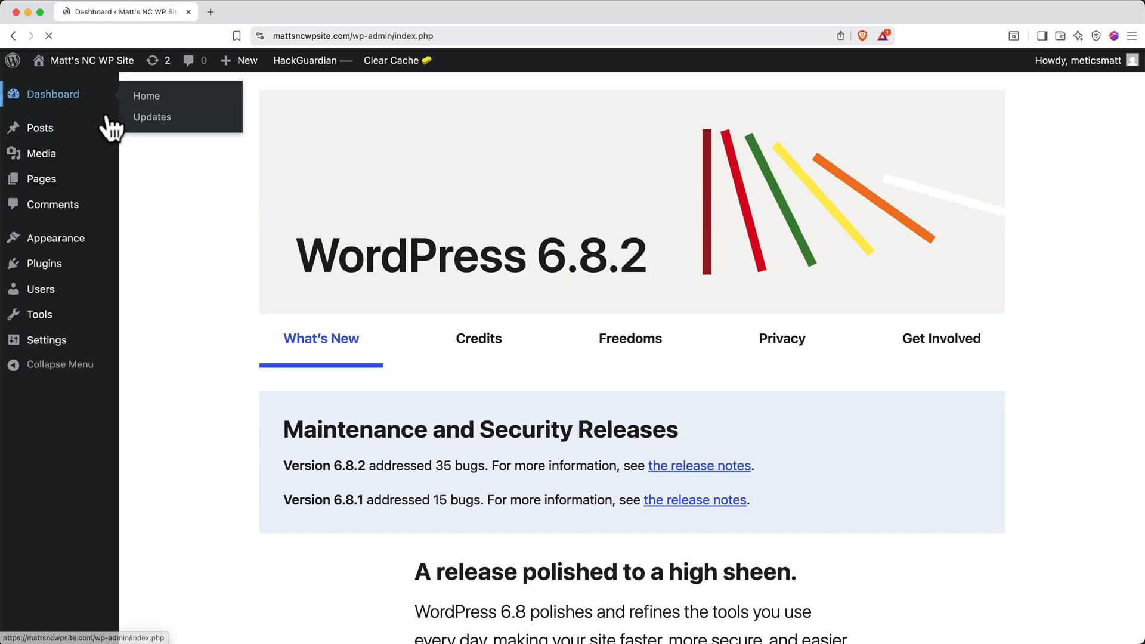
pyautogui.click(146, 95)
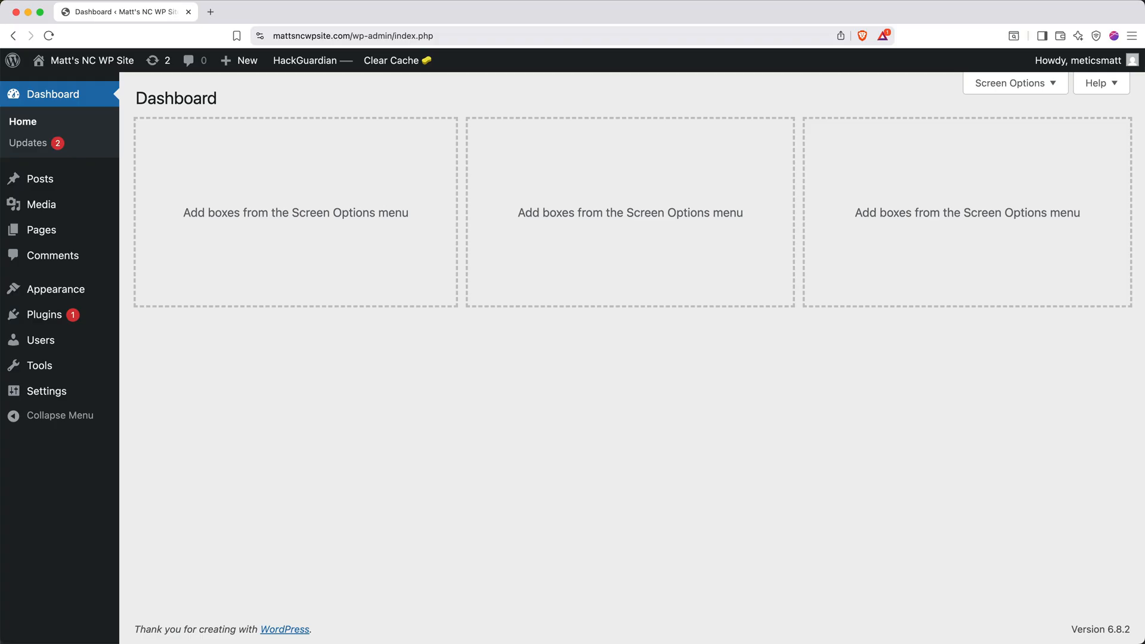
pyautogui.moveTo(546, 386)
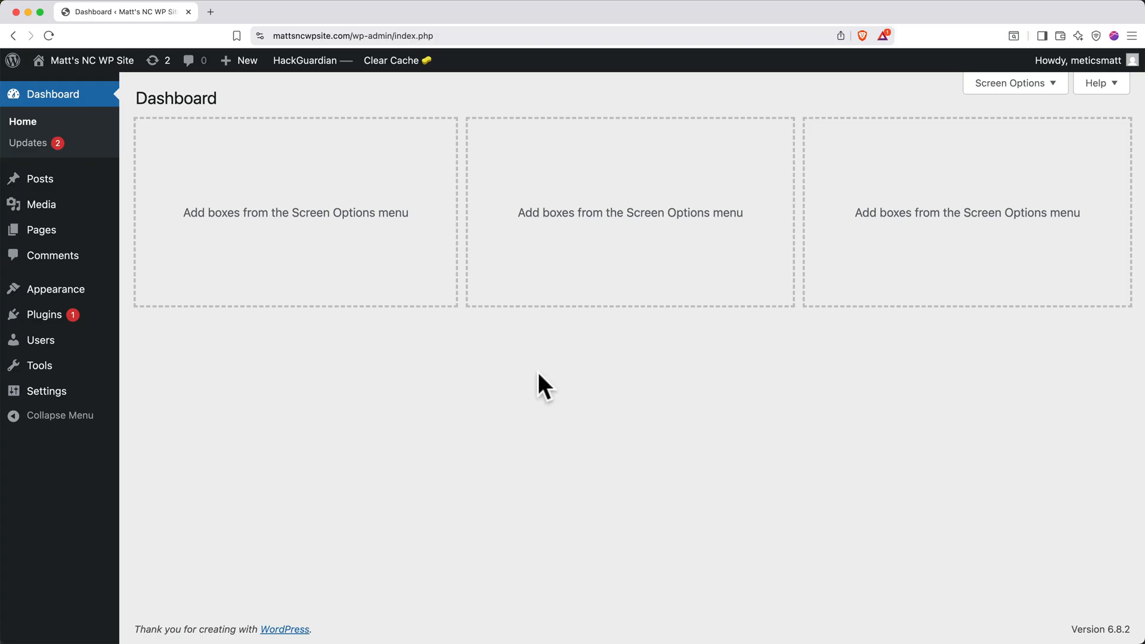
# Select all plugins (Akismet, Hello Dolly) and apply the Deactivate bulk action.
pyautogui.click(45, 315)
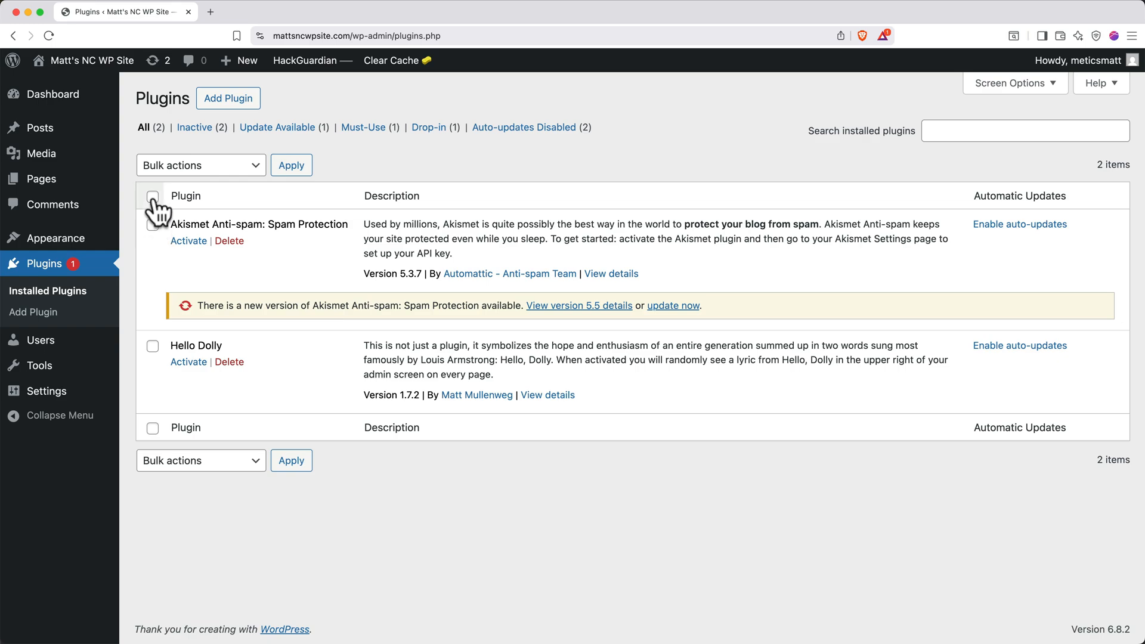
pyautogui.click(152, 195)
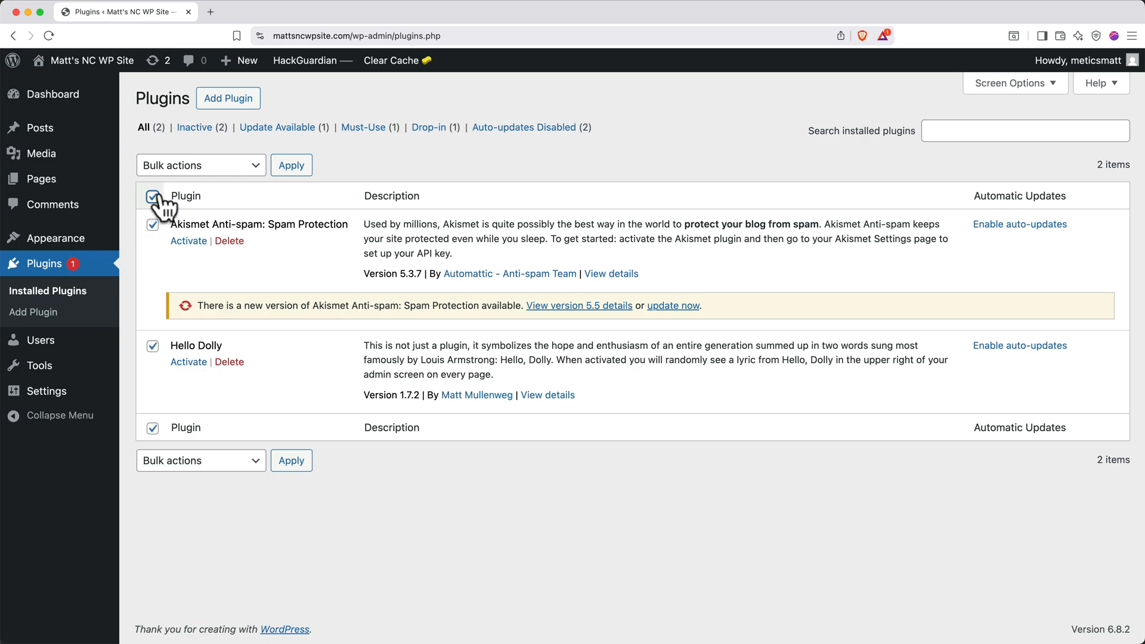
pyautogui.click(199, 165)
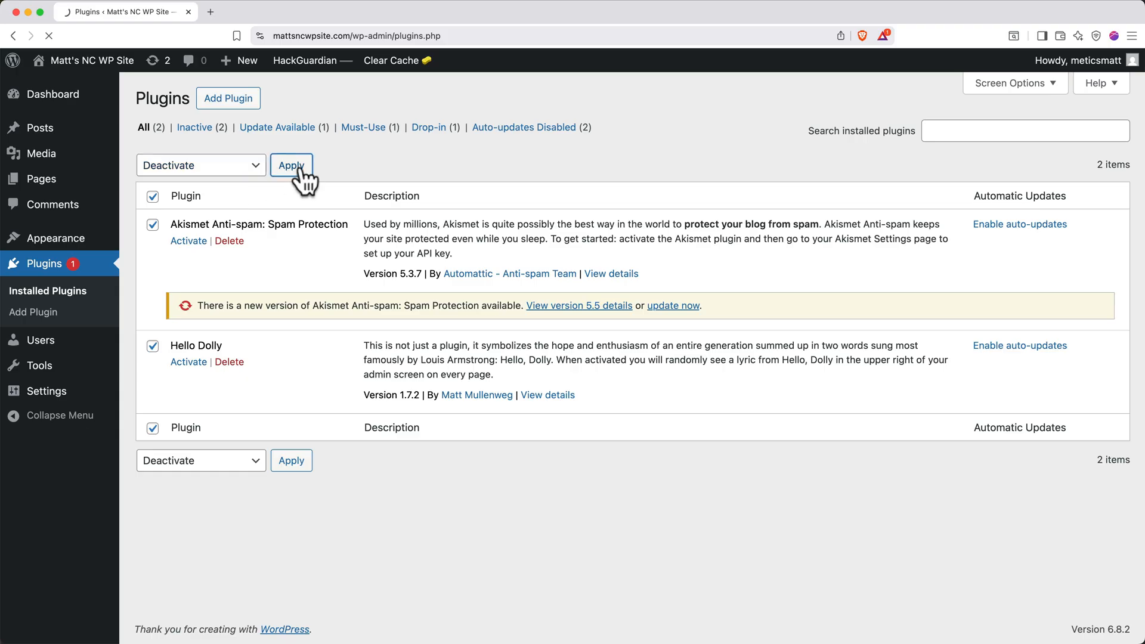
pyautogui.click(291, 165)
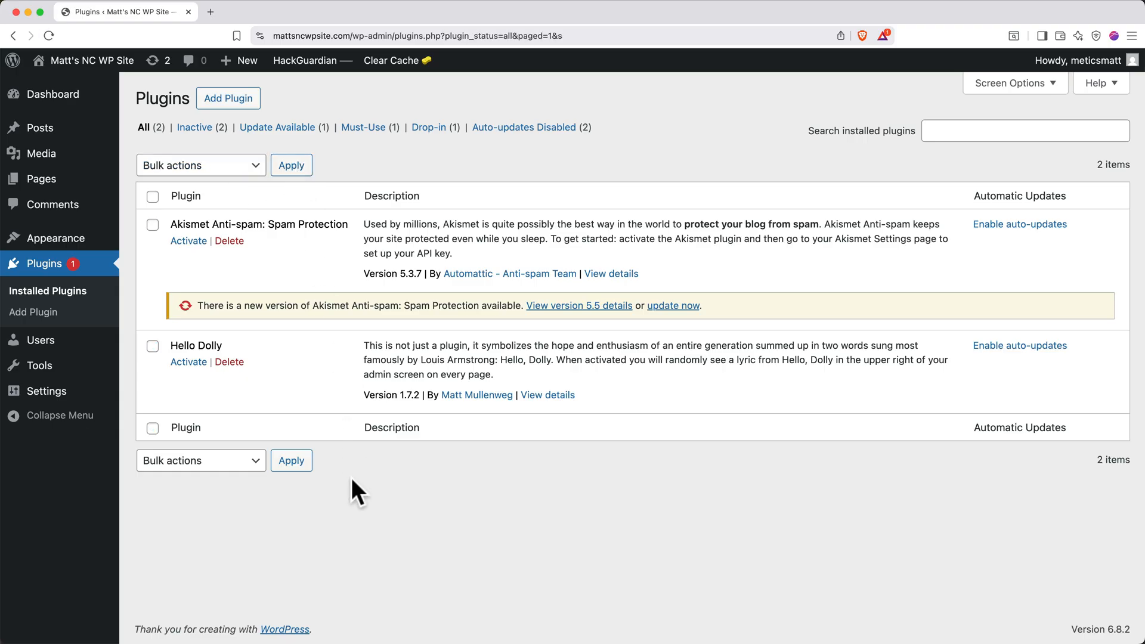
pyautogui.moveTo(364, 533)
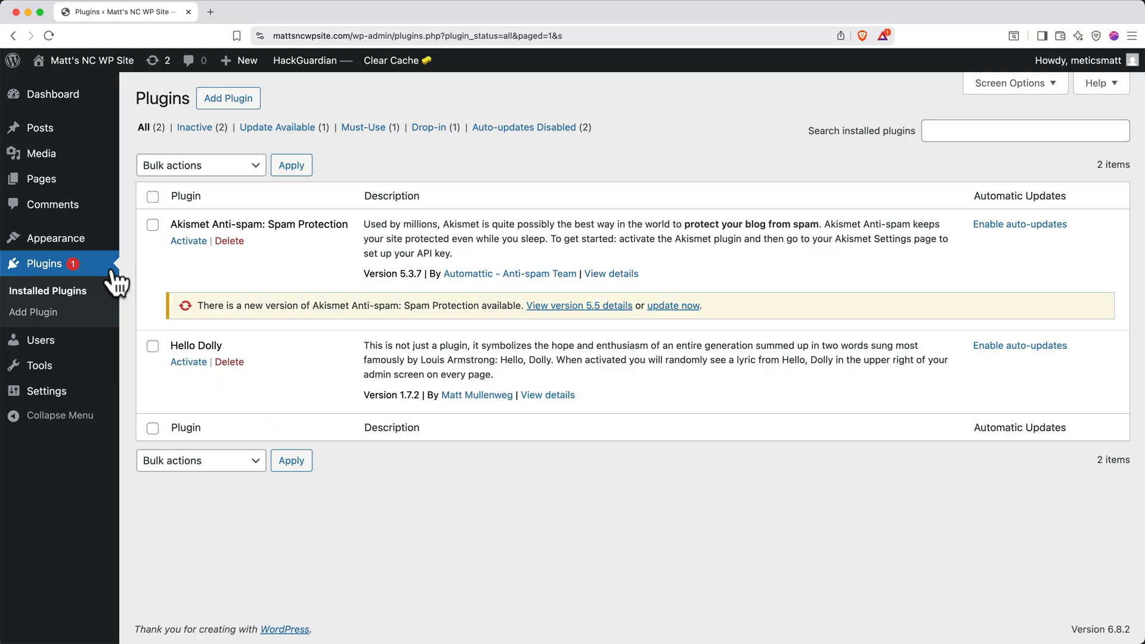
# Install and activate the Astra theme from Add Theme, then dismiss its welcome banner.
pyautogui.click(52, 238)
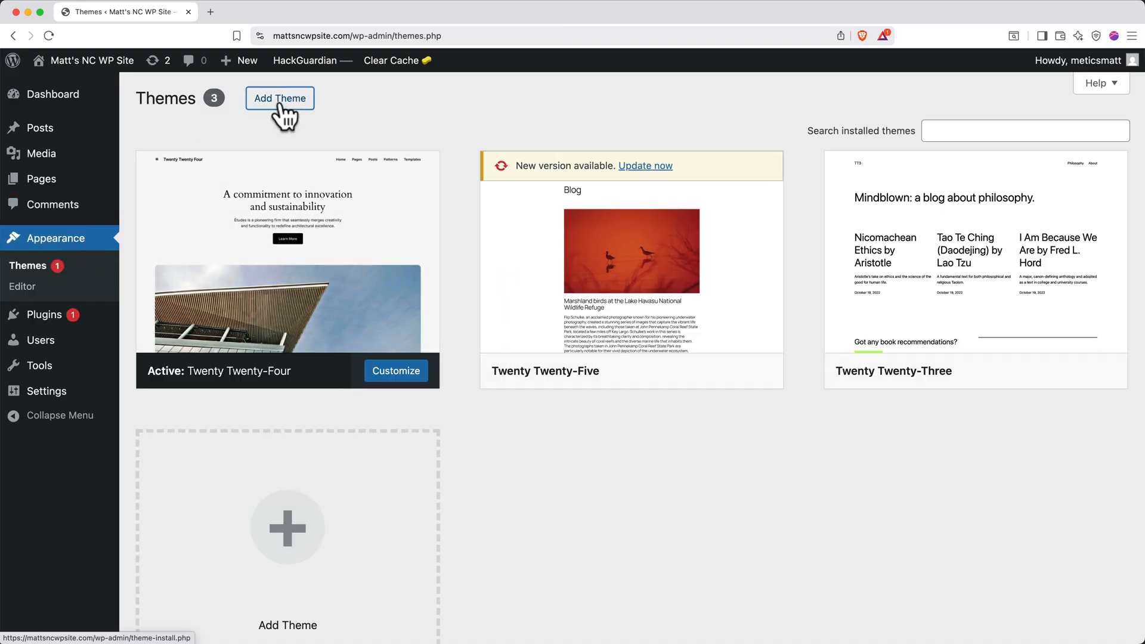
pyautogui.click(279, 98)
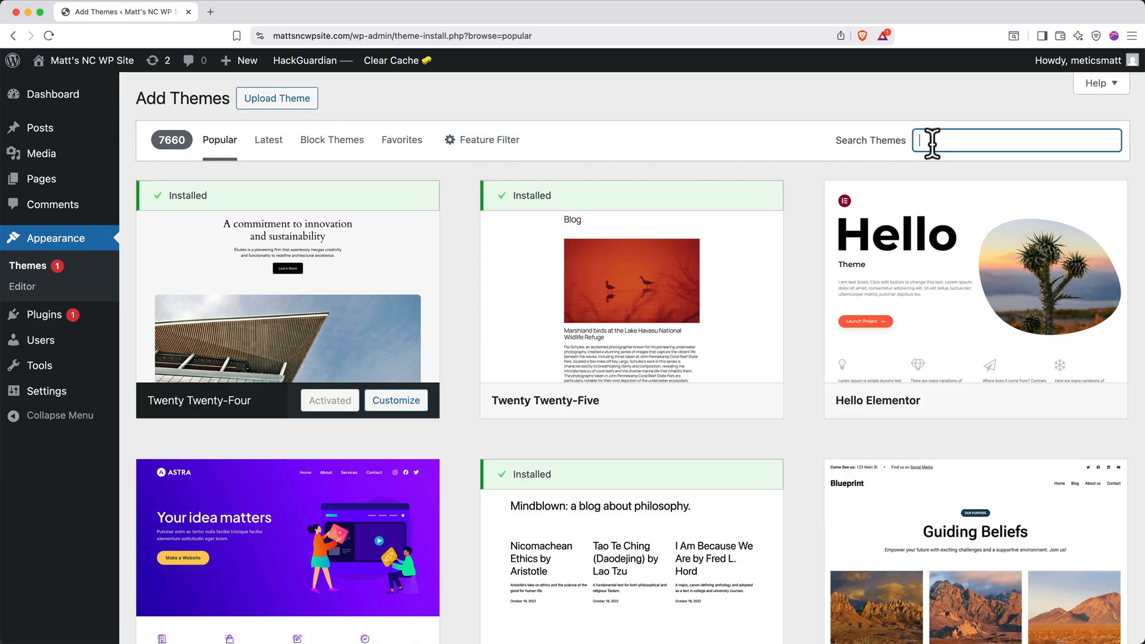
pyautogui.write('astra')
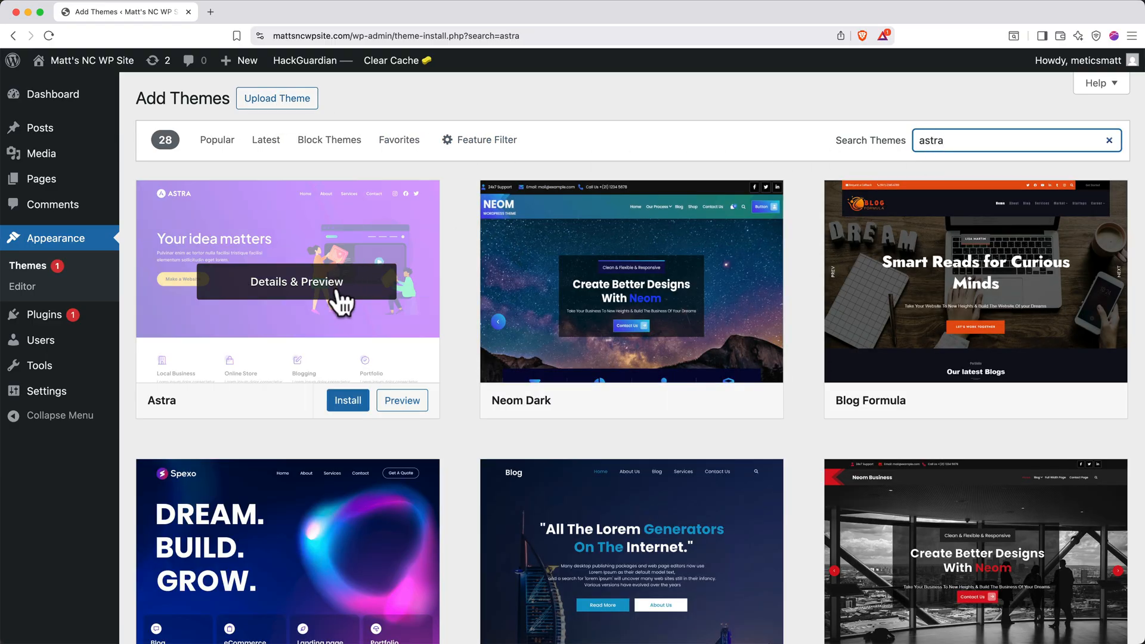
pyautogui.click(347, 400)
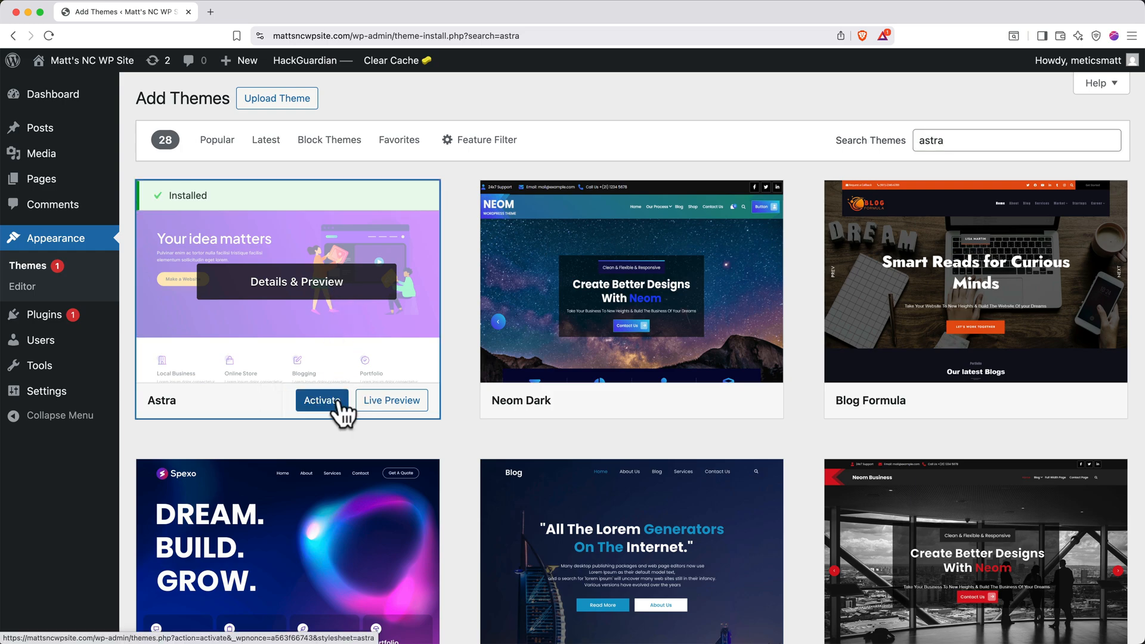
pyautogui.click(321, 401)
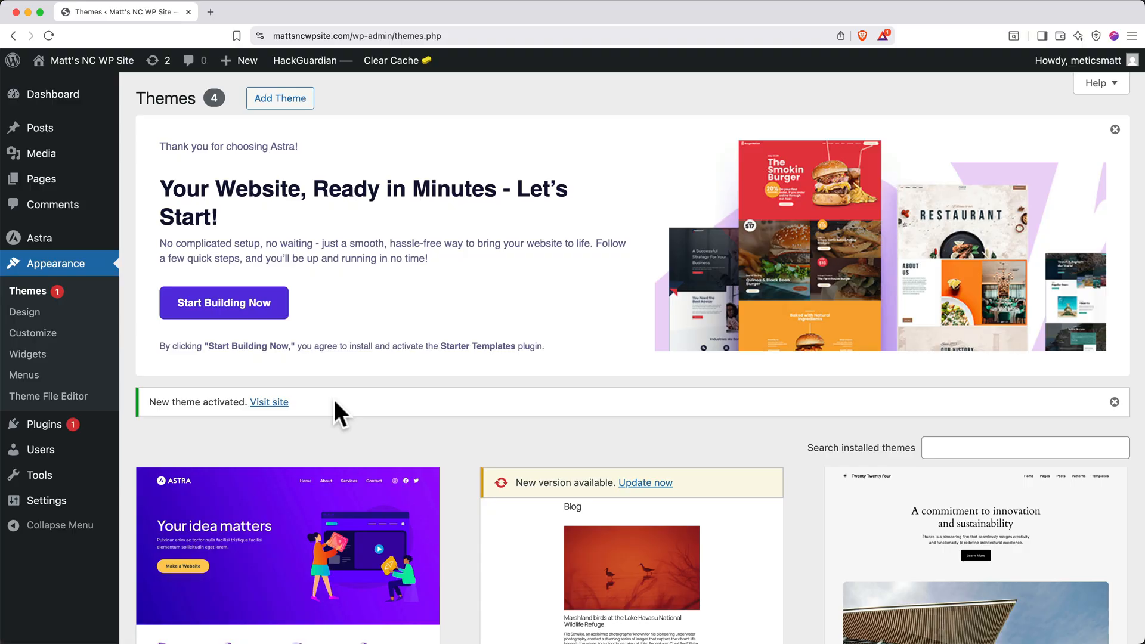
pyautogui.click(1114, 129)
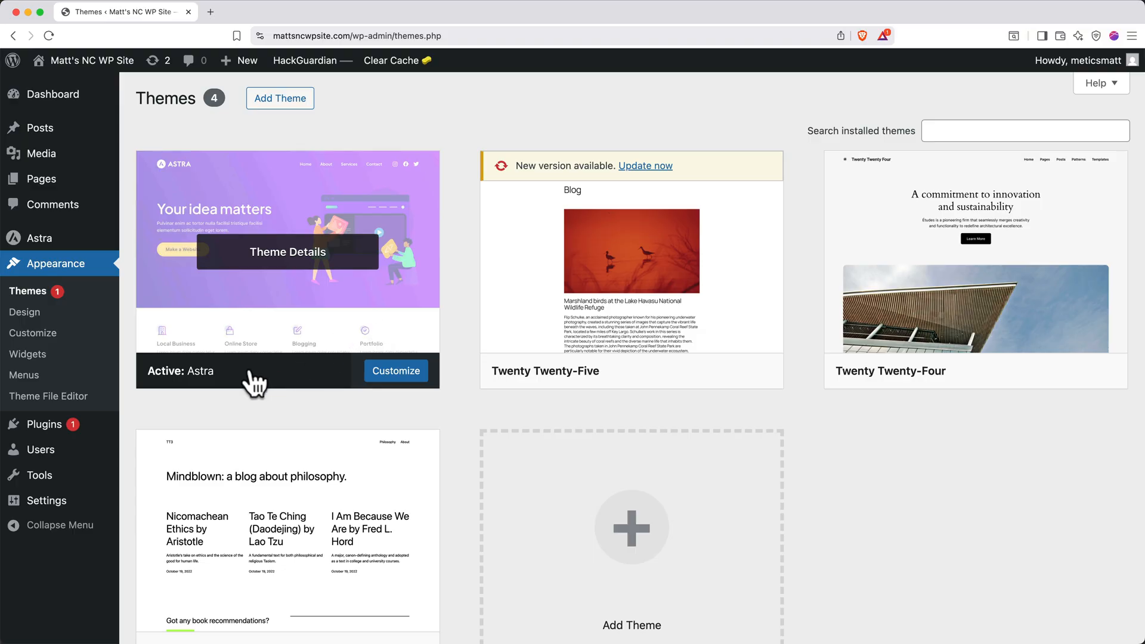
# Search 'starter' in Add Plugin, then install and activate the Starter Templates plugin.
pyautogui.click(44, 289)
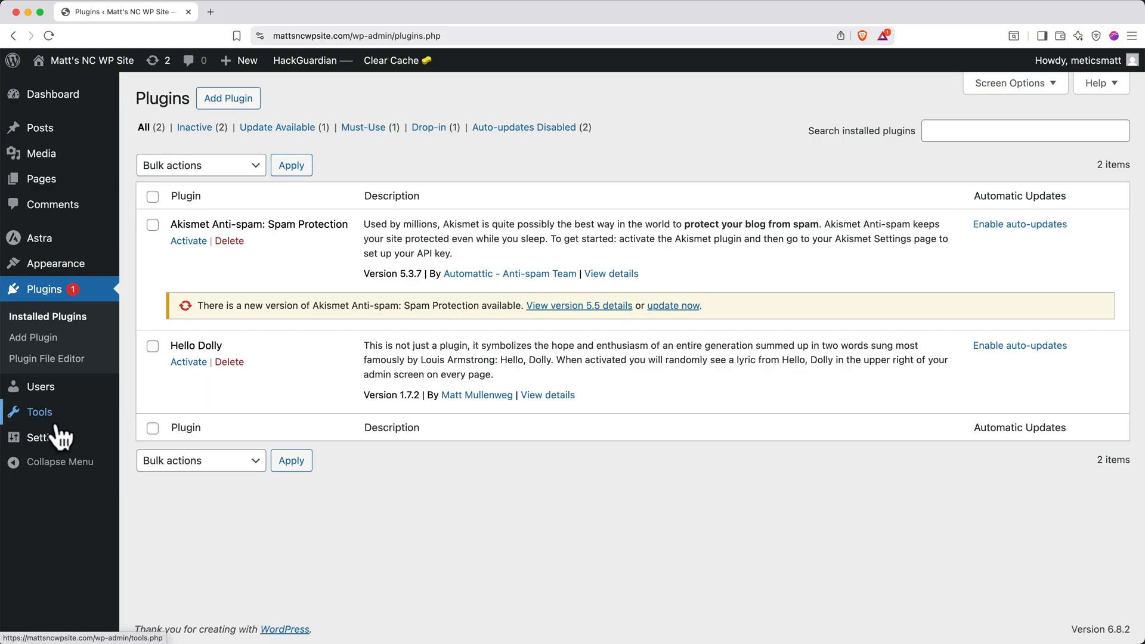
pyautogui.moveTo(245, 121)
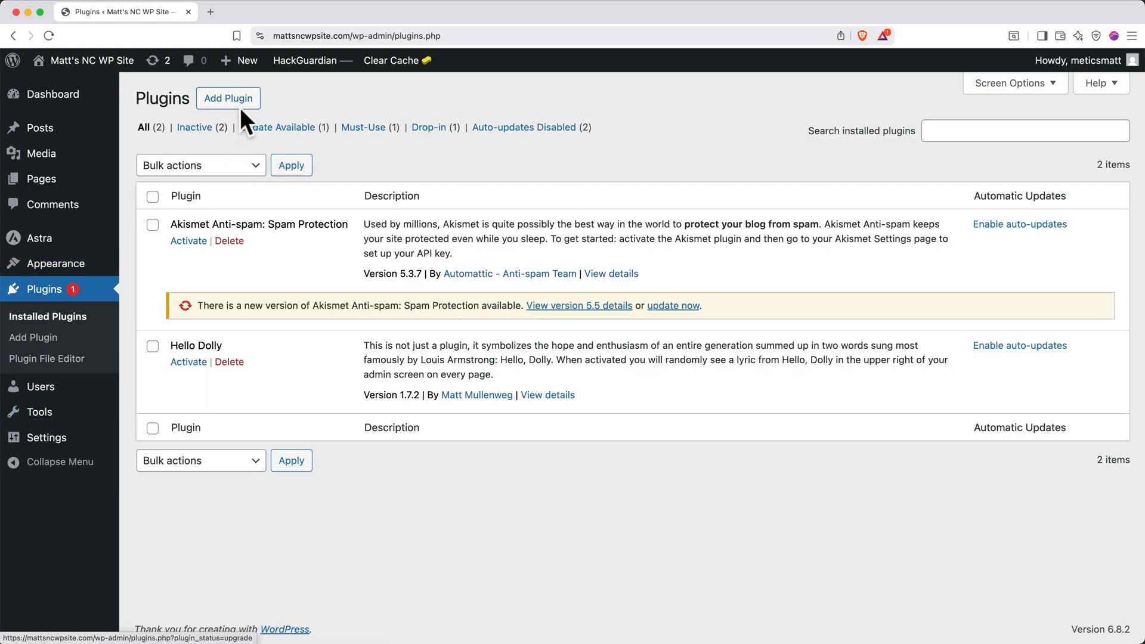
pyautogui.click(228, 98)
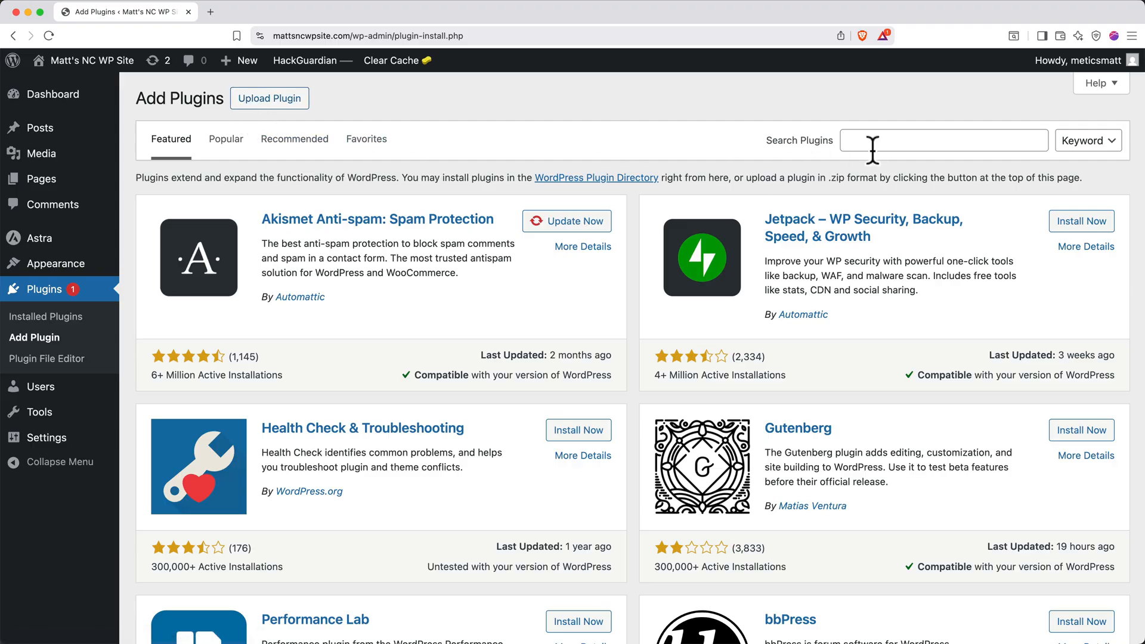
pyautogui.write('starter plugins')
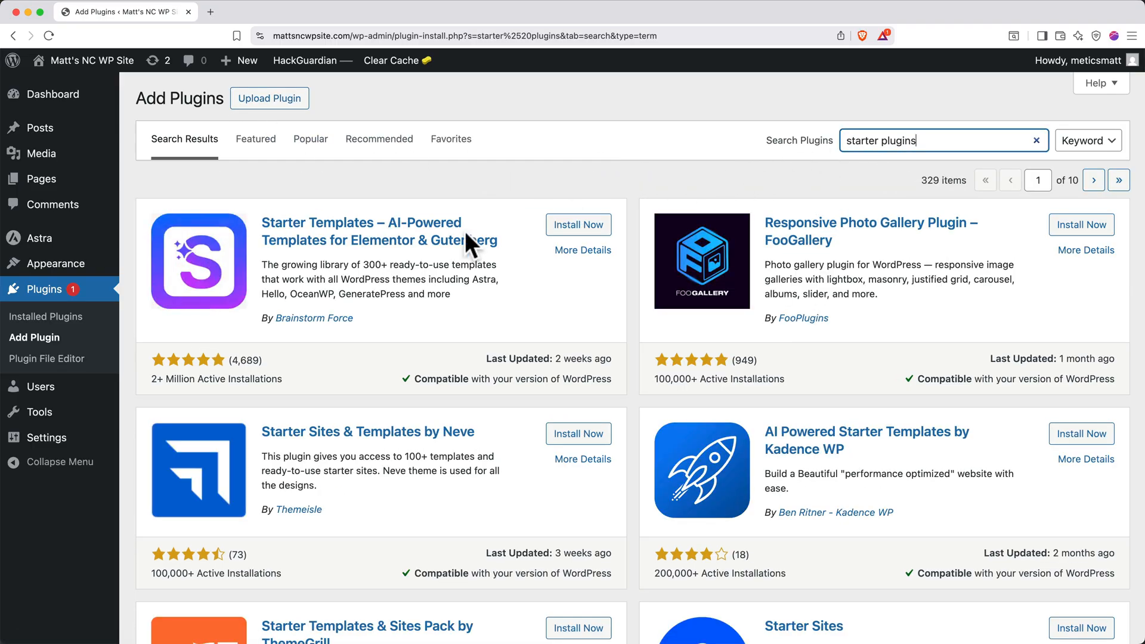
pyautogui.click(577, 224)
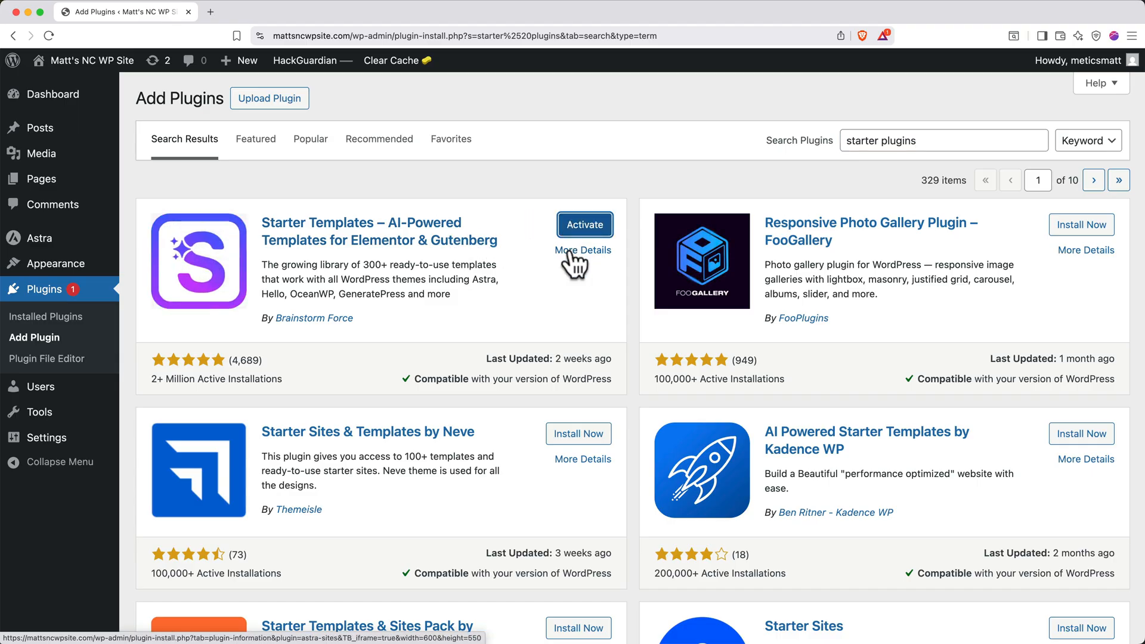
pyautogui.click(585, 224)
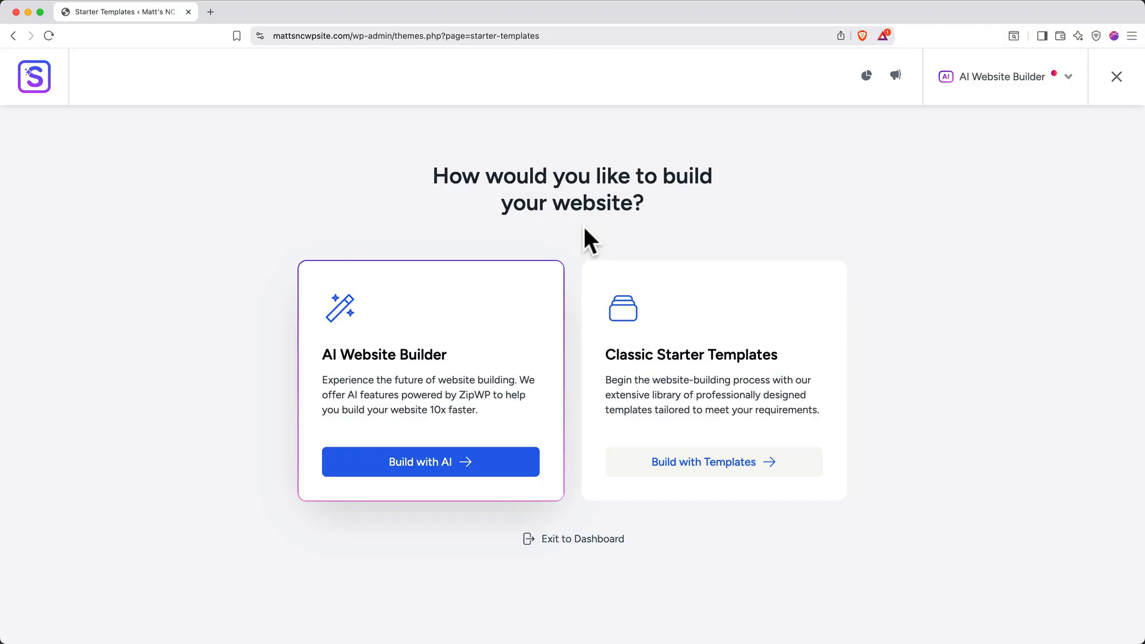
pyautogui.moveTo(988, 92)
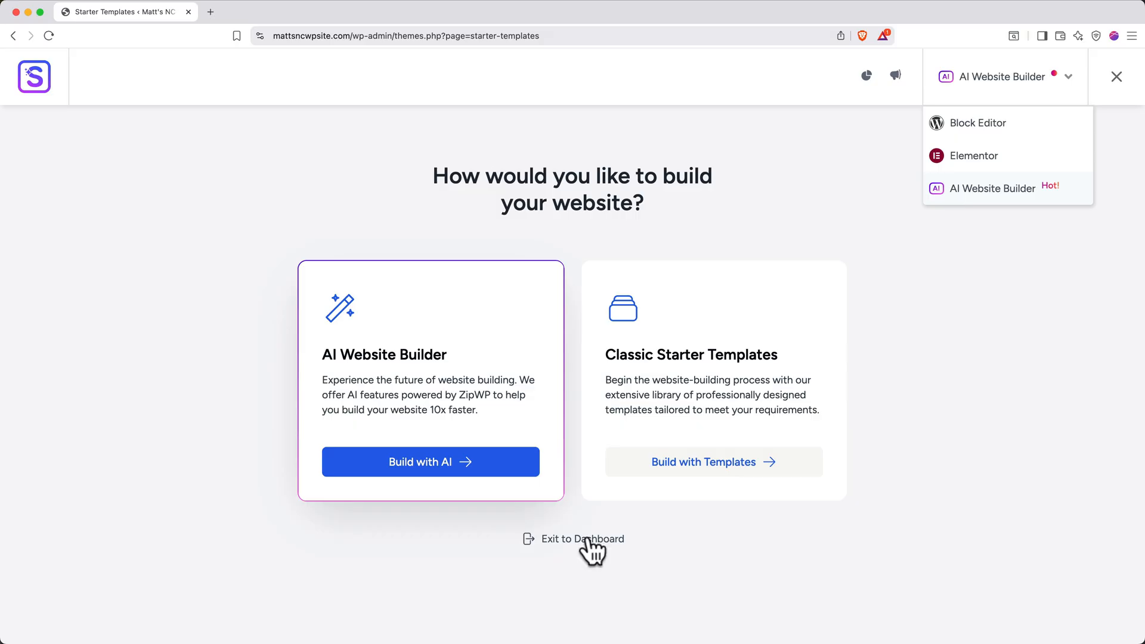
# Exit the Starter Templates wizard back to the admin dashboard.
pyautogui.click(581, 539)
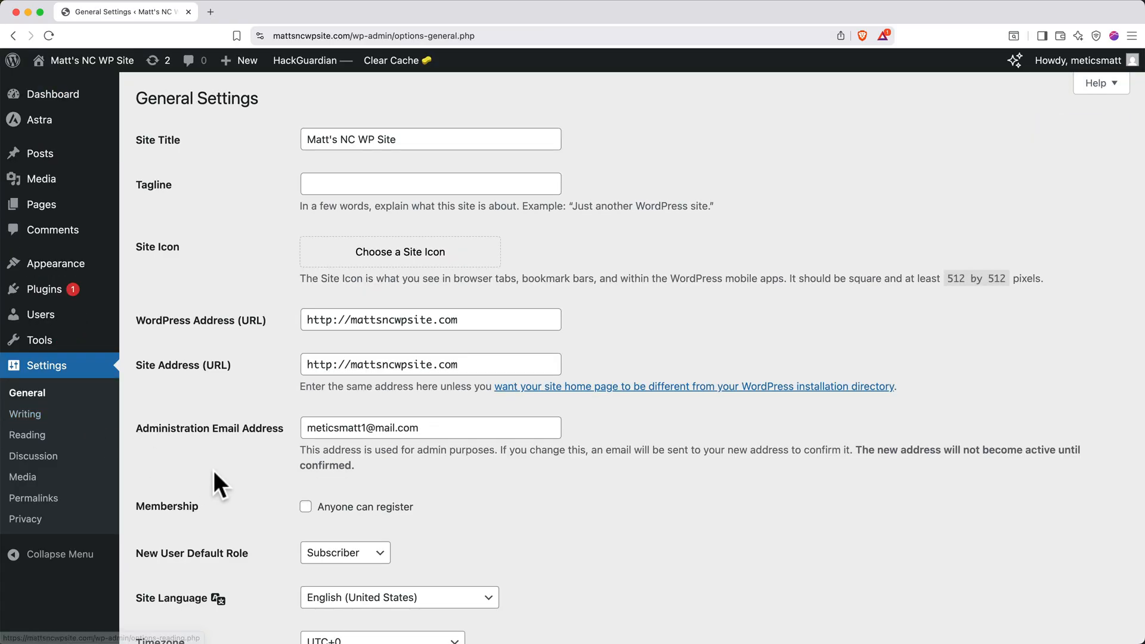
# Save the General Settings so the settings-saved confirmation appears.
pyautogui.scroll(-3)
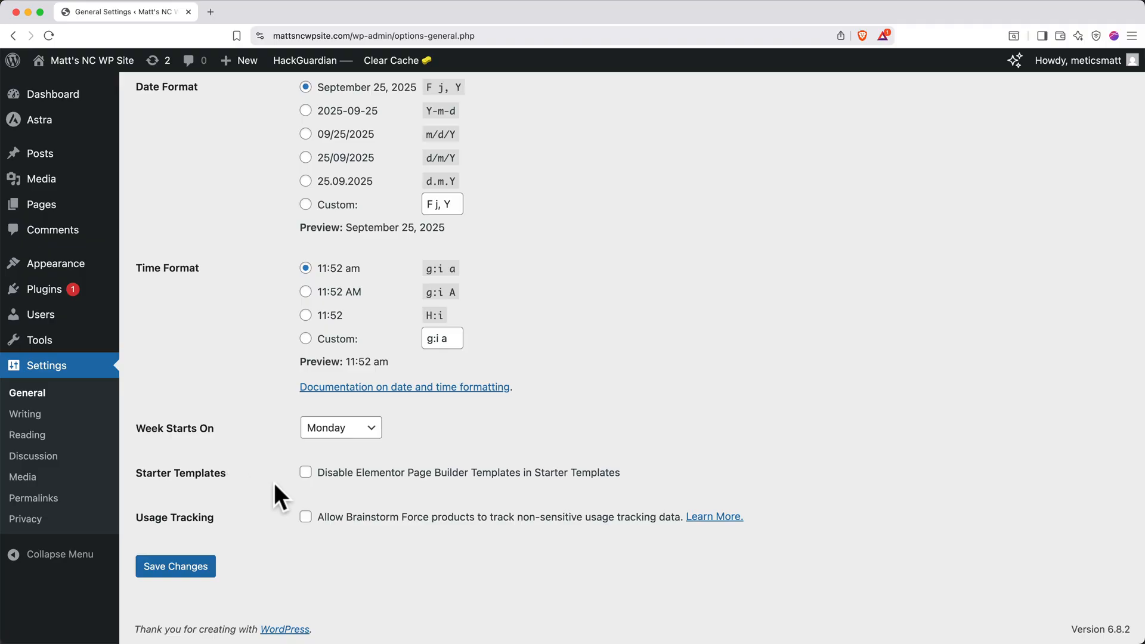
pyautogui.moveTo(351, 491)
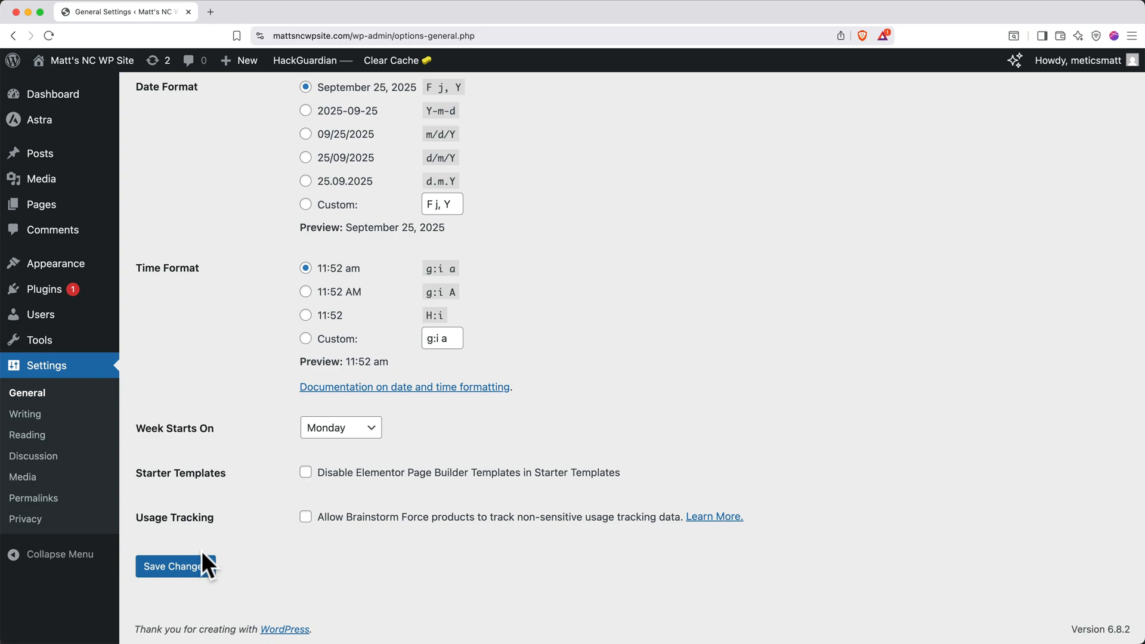
pyautogui.click(171, 566)
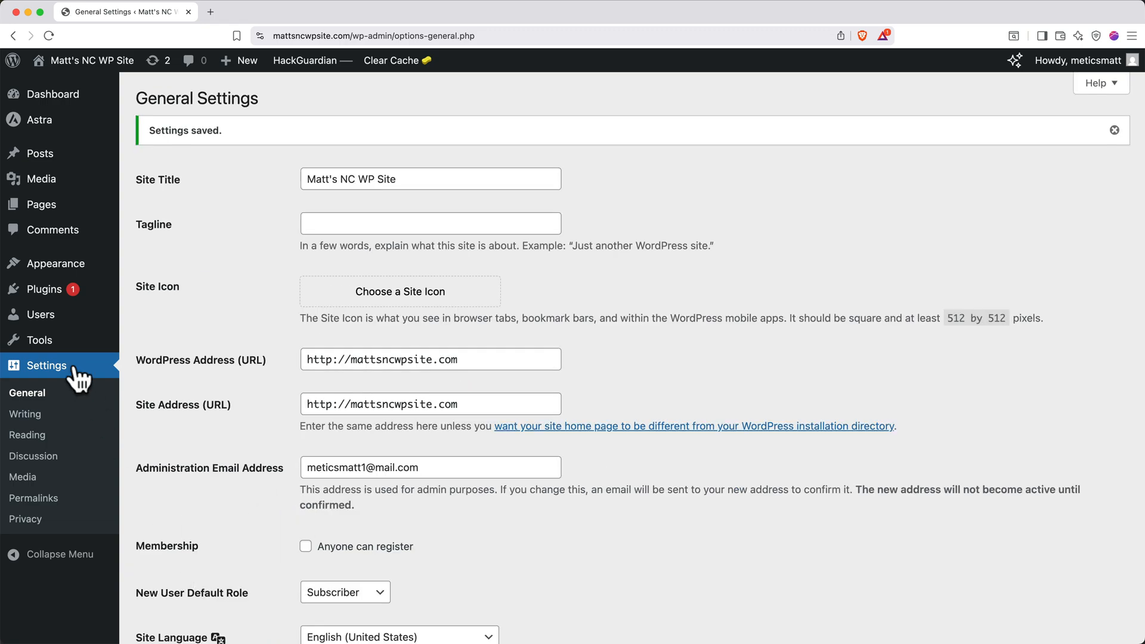
# Launch Starter Templates from the Plugins list and choose Elementor as the page builder.
pyautogui.click(45, 289)
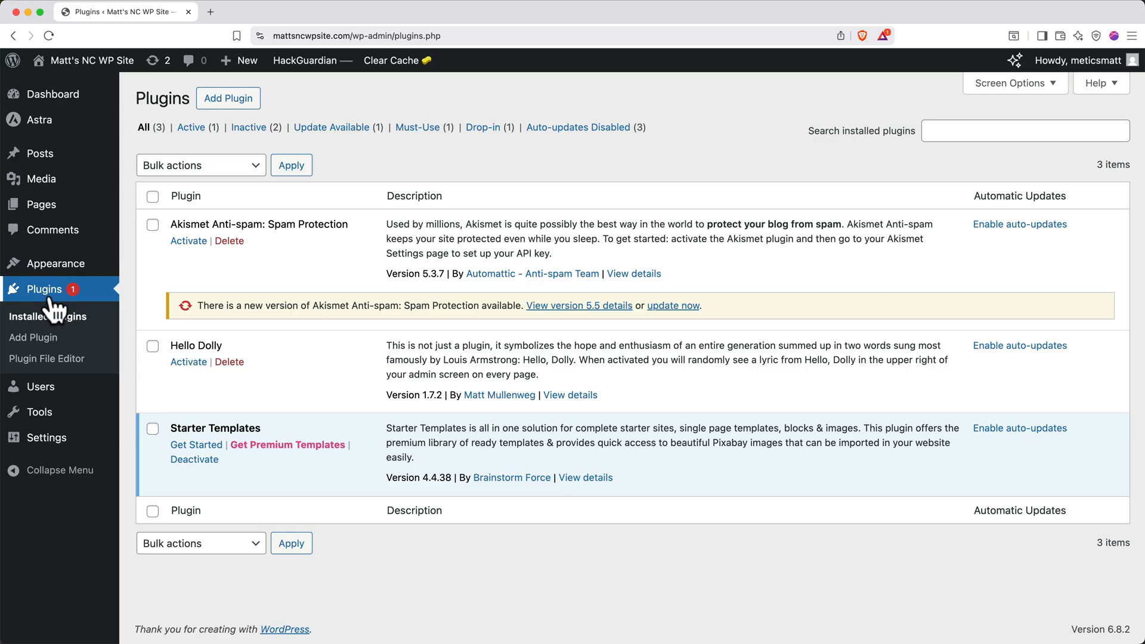
pyautogui.click(194, 444)
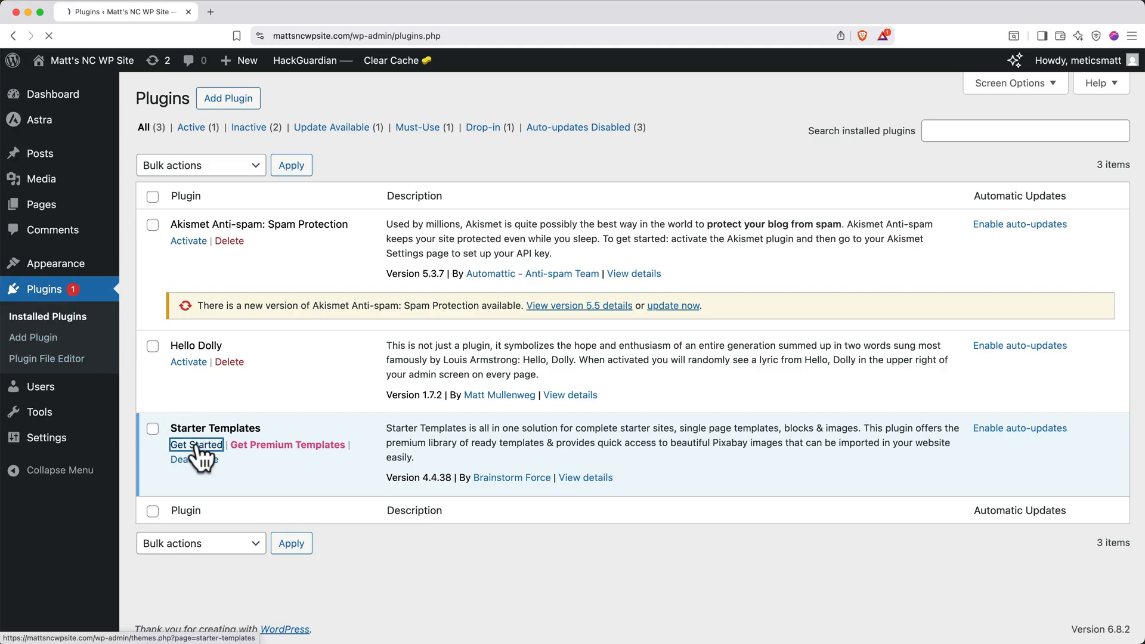
pyautogui.click(194, 445)
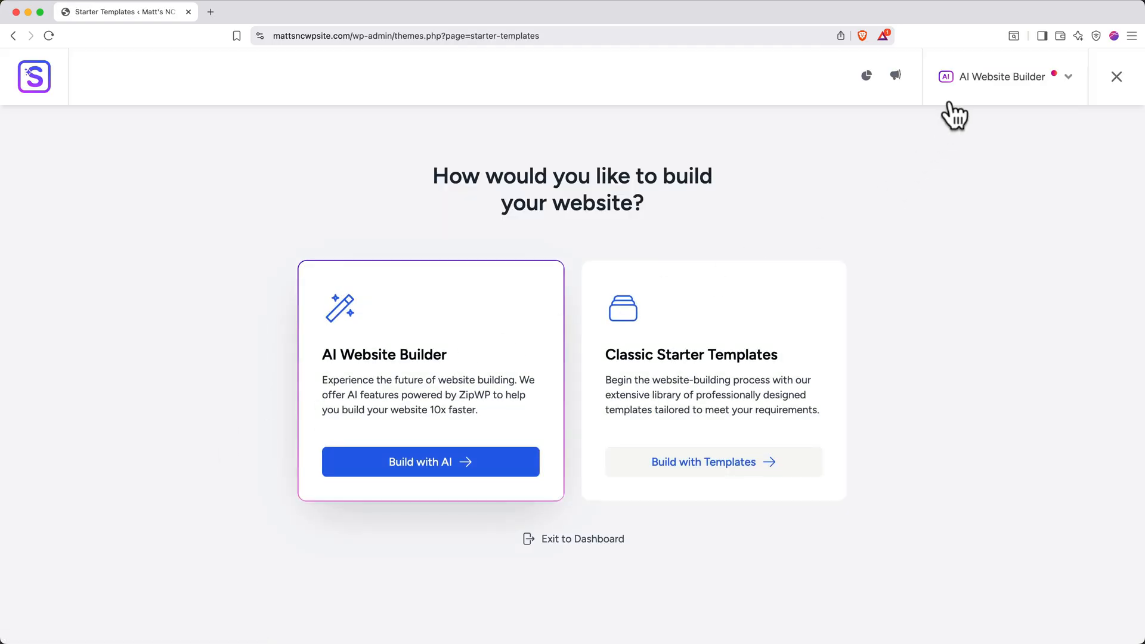
pyautogui.click(1004, 76)
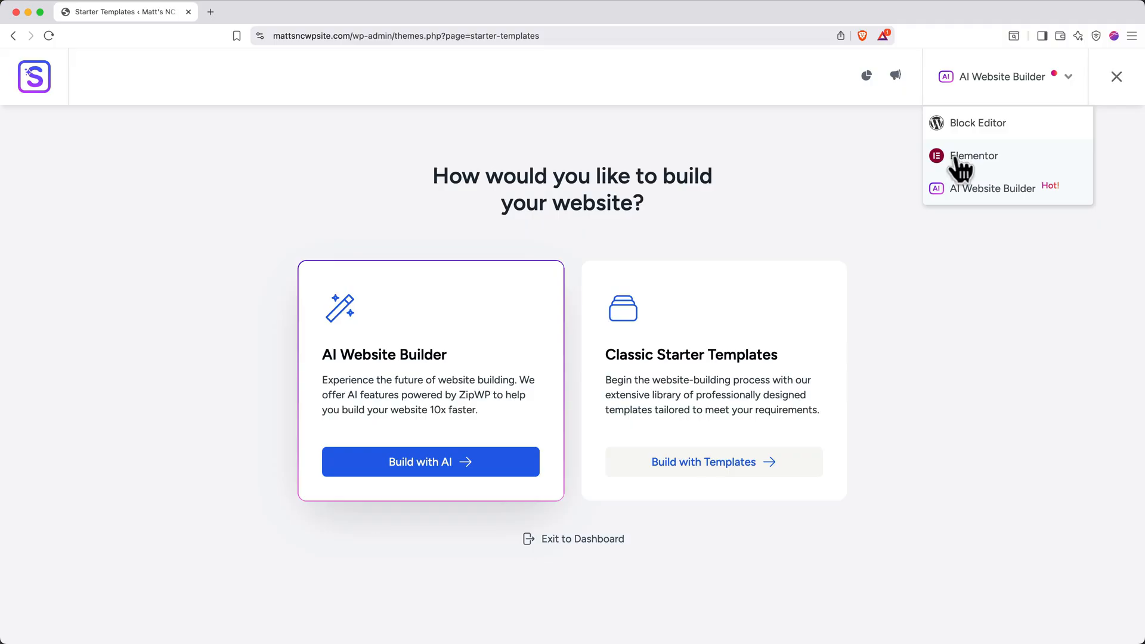
pyautogui.click(973, 155)
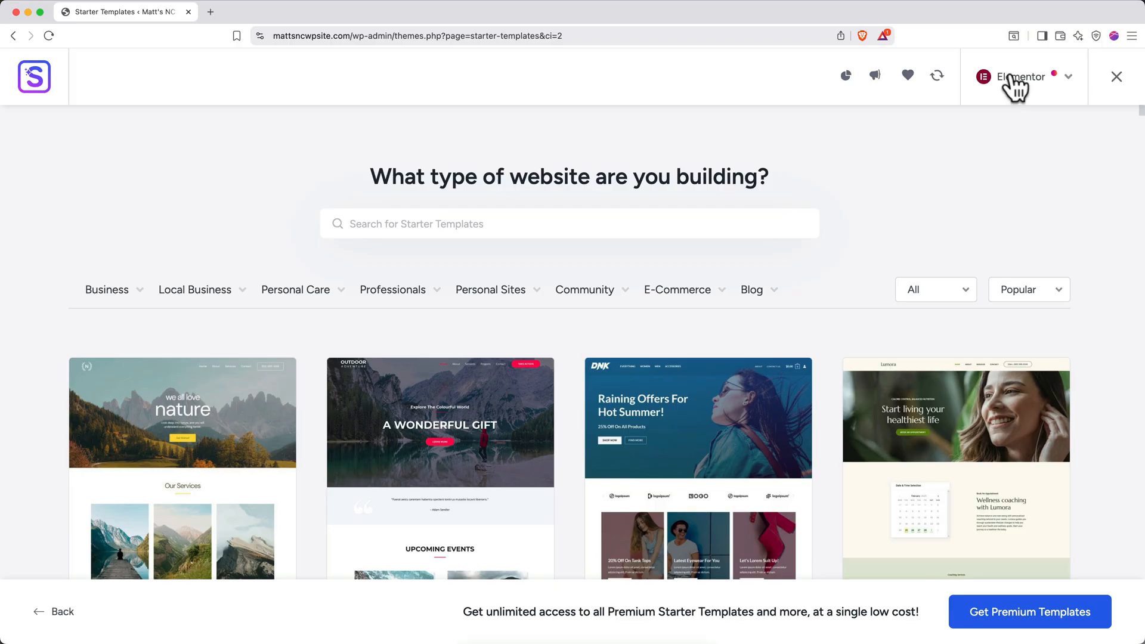
pyautogui.moveTo(953, 179)
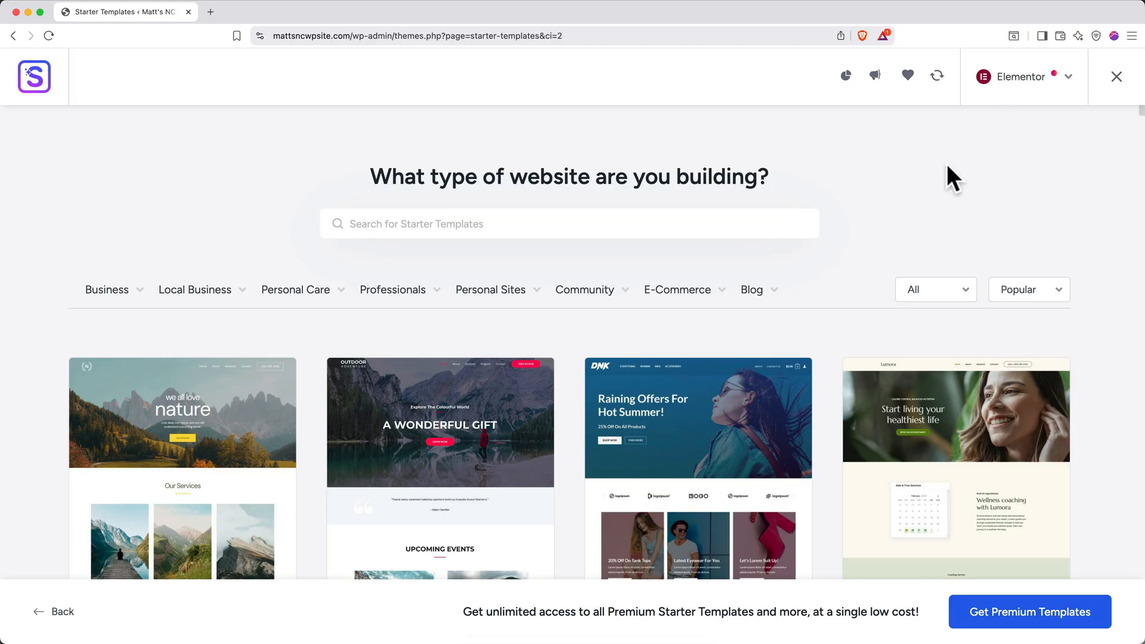
# Browse the template gallery and select the Love Nature template.
pyautogui.scroll(-3)
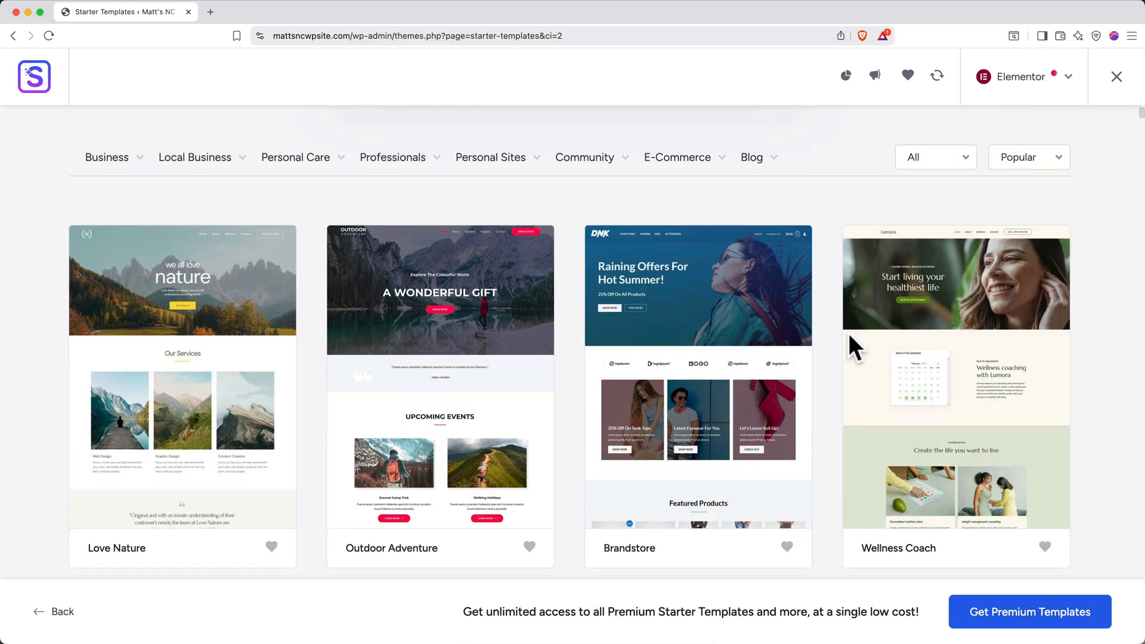
pyautogui.scroll(-3)
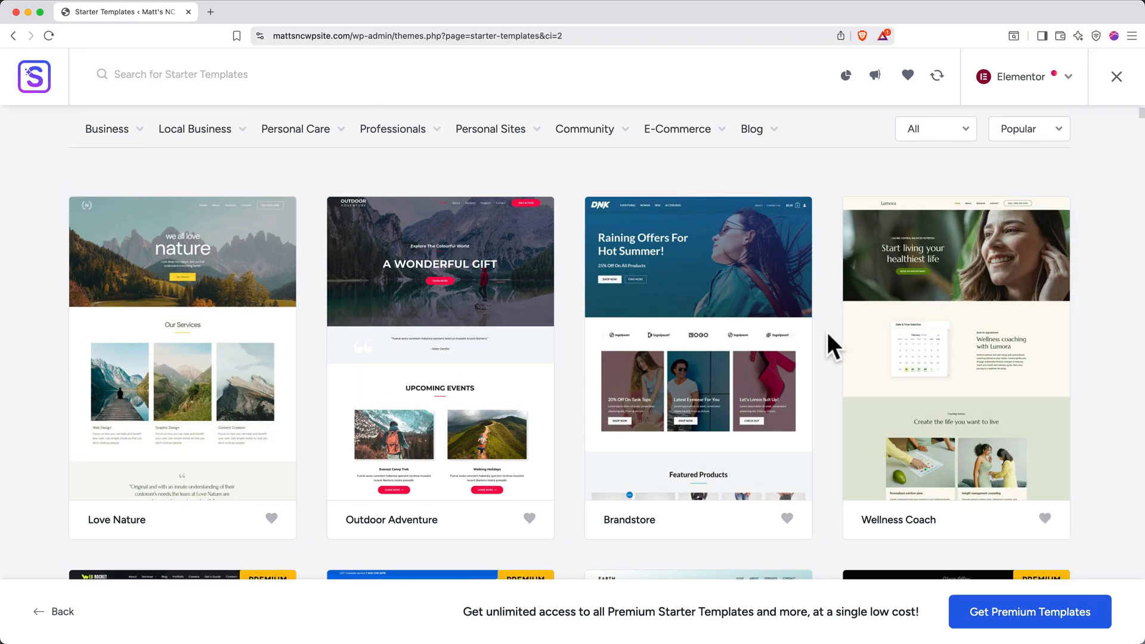
pyautogui.scroll(-3)
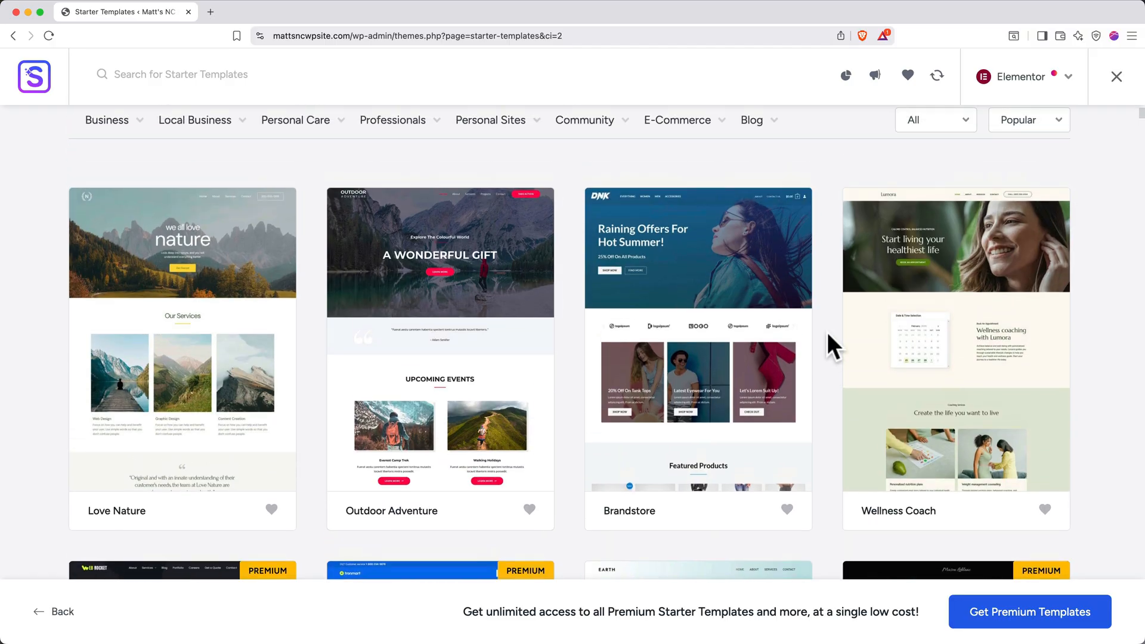
pyautogui.click(393, 119)
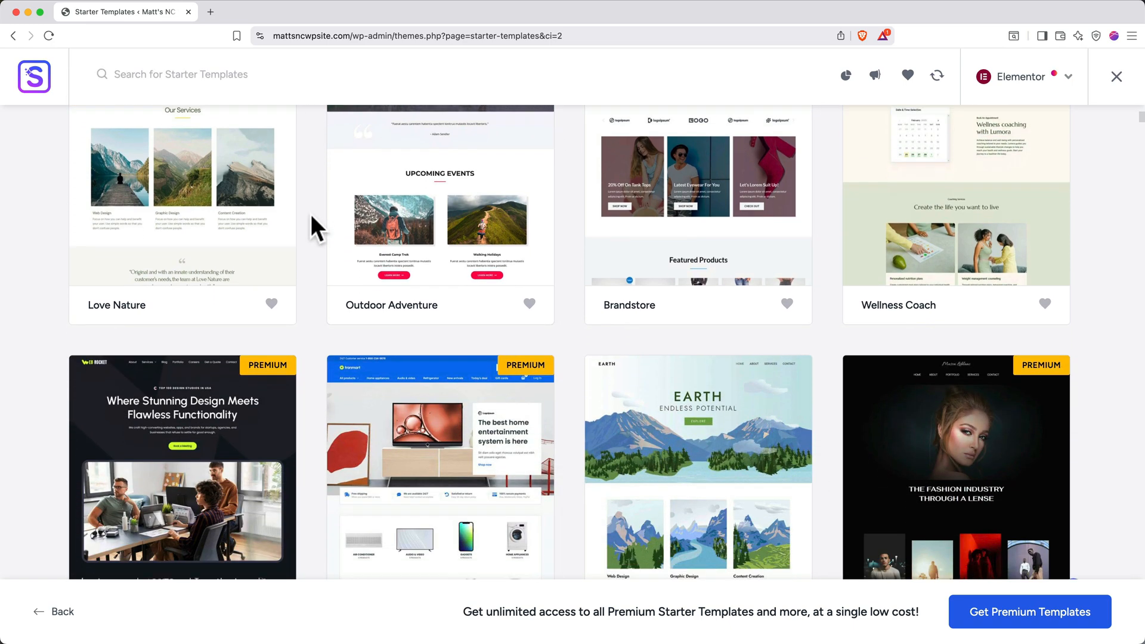
pyautogui.scroll(-3)
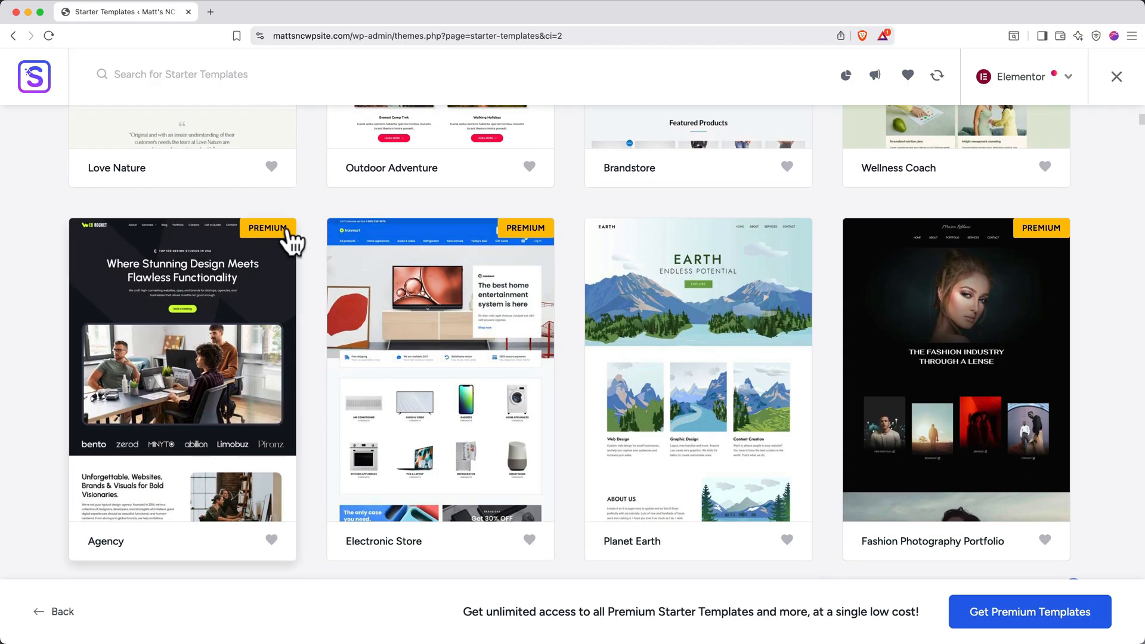
pyautogui.scroll(3)
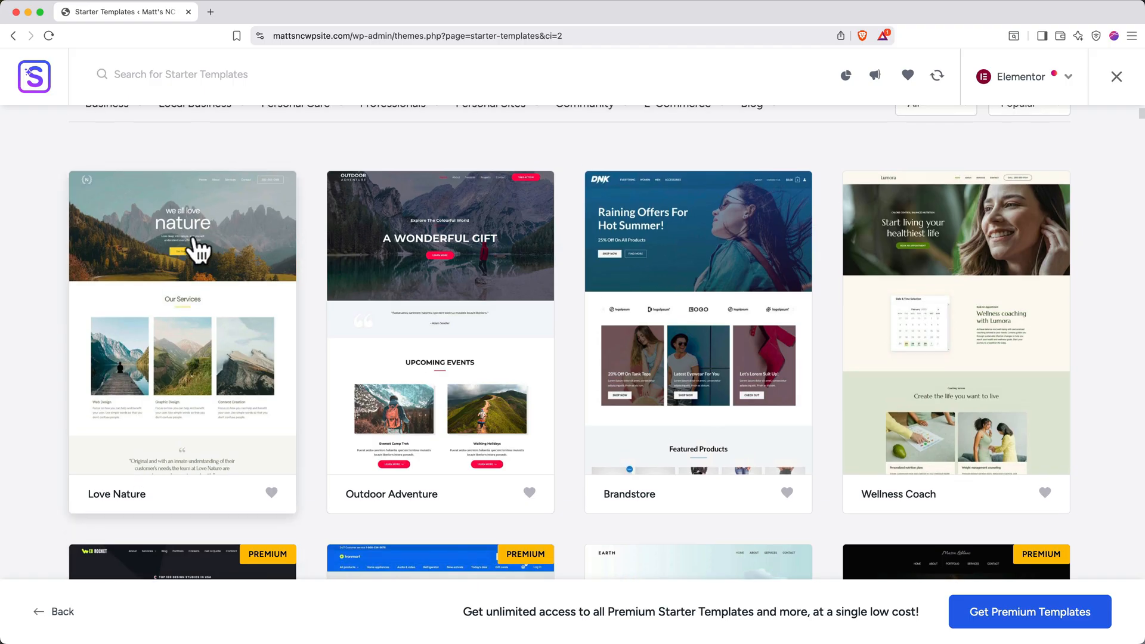
pyautogui.click(181, 227)
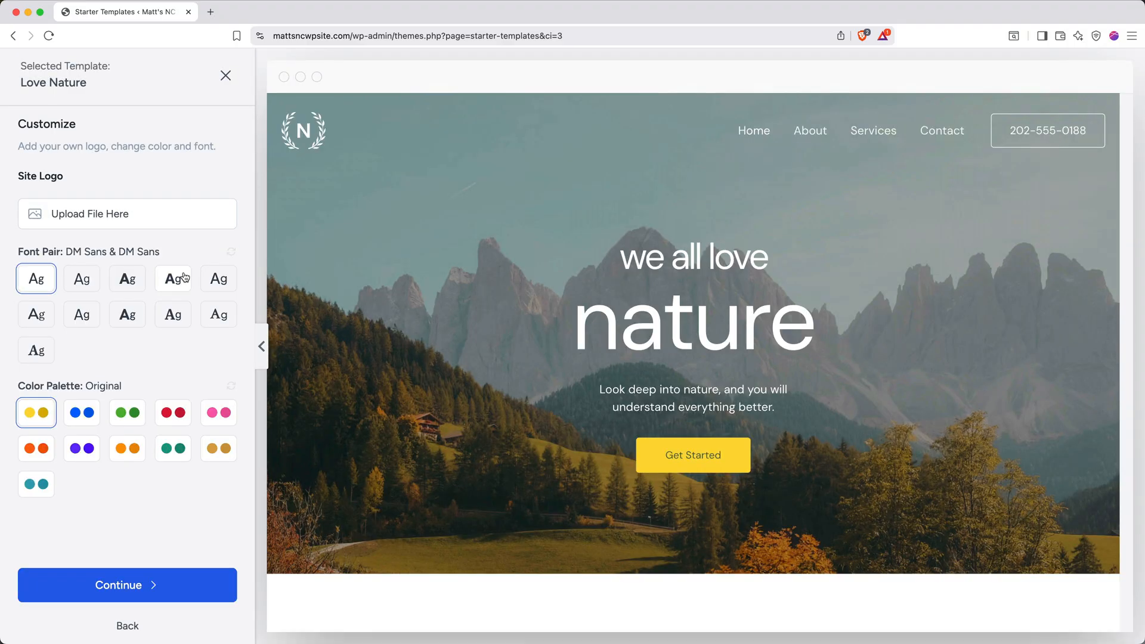
pyautogui.moveTo(174, 270)
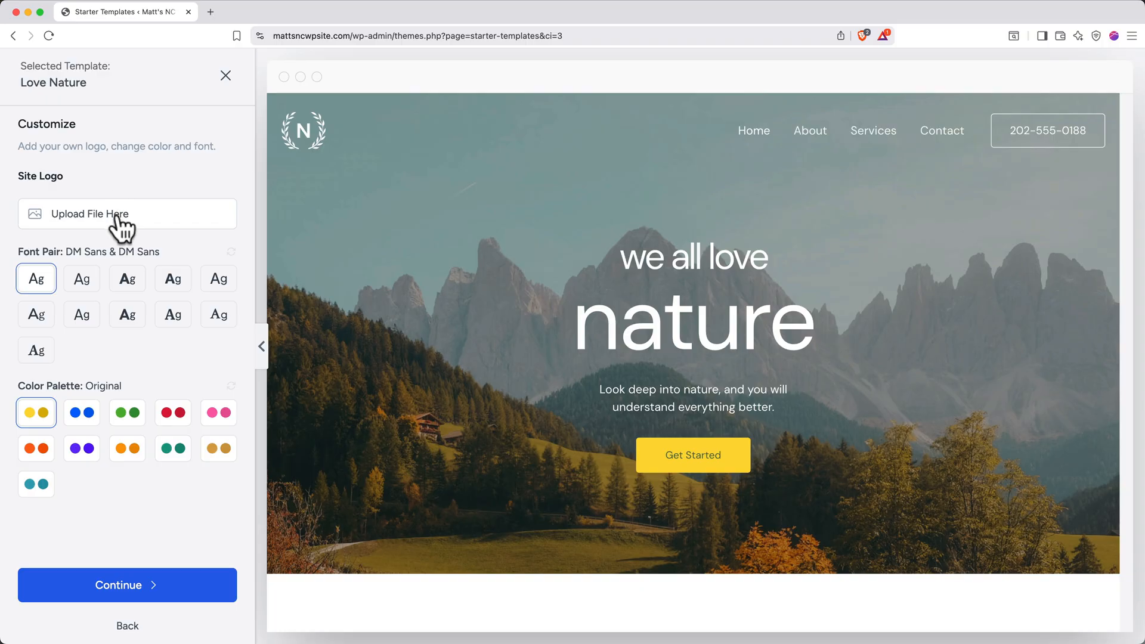
# Try font pairings and settle on IBM Plex Serif & Inter.
pyautogui.click(81, 278)
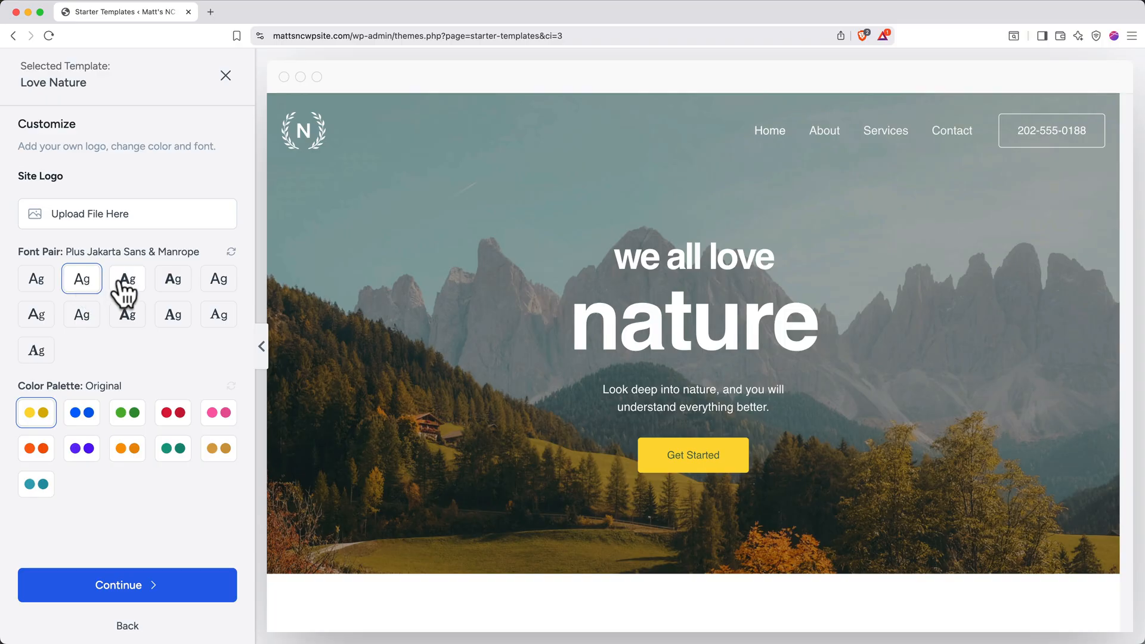
pyautogui.click(171, 278)
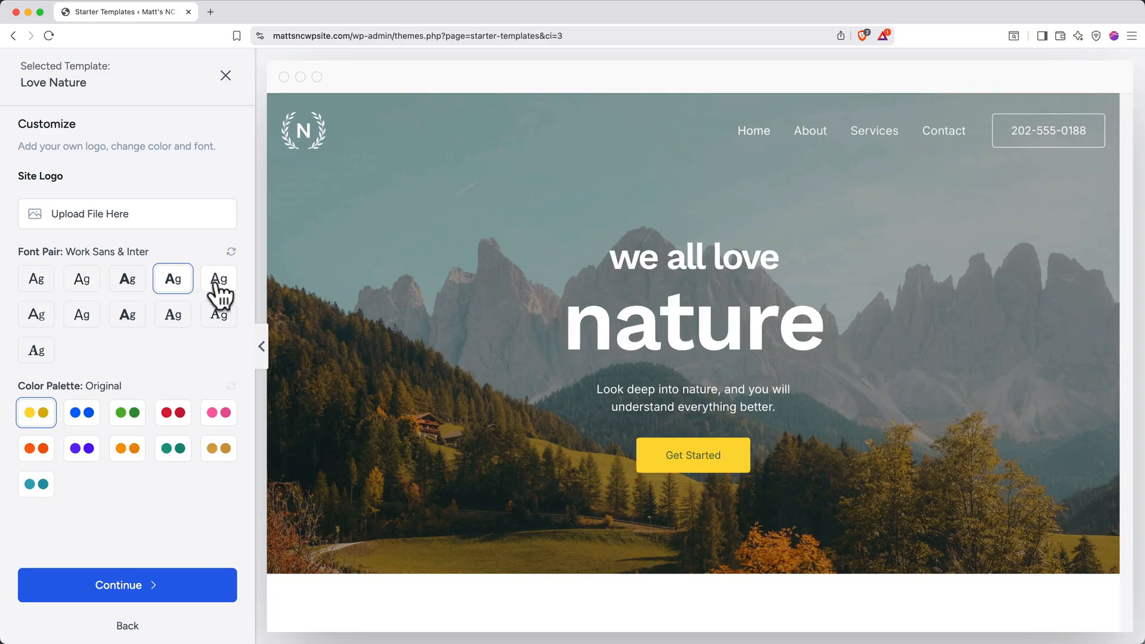
pyautogui.click(172, 314)
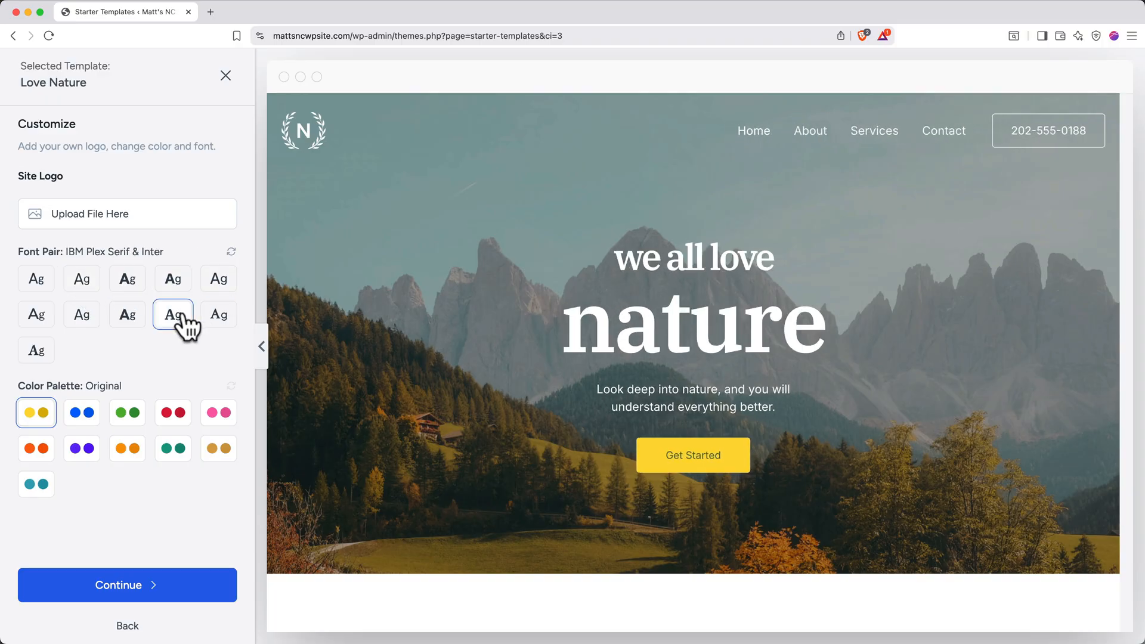
# Try colour palettes, settle on golden Style 9, and continue to feature selection.
pyautogui.click(81, 413)
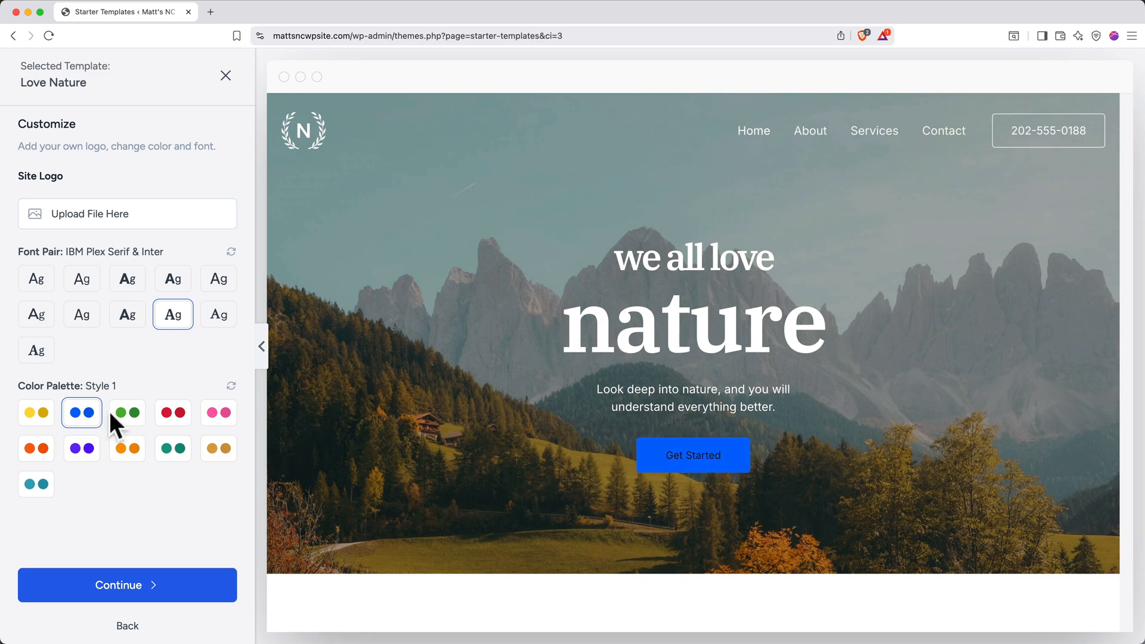
pyautogui.click(172, 412)
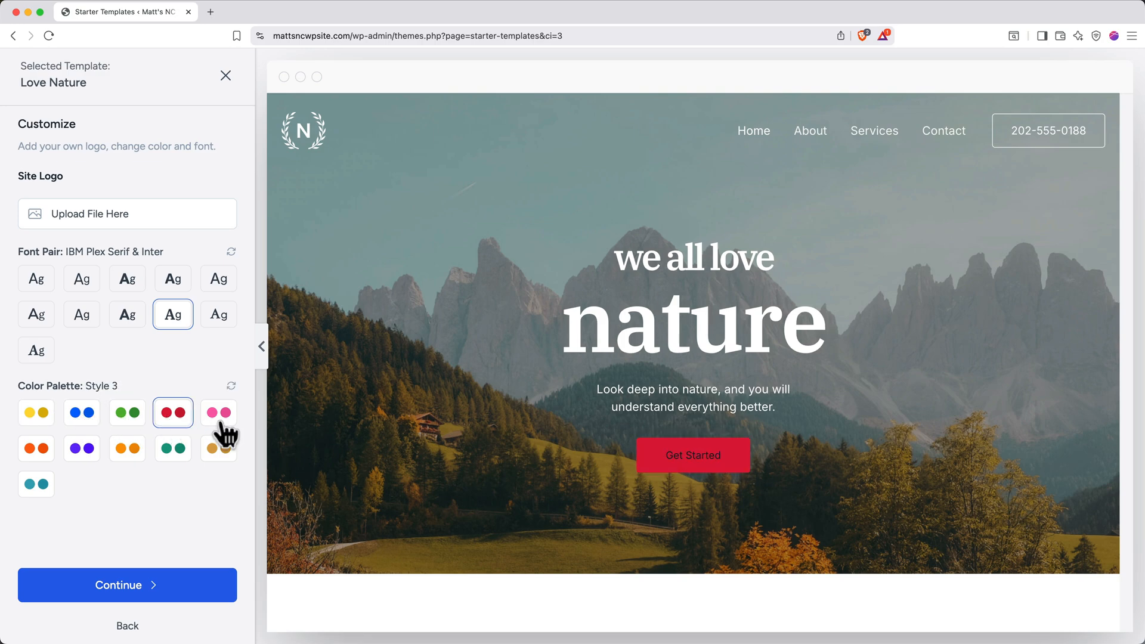
pyautogui.click(218, 447)
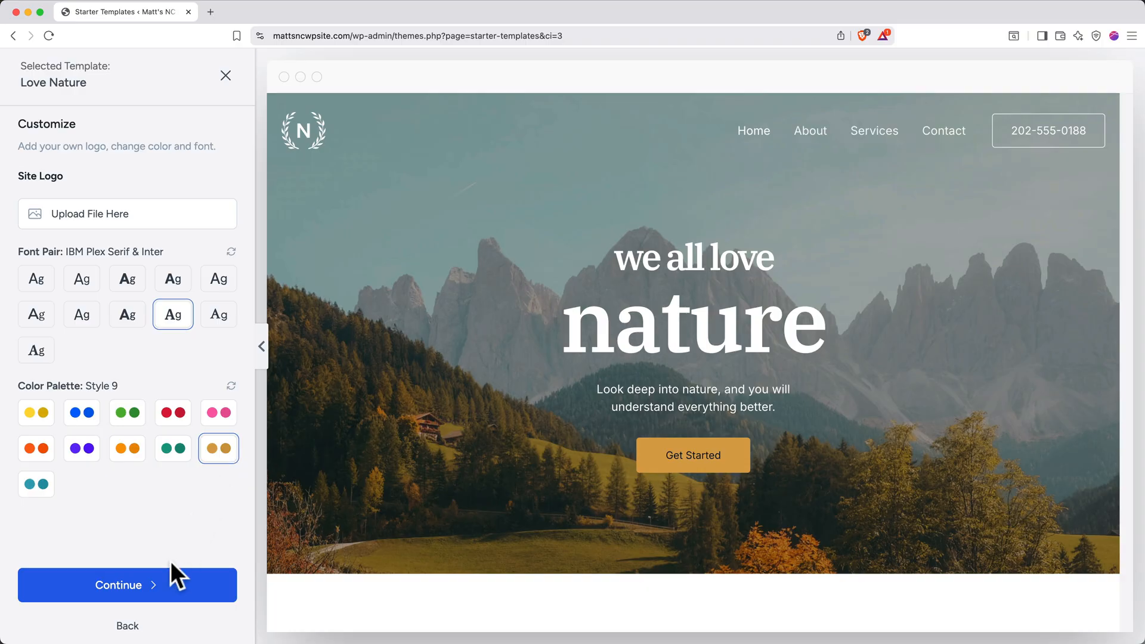
pyautogui.click(127, 585)
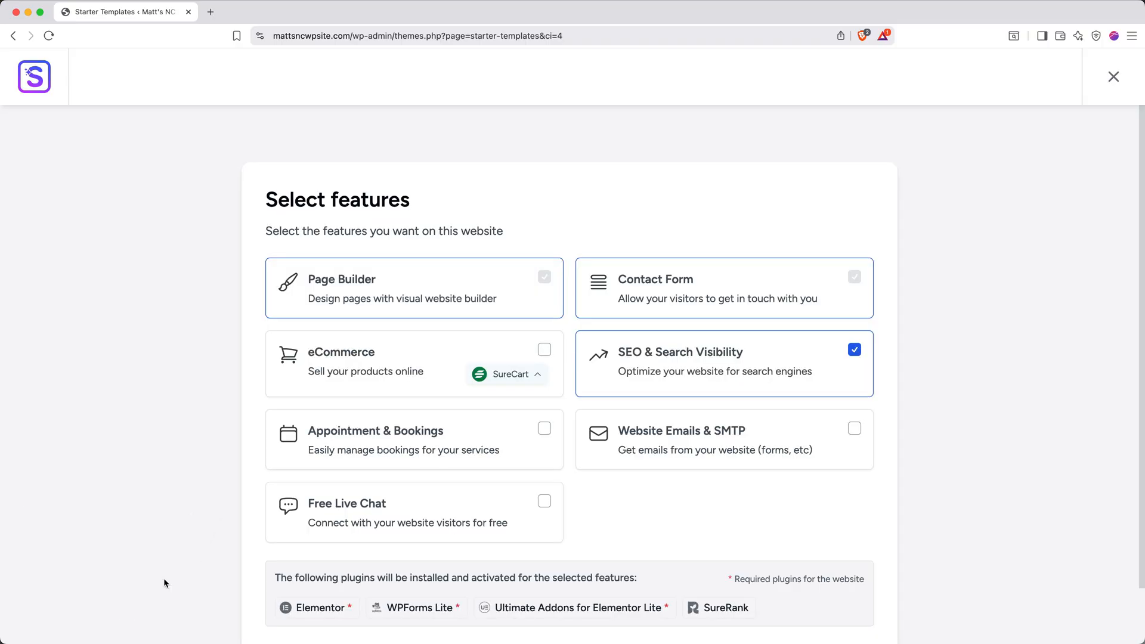
# Skip the Select features step to reach the final details form.
pyautogui.scroll(-3)
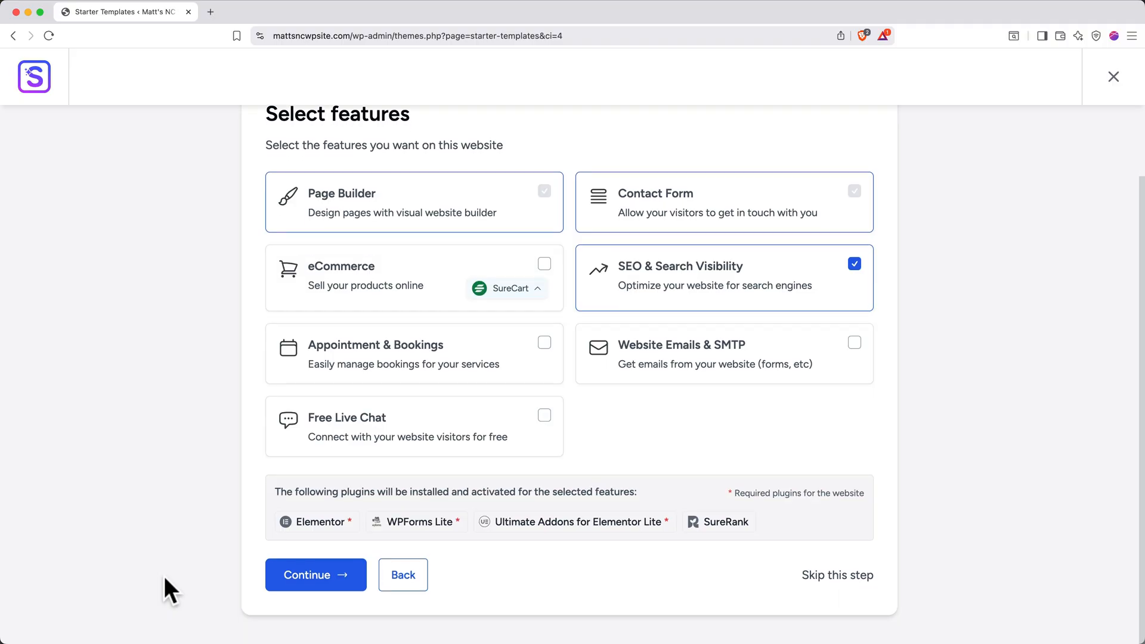
pyautogui.moveTo(718, 588)
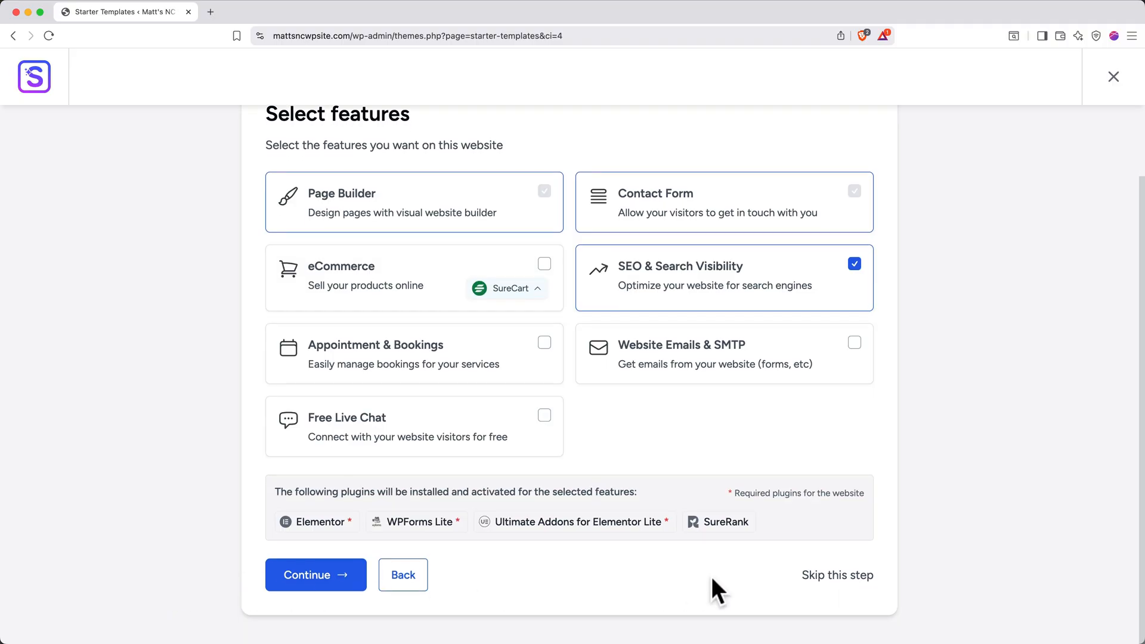
pyautogui.click(315, 576)
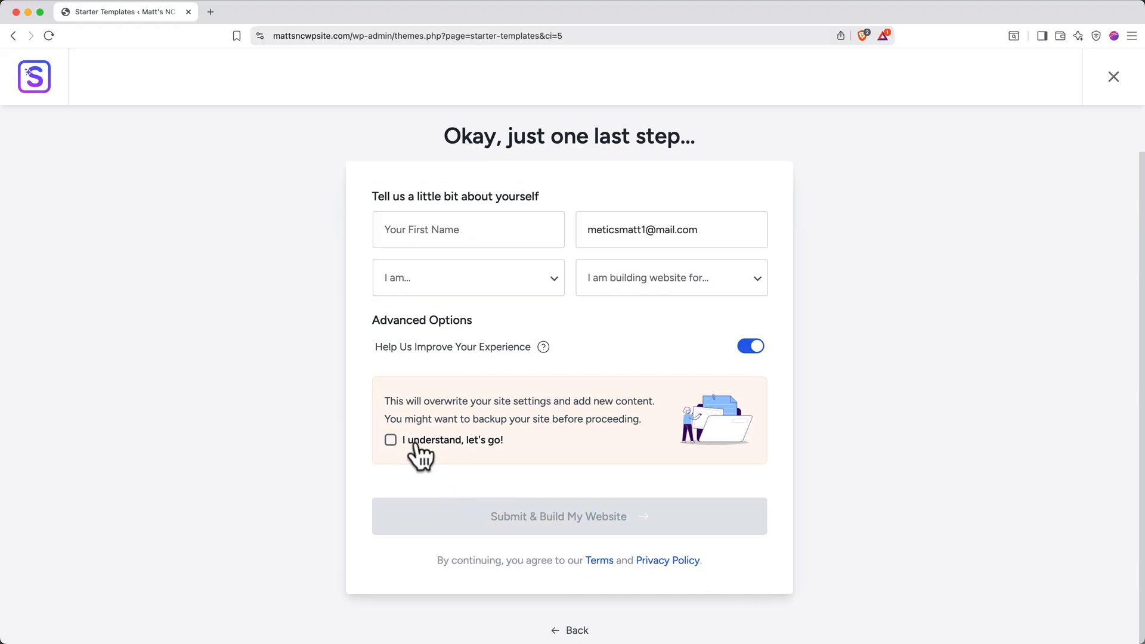
# Tick 'I understand, let's go!' and submit to build the website.
pyautogui.click(392, 440)
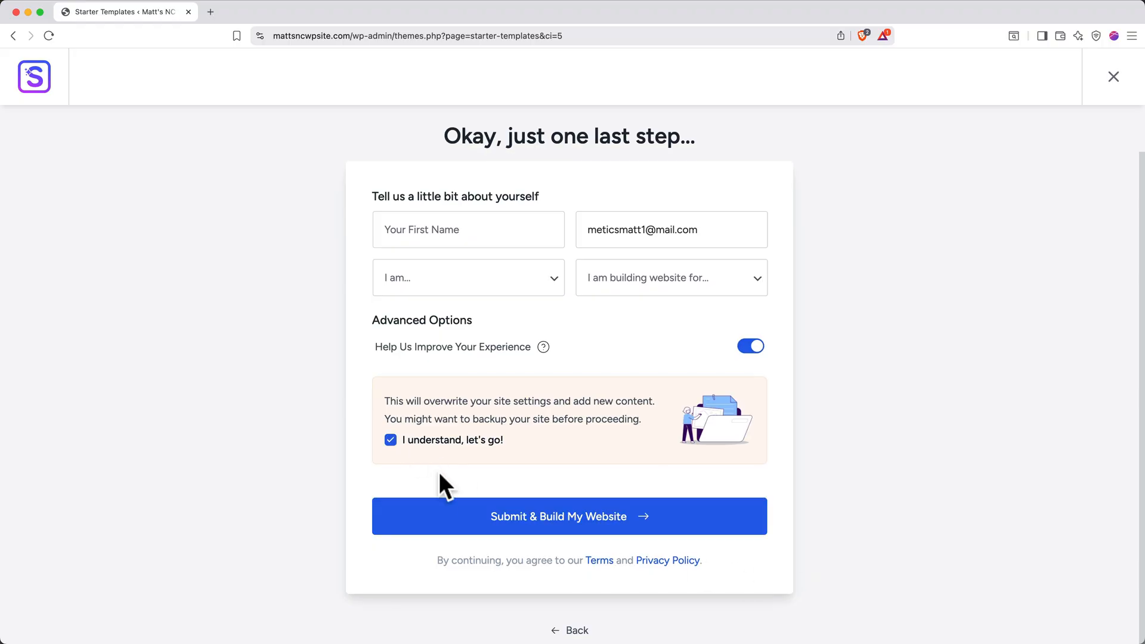
pyautogui.click(569, 517)
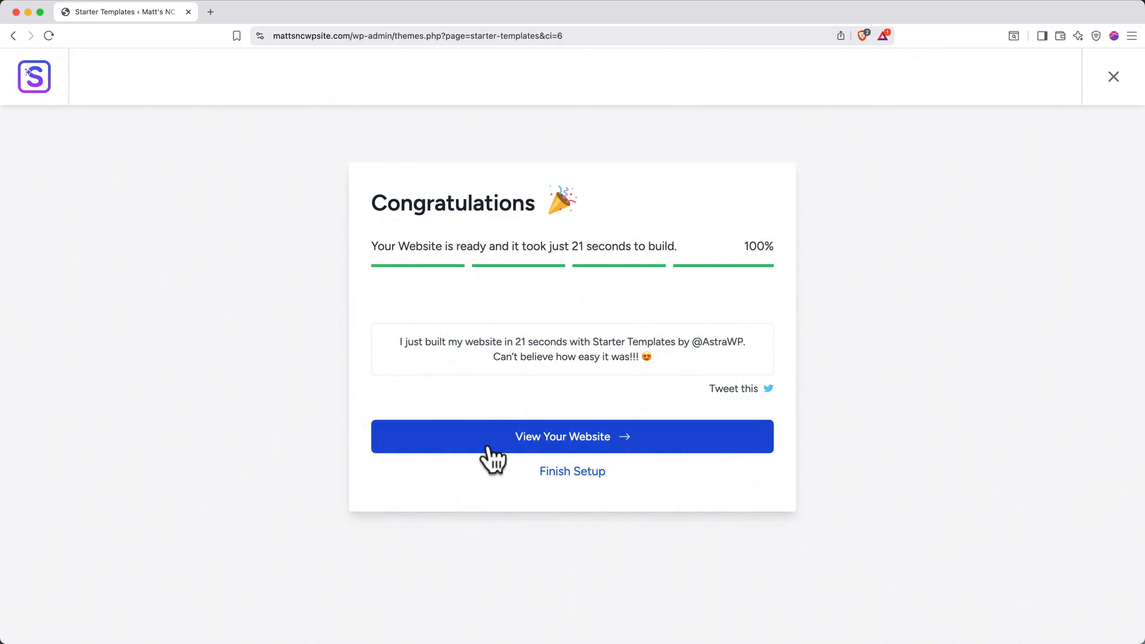
# View the built Love Nature site, close the setup tab, and choose Edit with Elementor.
pyautogui.click(571, 437)
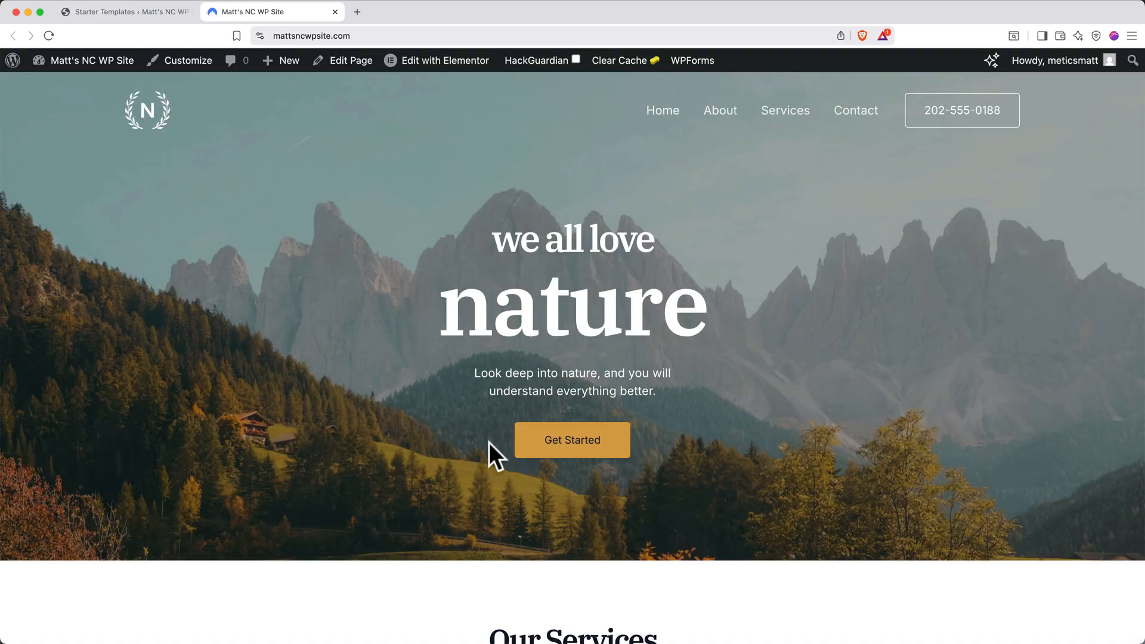
pyautogui.moveTo(186, 13)
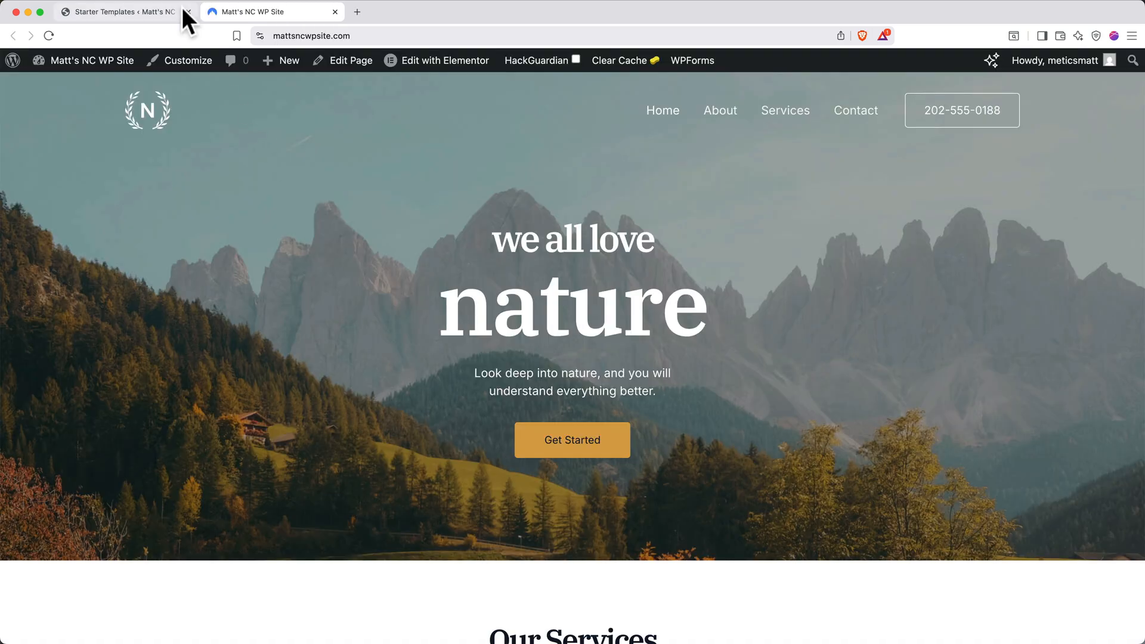
pyautogui.click(189, 12)
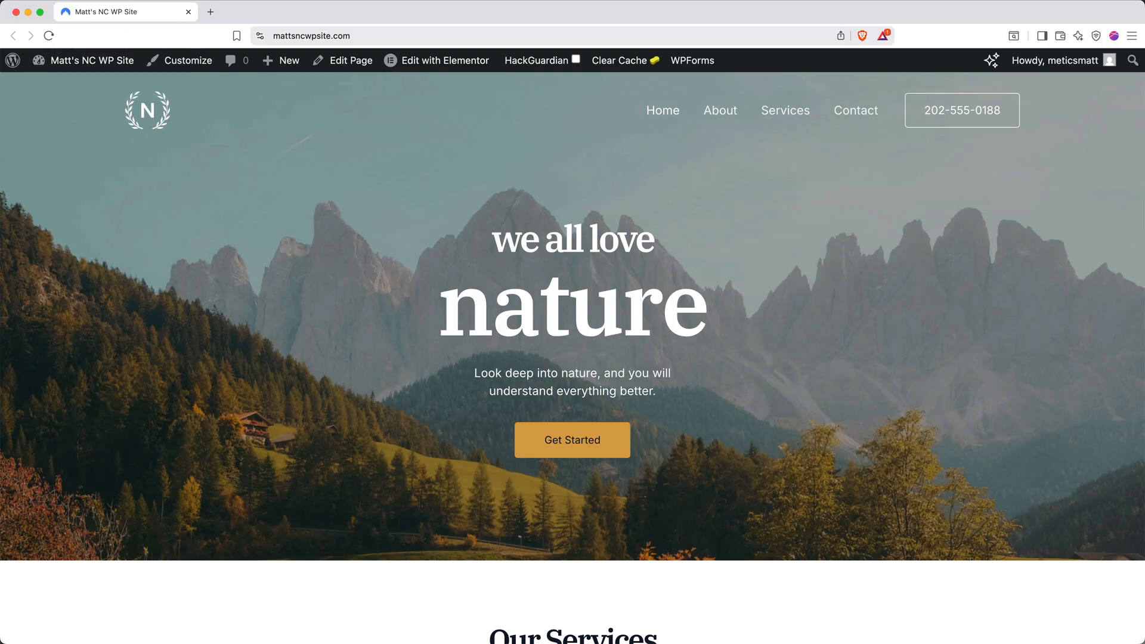
pyautogui.moveTo(392, 328)
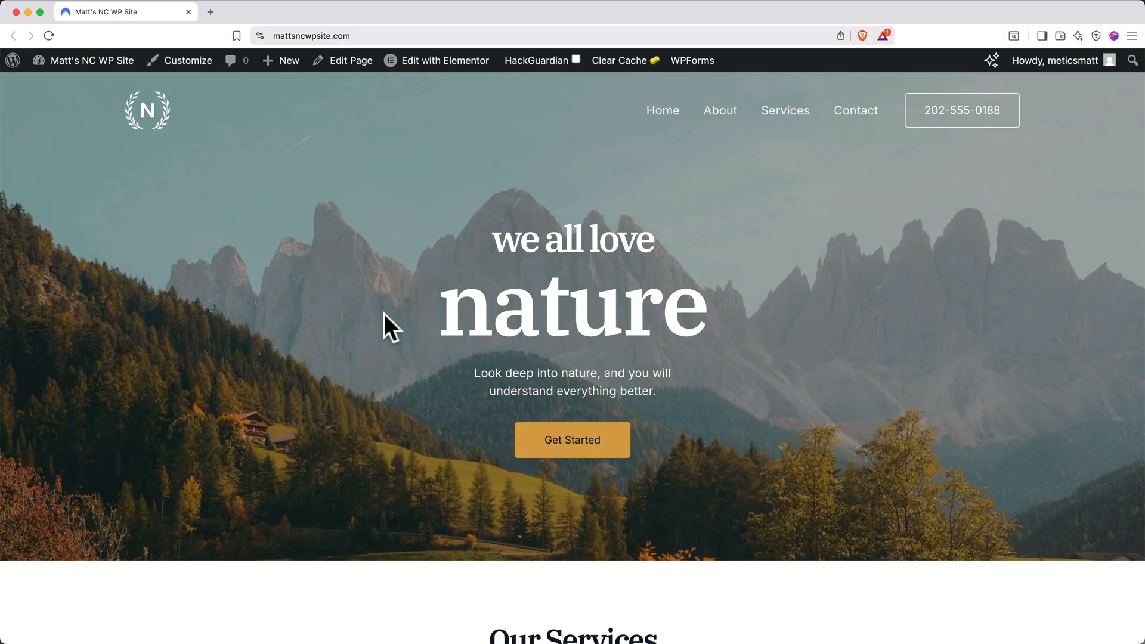
pyautogui.click(446, 60)
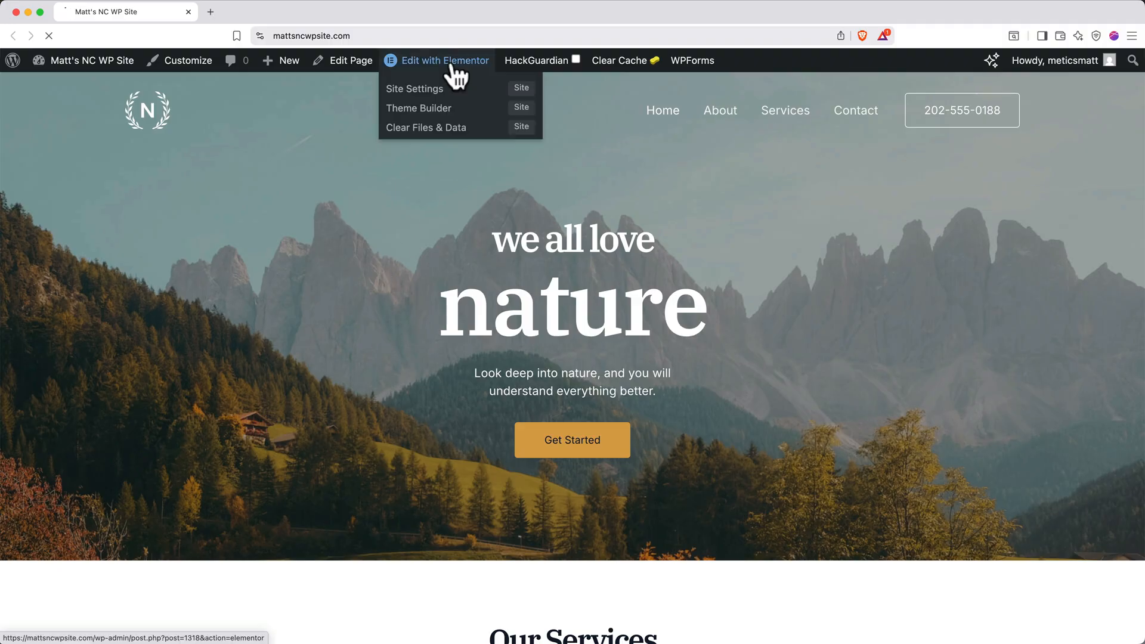
# Dismiss the AI features notification so the homepage is ready to edit.
pyautogui.click(444, 60)
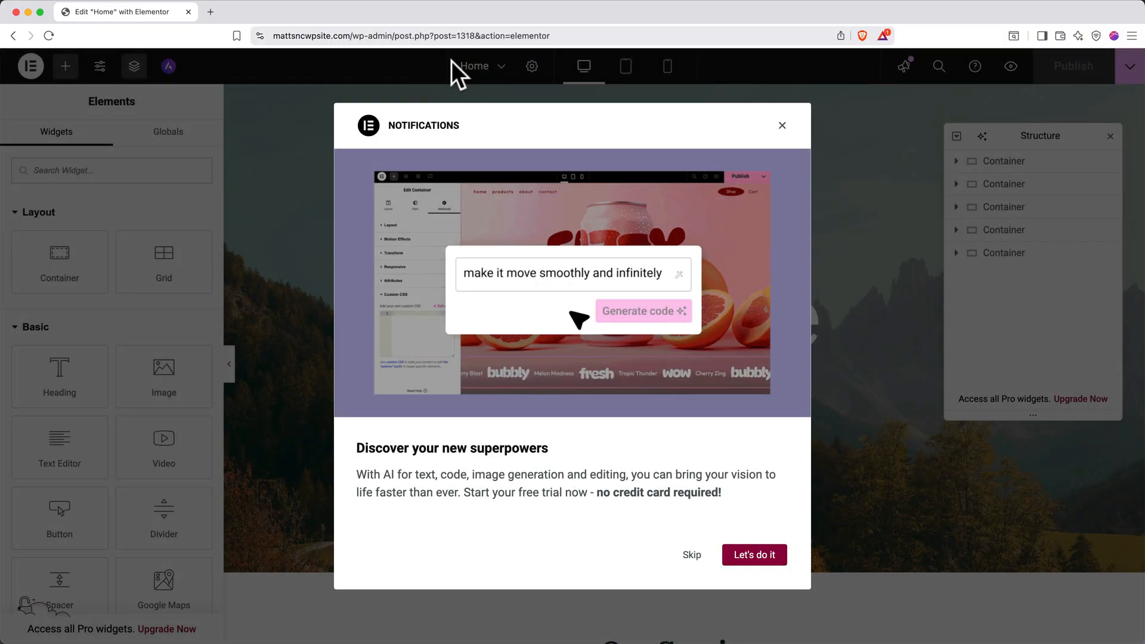
pyautogui.click(782, 126)
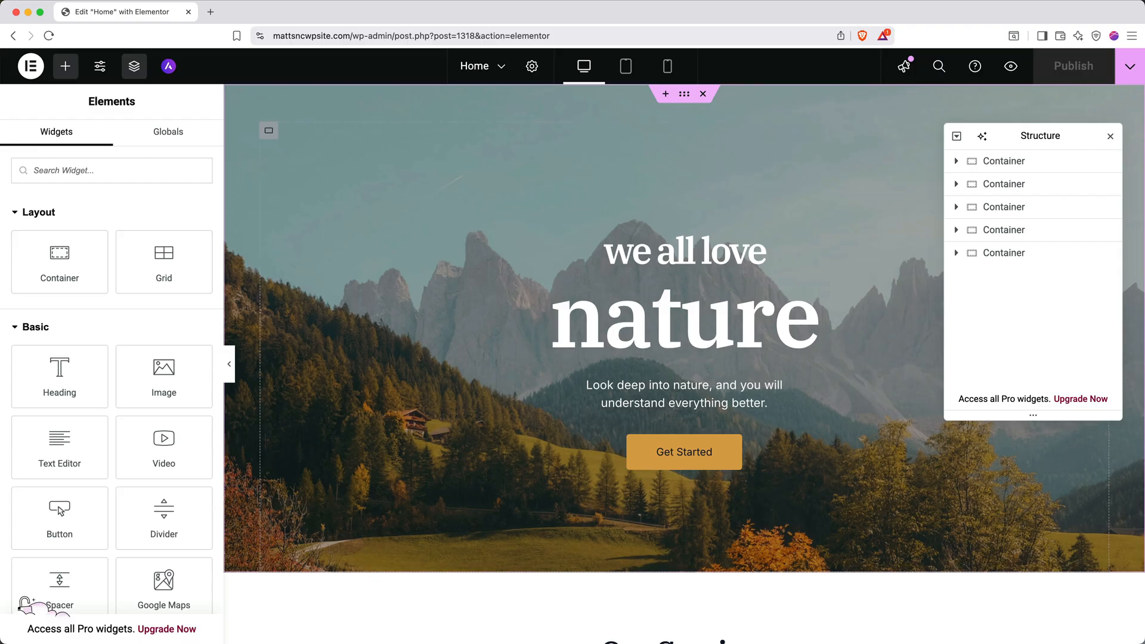
pyautogui.moveTo(568, 502)
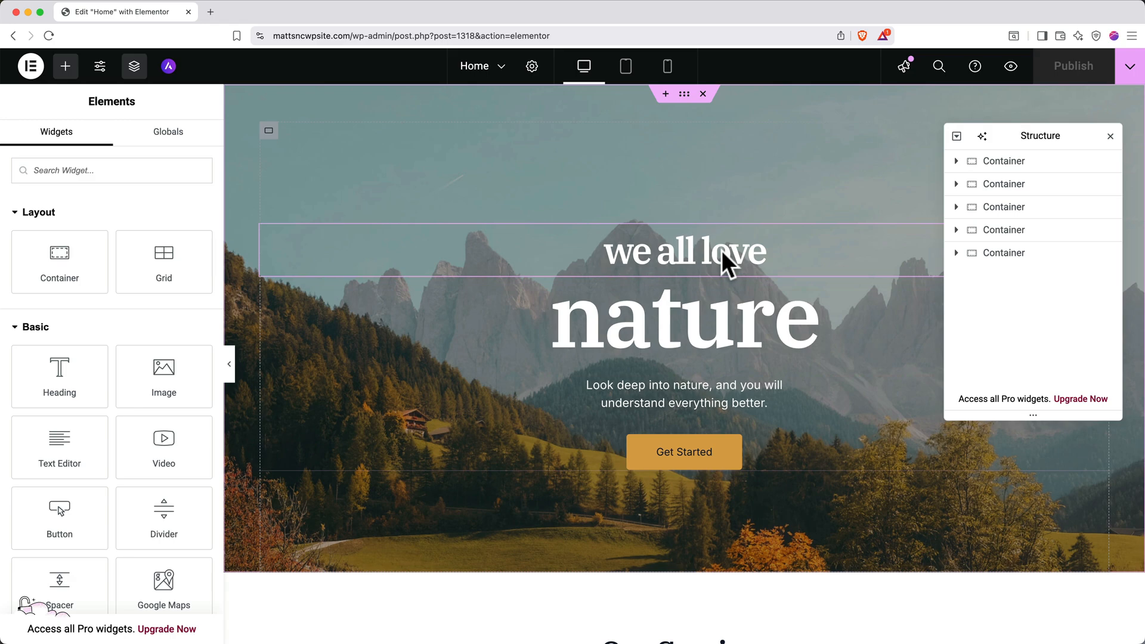
pyautogui.moveTo(684, 451)
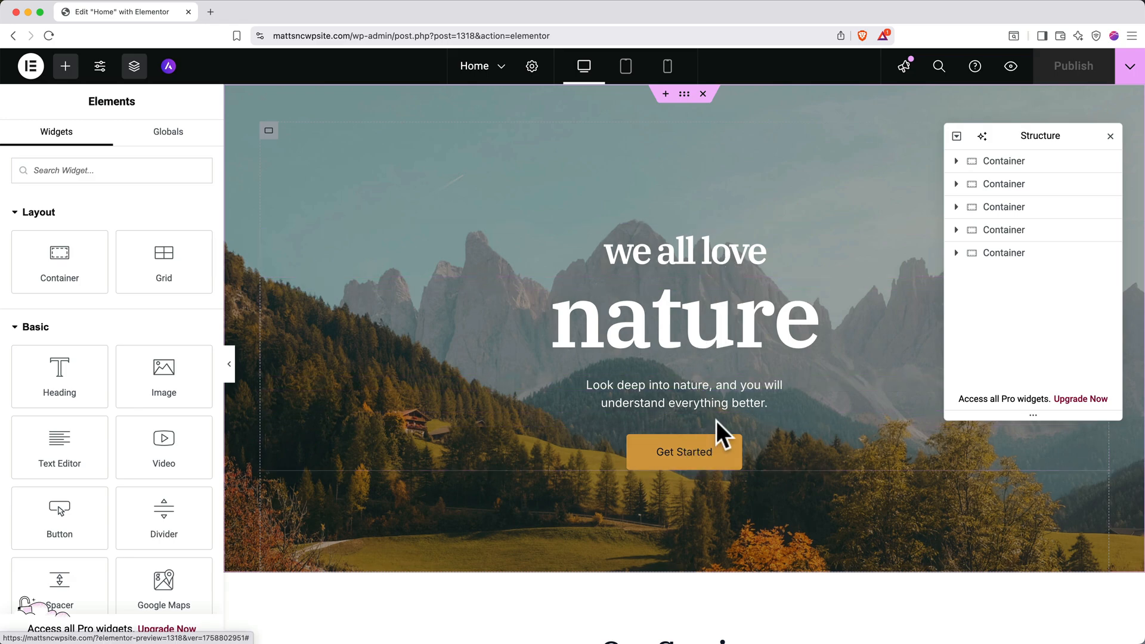
pyautogui.moveTo(1005, 161)
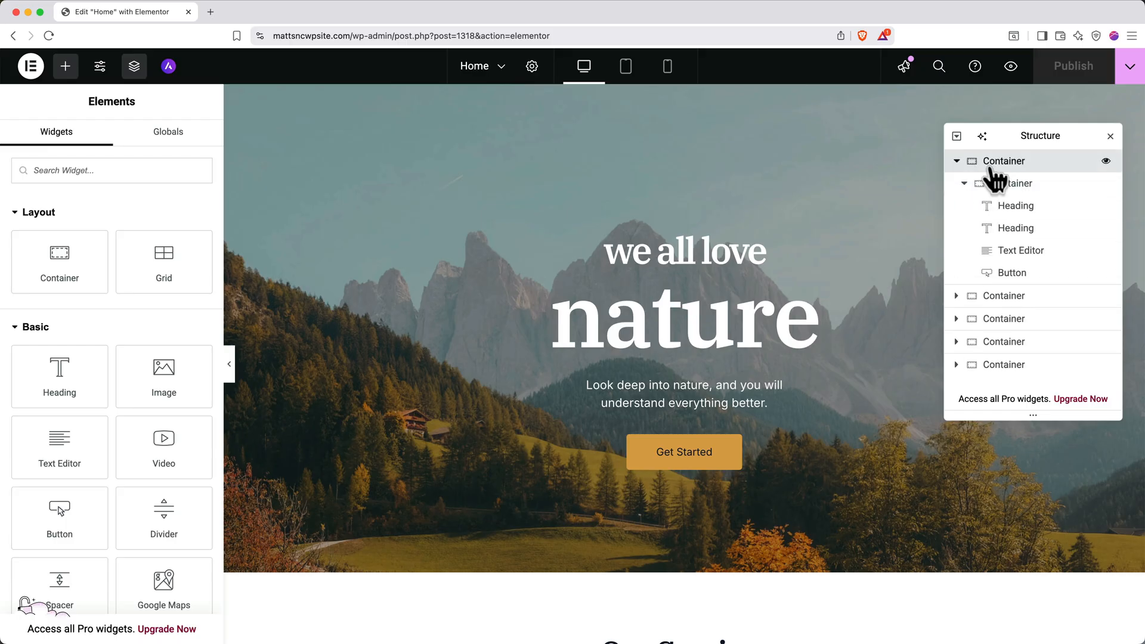
# Inspect the hero's inner container, both headings and description paragraph, then close the Structure navigator.
pyautogui.click(1012, 184)
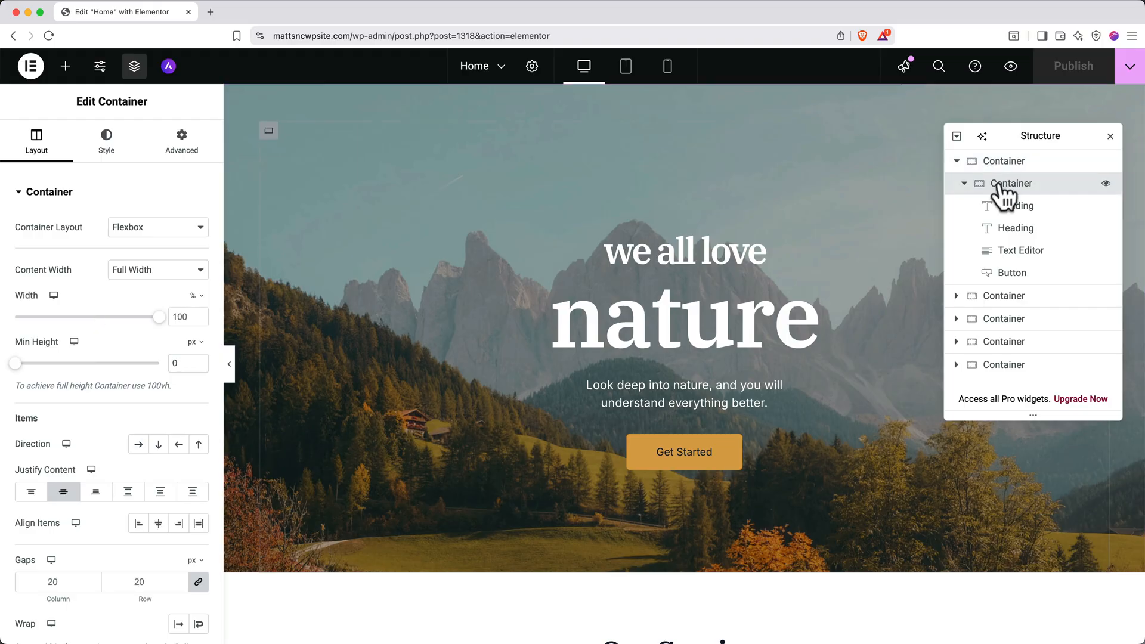
pyautogui.click(1014, 206)
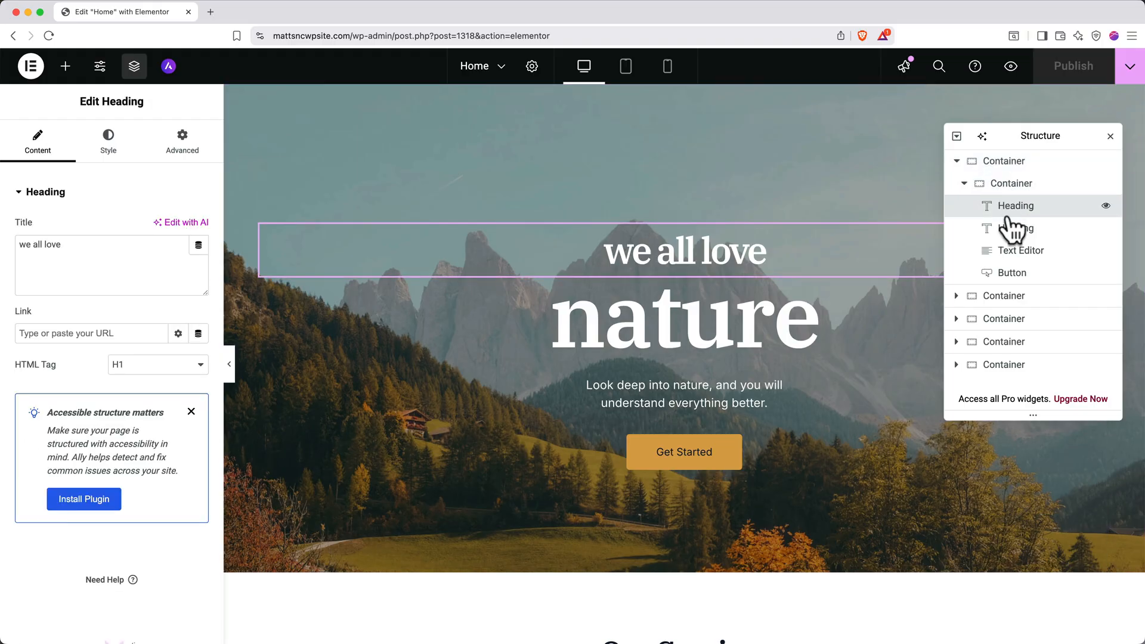
pyautogui.click(1014, 228)
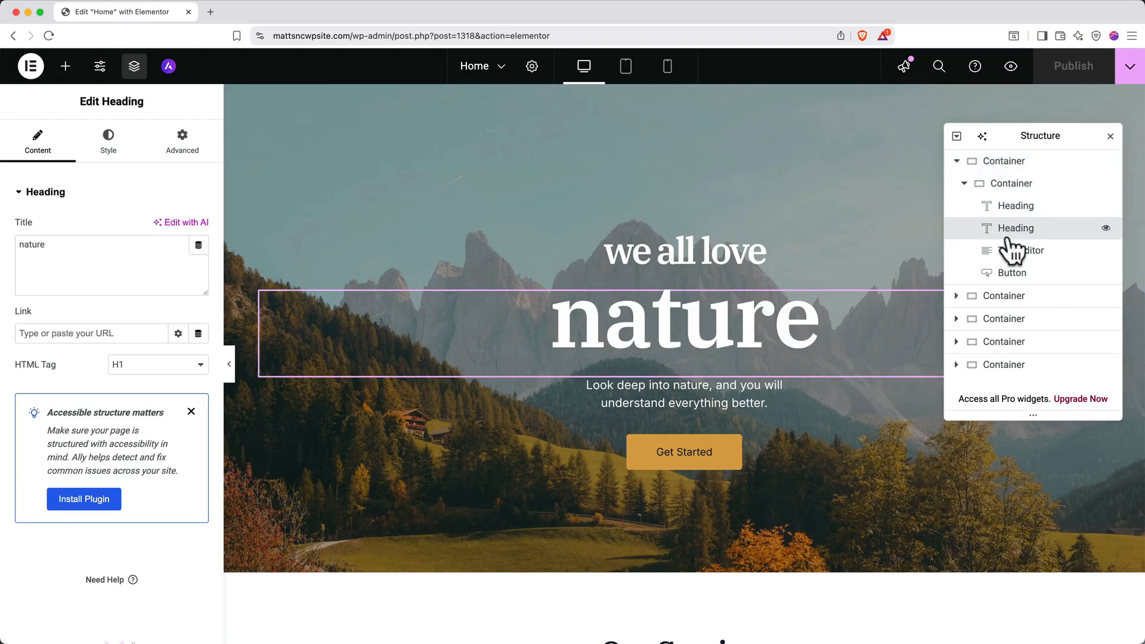
pyautogui.click(1020, 251)
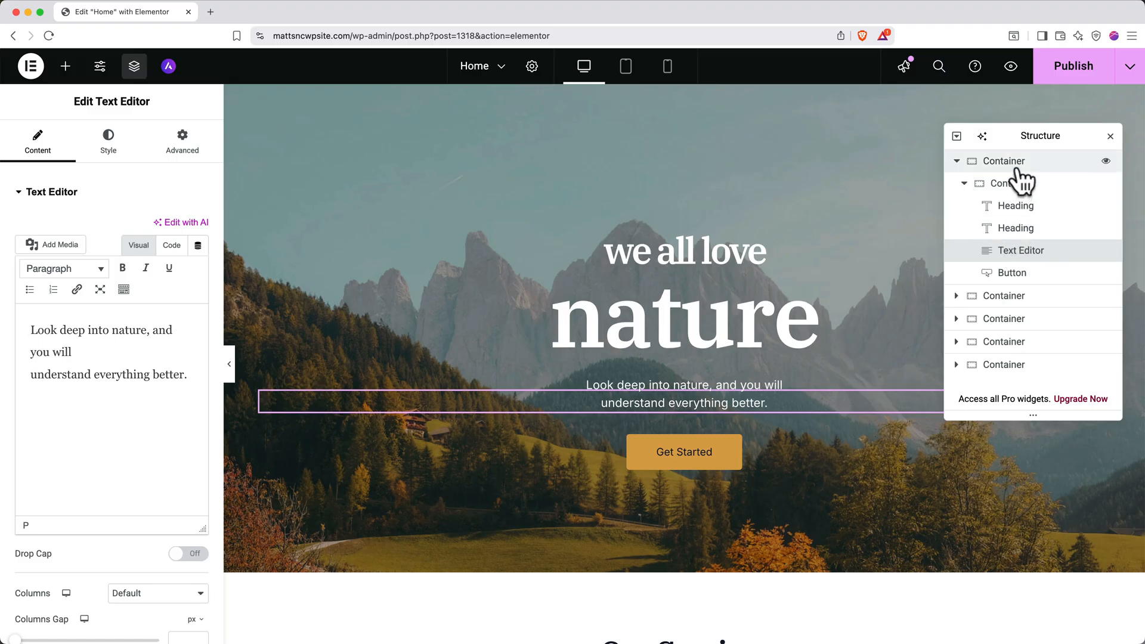
pyautogui.moveTo(1015, 193)
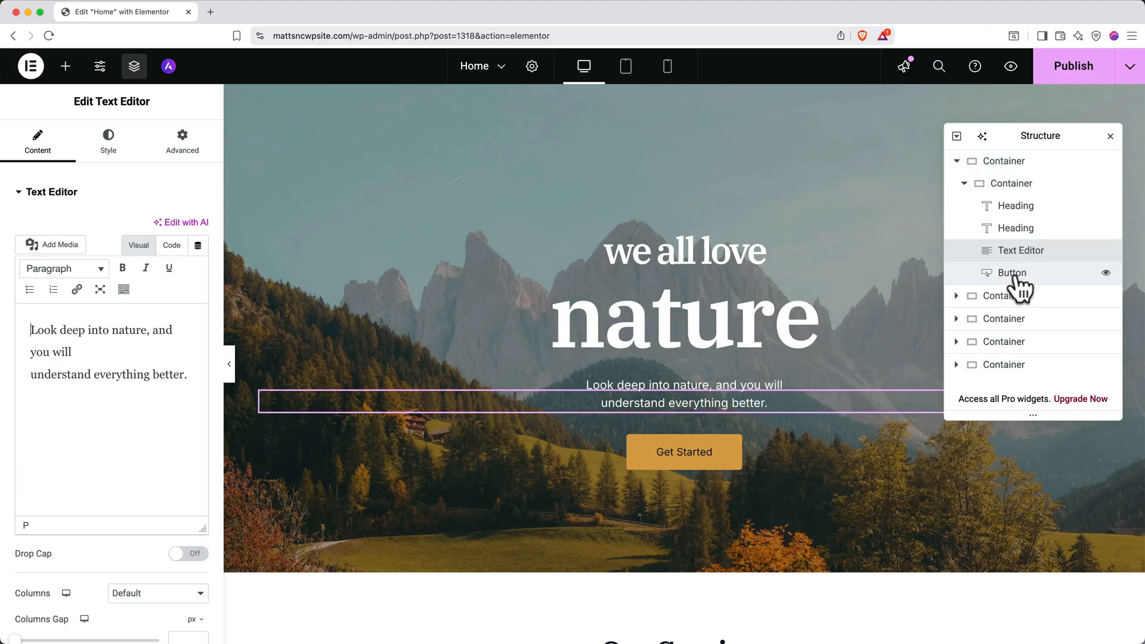
pyautogui.click(1107, 272)
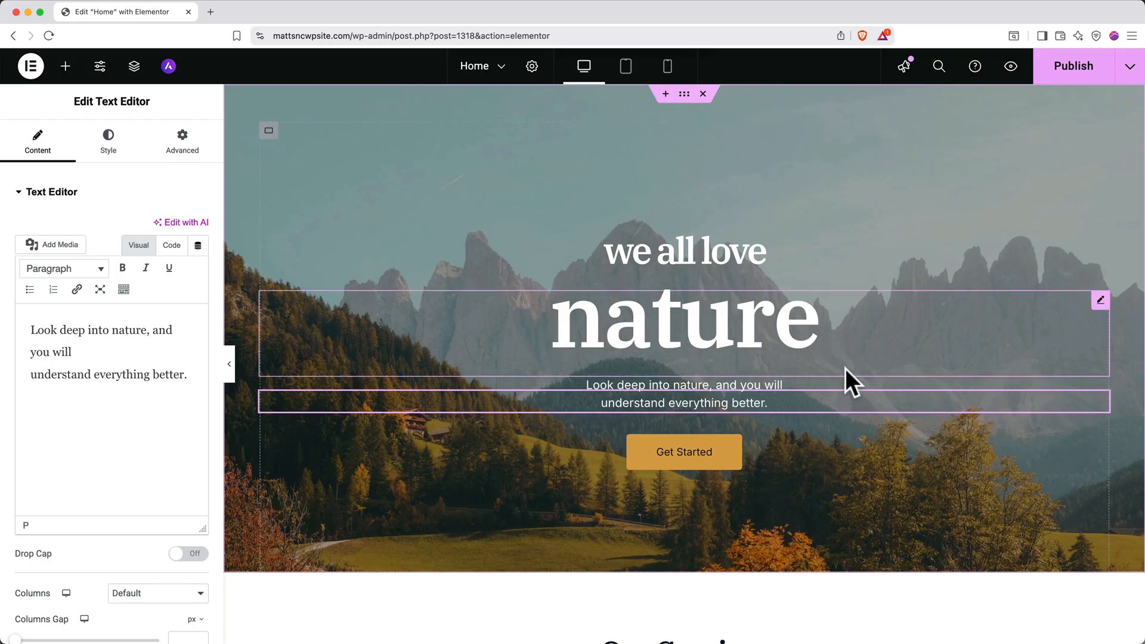
pyautogui.scroll(-3)
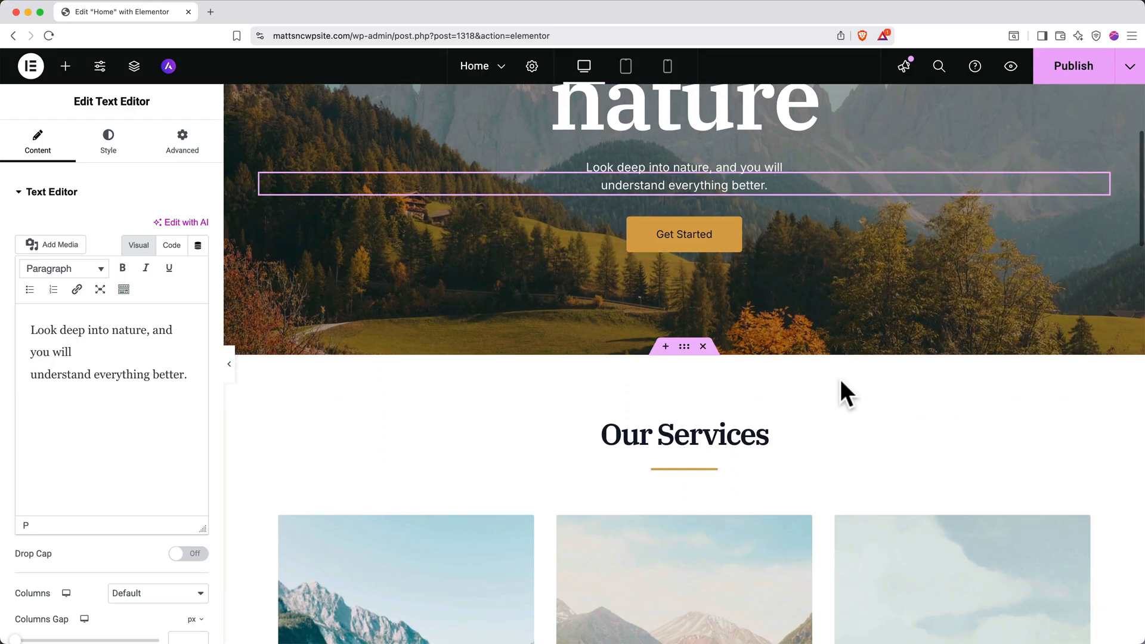
pyautogui.moveTo(685, 346)
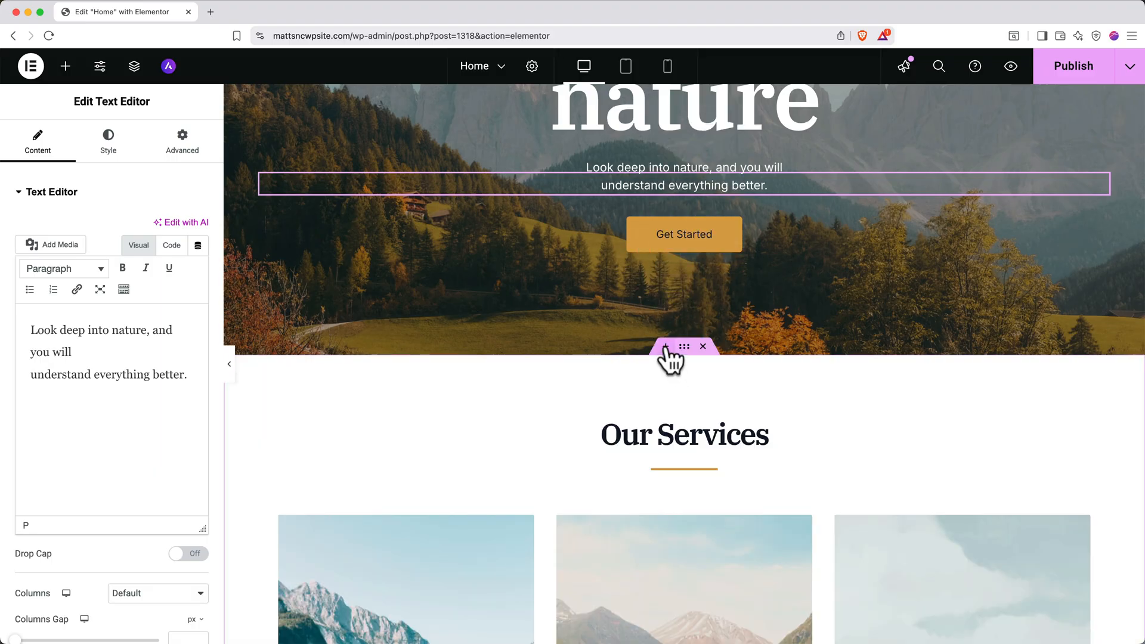
pyautogui.click(666, 346)
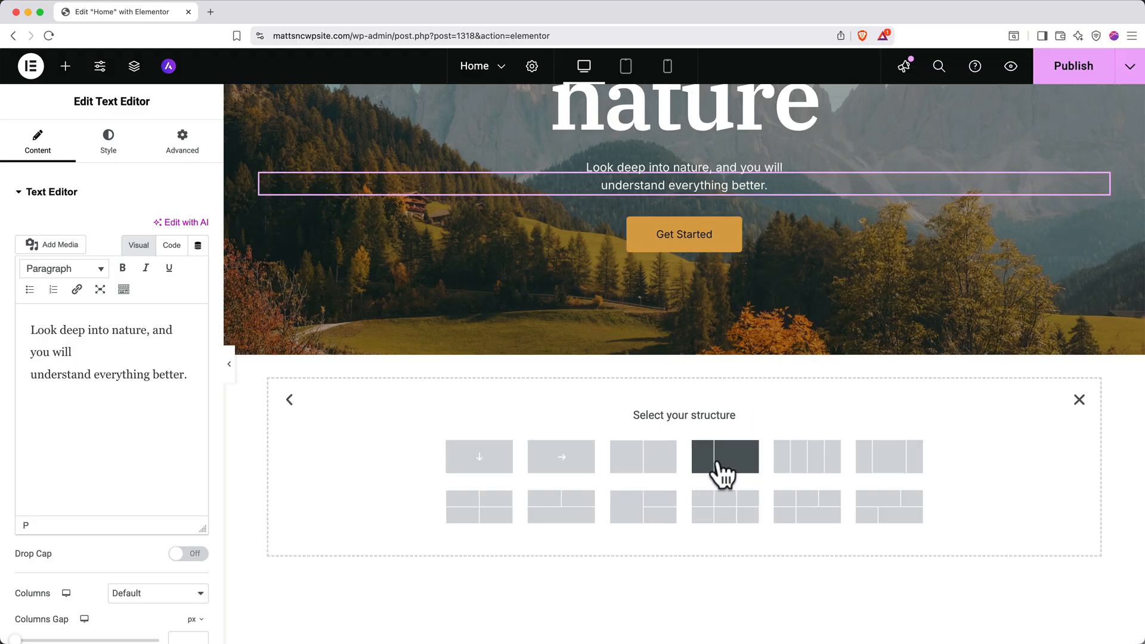
pyautogui.click(724, 456)
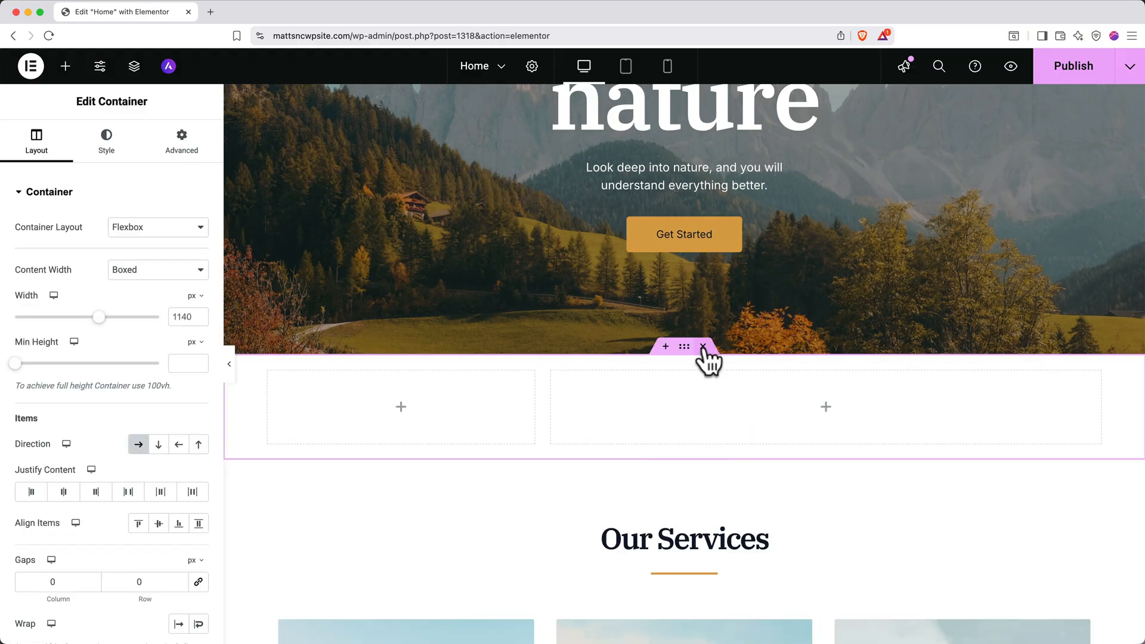
pyautogui.click(66, 66)
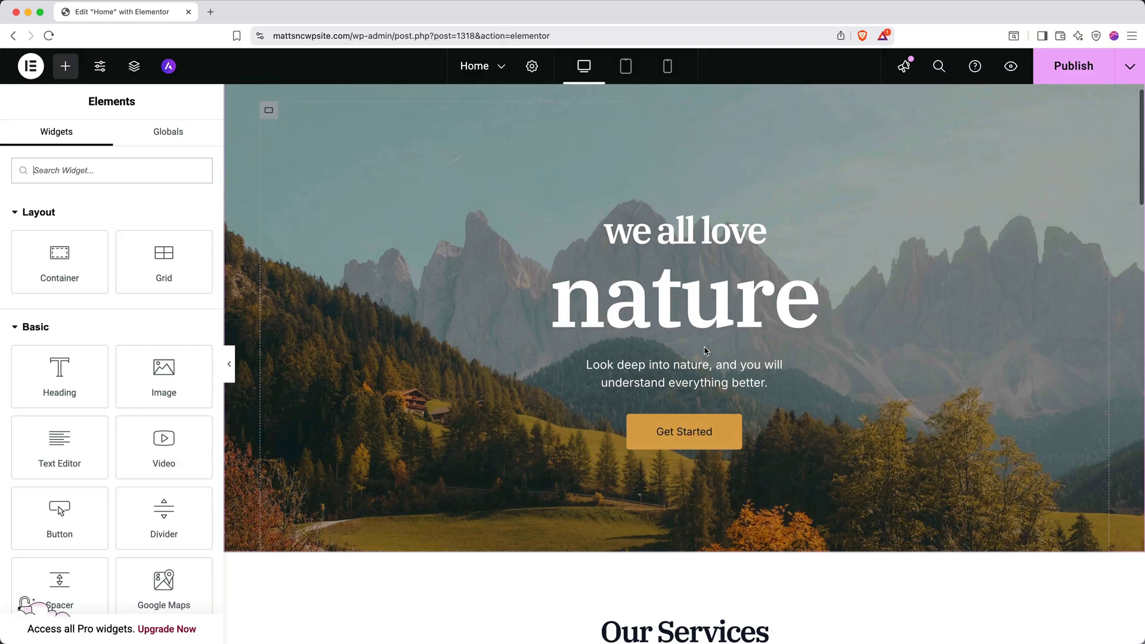
pyautogui.click(682, 314)
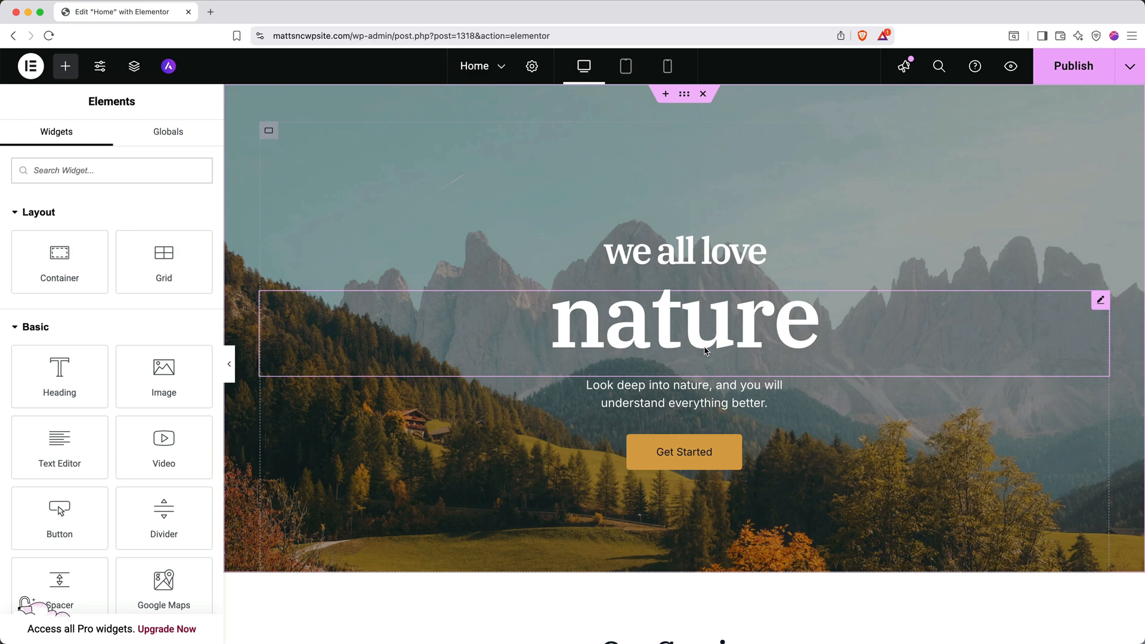
pyautogui.moveTo(709, 352)
pyautogui.write('I Lo')
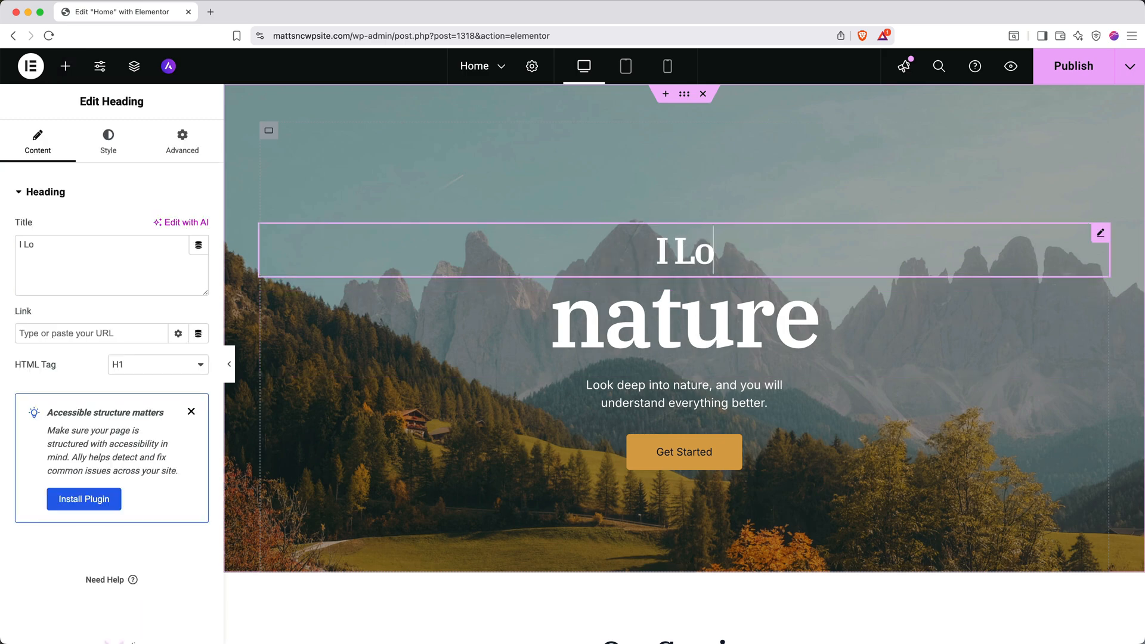
# Retype the hero headings as 'I Love' and 'The Mountains'.
pyautogui.write('The Mountains')
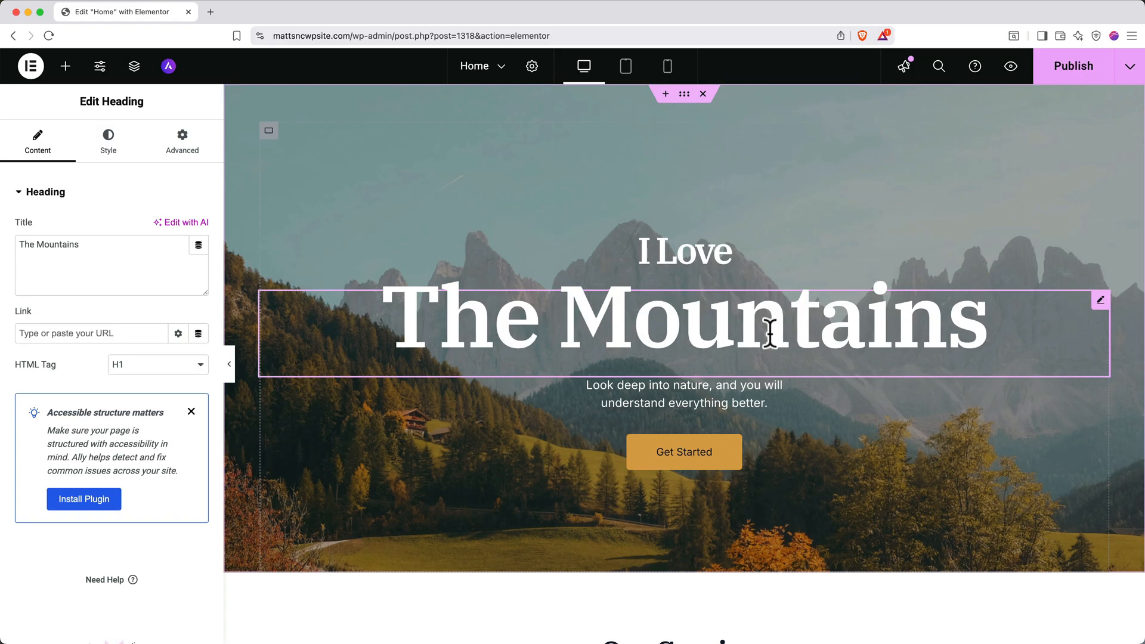
pyautogui.moveTo(684, 451)
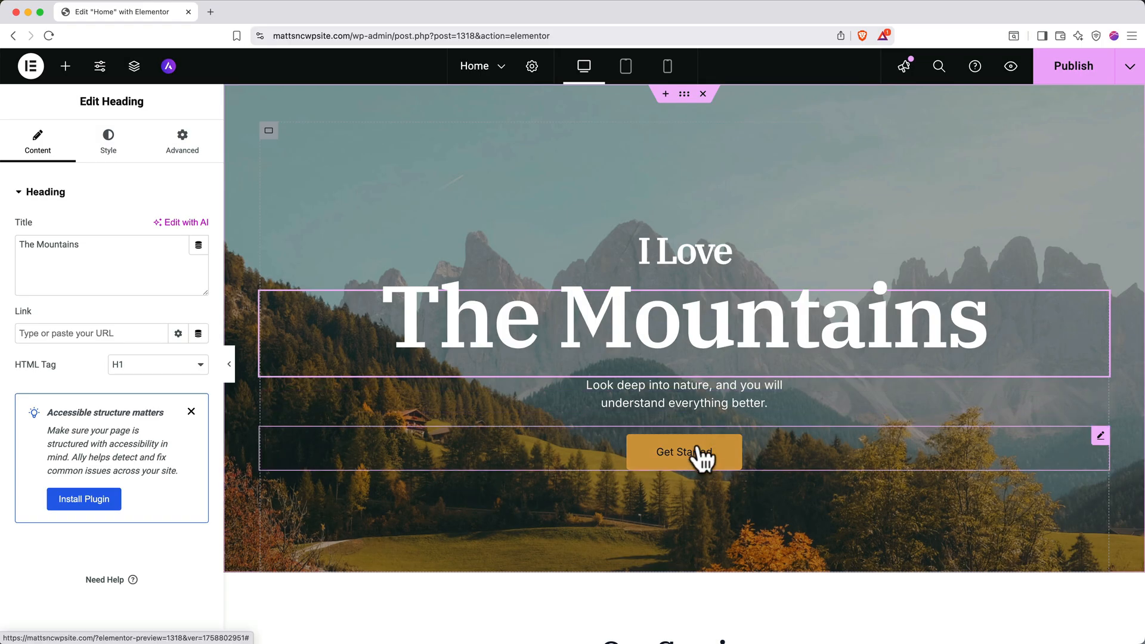
# Rename the hero's Get Started button to 'Reach Out!'.
pyautogui.click(684, 451)
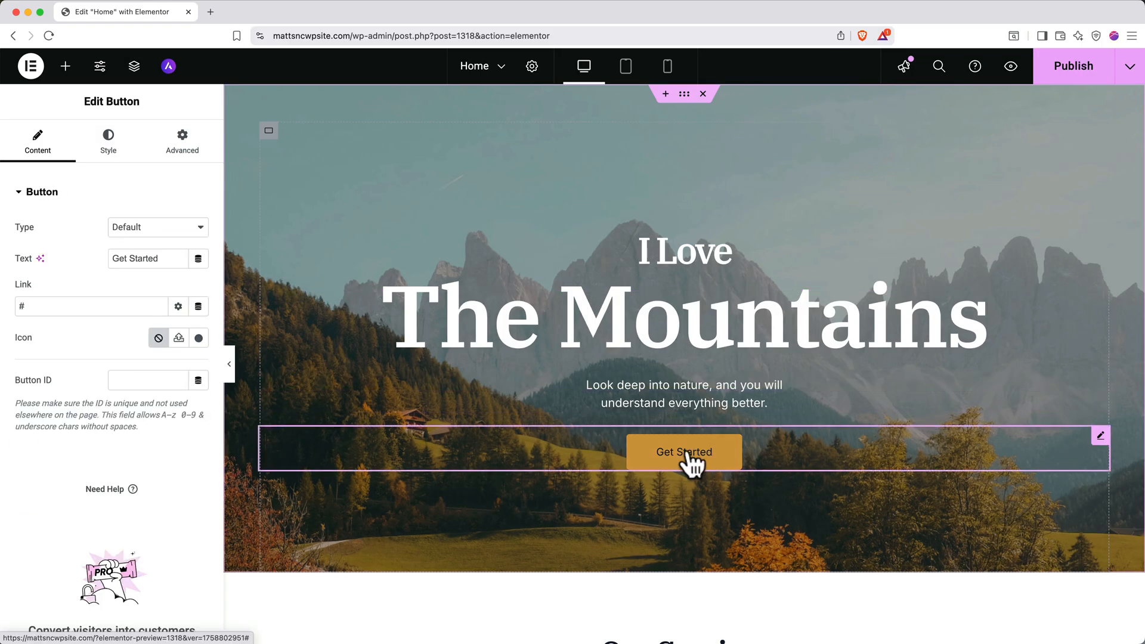
pyautogui.doubleClick(135, 259)
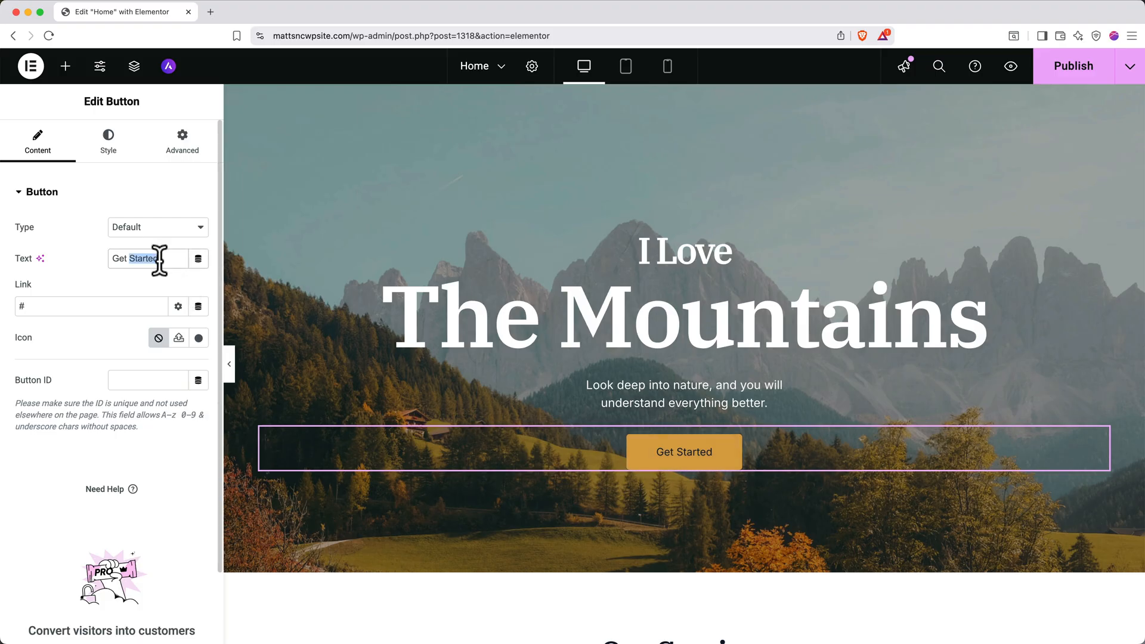
pyautogui.write('Reach Out!')
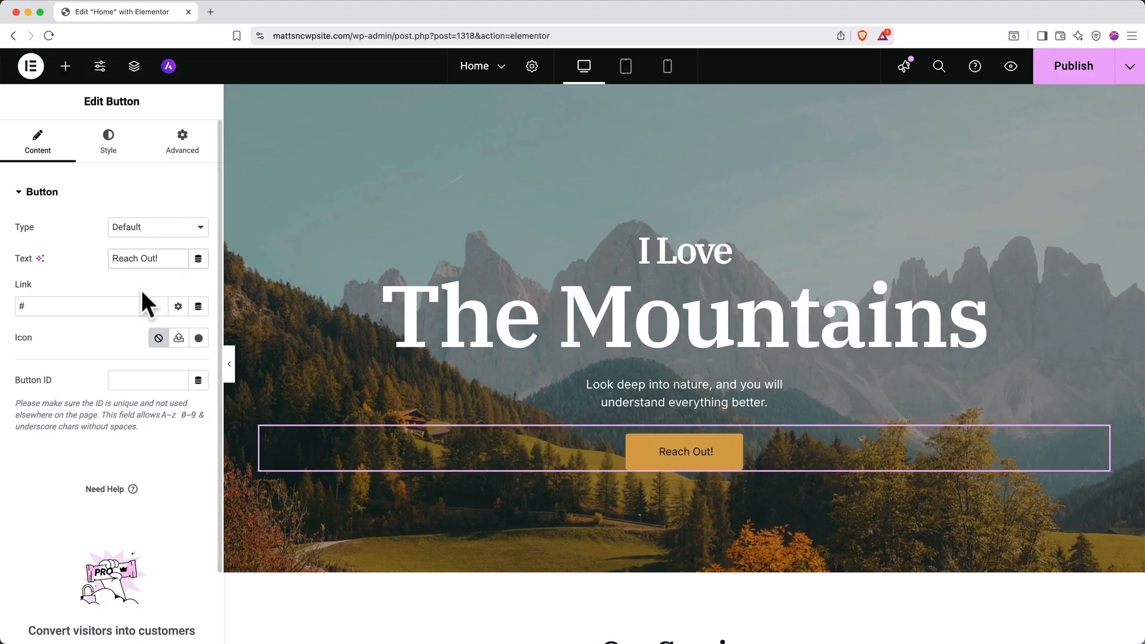
# Link the Reach Out! button to the Contact page (mattsncwpsite.com/contact/).
pyautogui.click(77, 307)
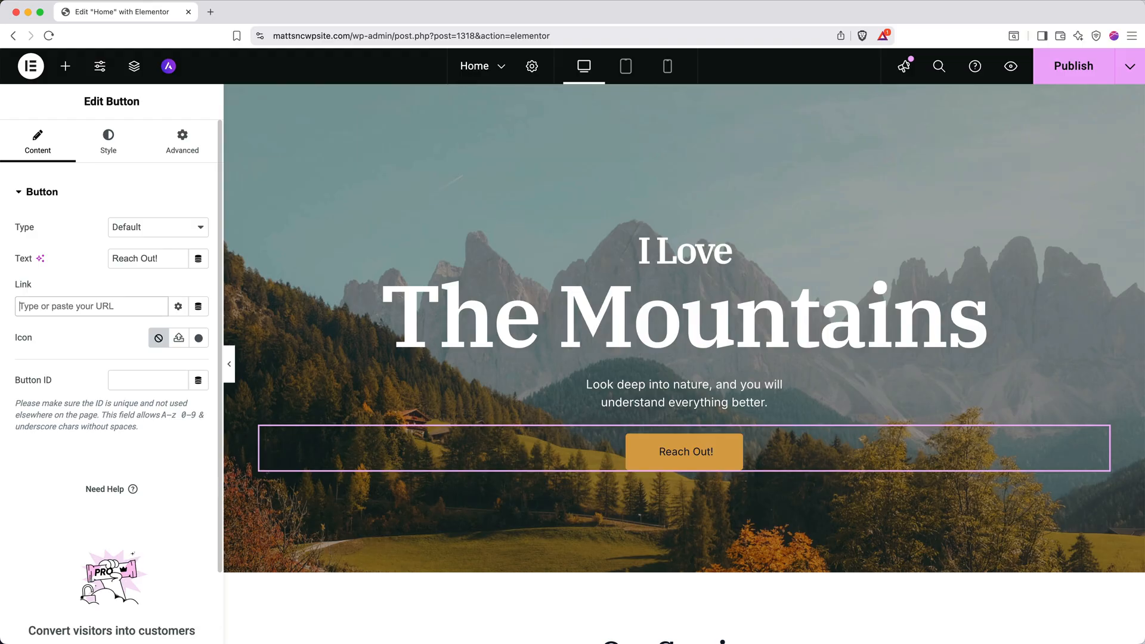
pyautogui.write('contact')
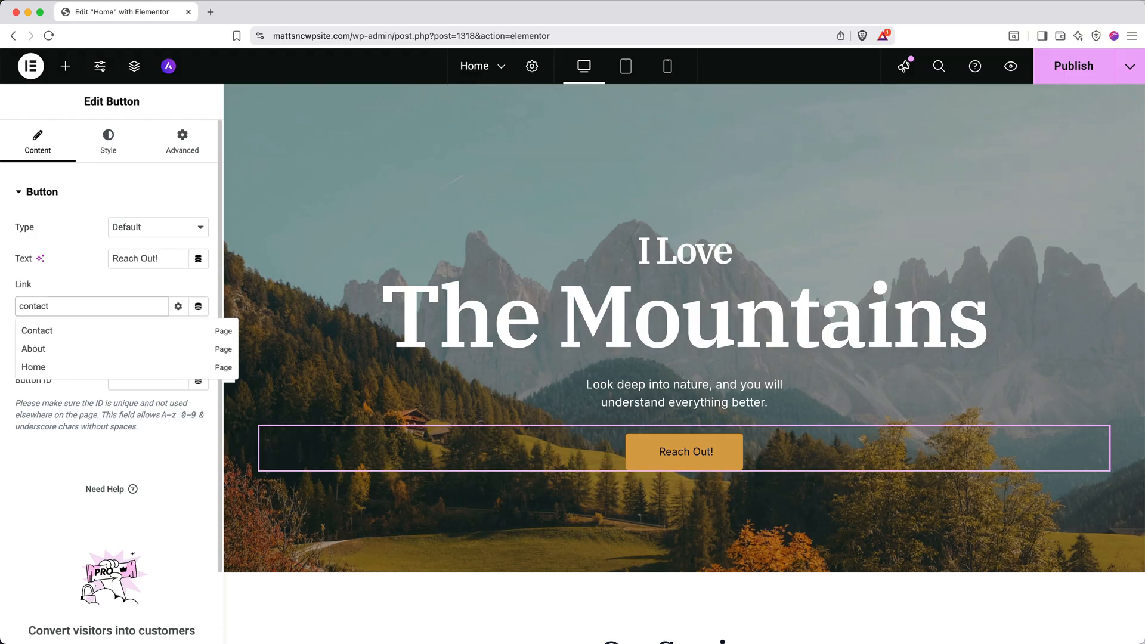
pyautogui.click(37, 330)
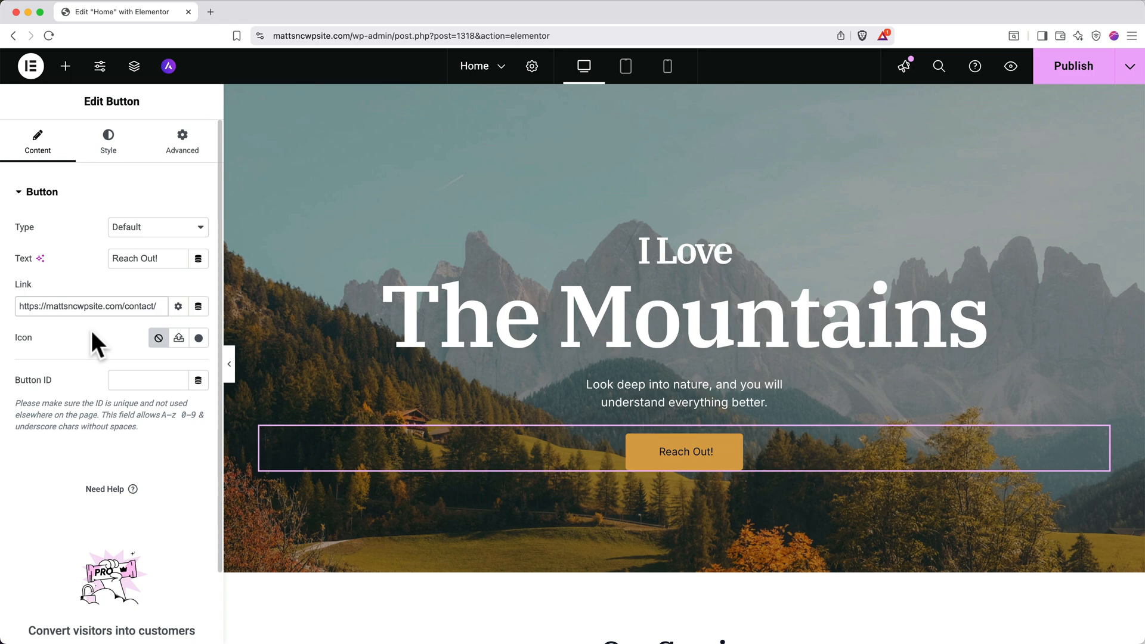
pyautogui.click(107, 141)
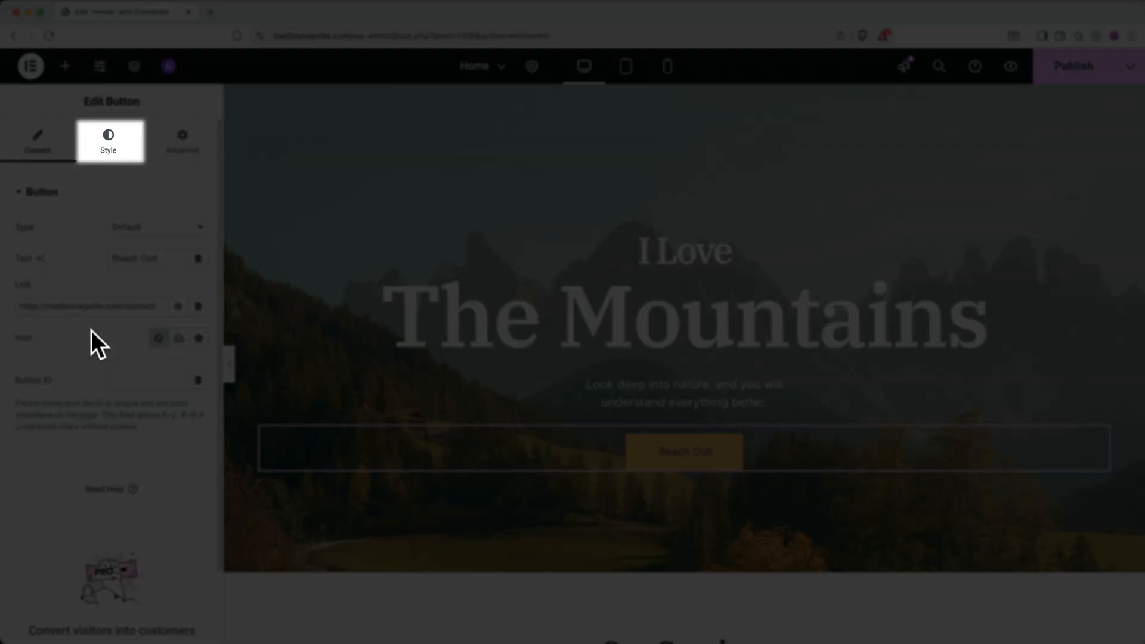
pyautogui.click(37, 141)
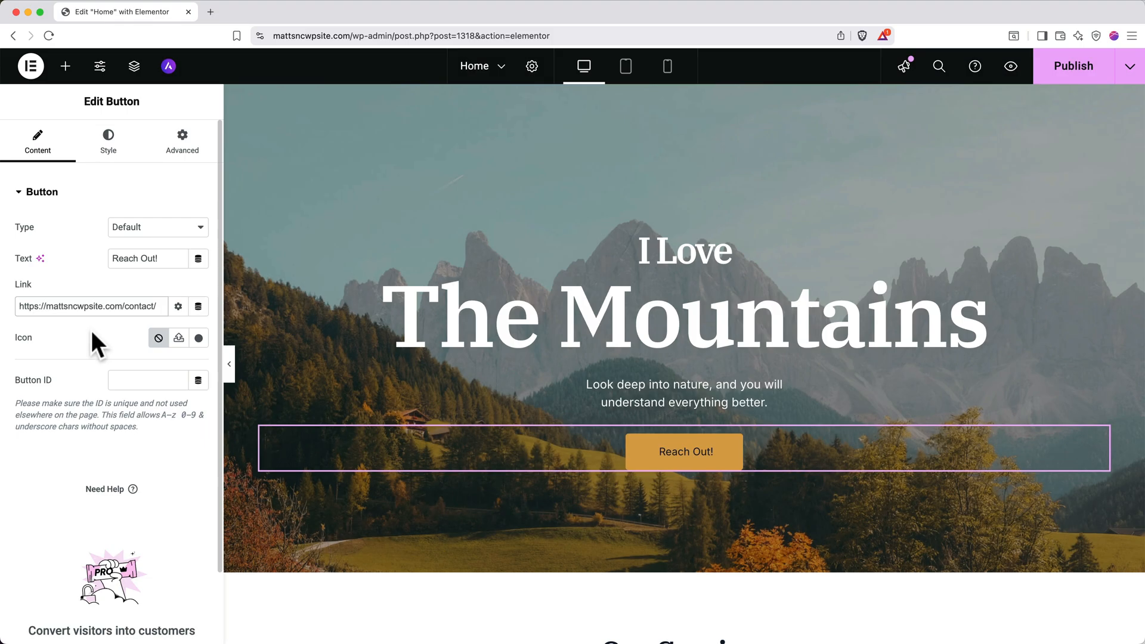
pyautogui.moveTo(65, 66)
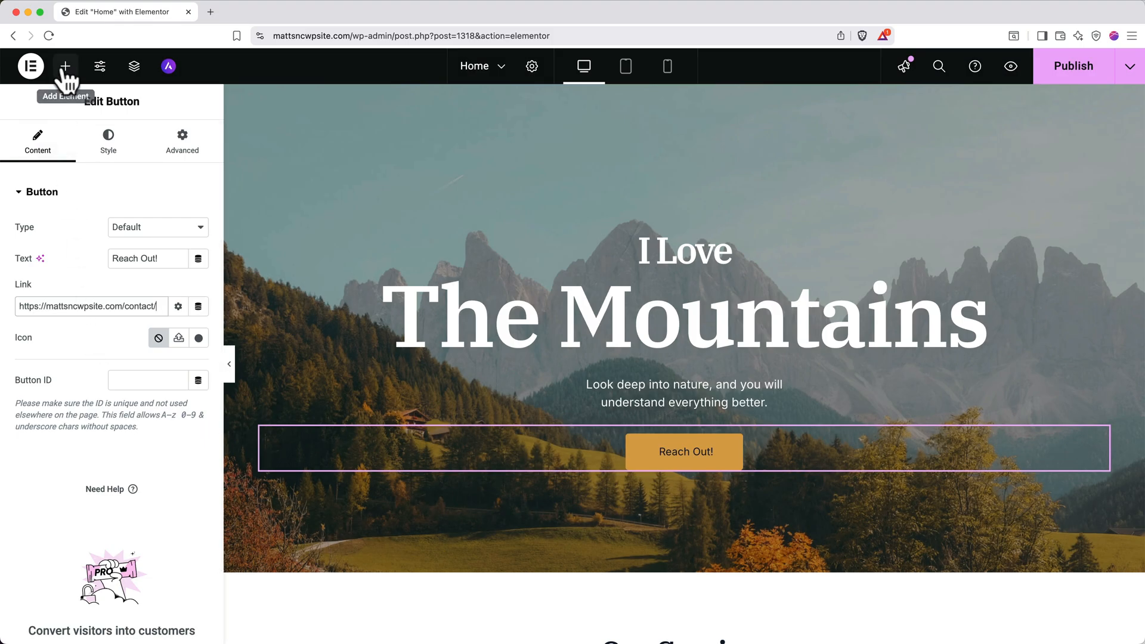
# Add a placeholder Text Editor paragraph above the hero button and bring Our Services into view.
pyautogui.click(65, 66)
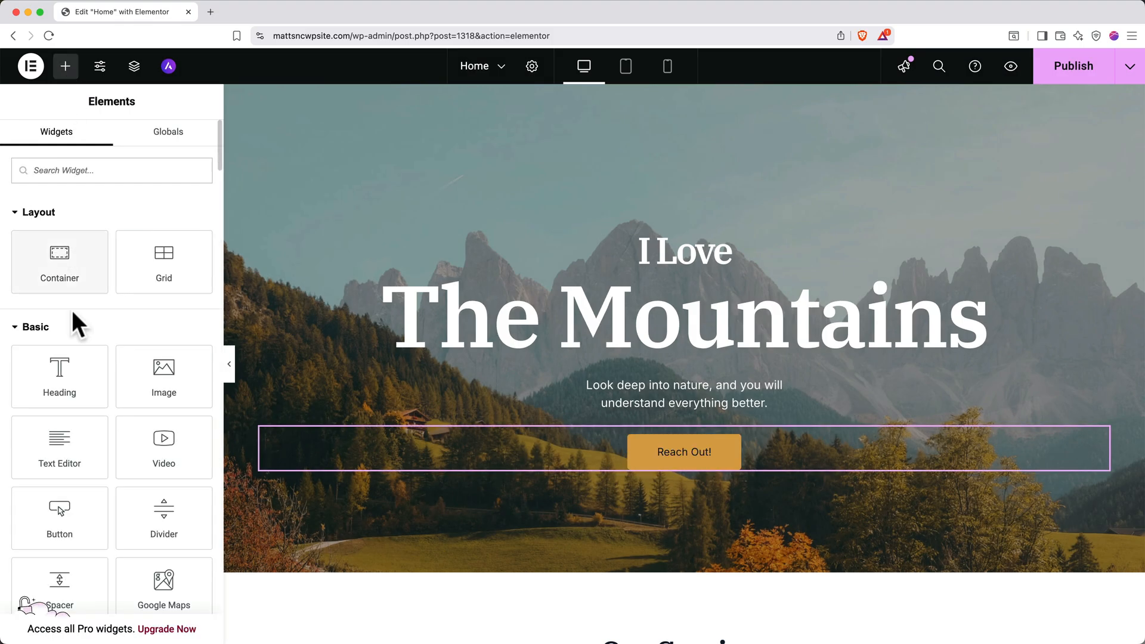
pyautogui.scroll(-3)
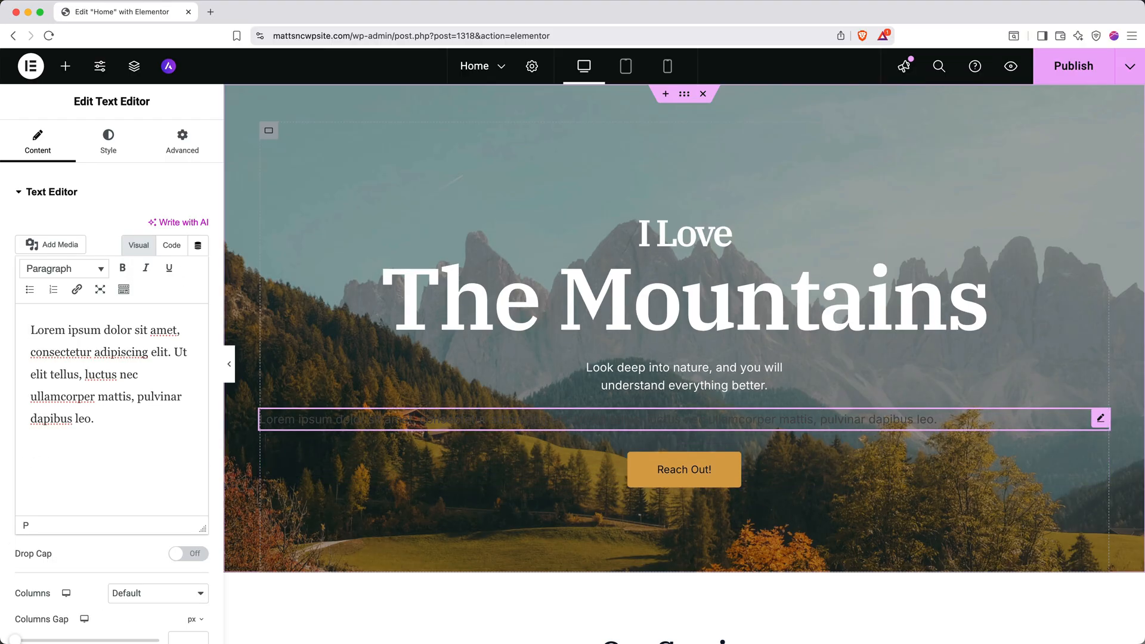
pyautogui.moveTo(994, 431)
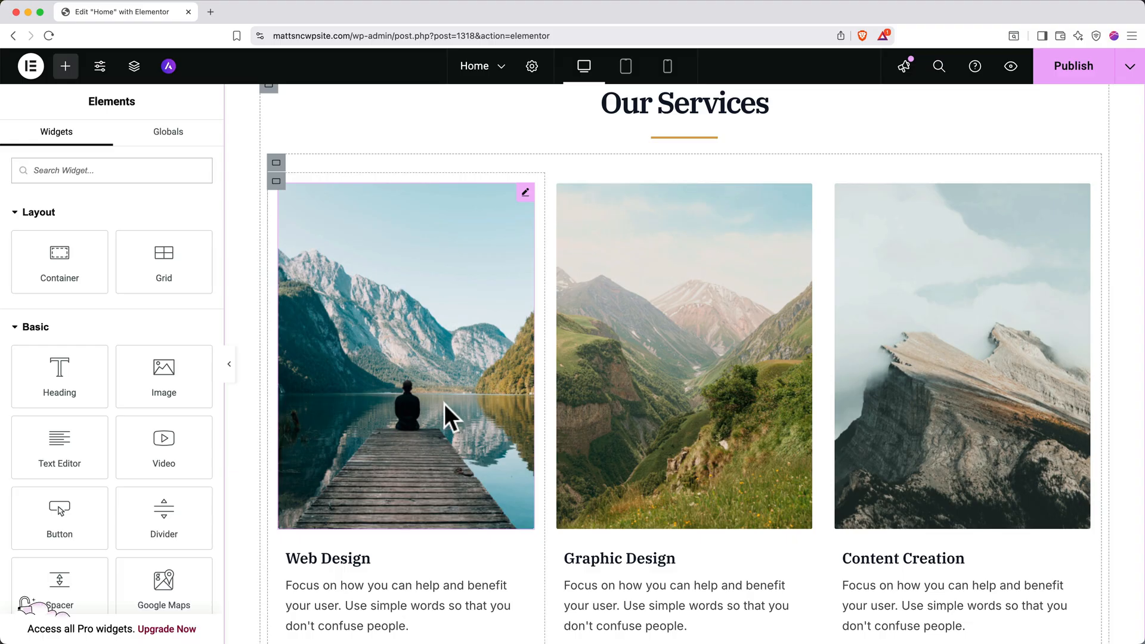
# Replace the Web Design card's photo with the misty mountain forest stock image found by searching 'mountains'.
pyautogui.click(406, 355)
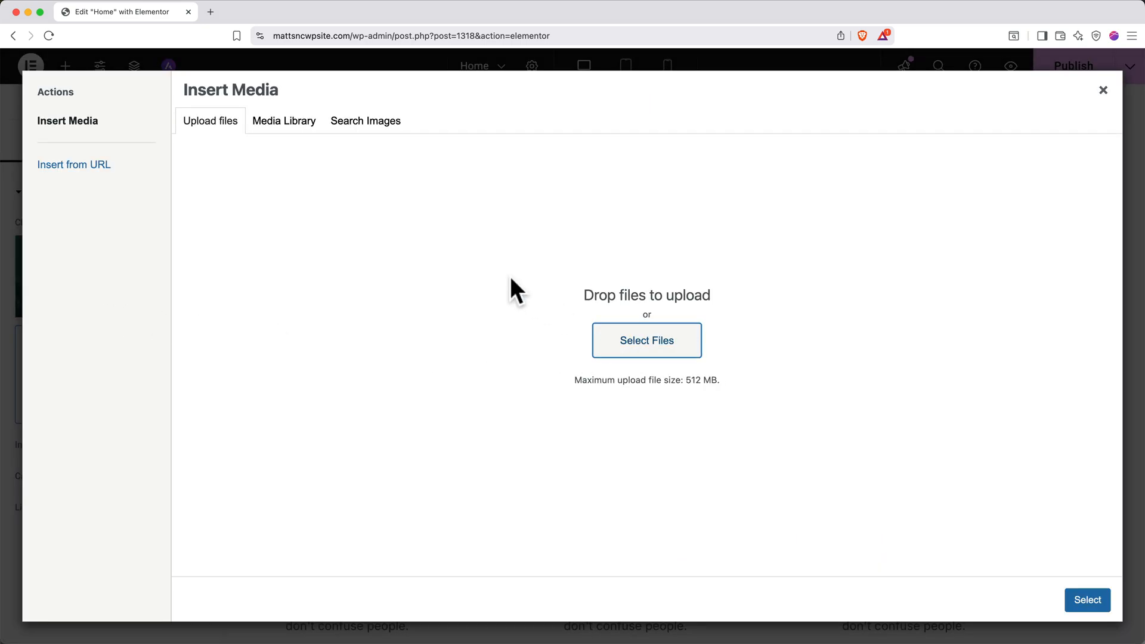
pyautogui.click(284, 120)
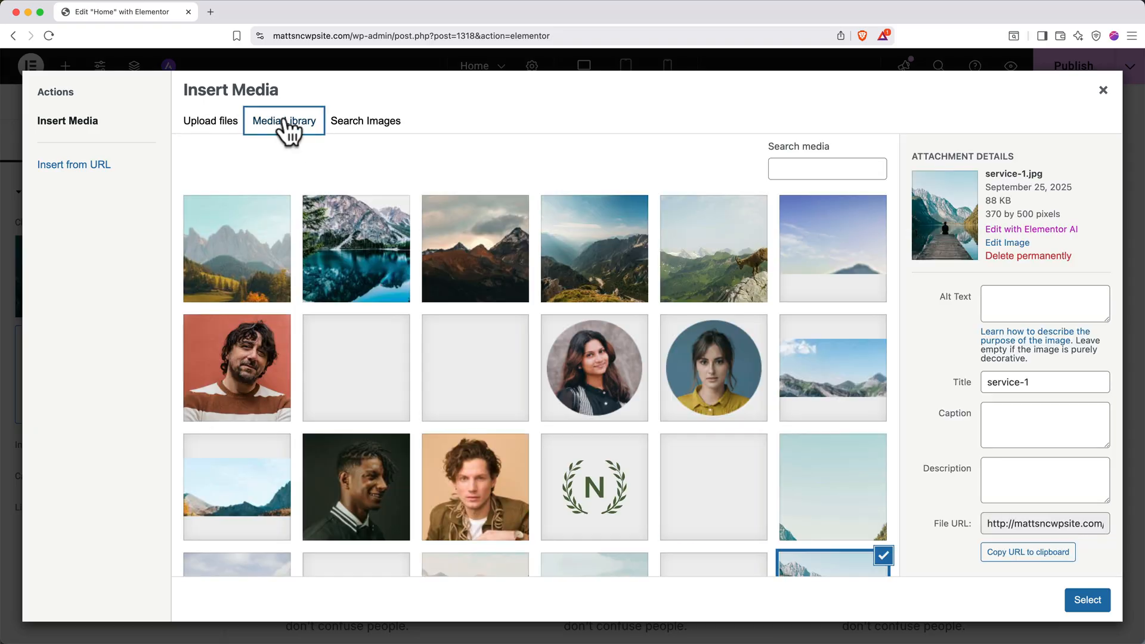
pyautogui.click(366, 120)
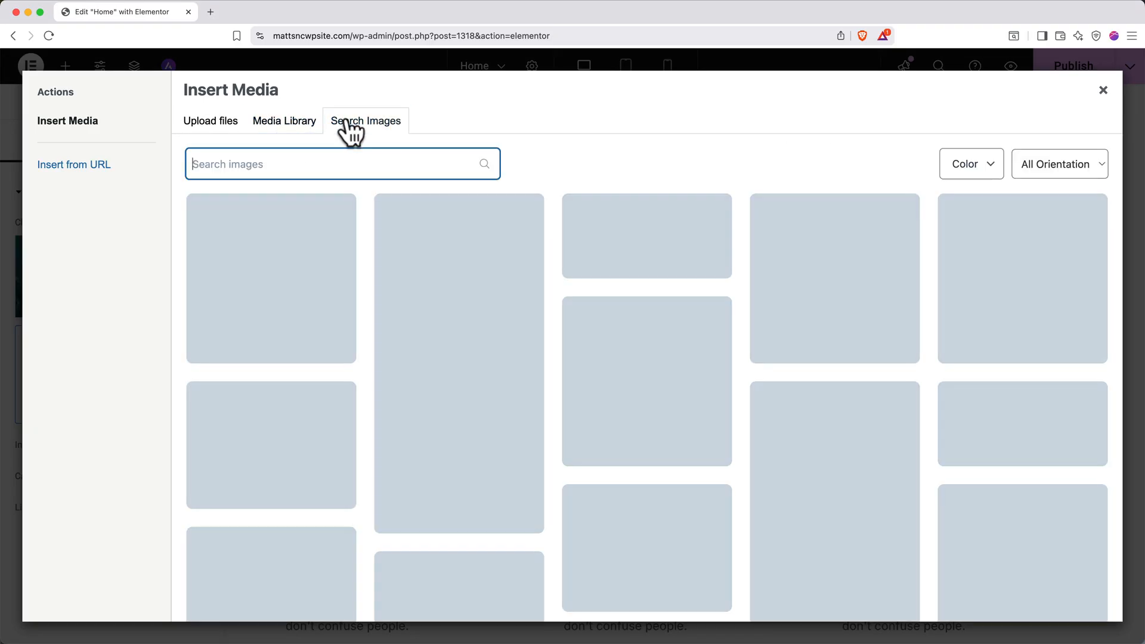
pyautogui.write('mountains')
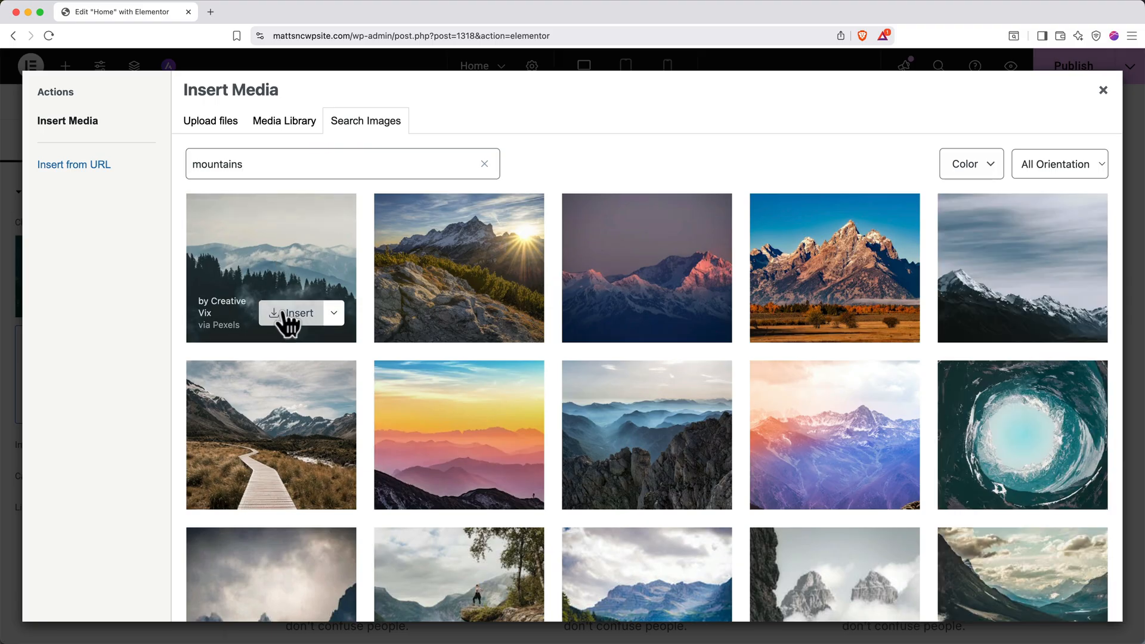
pyautogui.click(294, 313)
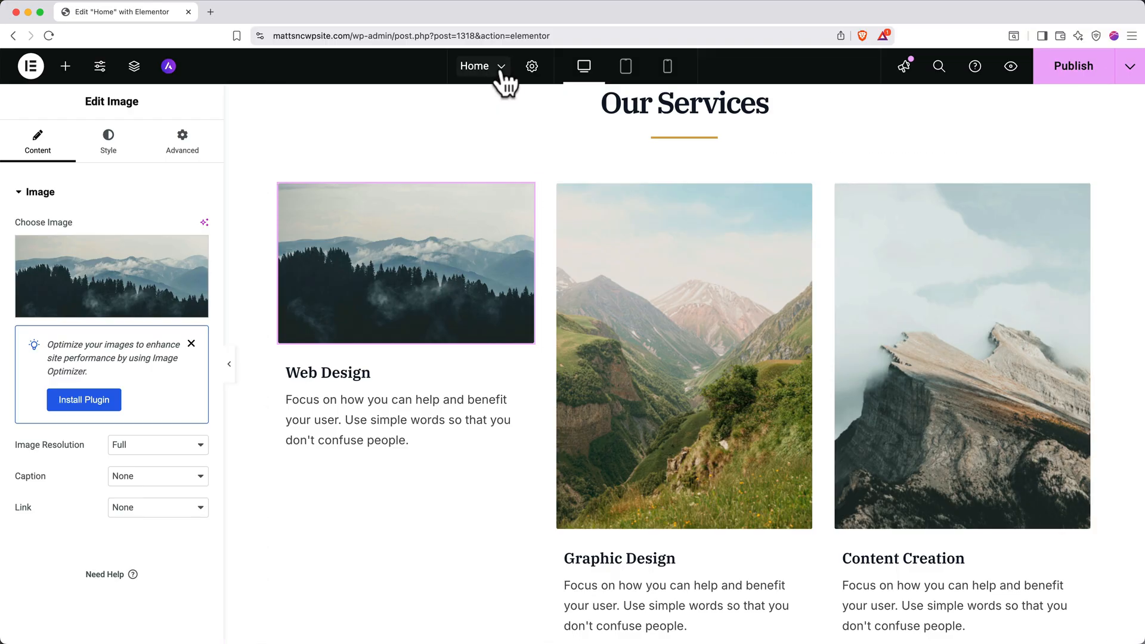
pyautogui.click(502, 67)
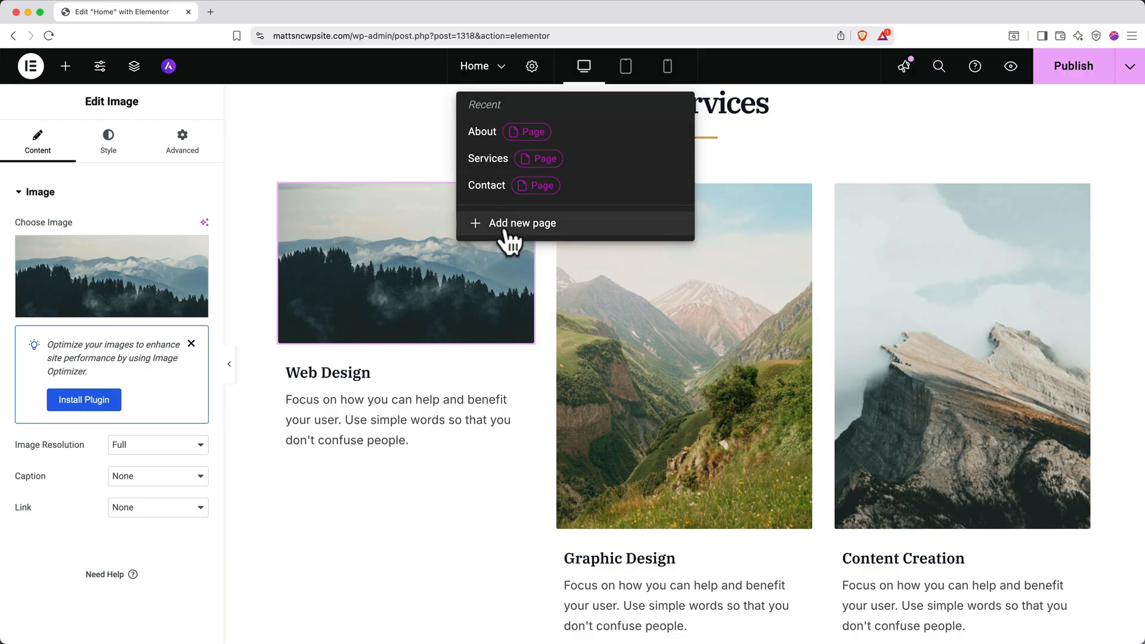
# Save the homepage changes and start a new blank draft page.
pyautogui.click(521, 224)
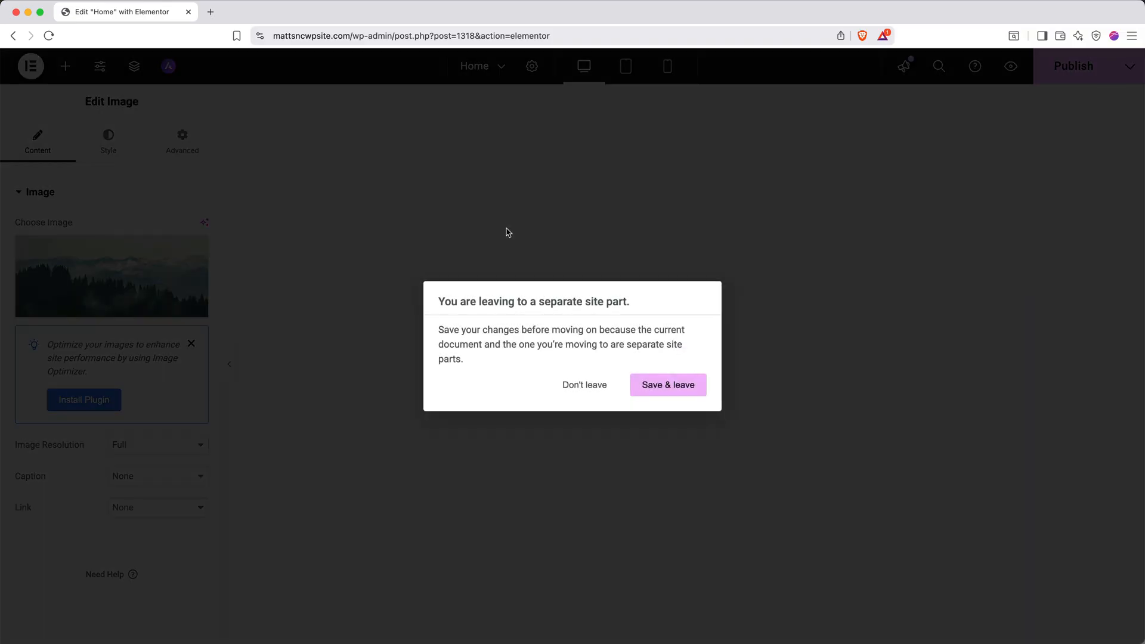
pyautogui.moveTo(515, 241)
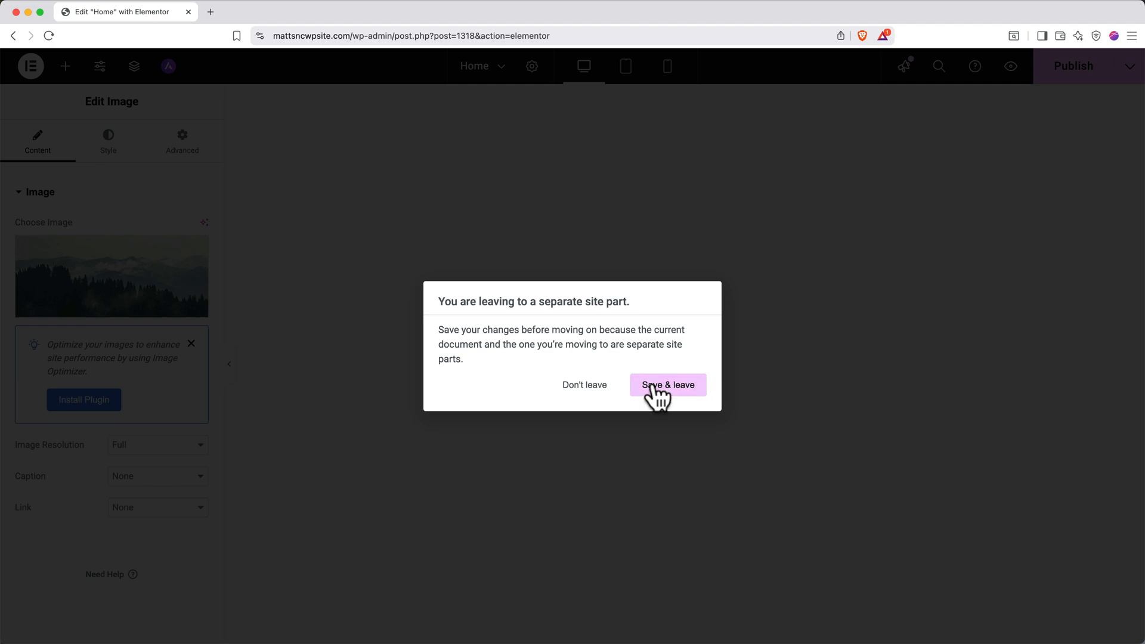
pyautogui.click(667, 385)
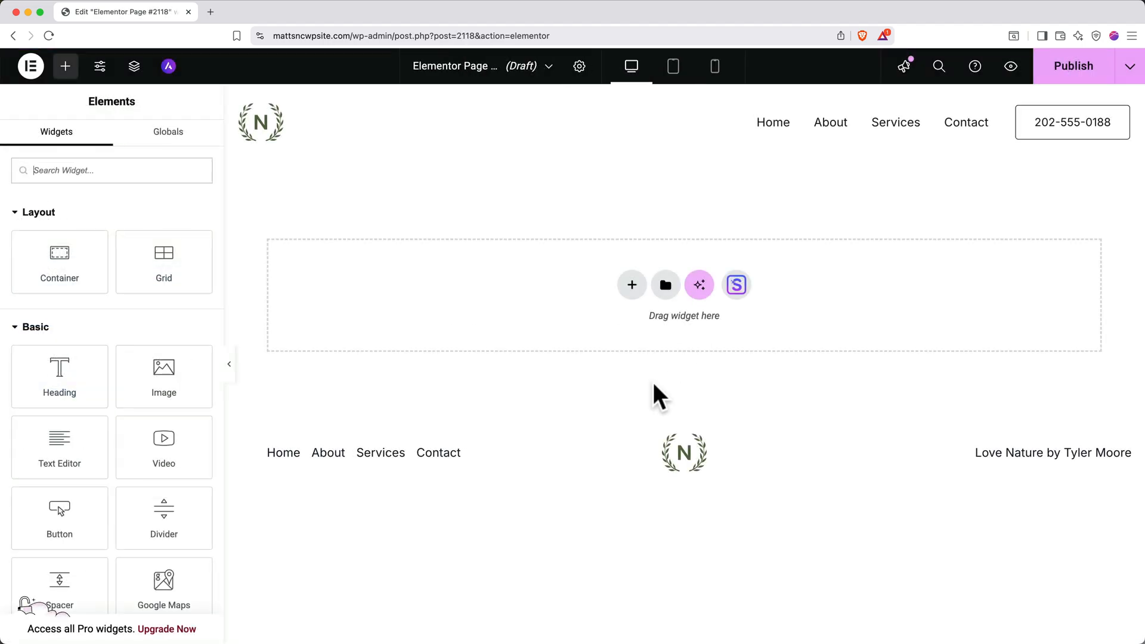
# Title the new draft page 'The Team' and remove the stray two-column container.
pyautogui.click(578, 66)
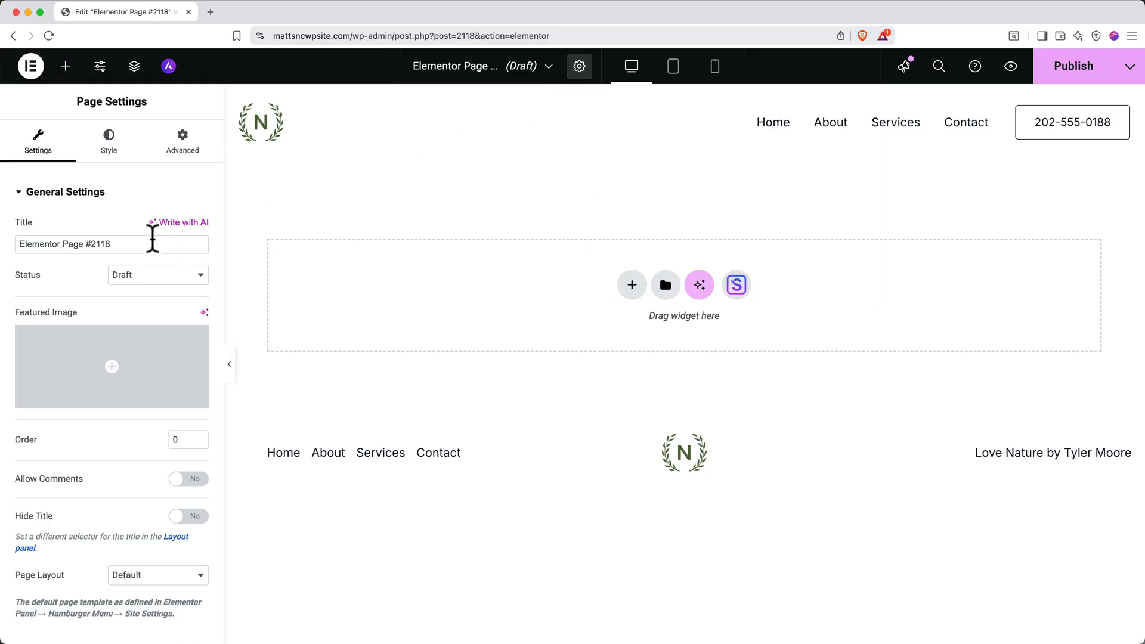
pyautogui.doubleClick(66, 243)
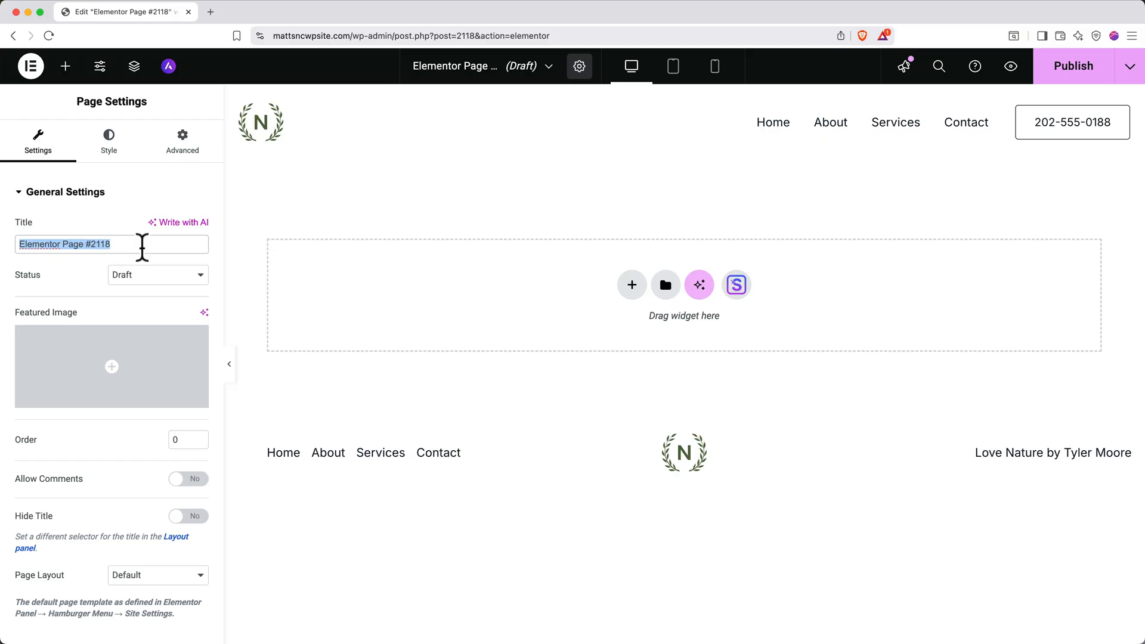
pyautogui.write('The T')
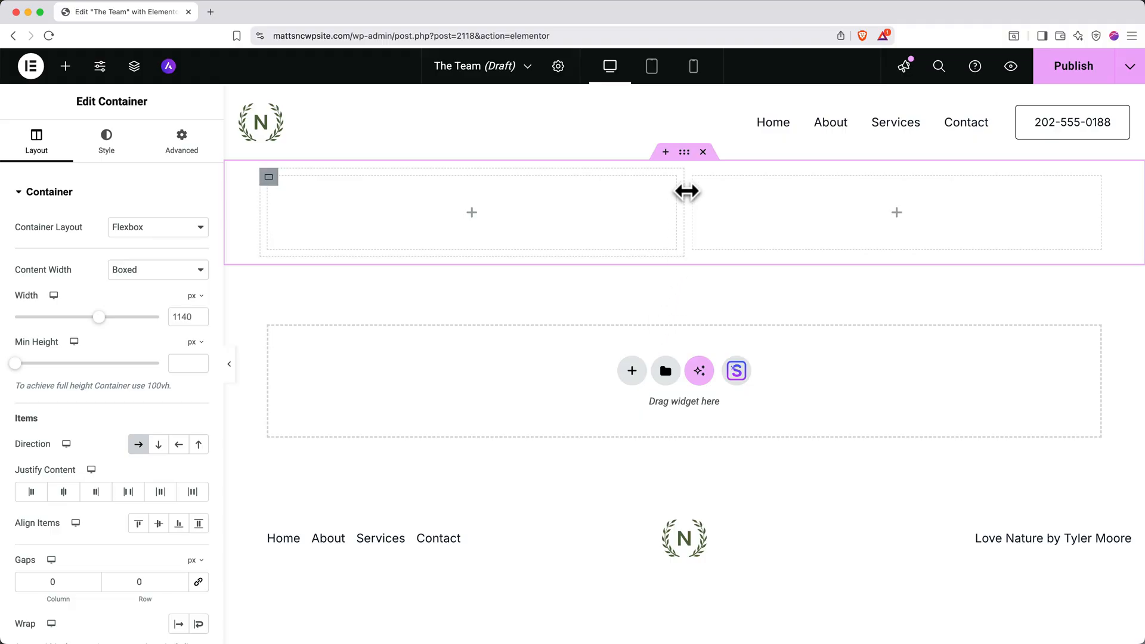
pyautogui.click(65, 66)
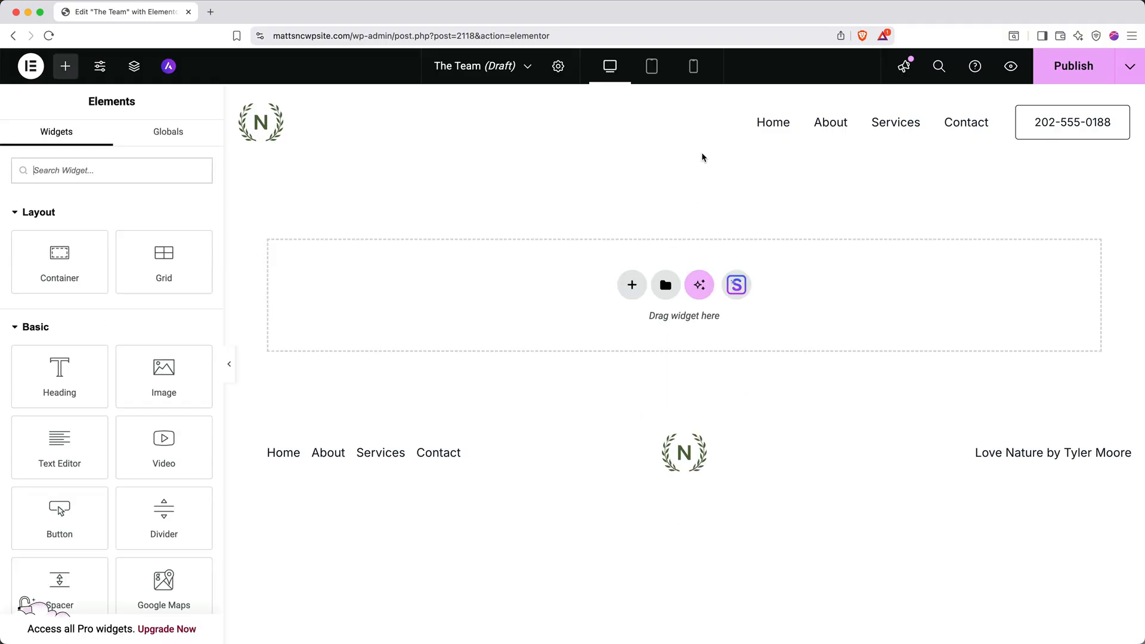
pyautogui.moveTo(730, 259)
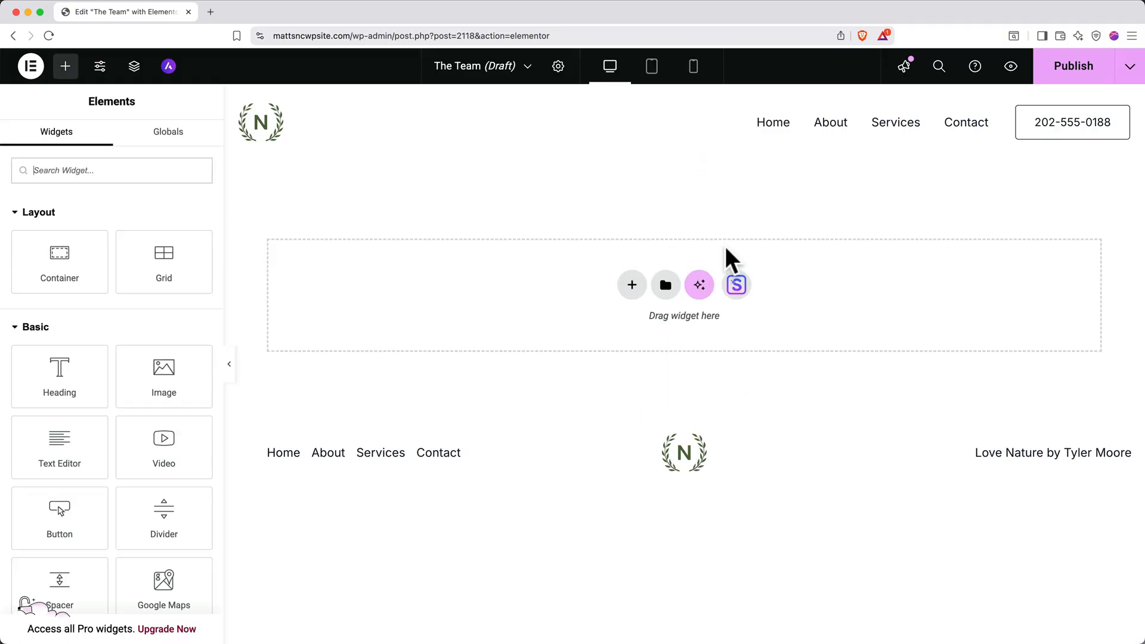
# Import the Hope starter kit's About page design into The Team page.
pyautogui.click(736, 286)
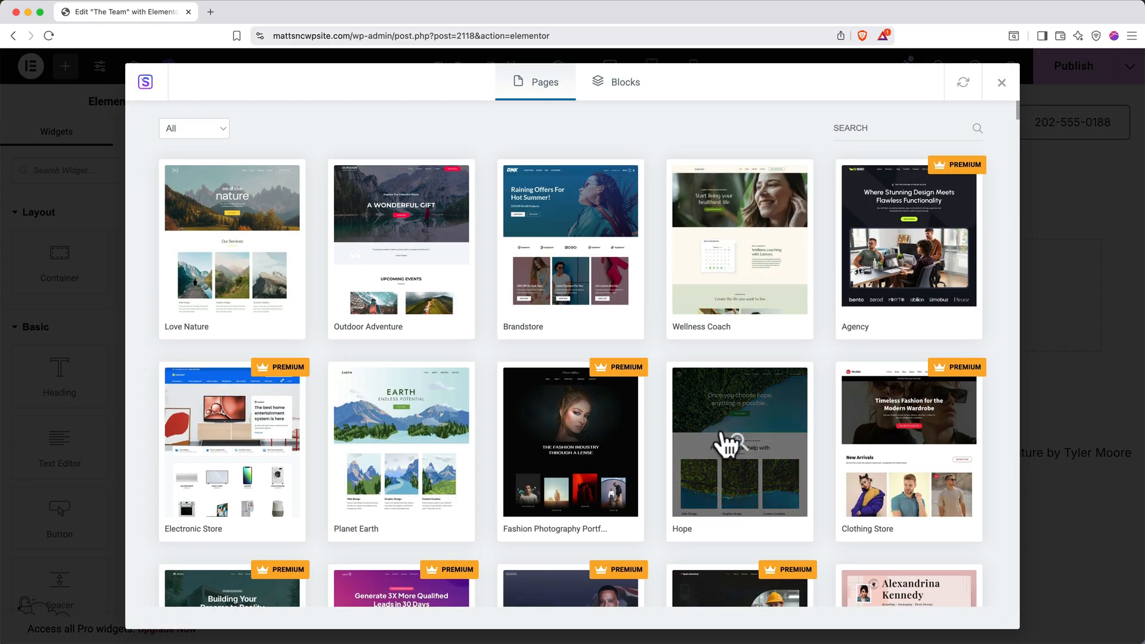
pyautogui.click(739, 437)
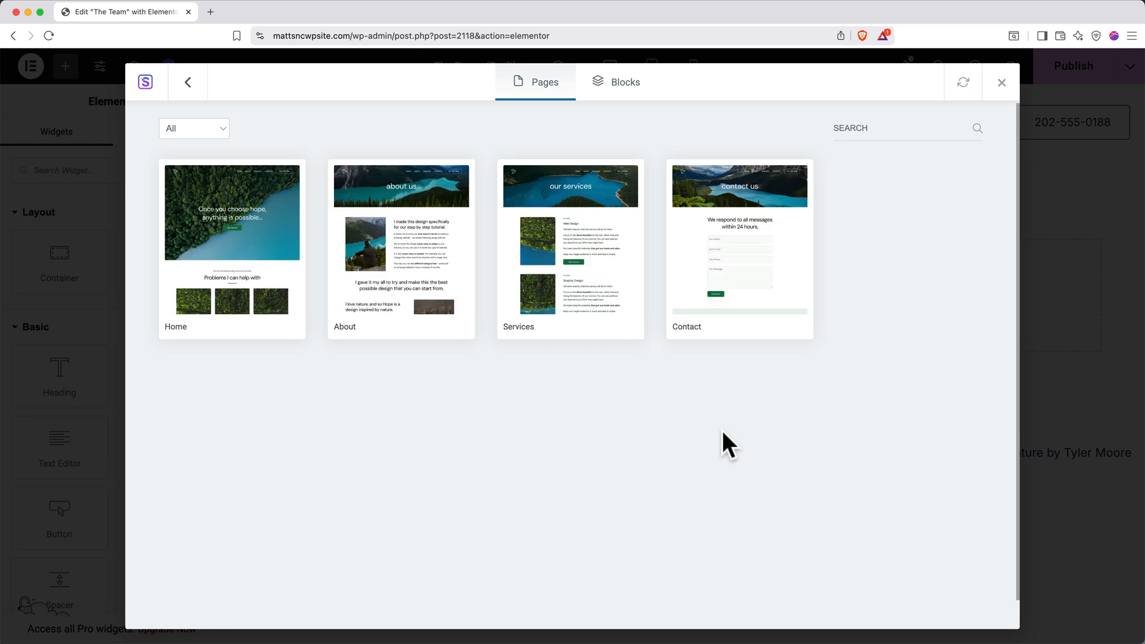
pyautogui.moveTo(659, 431)
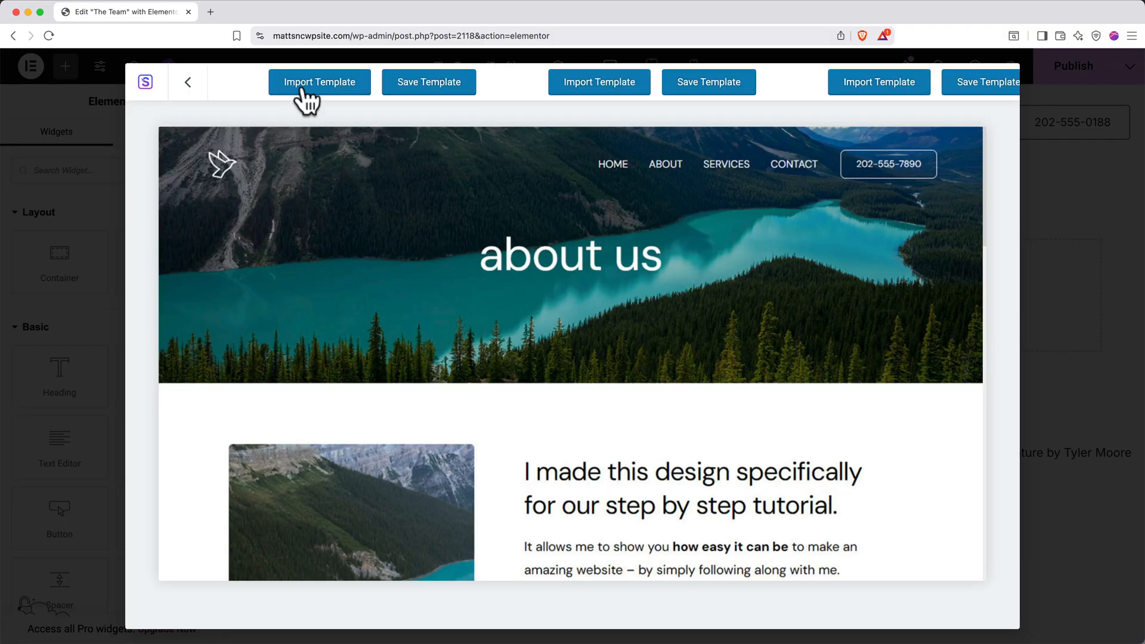
pyautogui.click(187, 82)
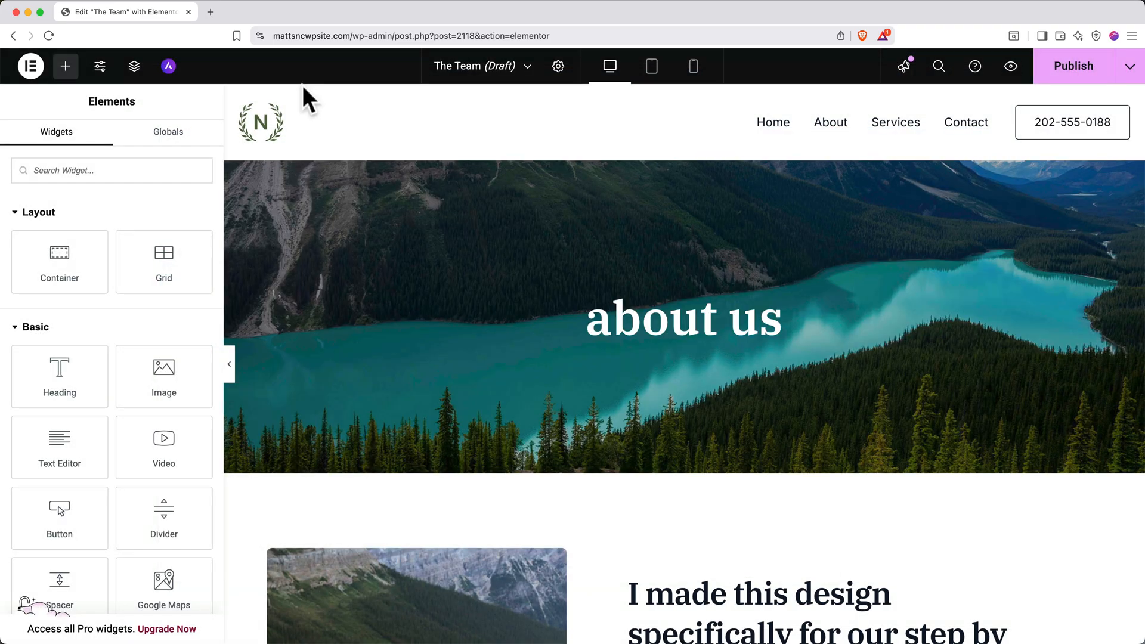
# Rename the banner heading from 'about us' to 'The Team' and publish the page.
pyautogui.click(683, 318)
pyautogui.write('The Team')
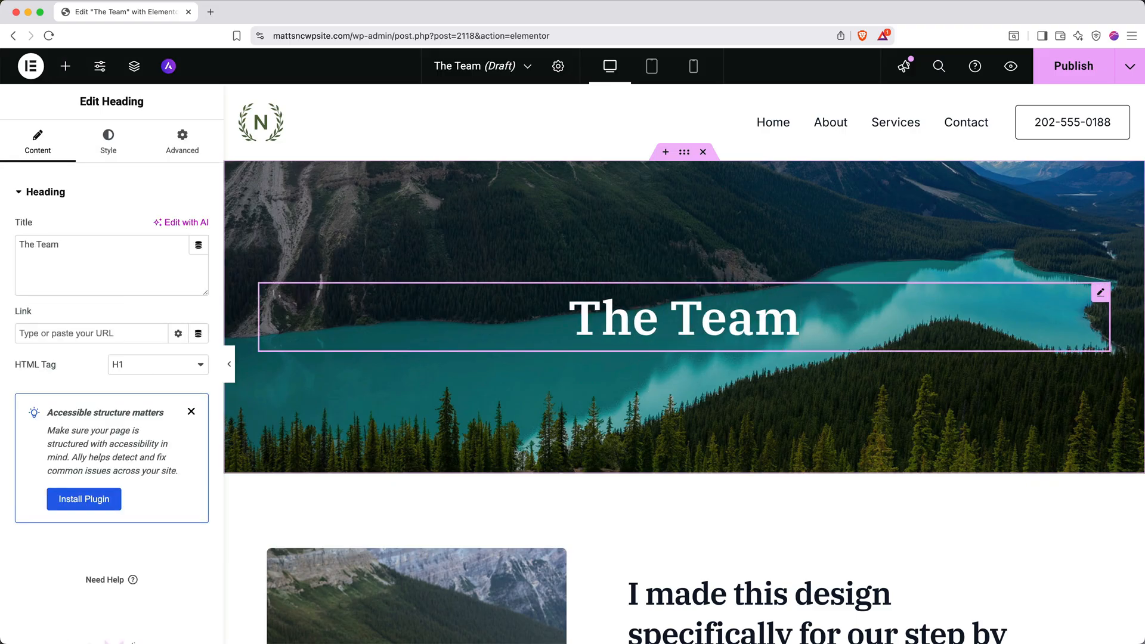
pyautogui.click(64, 65)
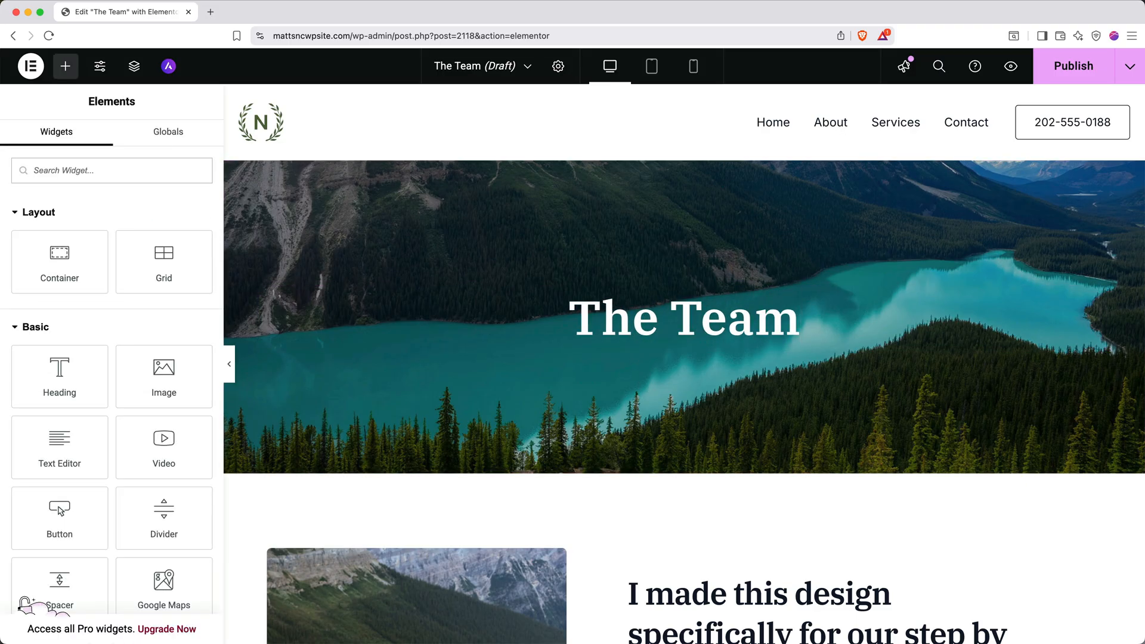
pyautogui.moveTo(500, 107)
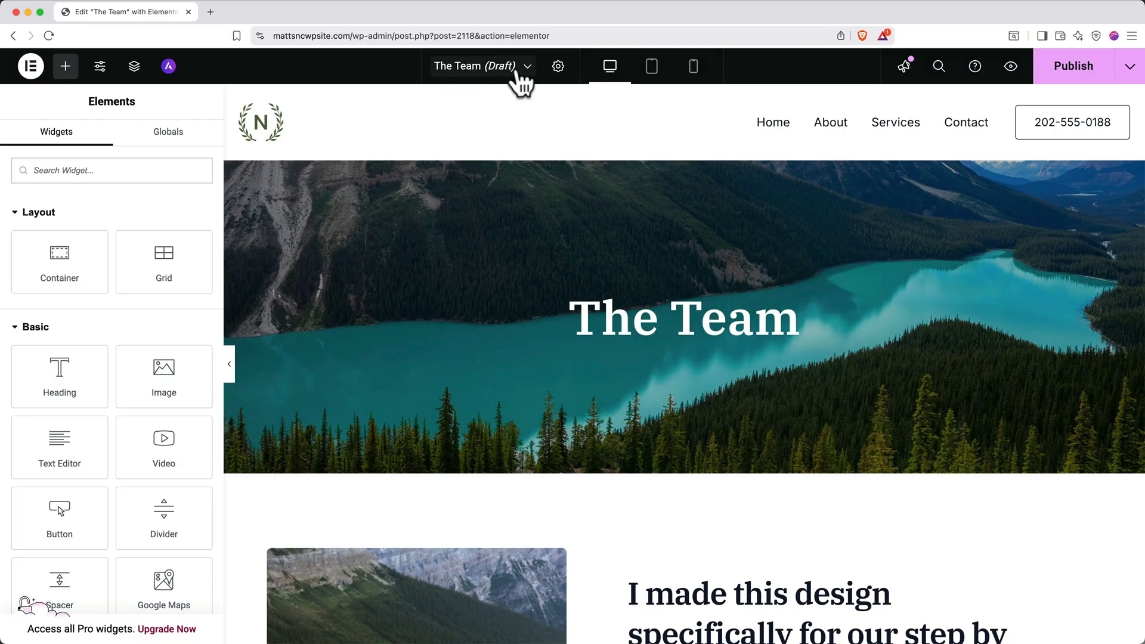
pyautogui.moveTo(532, 79)
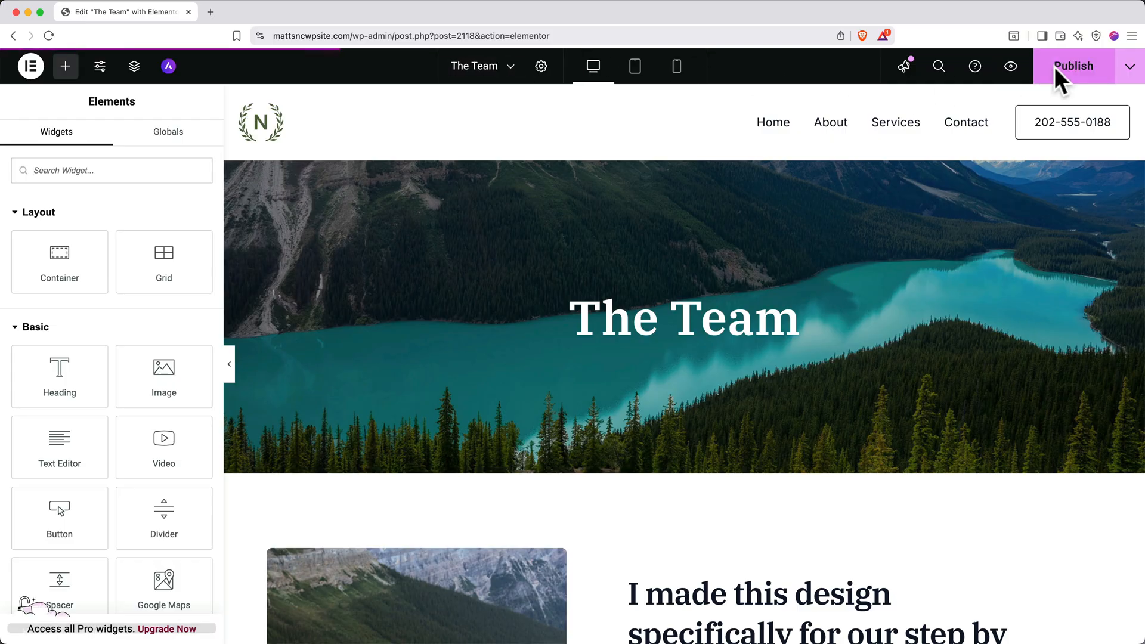
pyautogui.click(1072, 66)
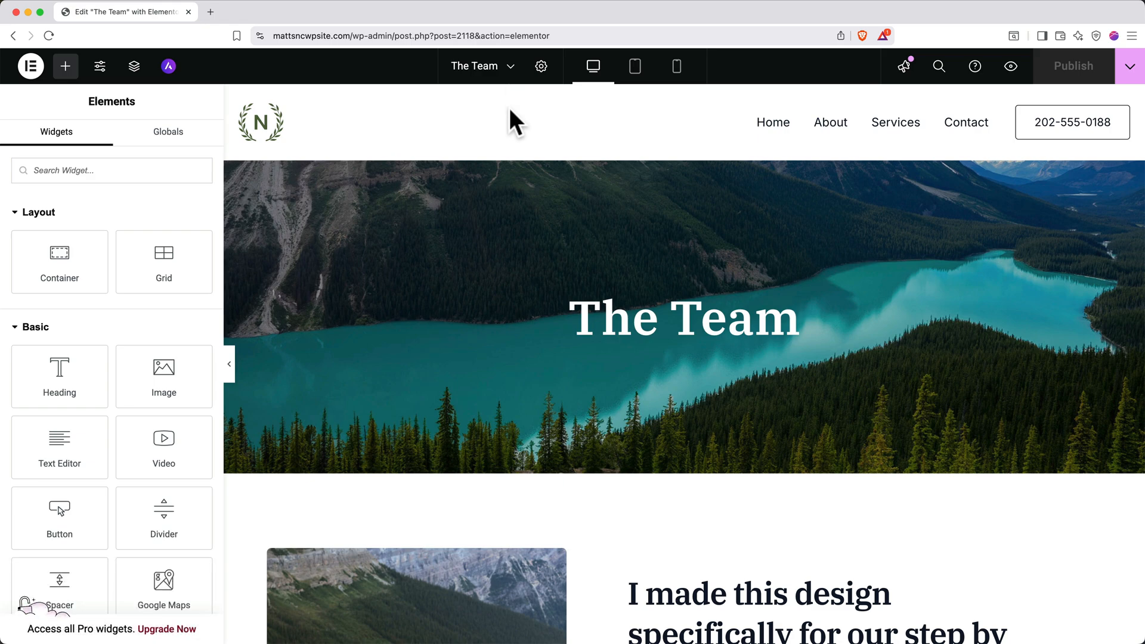
pyautogui.moveTo(559, 117)
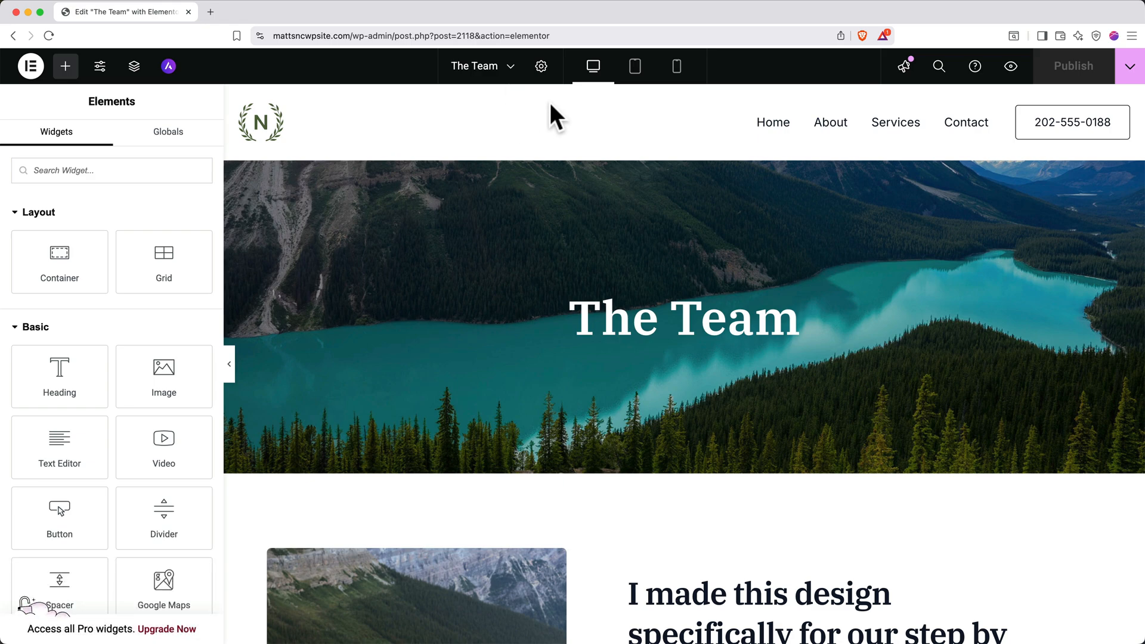
pyautogui.moveTo(1011, 67)
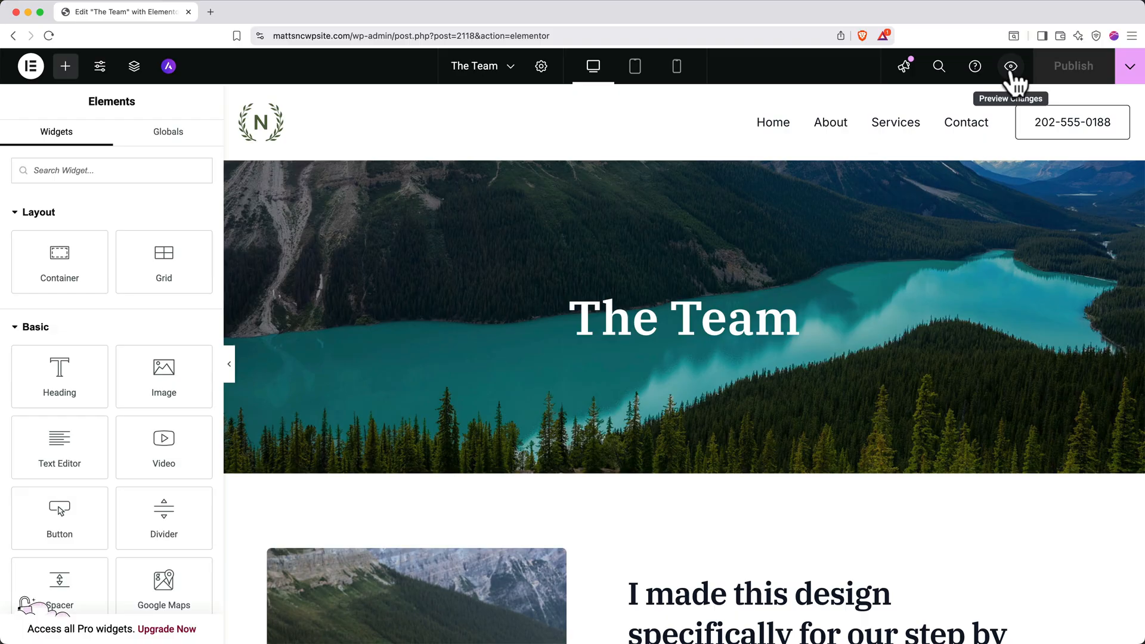
# Preview the published The Team page in a new browser tab.
pyautogui.click(1011, 67)
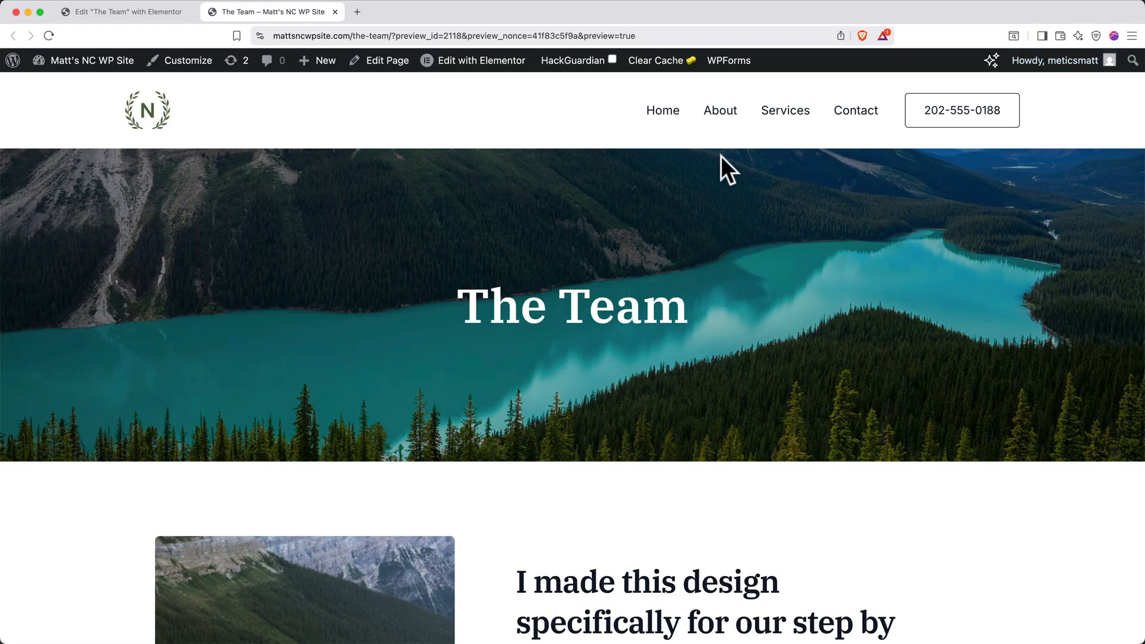
pyautogui.moveTo(729, 151)
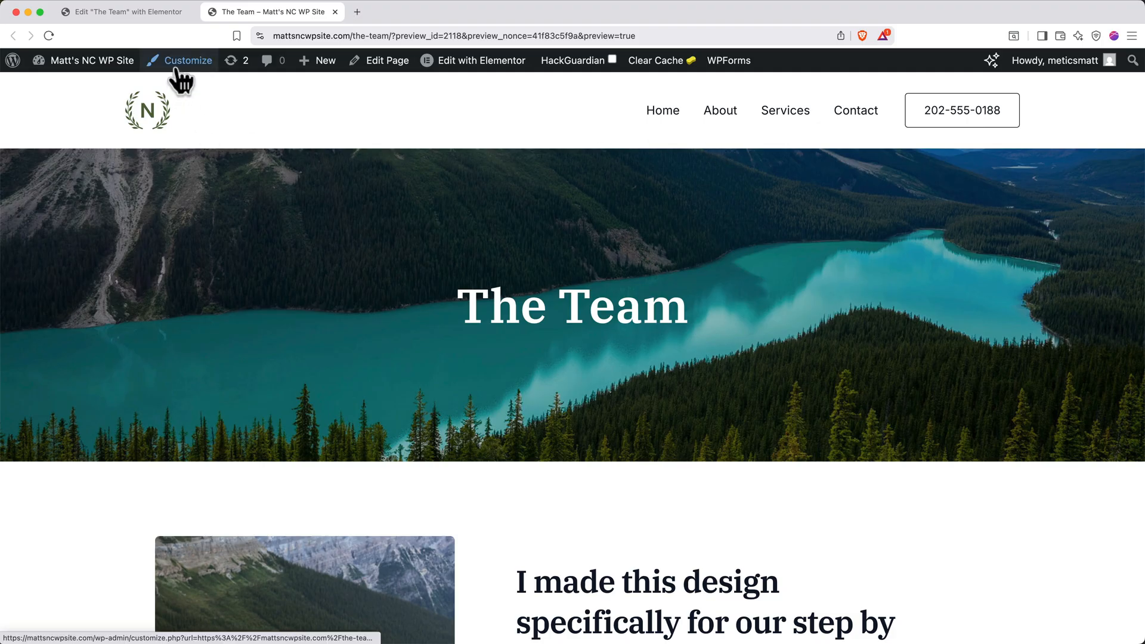
# Add The Team page to the Main Menu via the Customizer and publish the menu.
pyautogui.click(188, 60)
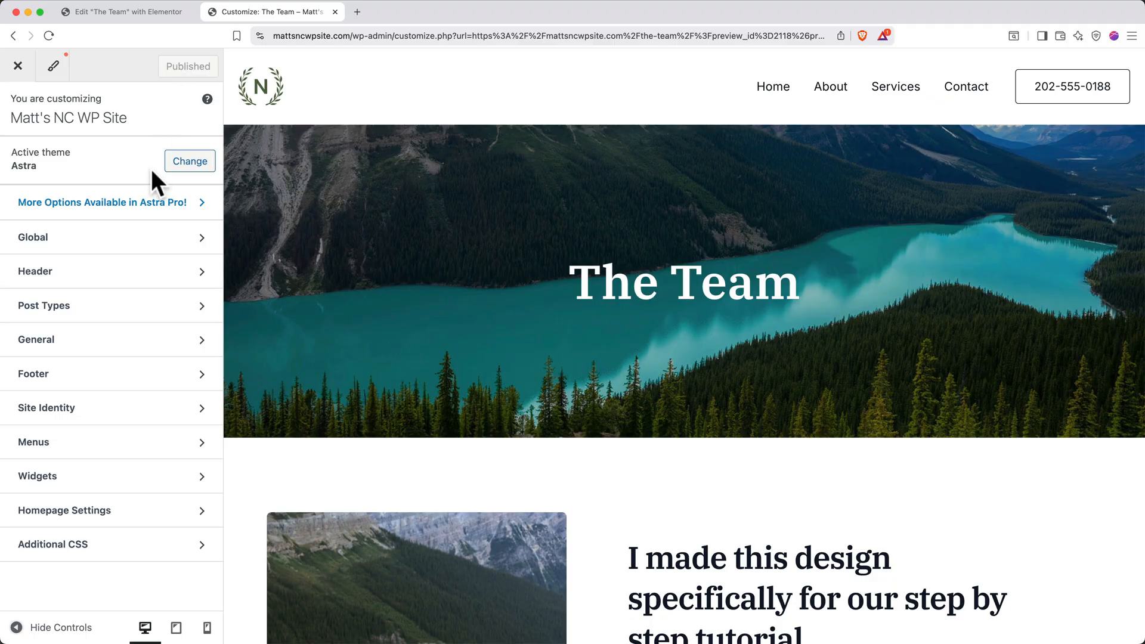
pyautogui.click(34, 441)
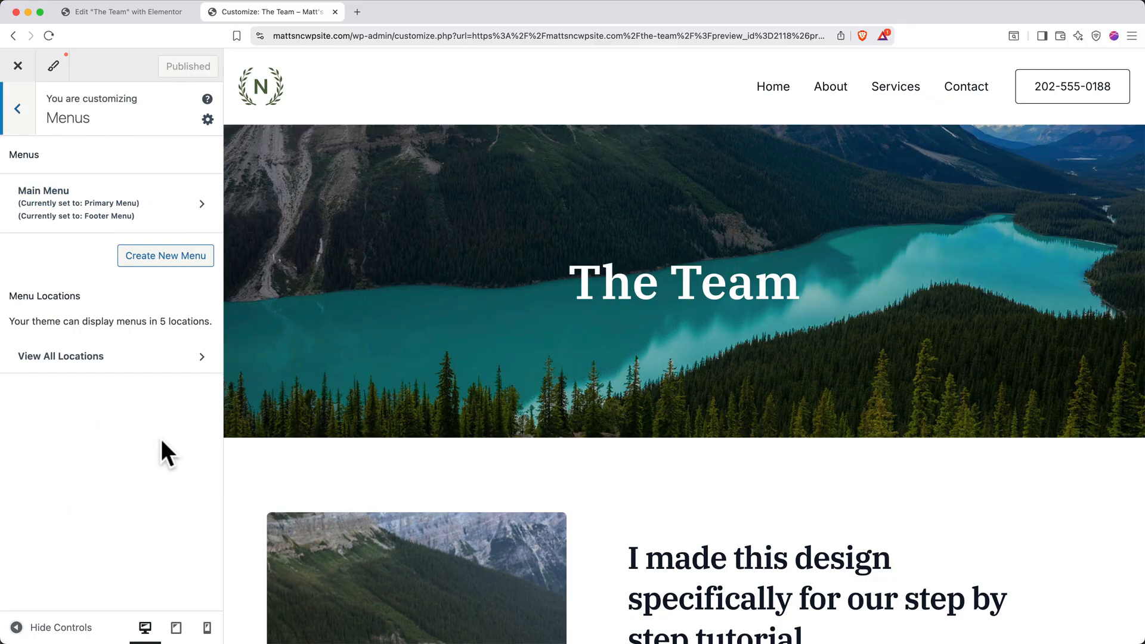
pyautogui.click(110, 203)
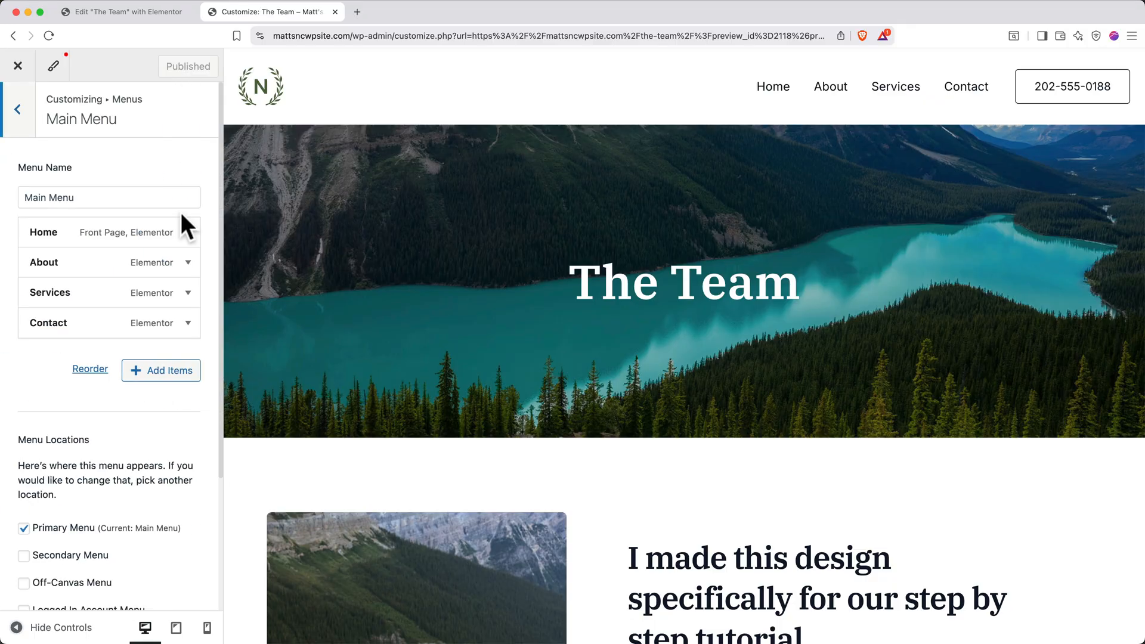
pyautogui.click(161, 370)
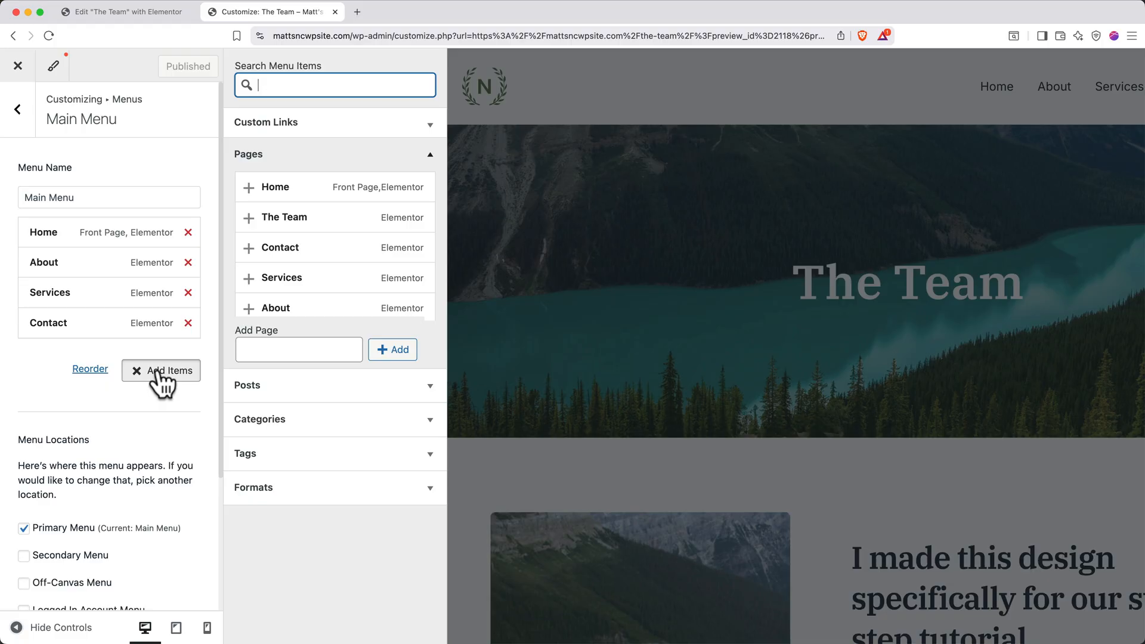
pyautogui.click(282, 217)
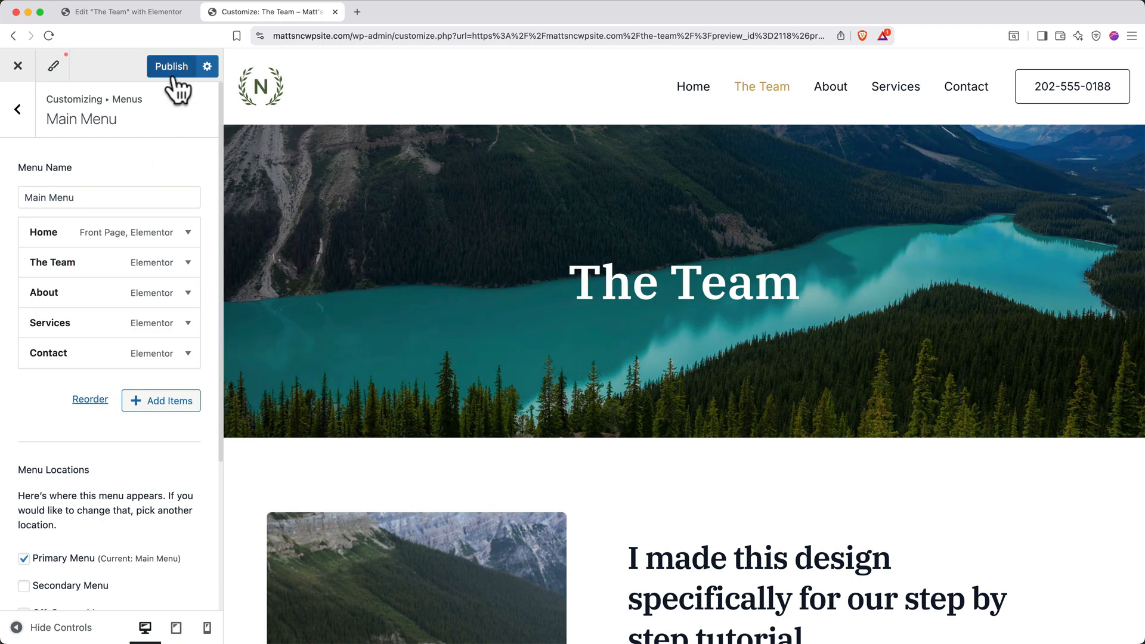
pyautogui.click(170, 67)
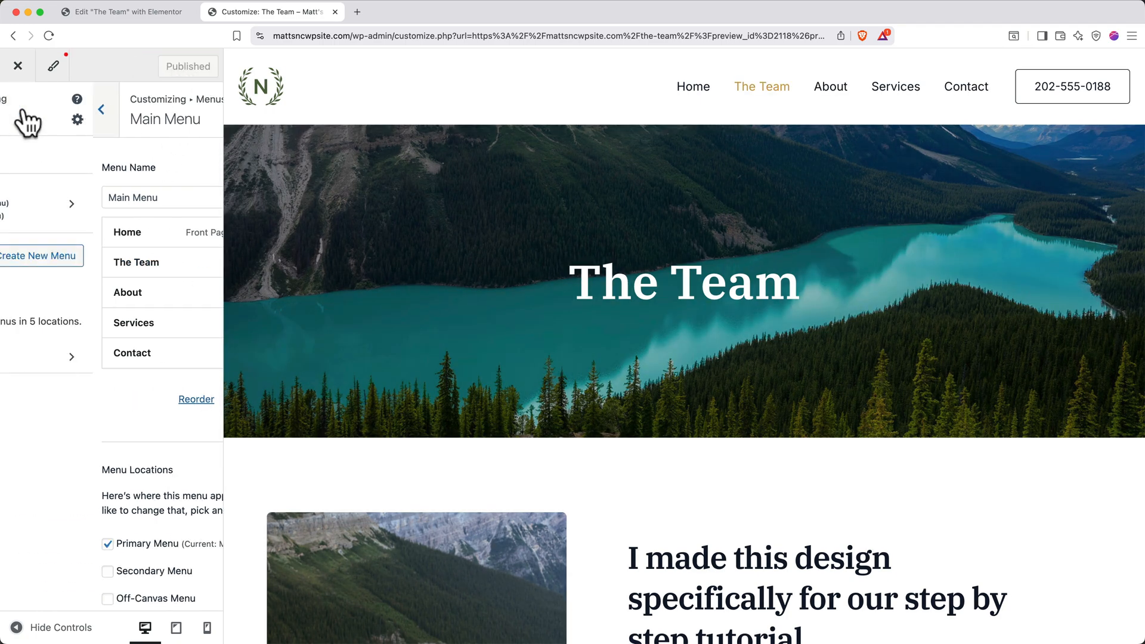
pyautogui.click(101, 110)
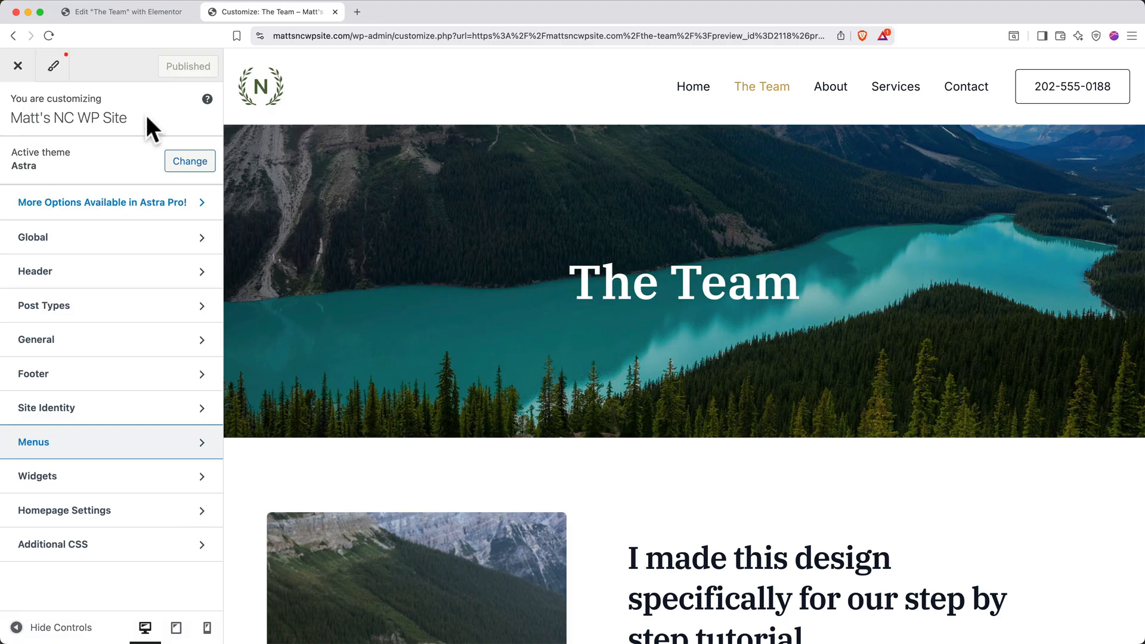
pyautogui.moveTo(34, 271)
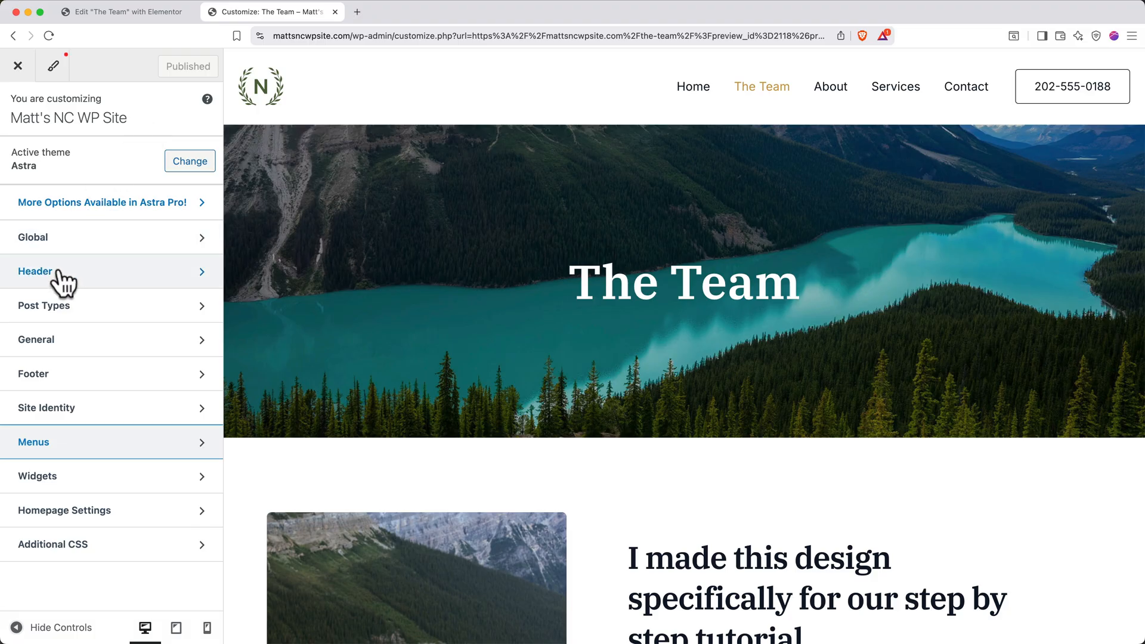
# Set the MATT media-library image as the site logo and widen it to 82px.
pyautogui.click(35, 270)
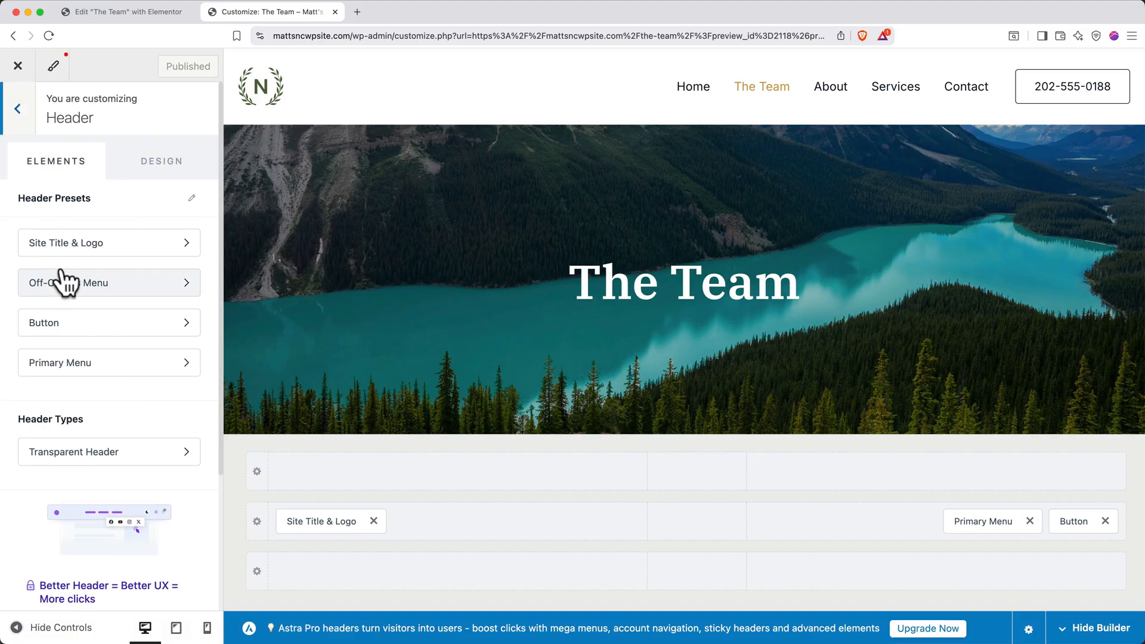
pyautogui.click(321, 521)
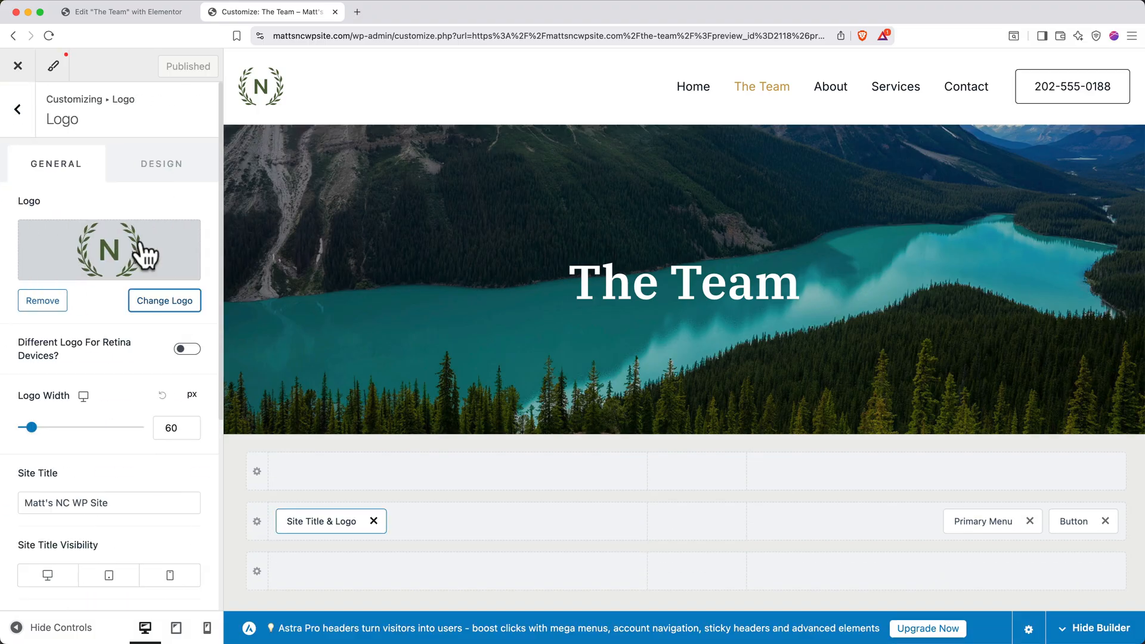
pyautogui.click(164, 301)
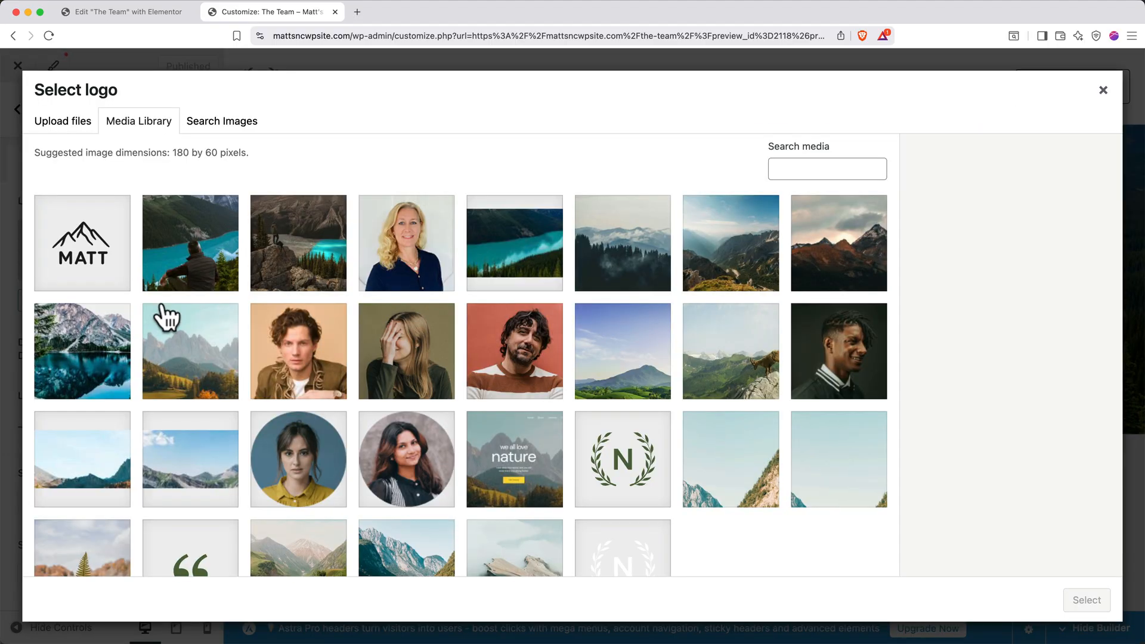
pyautogui.click(82, 242)
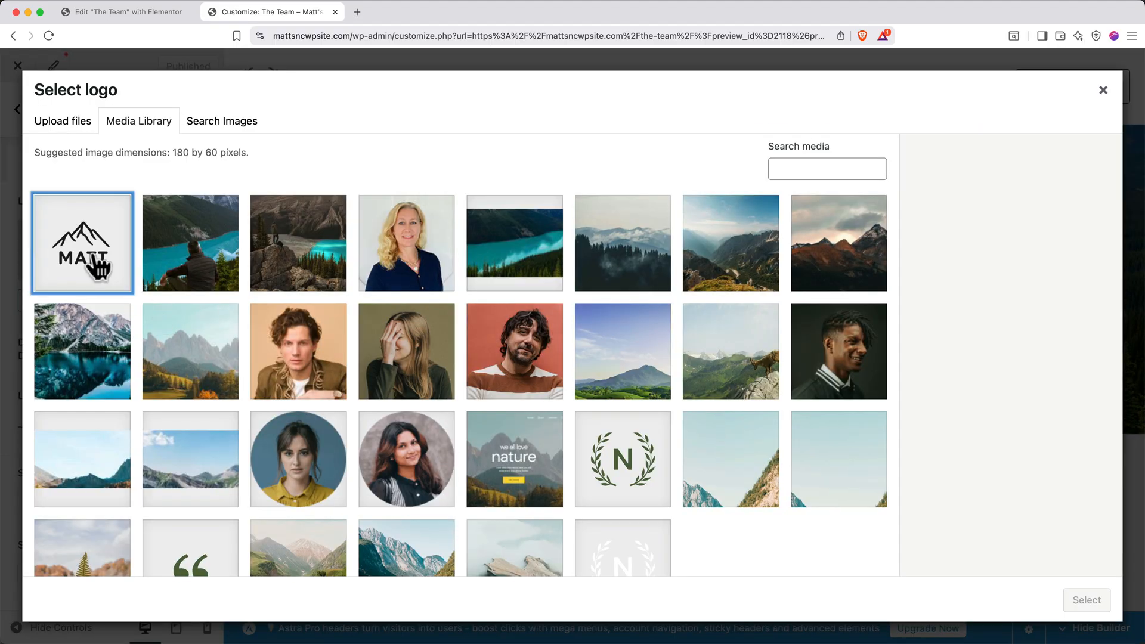
pyautogui.click(1086, 600)
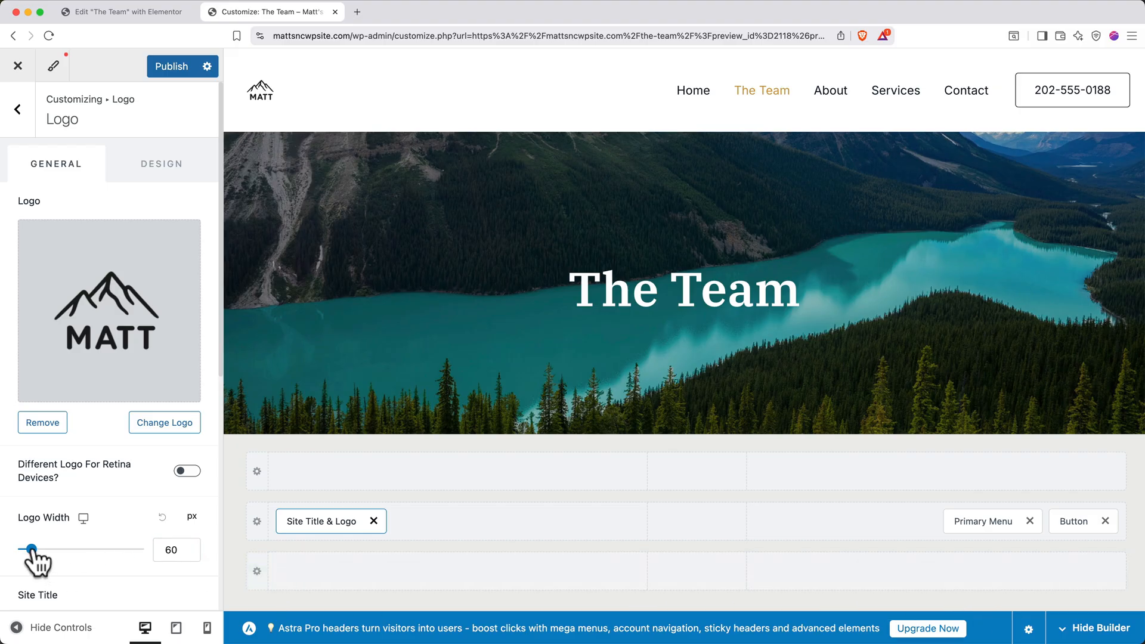
pyautogui.moveTo(29, 544); pyautogui.dragTo(38, 544)
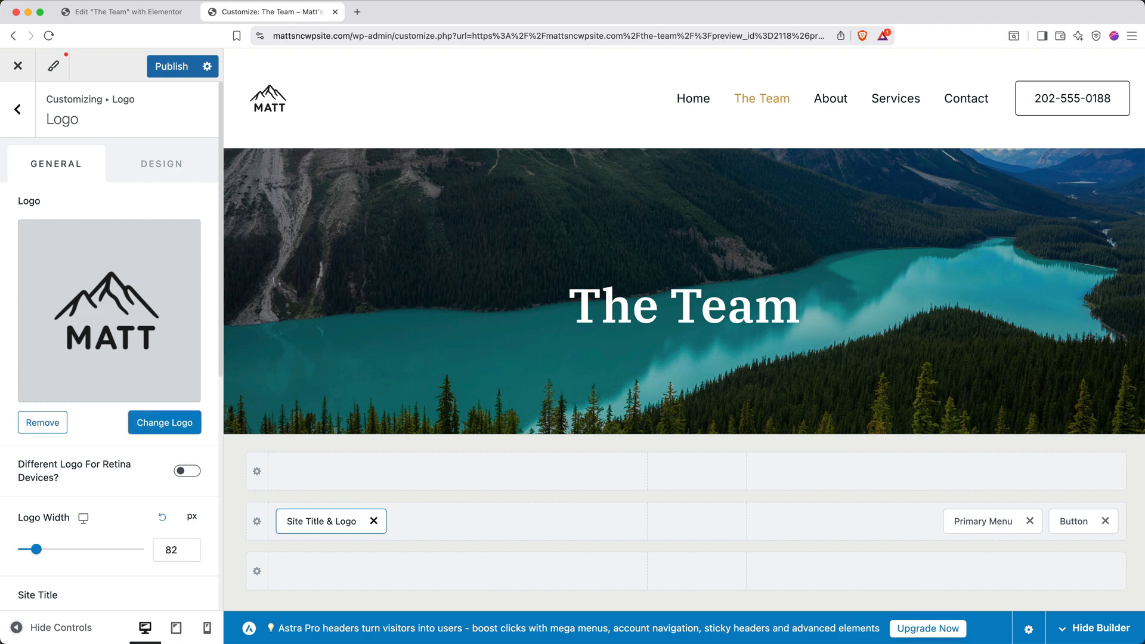
pyautogui.click(16, 109)
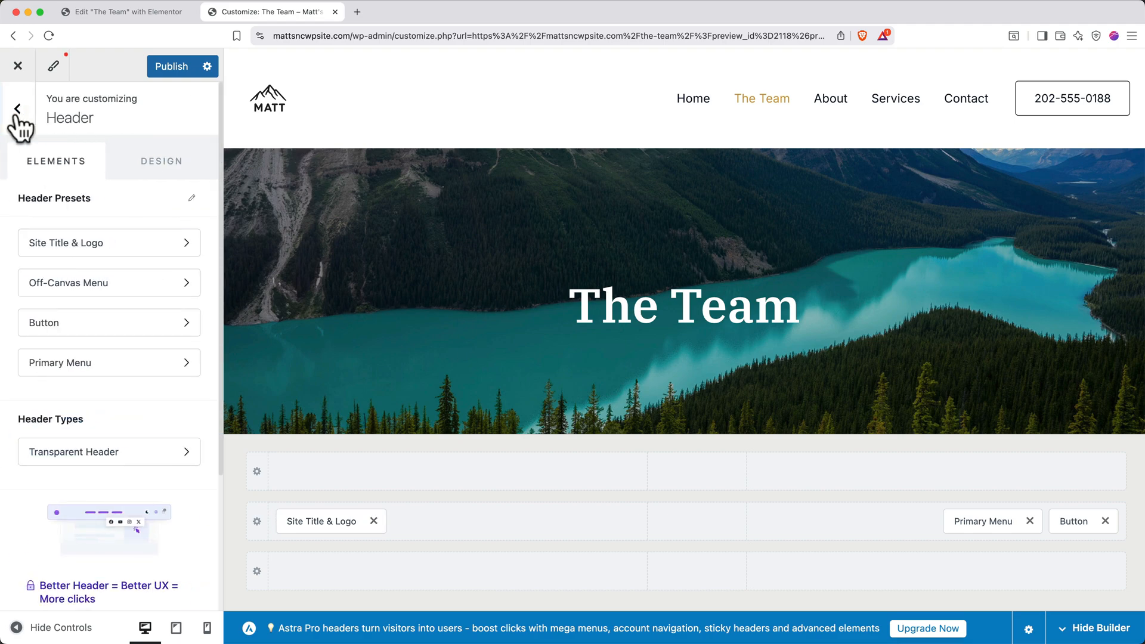
# Publish the Customizer changes and close it to return to The Team page.
pyautogui.click(16, 108)
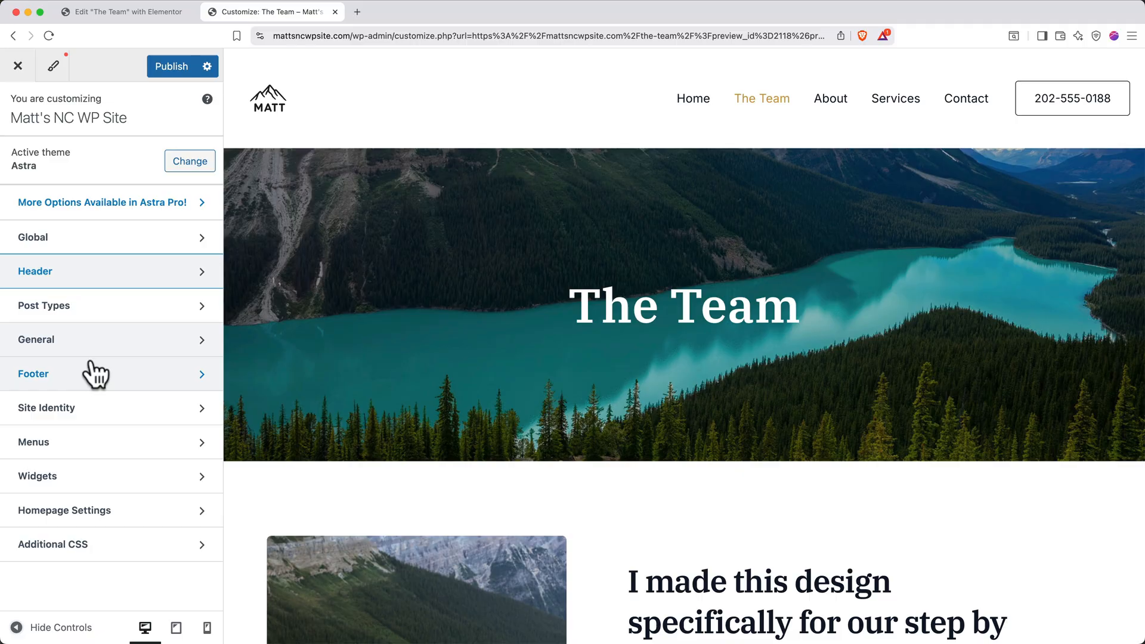
pyautogui.click(34, 373)
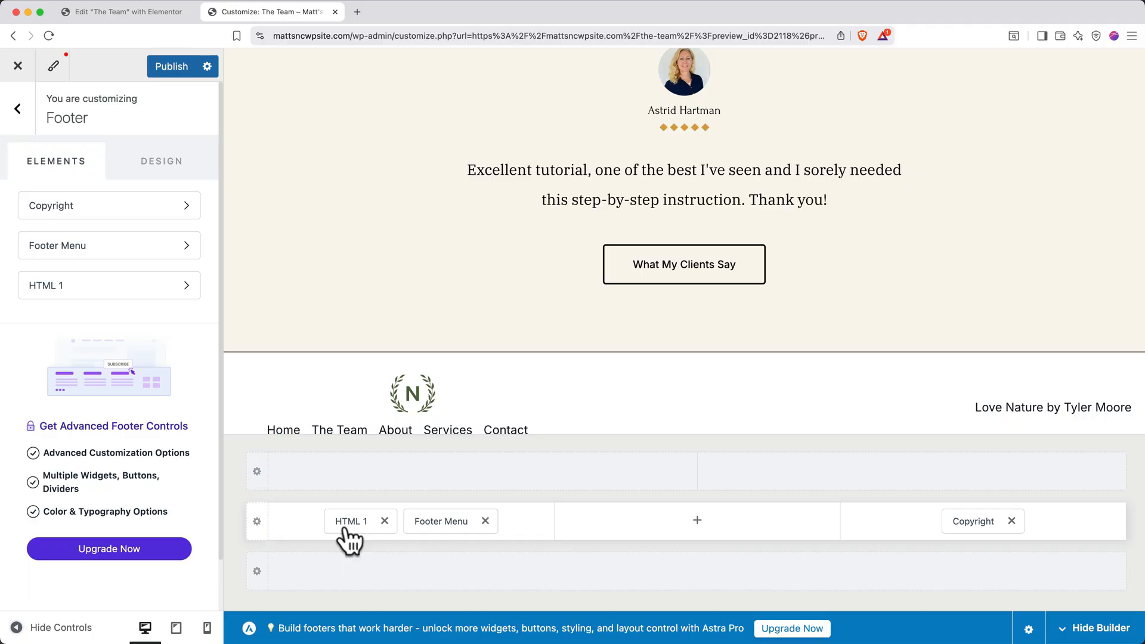
pyautogui.click(171, 67)
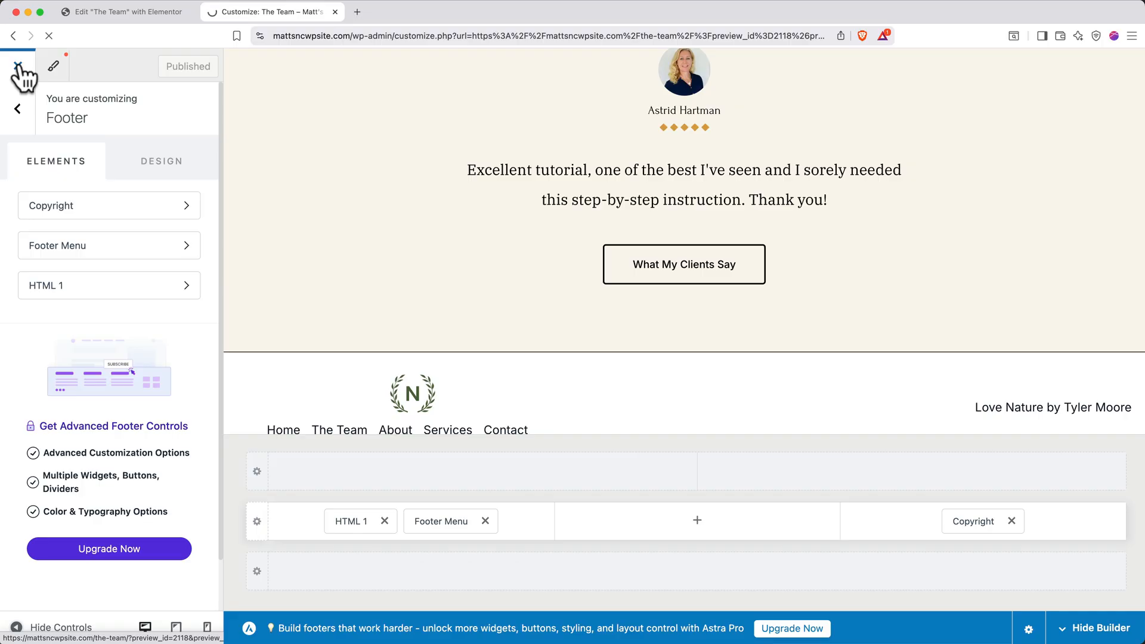
pyautogui.click(16, 66)
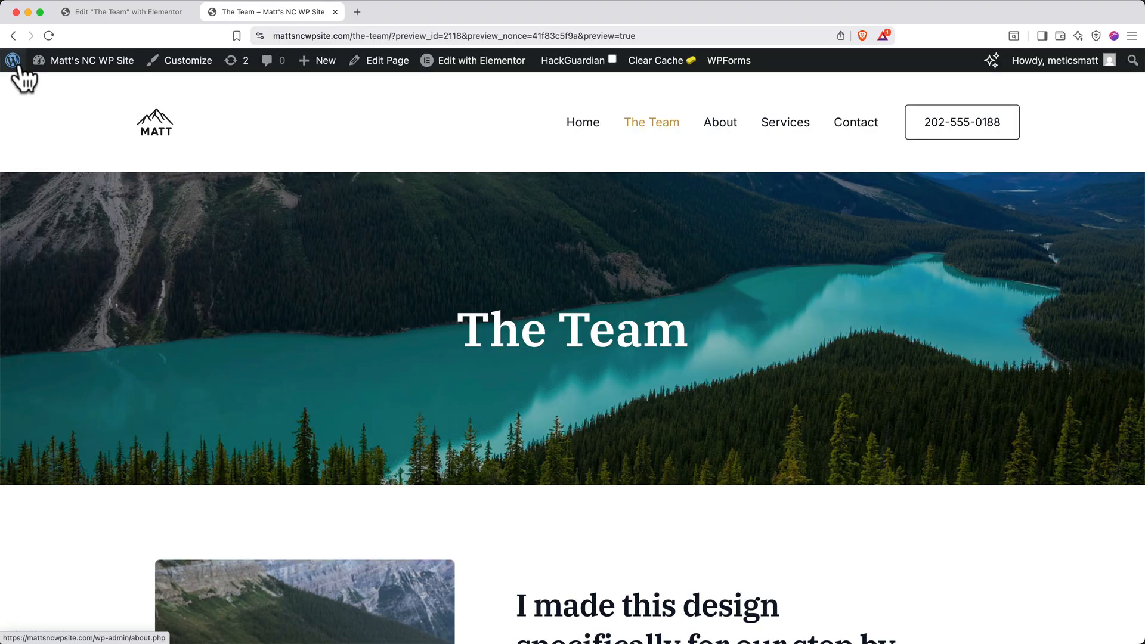